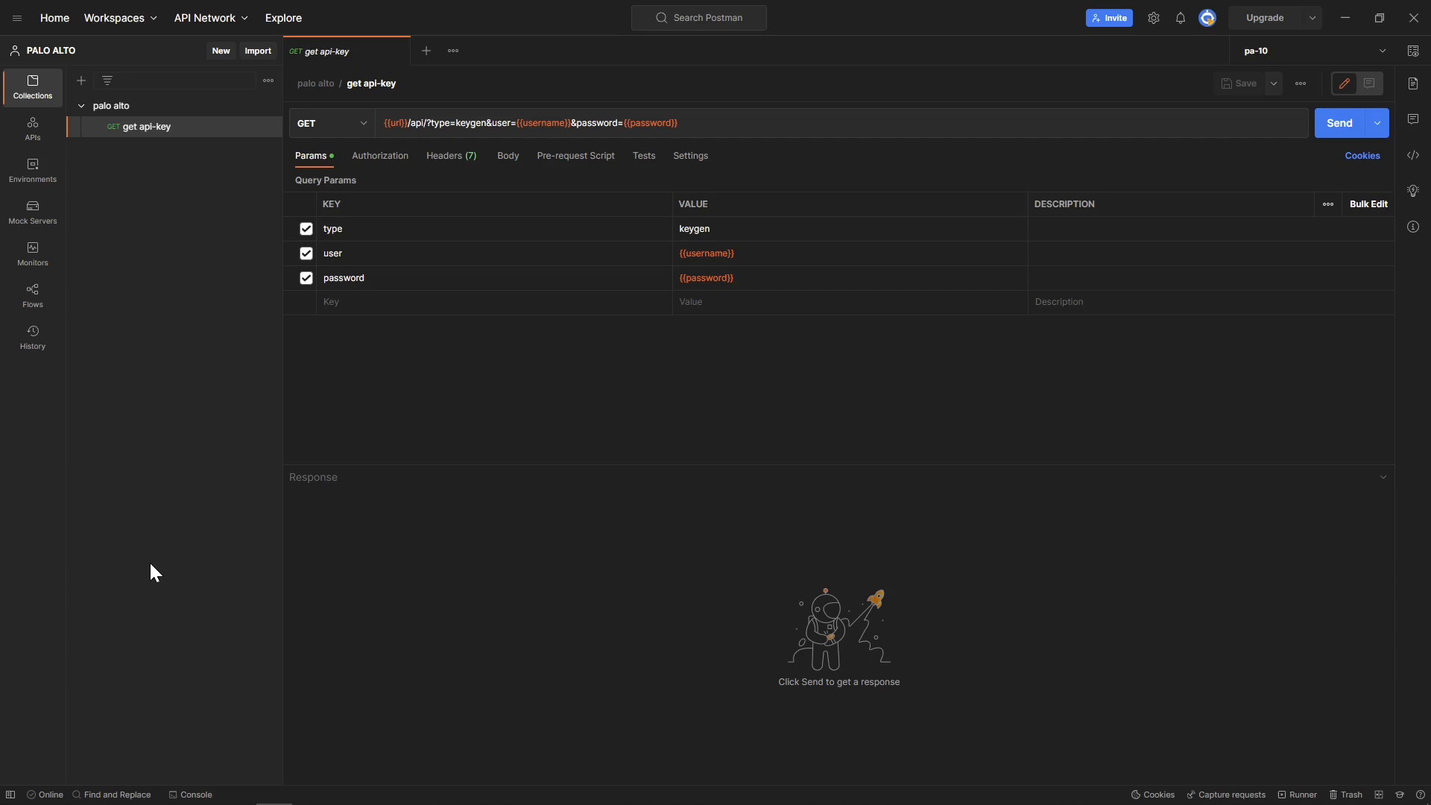
pyautogui.moveTo(158, 568)
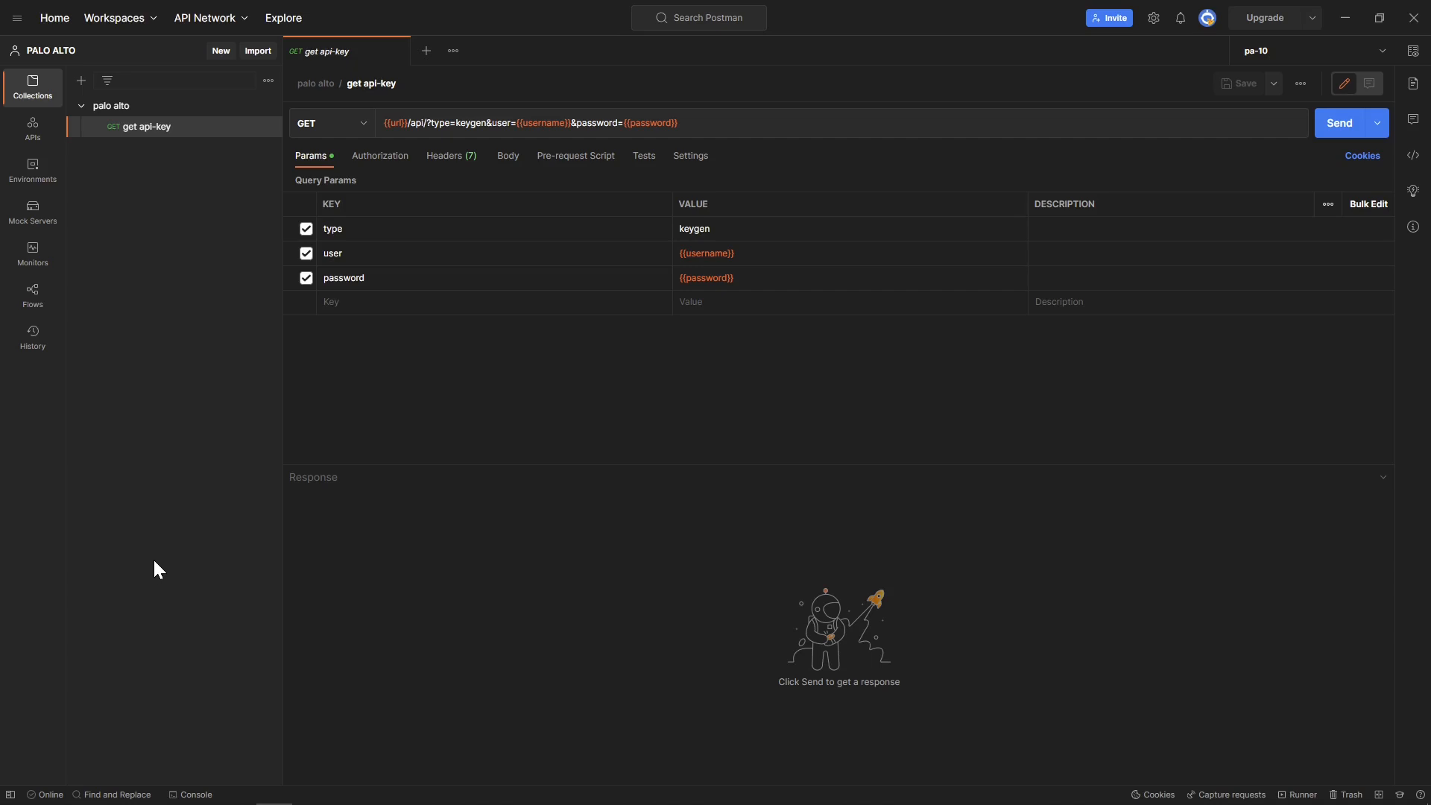
pyautogui.moveTo(78, 240)
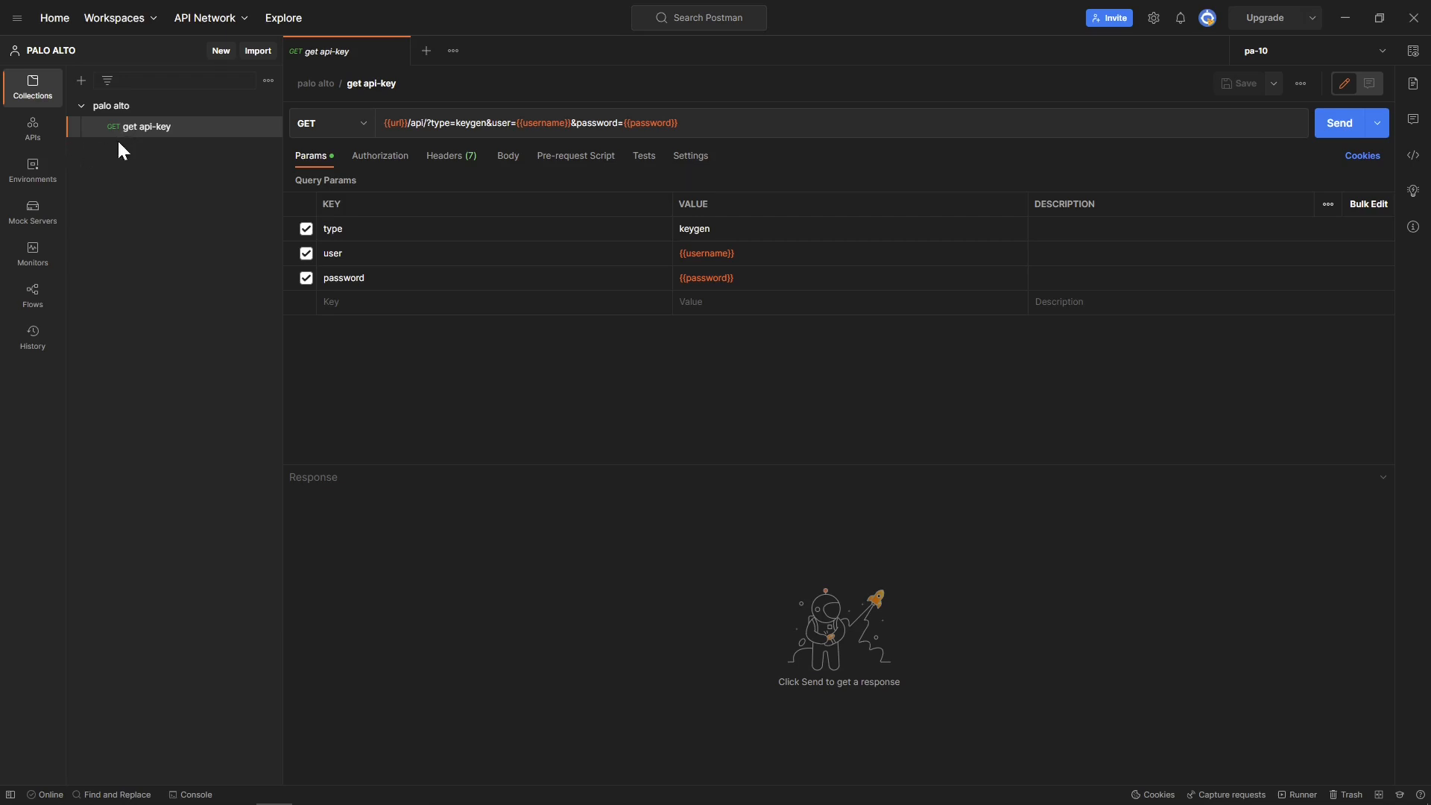
pyautogui.moveTo(417, 147)
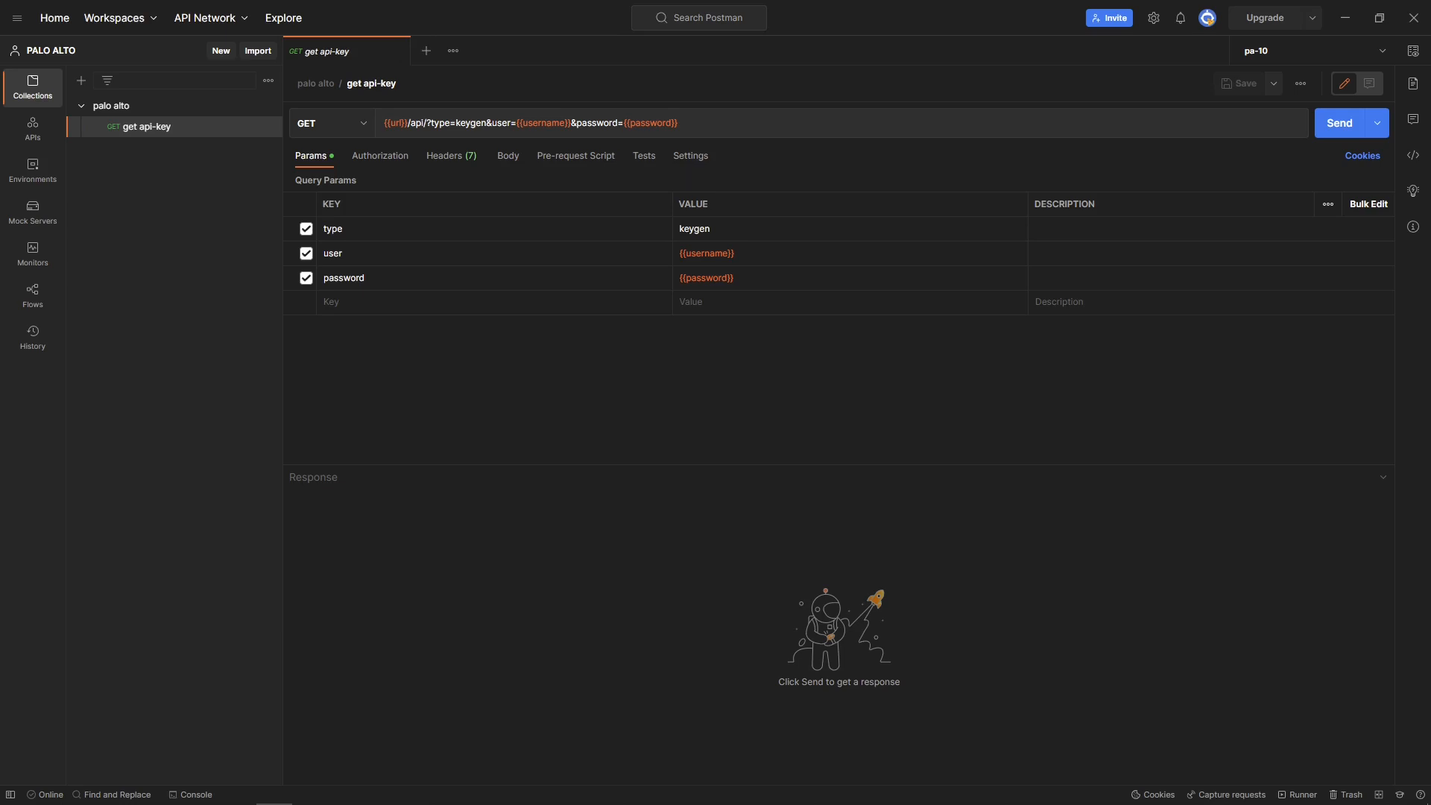
pyautogui.moveTo(112, 195)
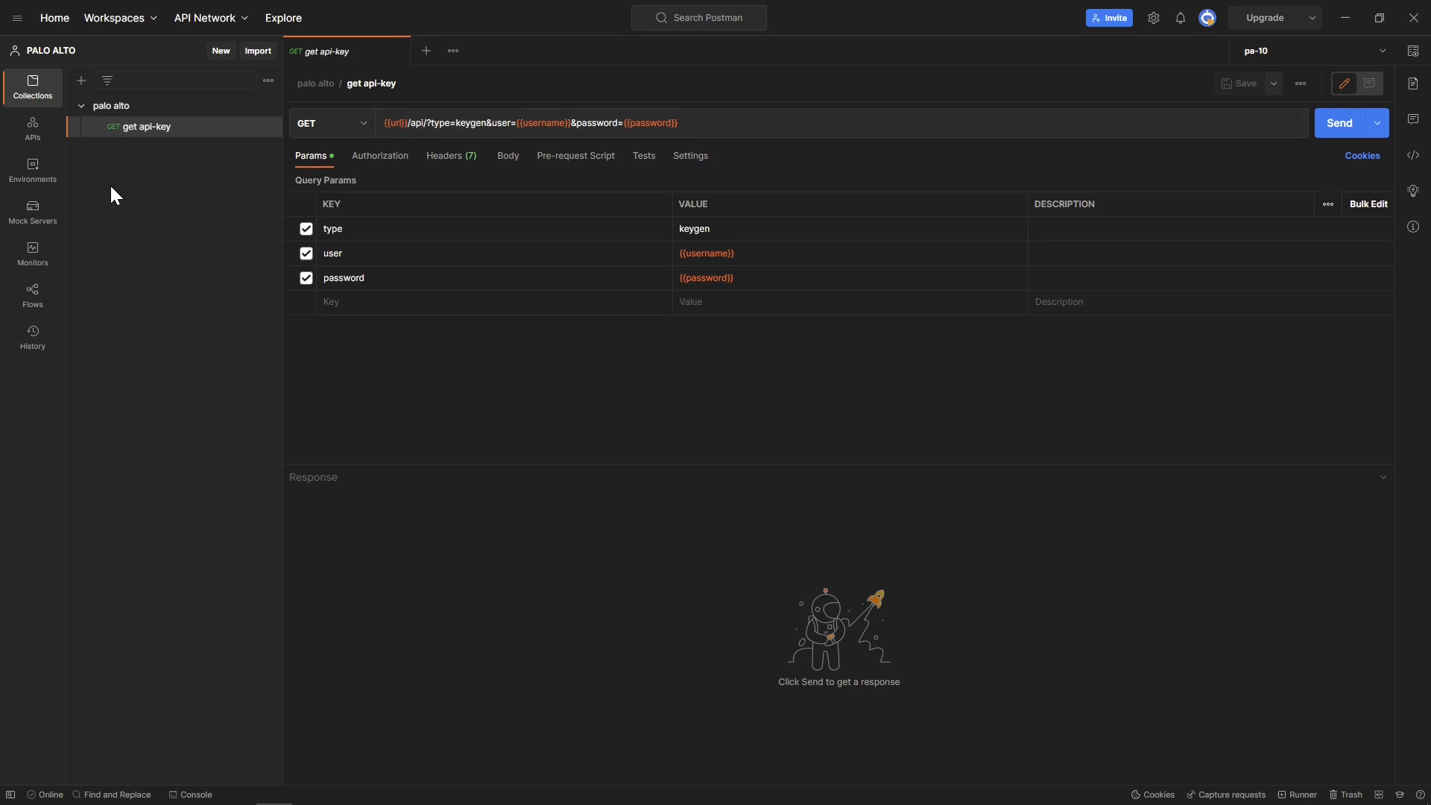
# View the pa-11 environment's username, password, api_key, url and key_header variables, then return to Collections
pyautogui.click(32, 170)
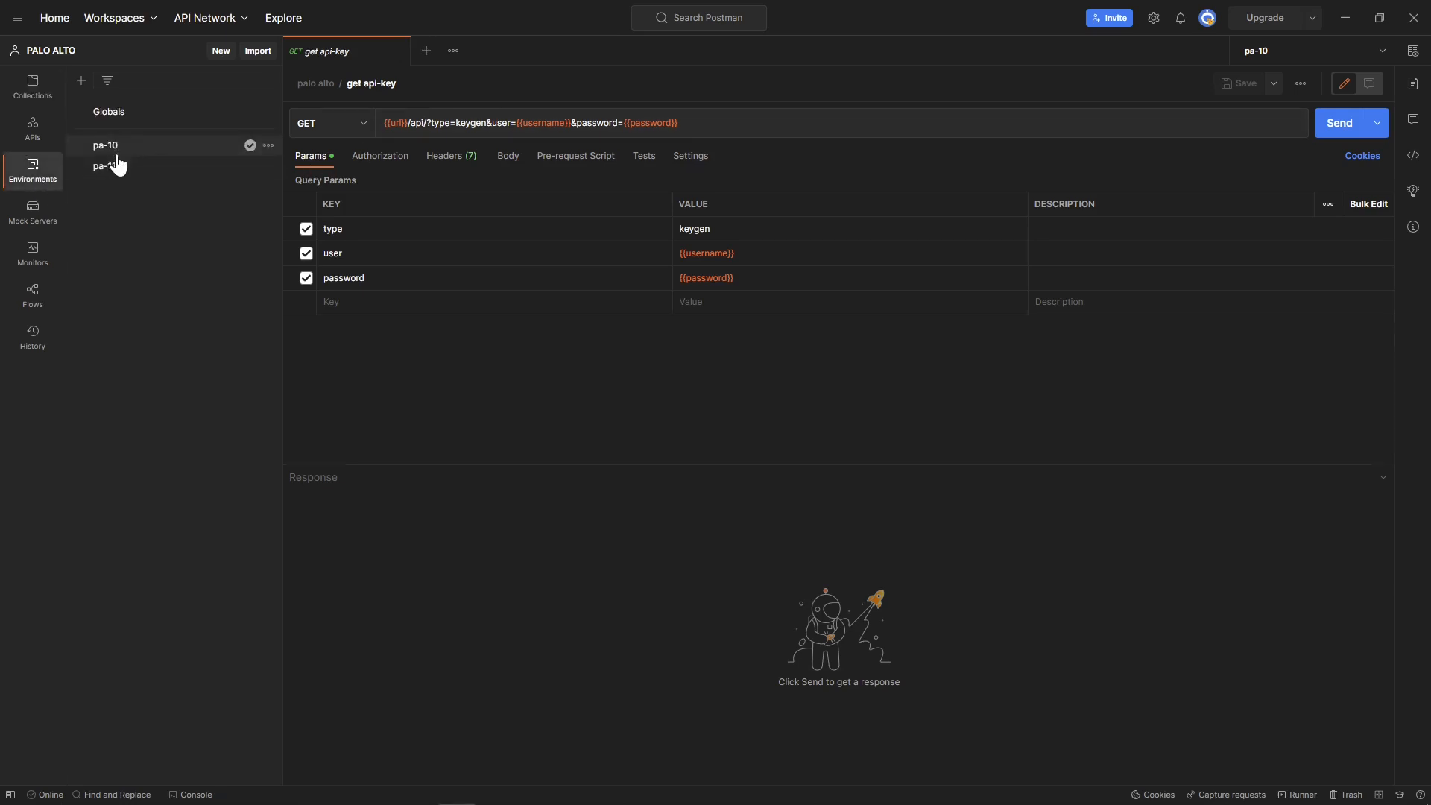
pyautogui.click(105, 166)
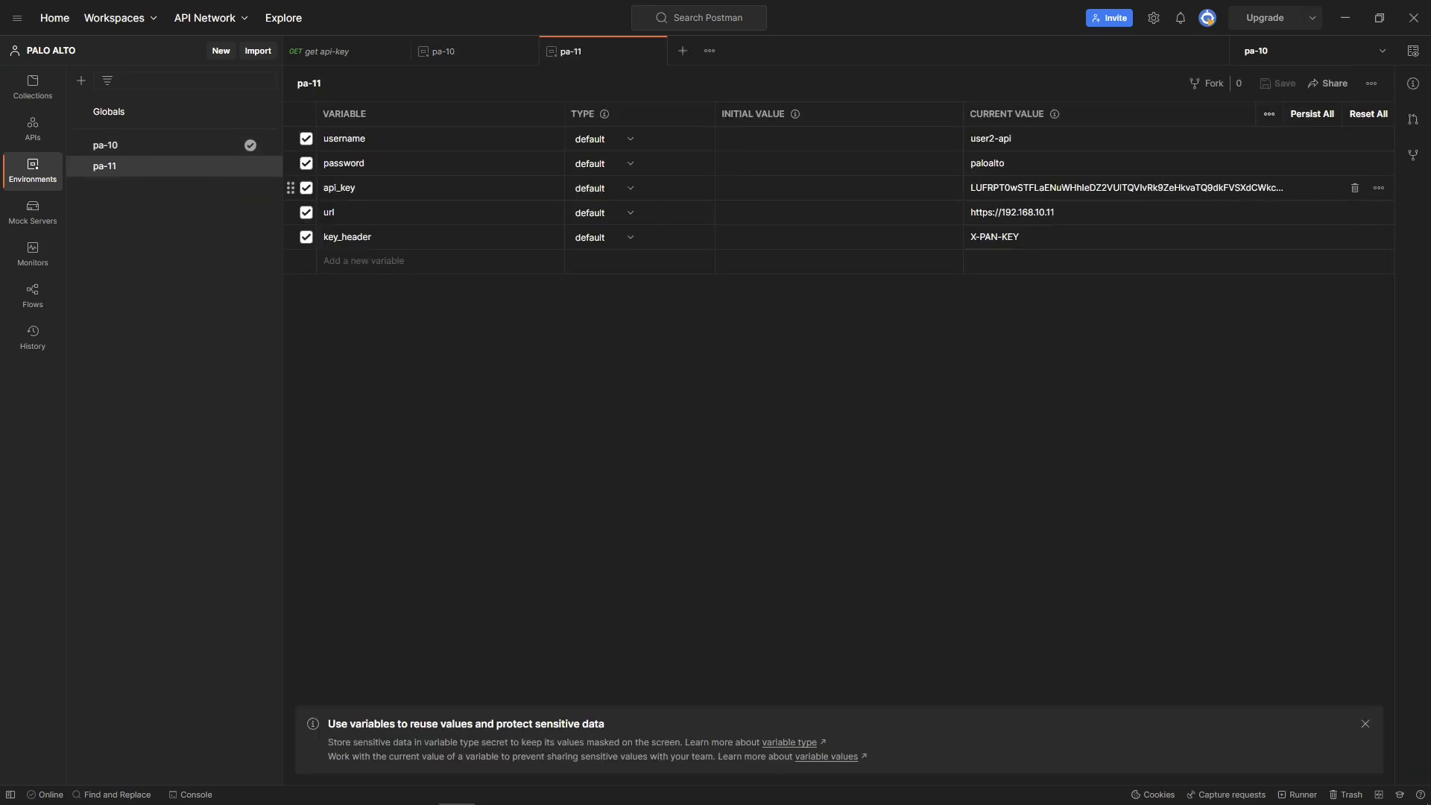
pyautogui.click(32, 85)
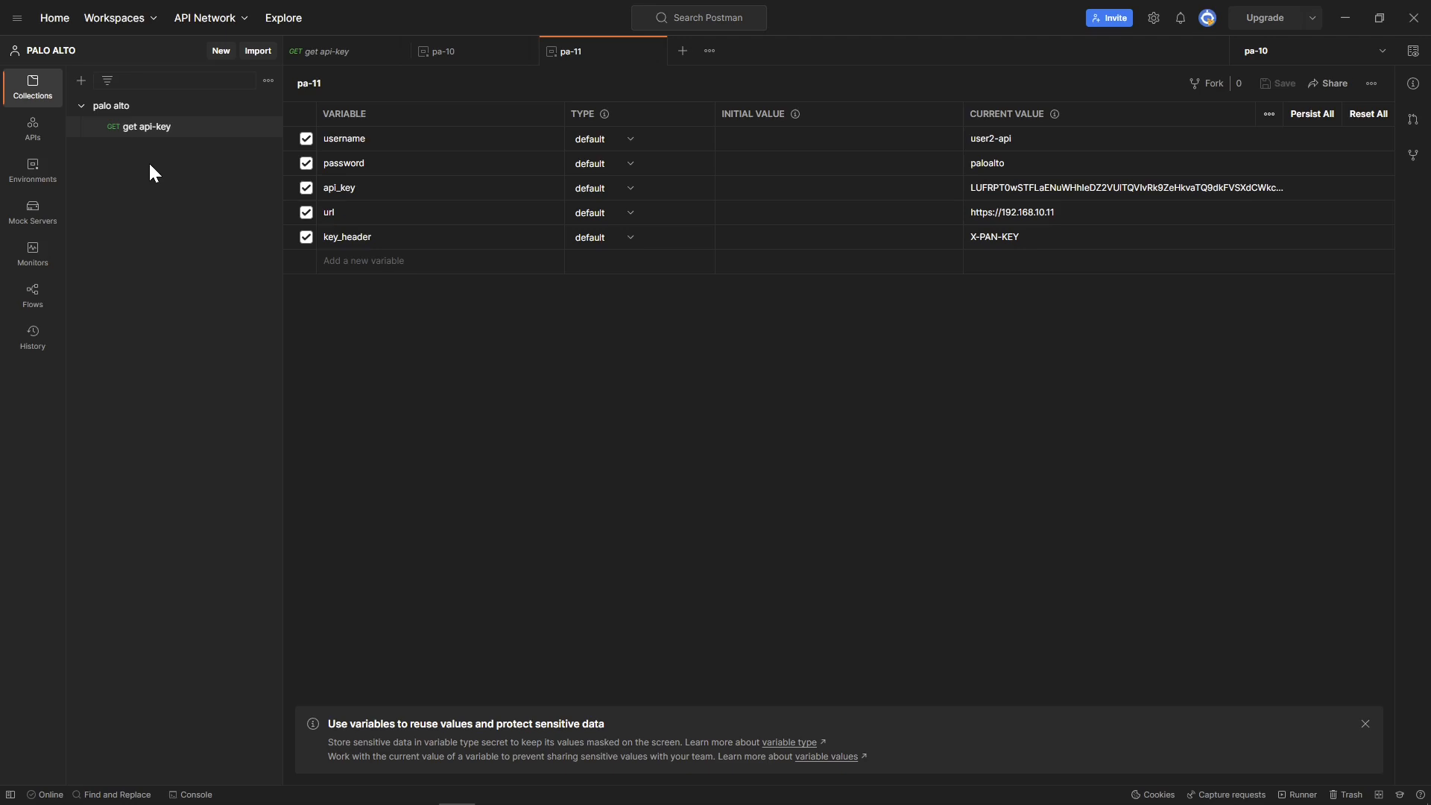
pyautogui.moveTo(33, 250)
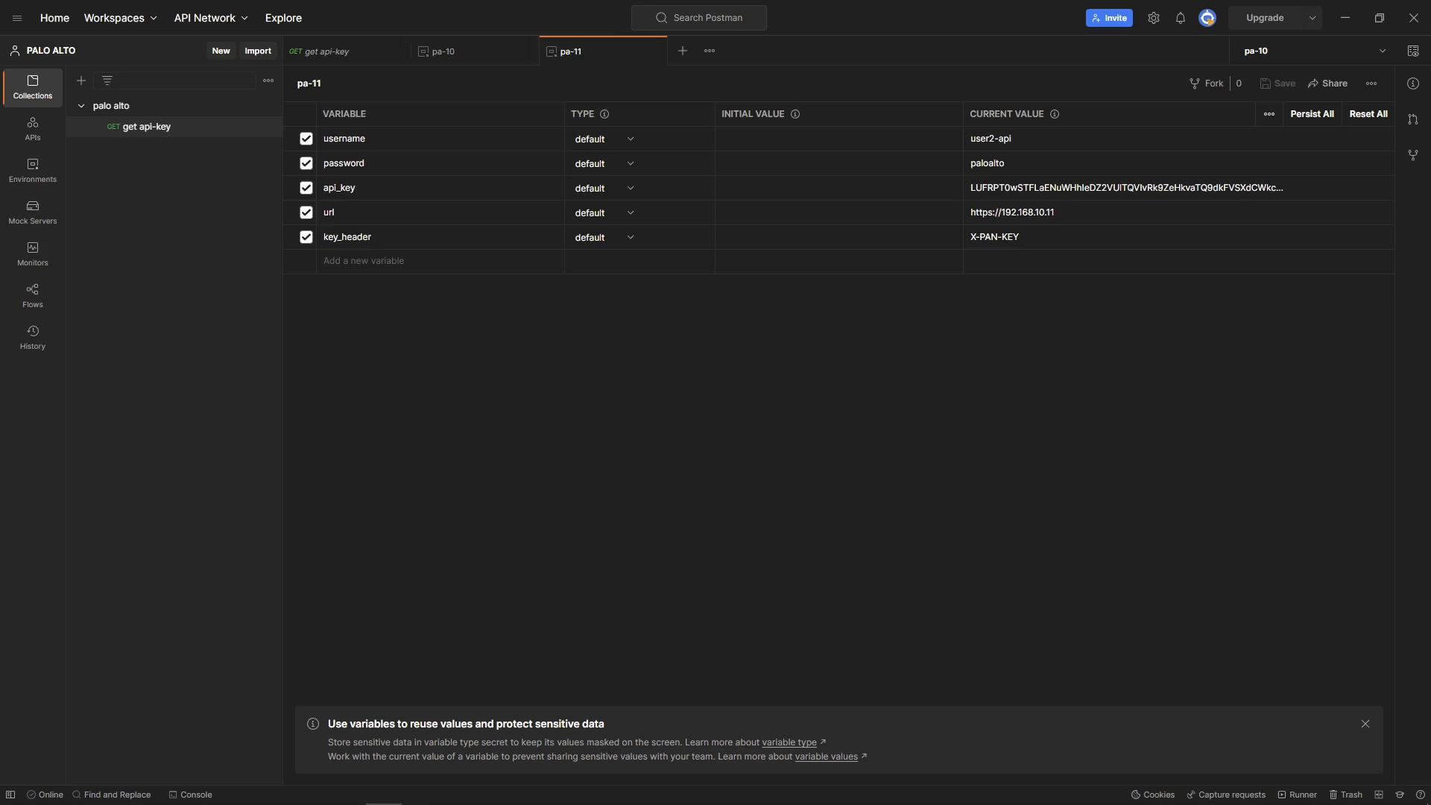
pyautogui.moveTo(198, 308)
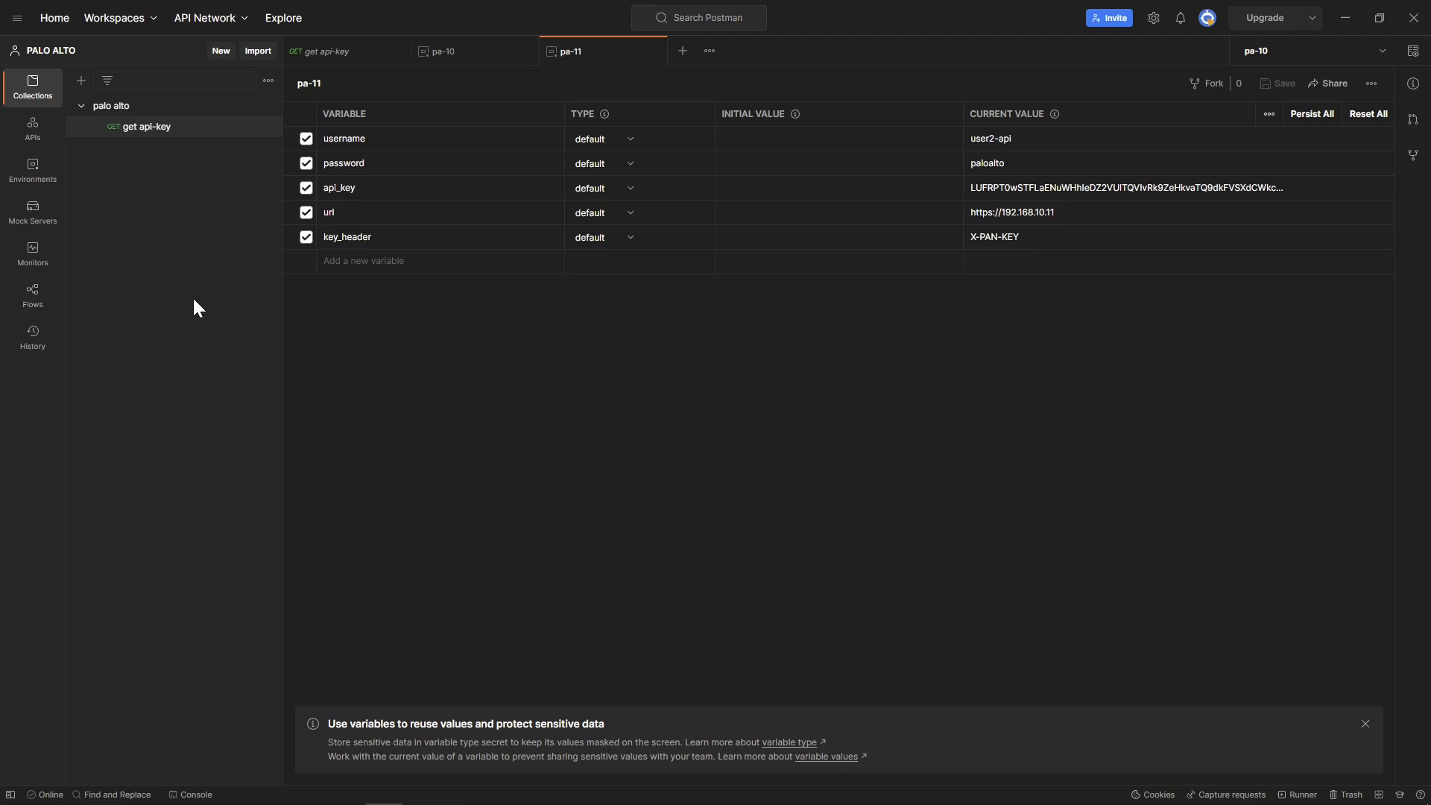
pyautogui.moveTo(91, 114)
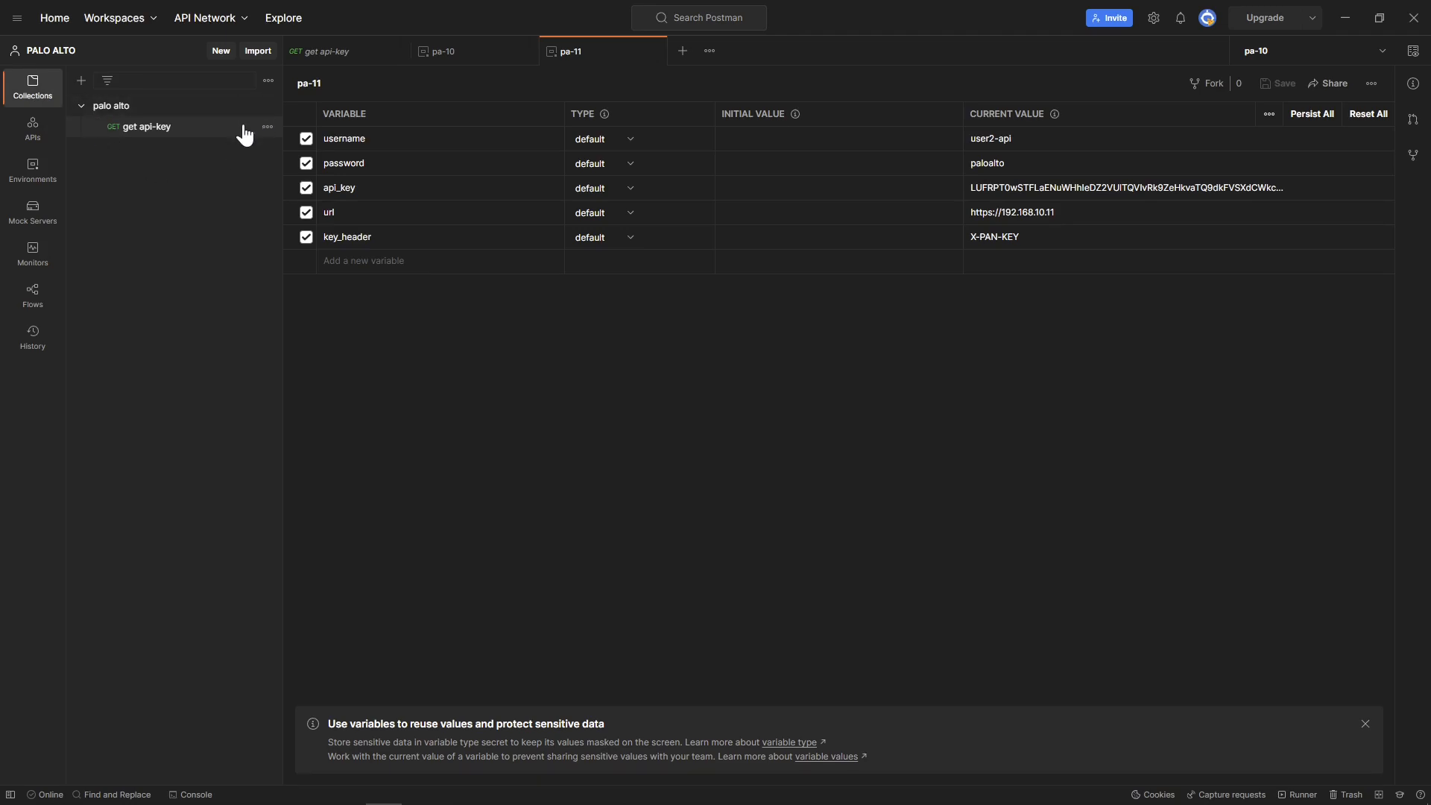
# Open a new blank Untitled Request tab
pyautogui.click(681, 51)
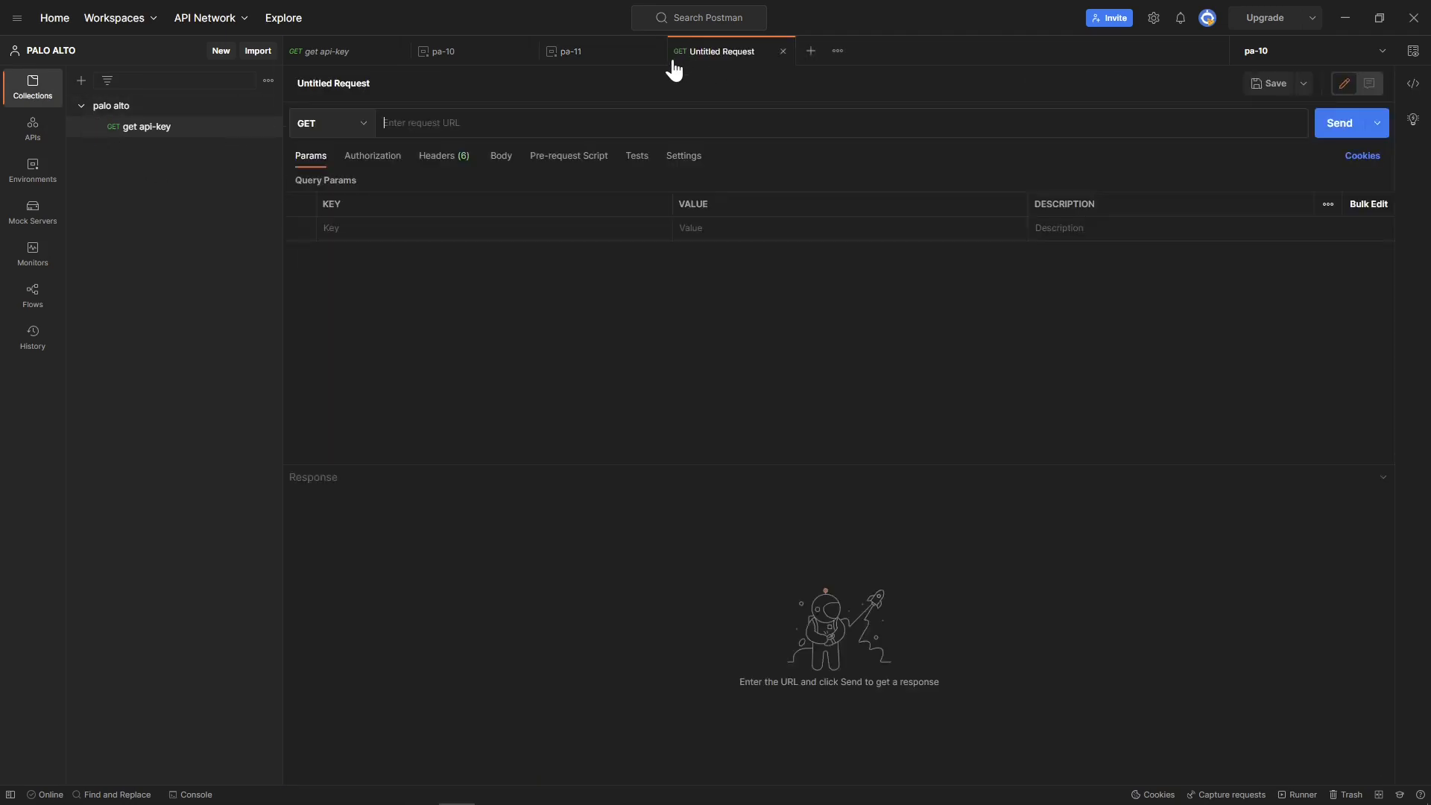
pyautogui.moveTo(407, 110)
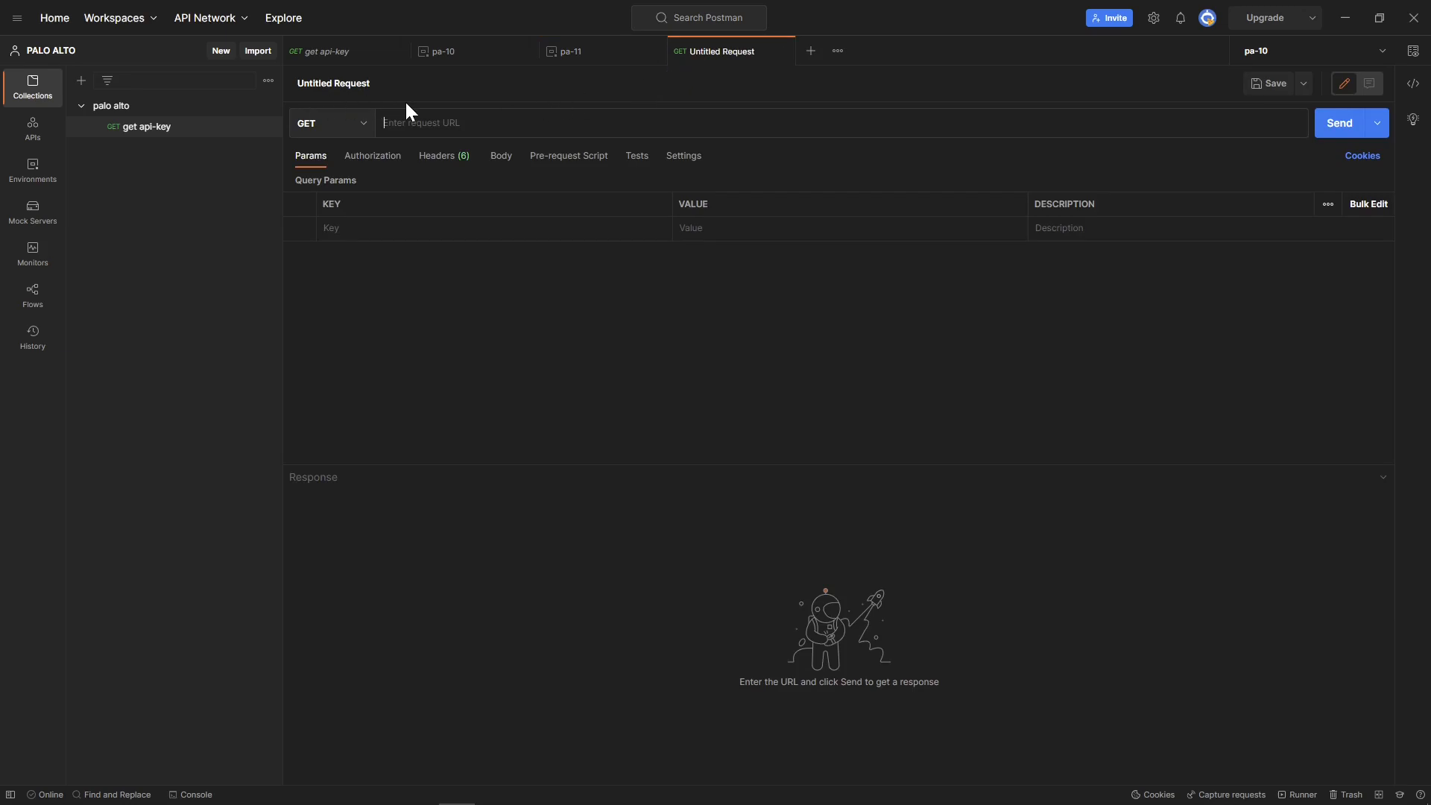
pyautogui.moveTo(367, 141)
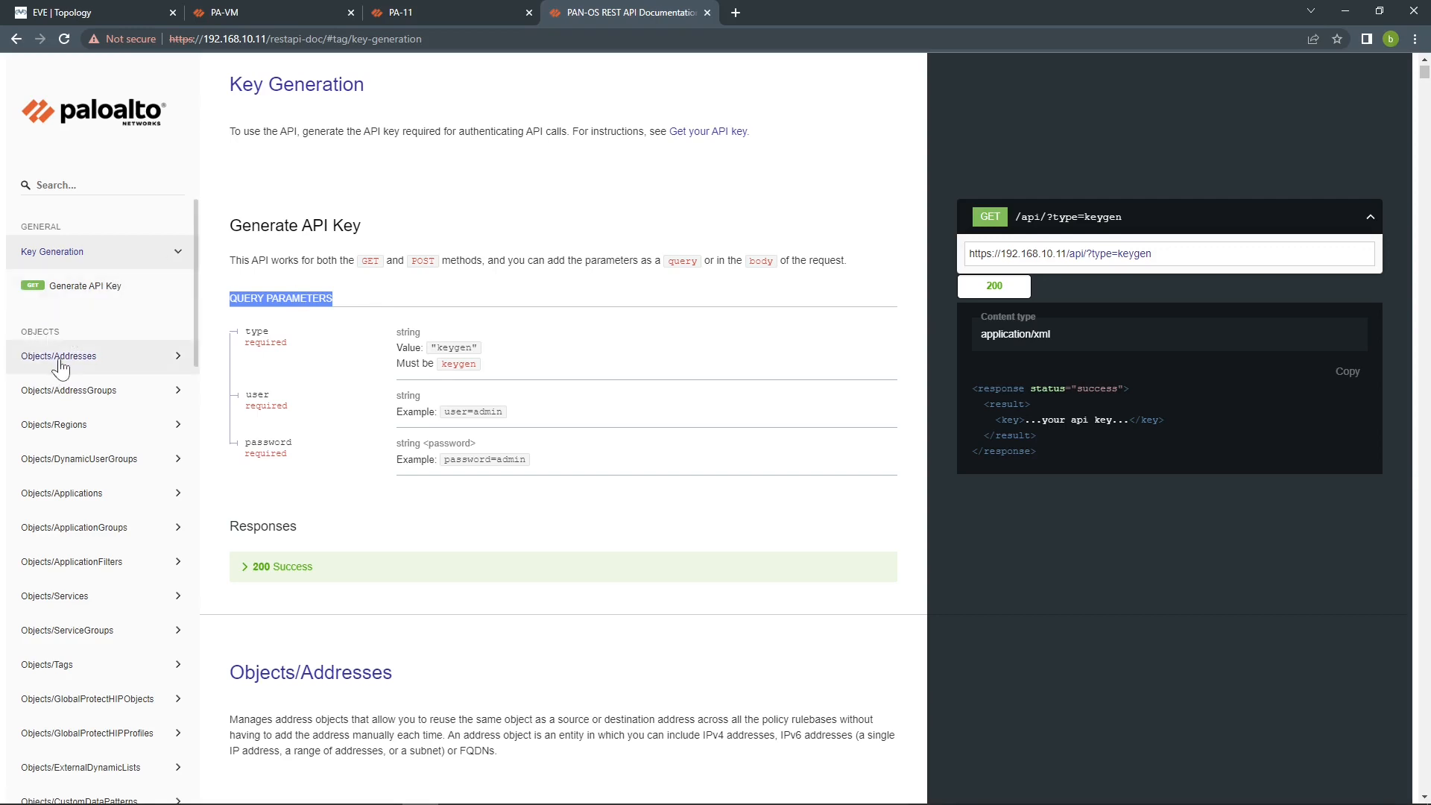
# Expand the GET /restapi/v10.1/Objects/Addresses endpoint in the API docs to reveal its URL
pyautogui.click(59, 357)
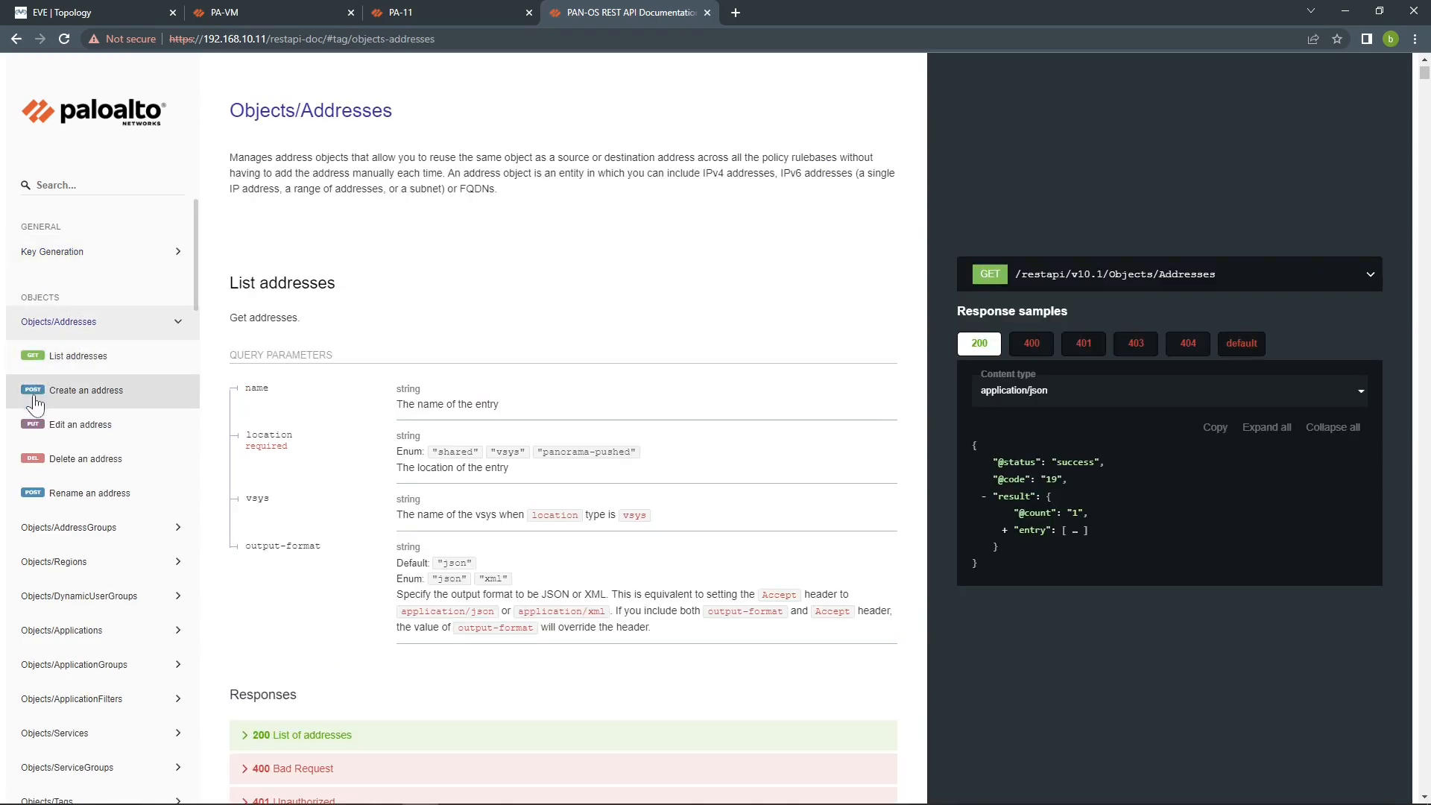
pyautogui.moveTo(312, 474)
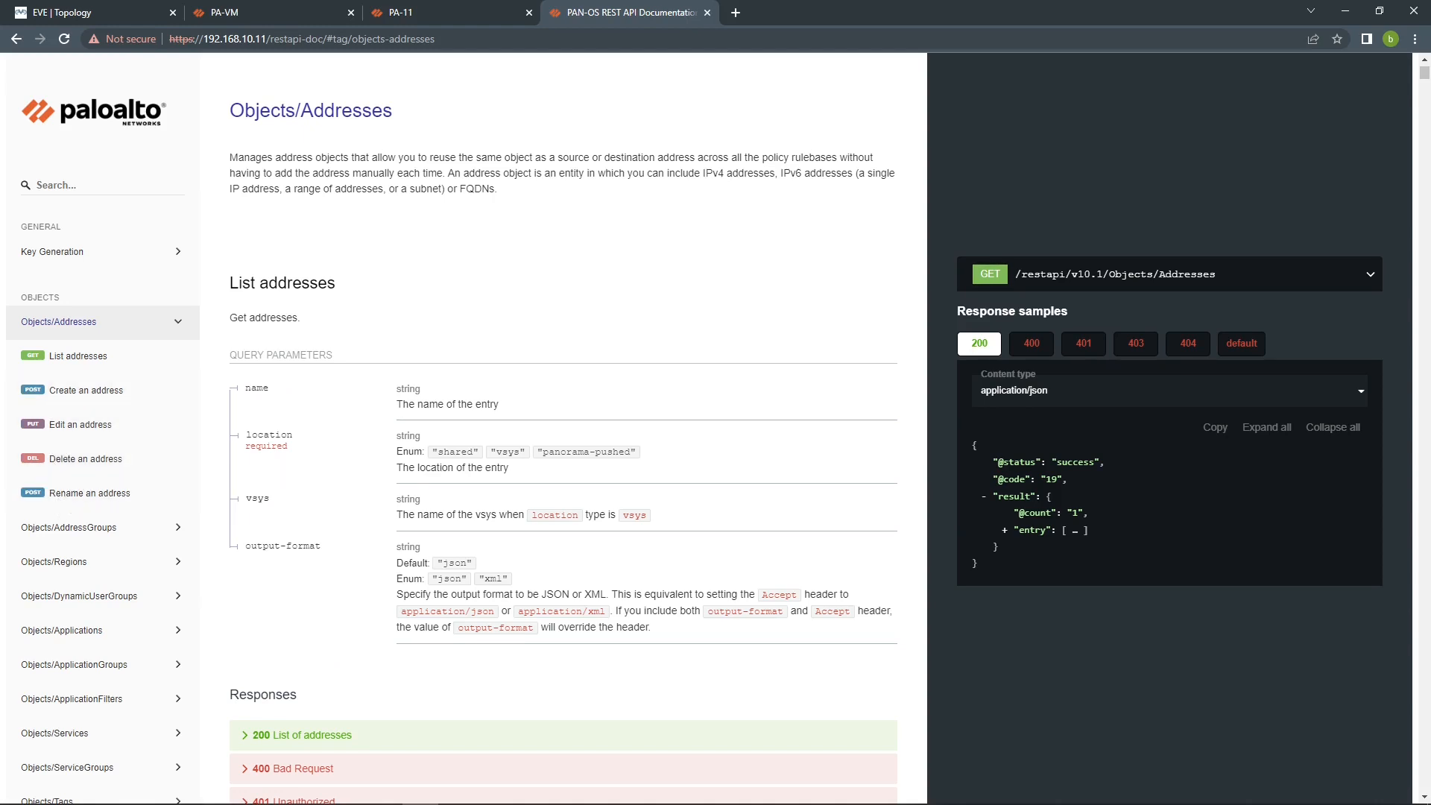
pyautogui.moveTo(486, 335)
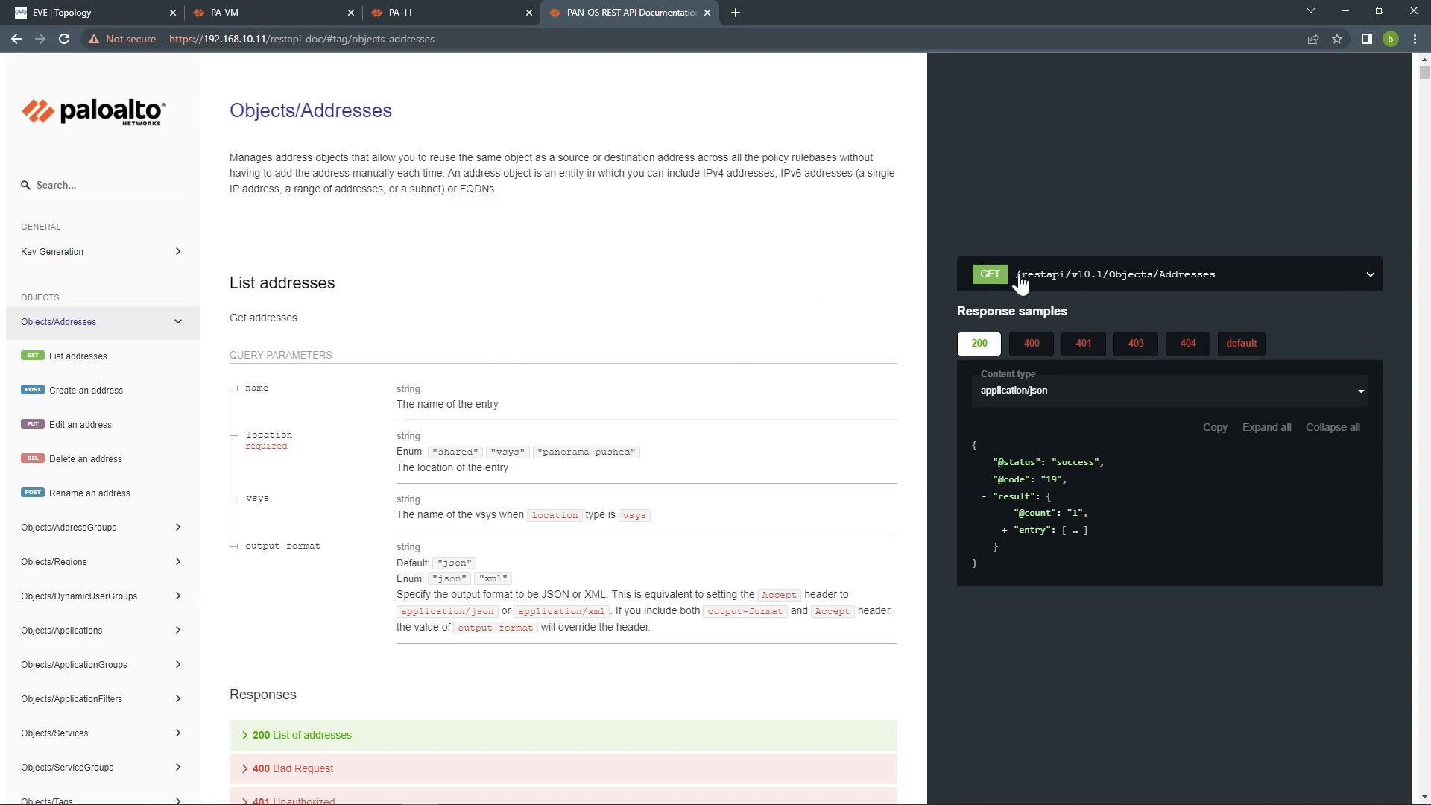
pyautogui.moveTo(1306, 279)
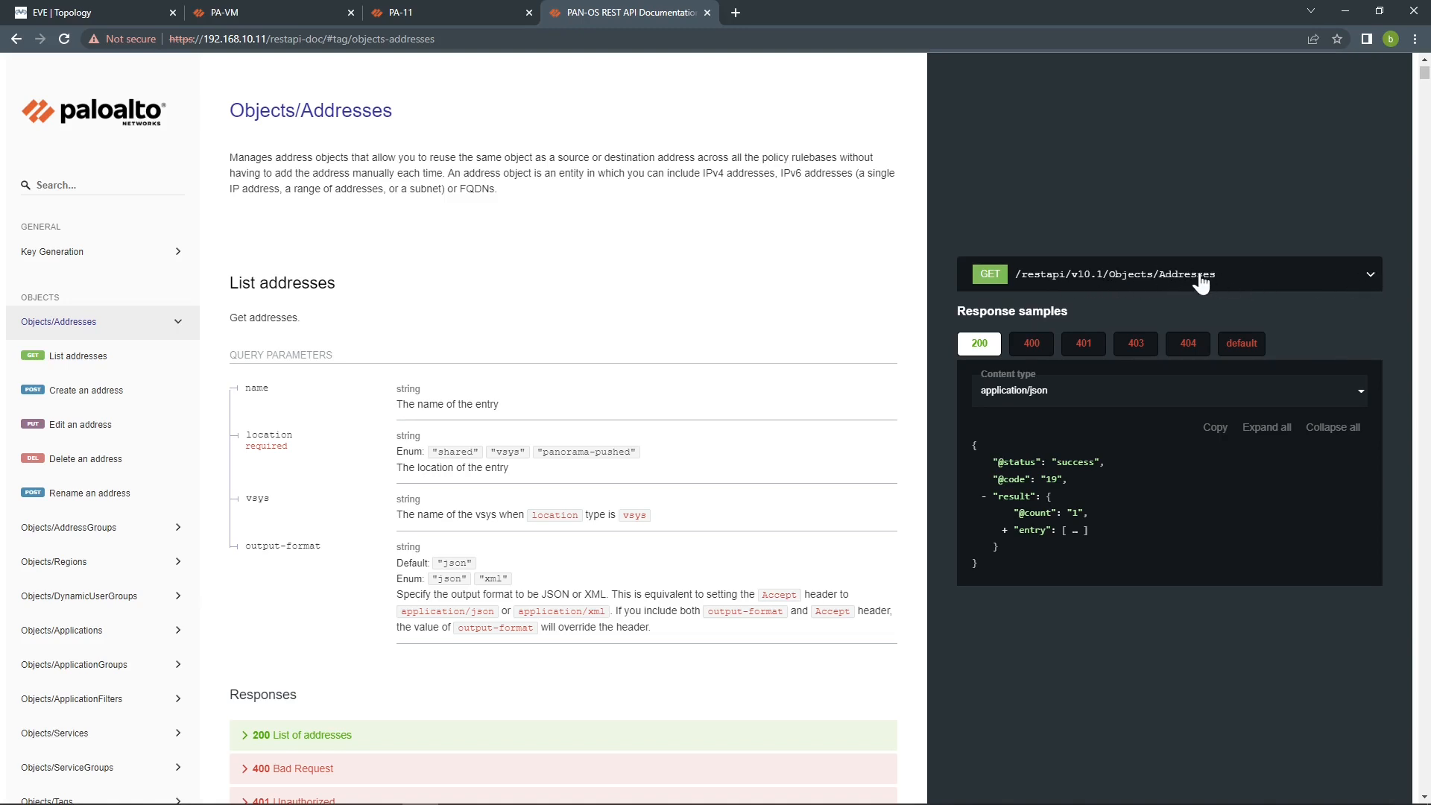
pyautogui.click(1166, 275)
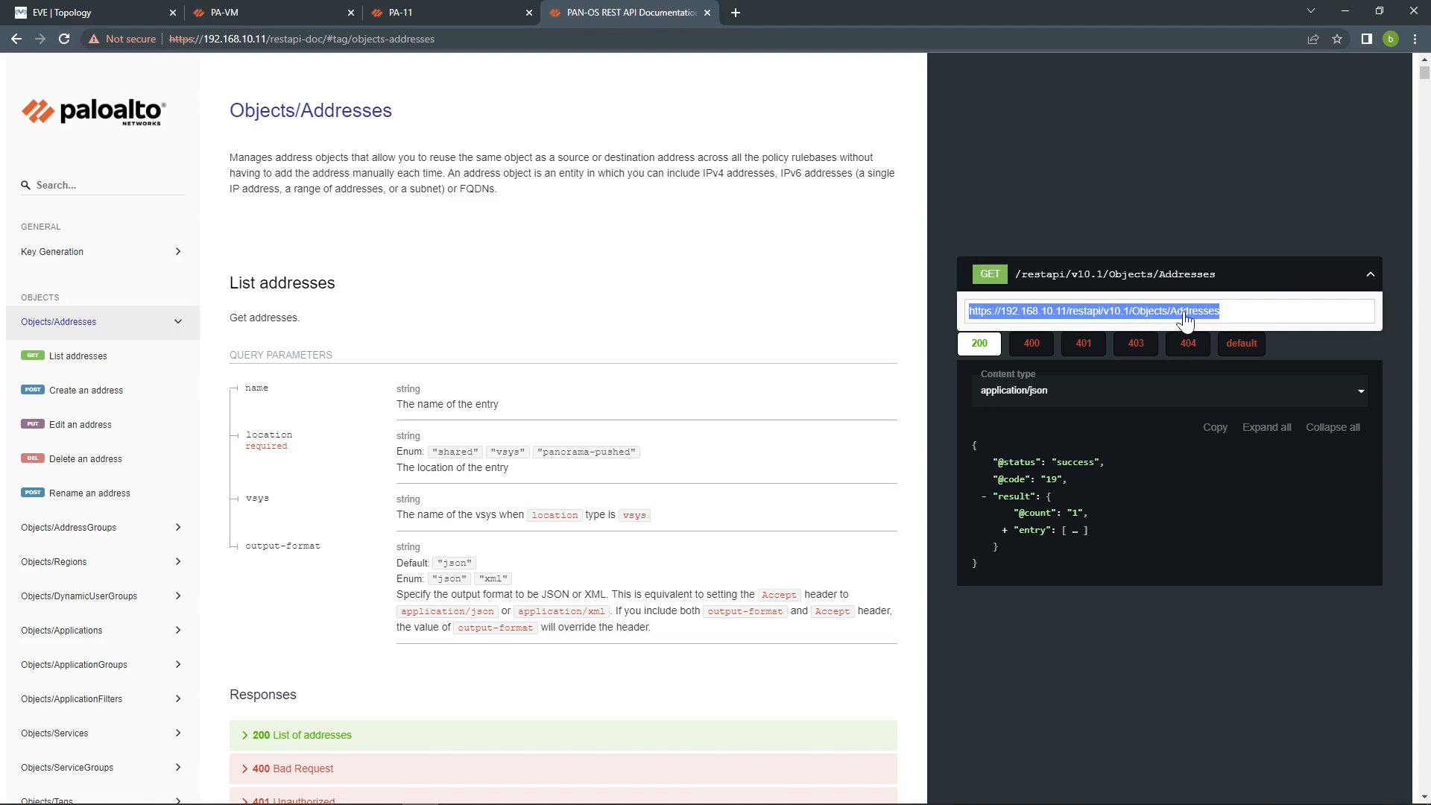
pyautogui.moveTo(1043, 348)
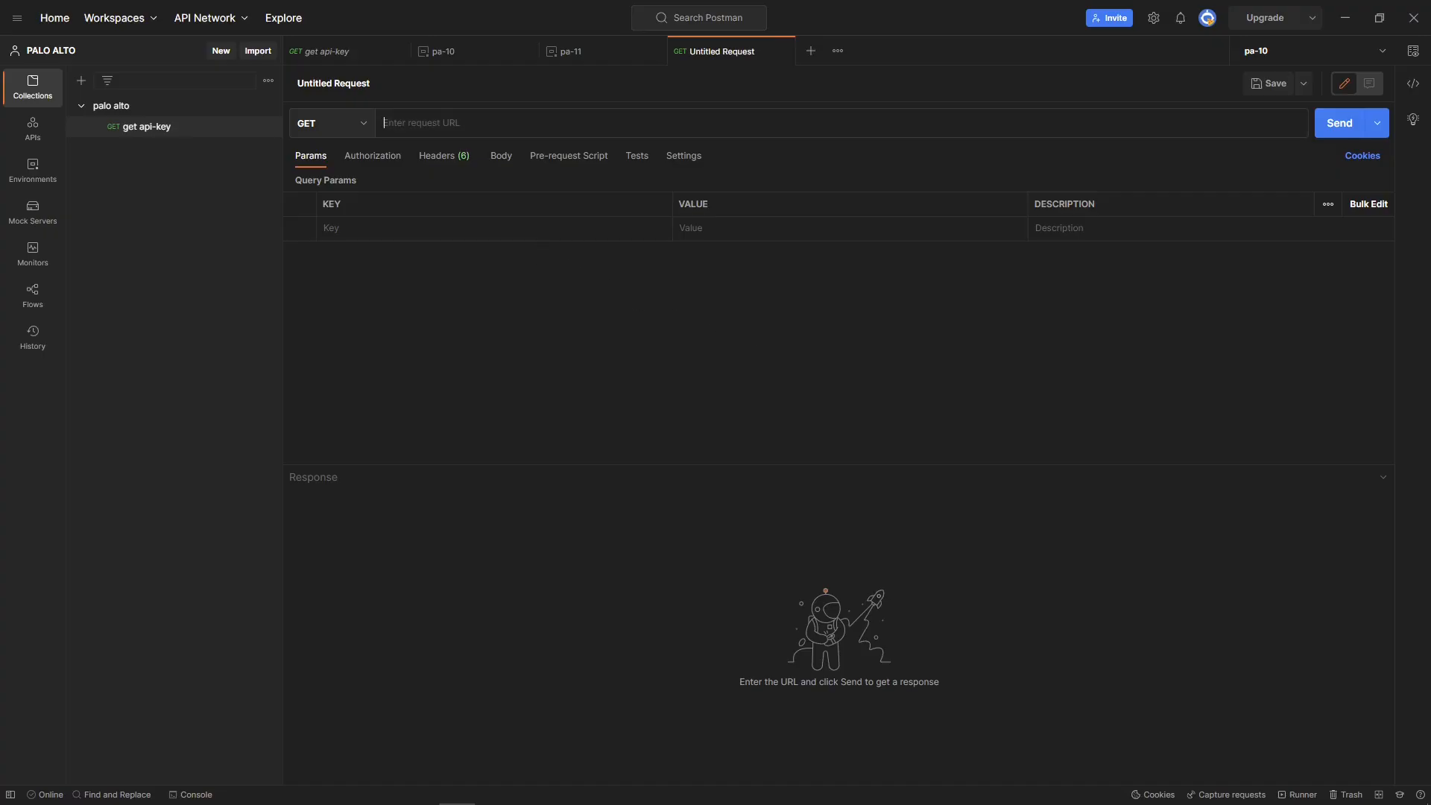
pyautogui.moveTo(407, 143)
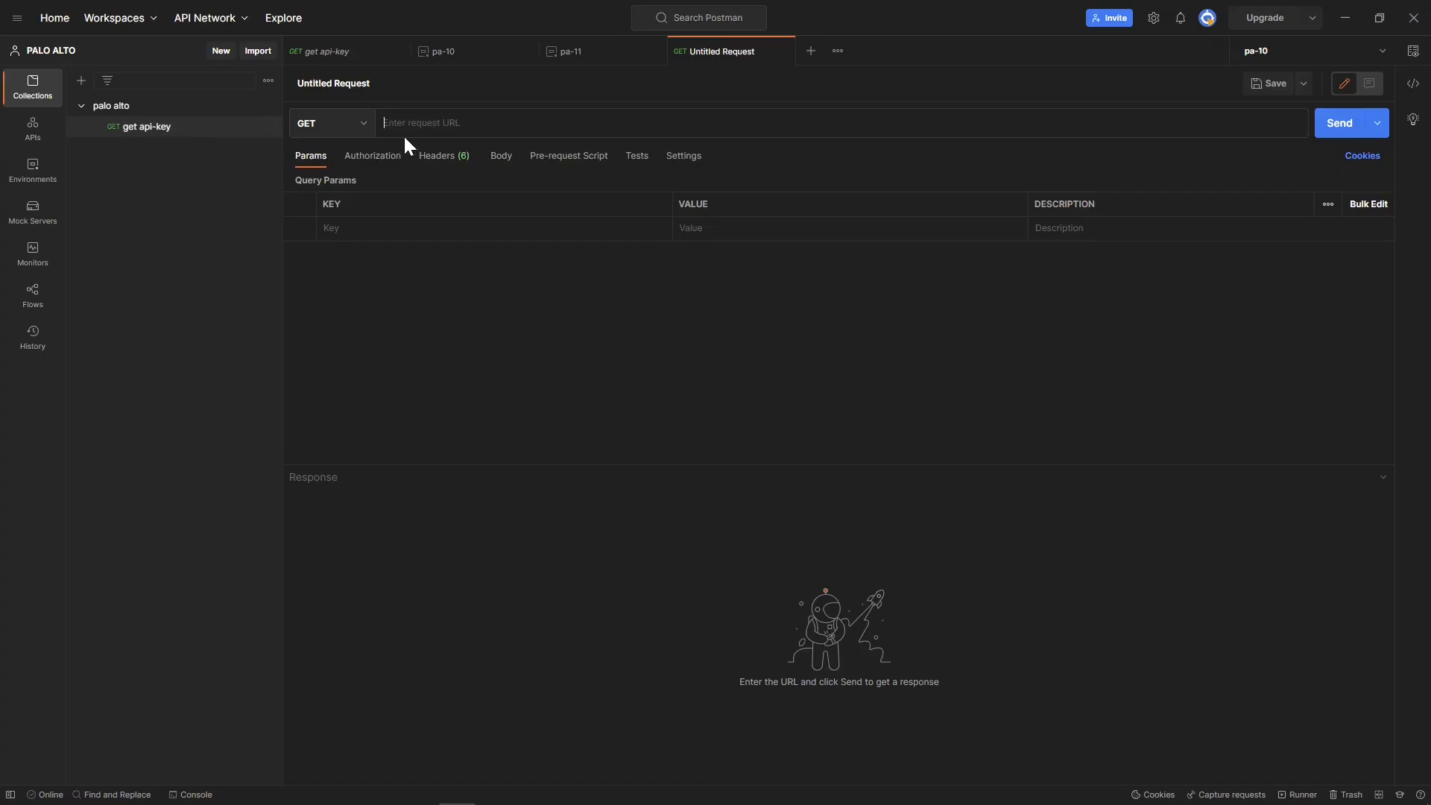
pyautogui.write('https://192.168.10.11/restapi/v10.1/Objects/Addresses')
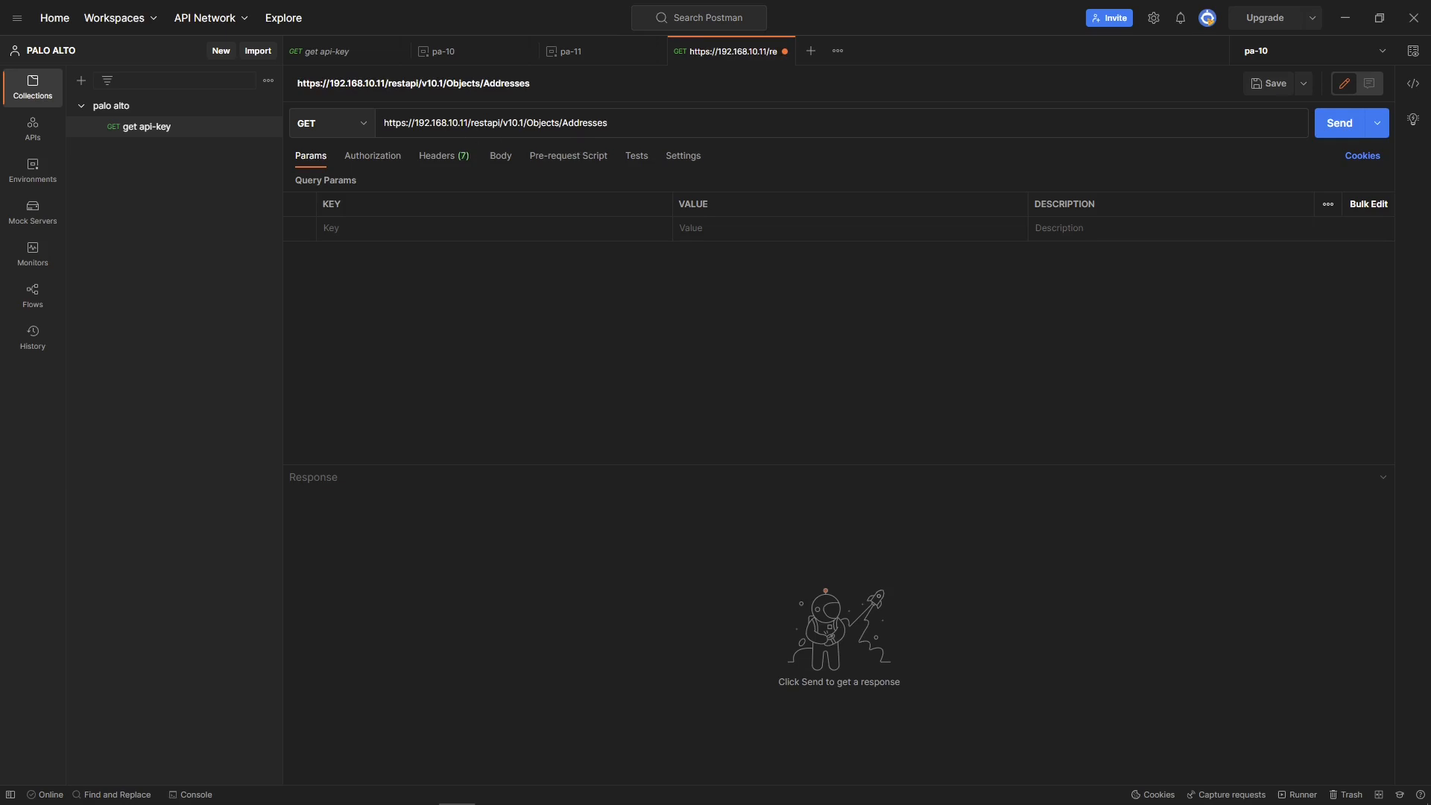
pyautogui.moveTo(464, 171)
pyautogui.write('{{url}}')
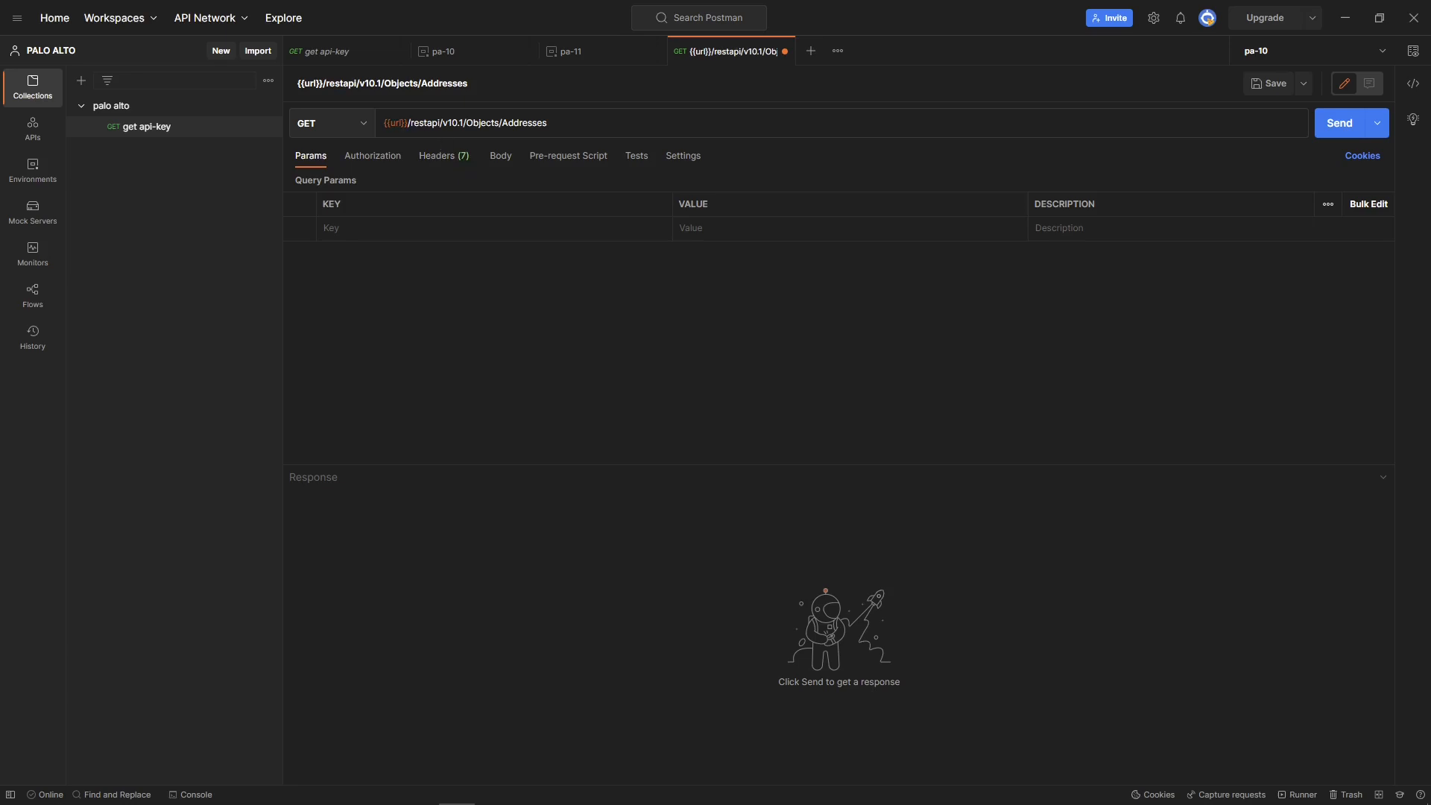
pyautogui.moveTo(396, 123)
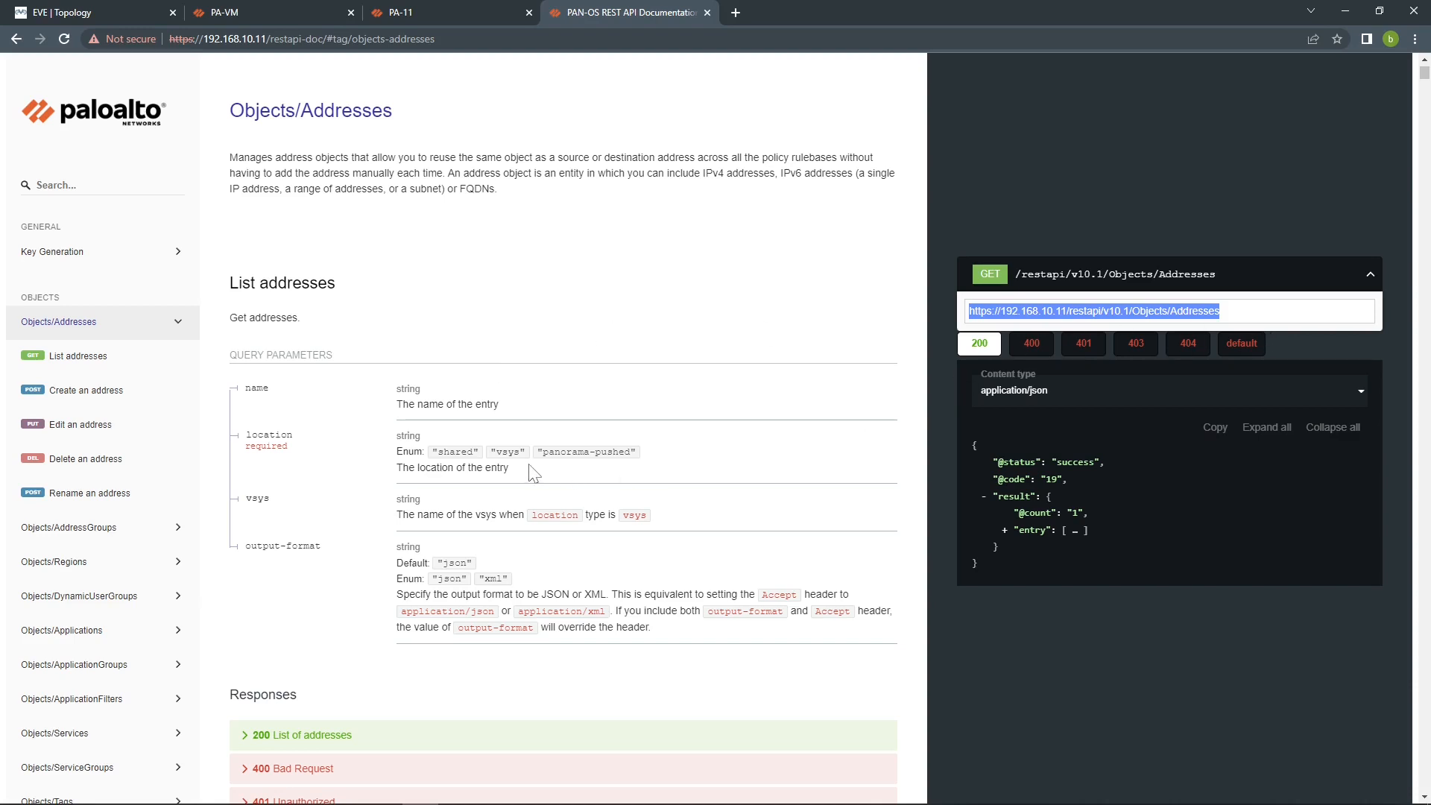
# Scroll through the List addresses parameters and responses and select the location parameter
pyautogui.scroll(-3)
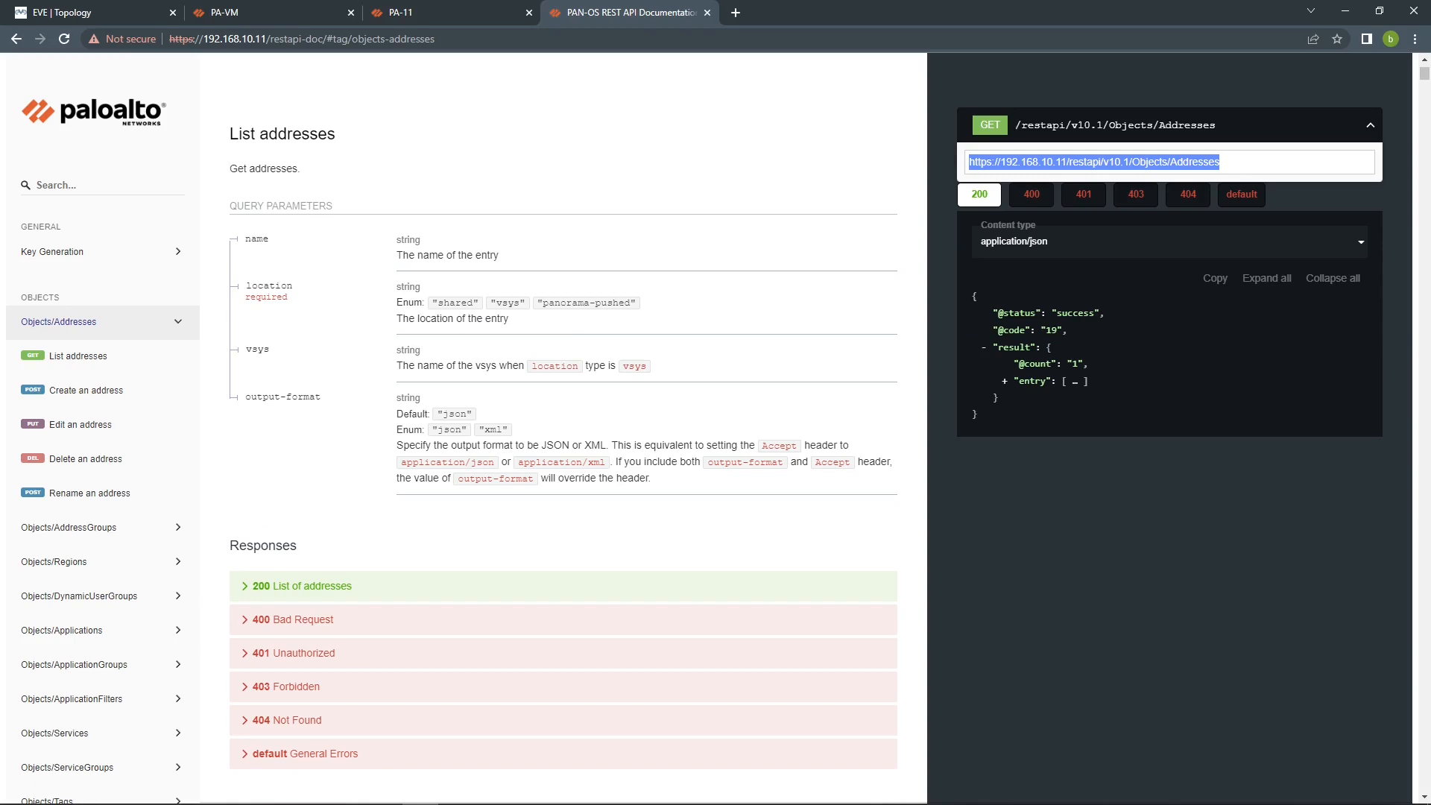
pyautogui.doubleClick(264, 285)
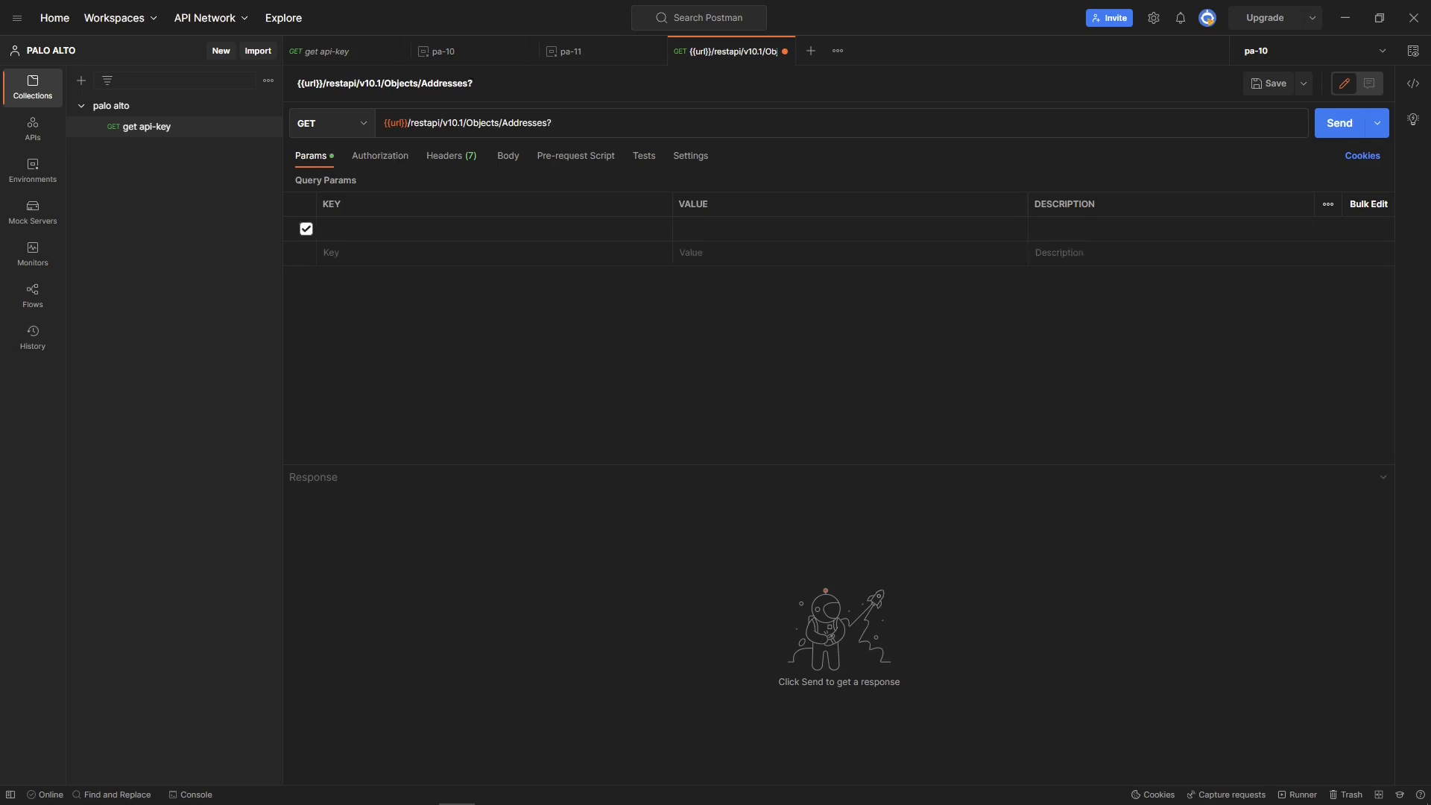
# Add query parameters location=vsys and vsys=vsys1 to the Addresses request
pyautogui.write('l')
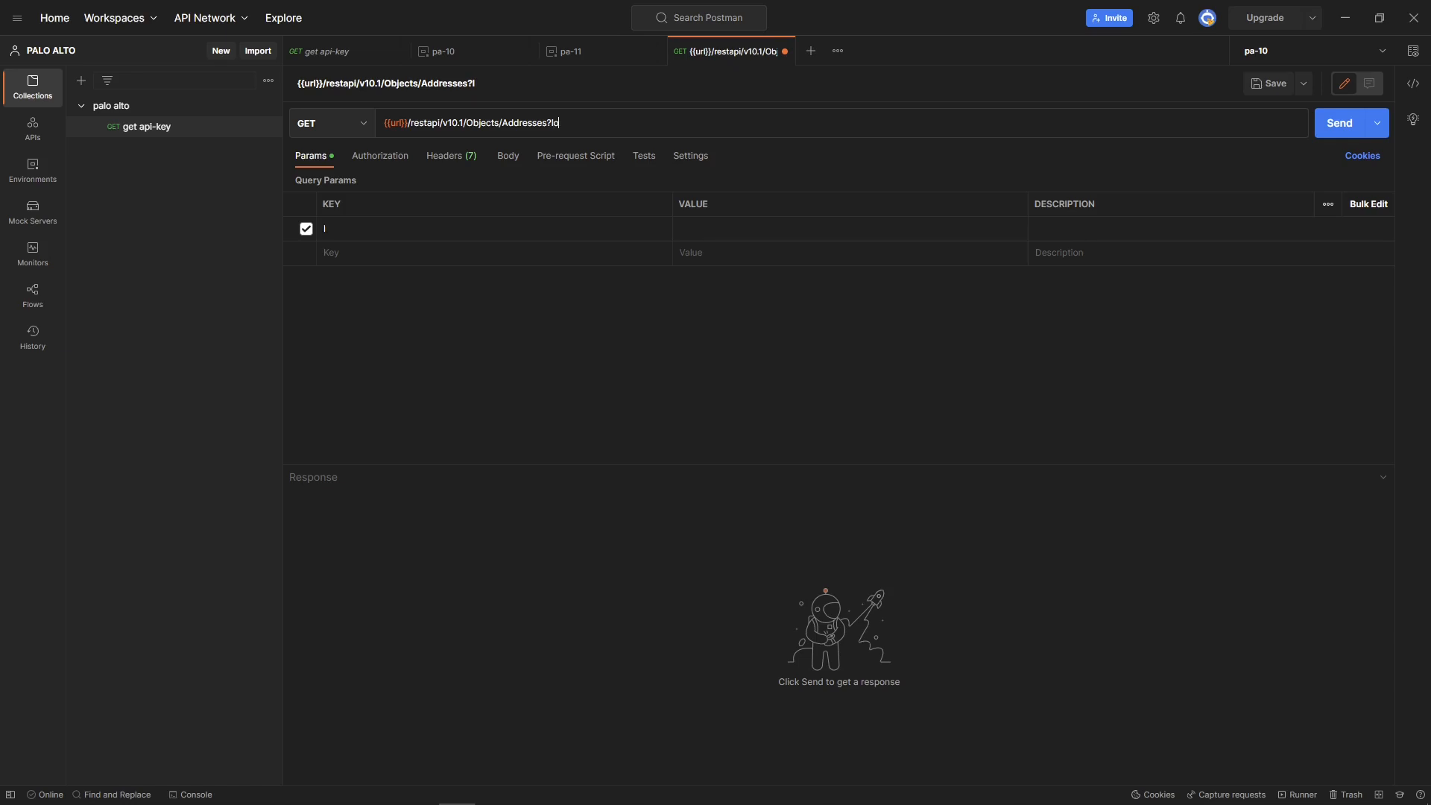
pyautogui.write('ocation')
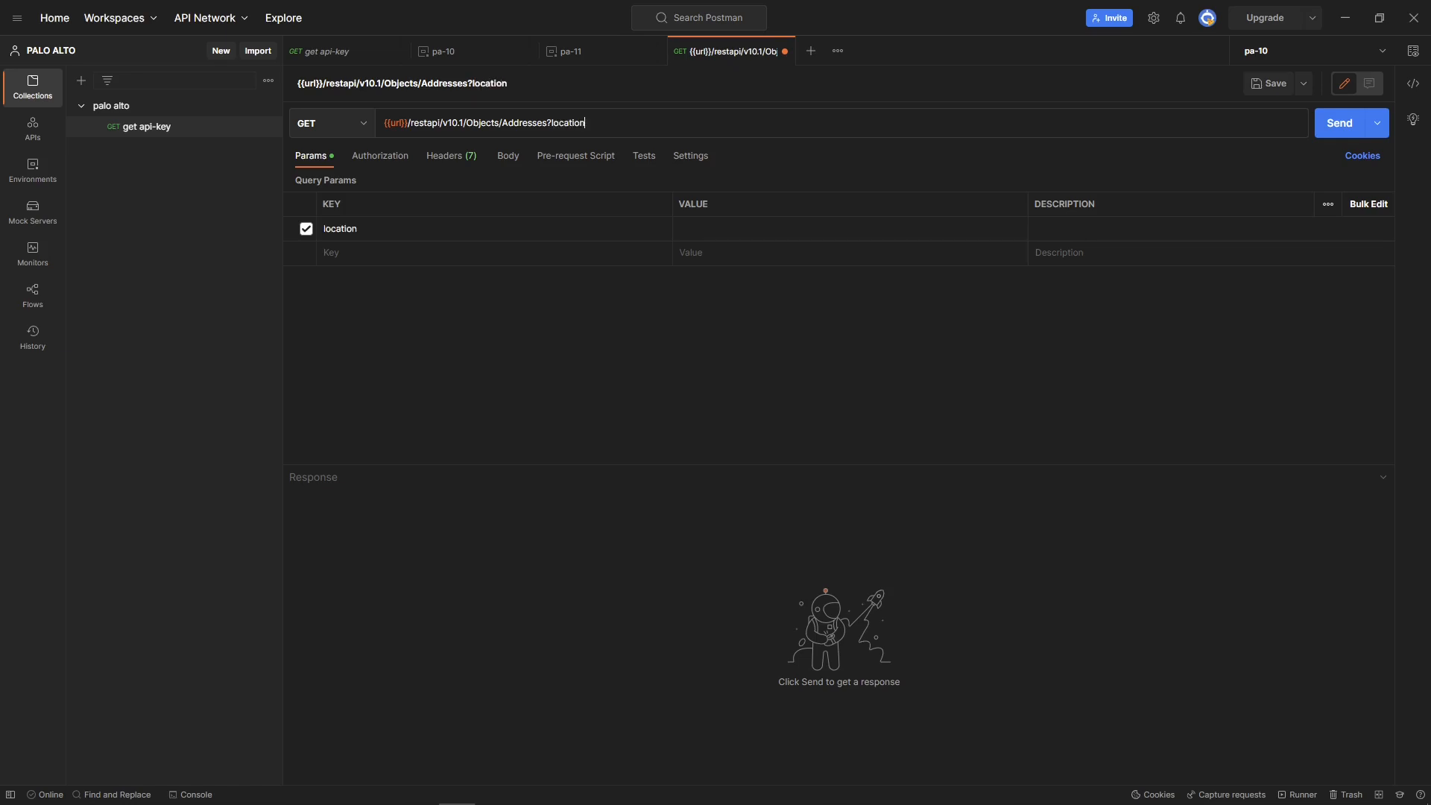
pyautogui.write('v')
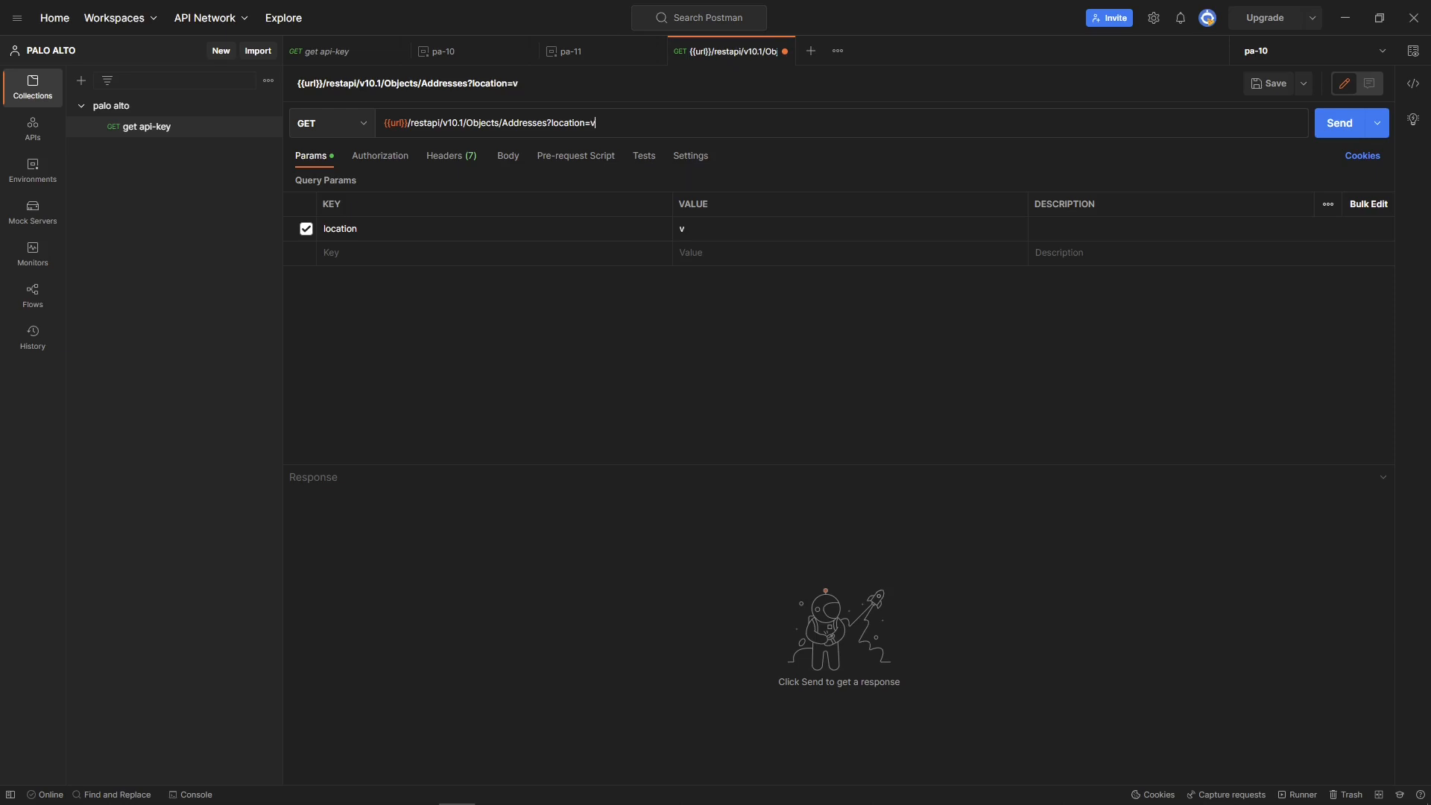
pyautogui.write('sys')
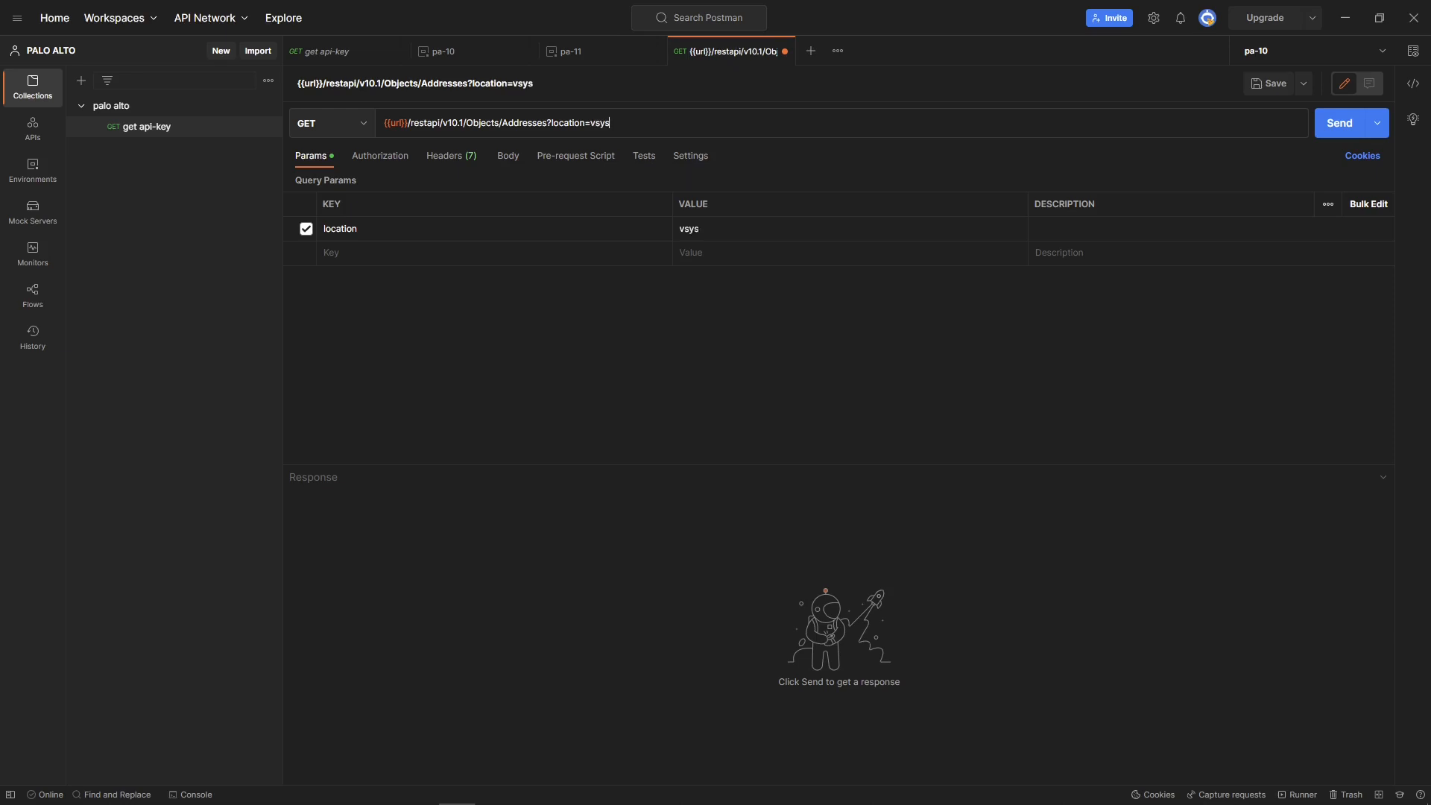
pyautogui.write('&')
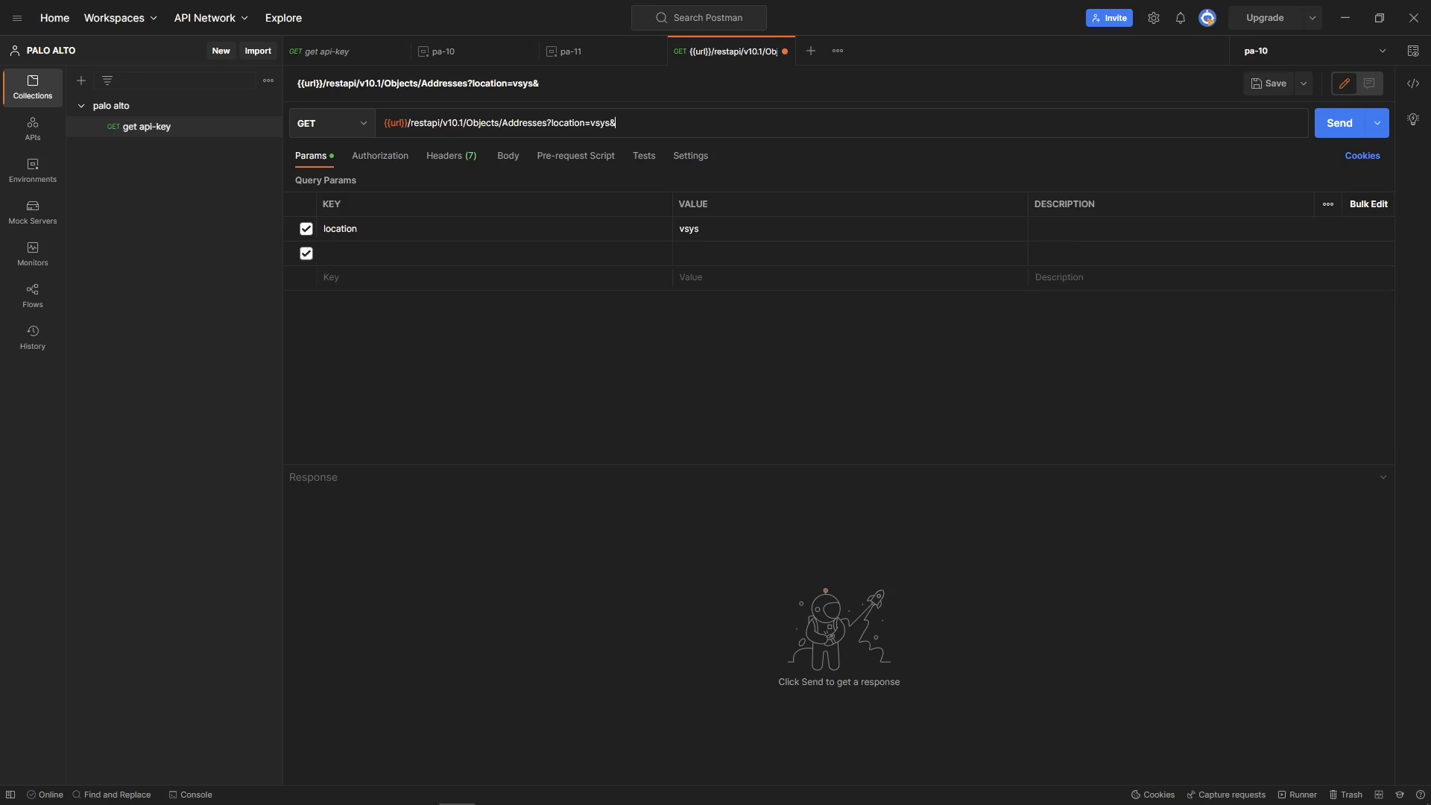
pyautogui.write('v')
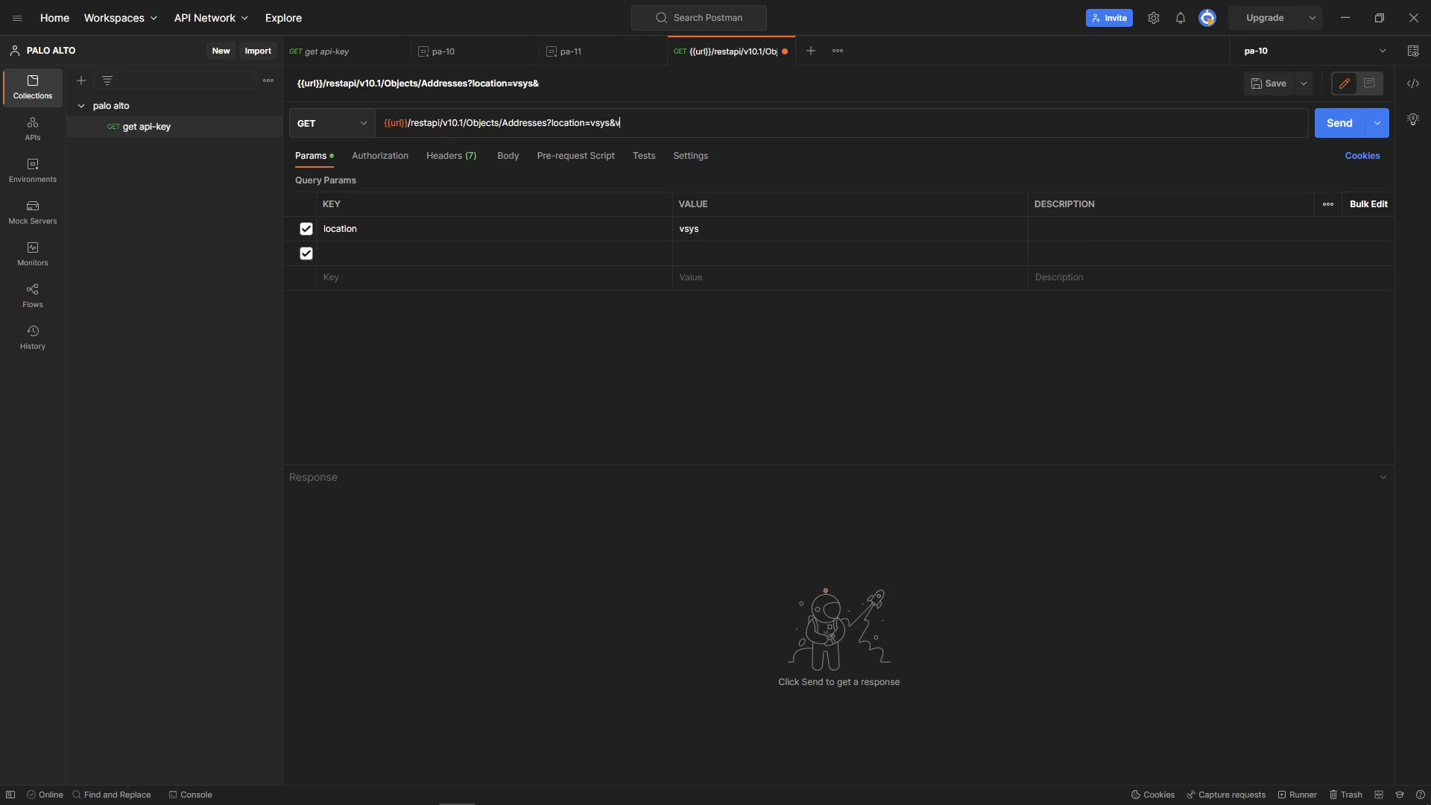
pyautogui.write('vsys=')
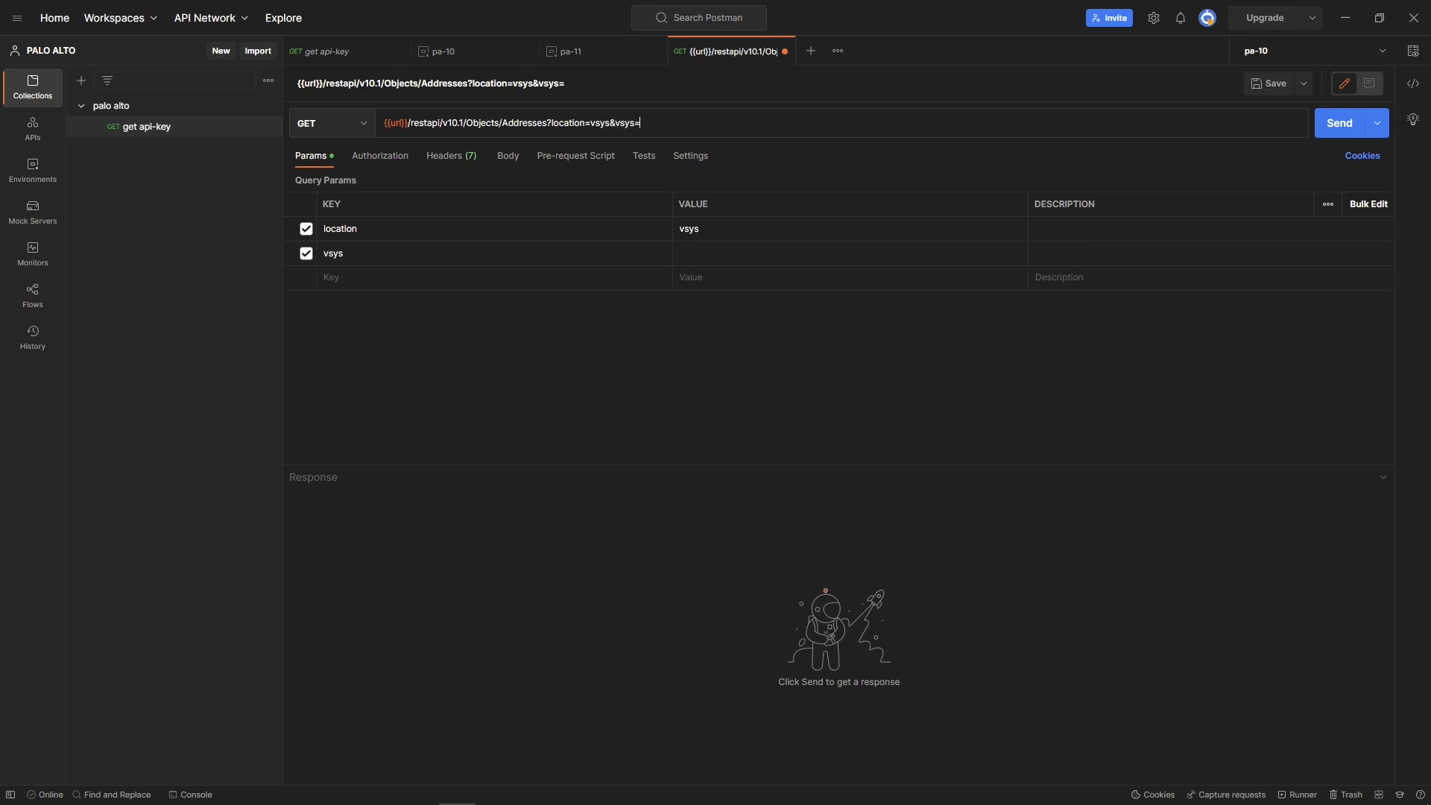
pyautogui.write('vsys')
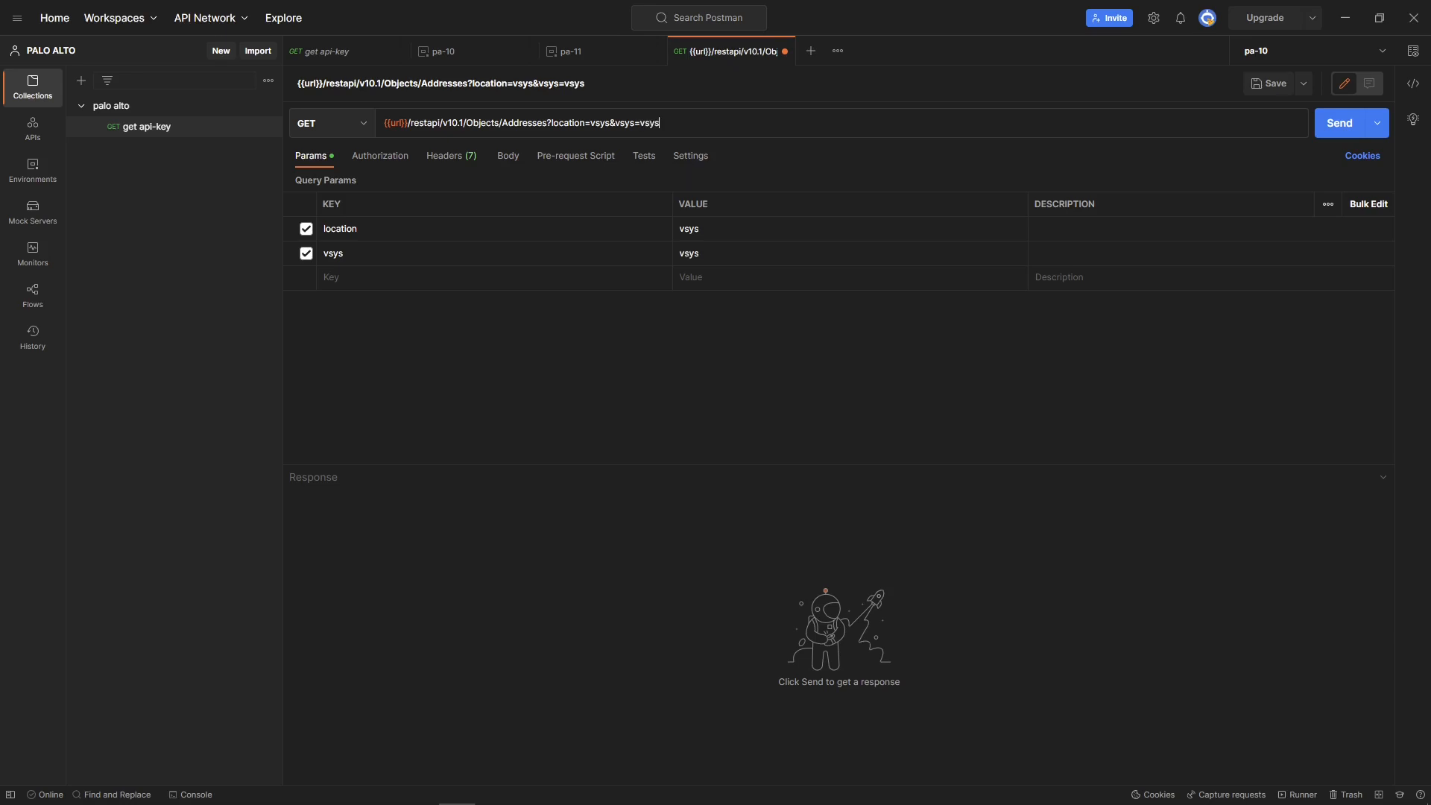
pyautogui.write('1')
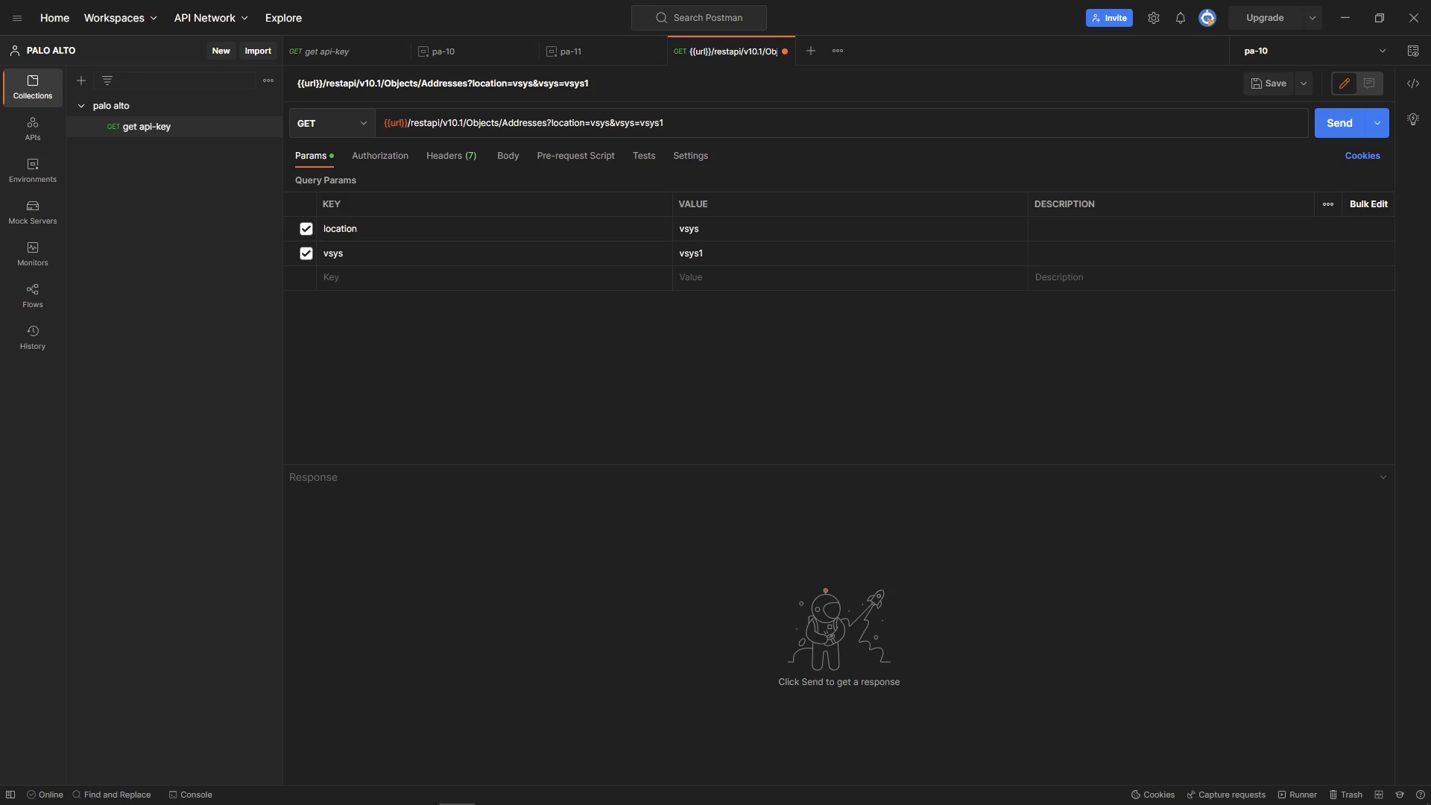
pyautogui.moveTo(522, 106)
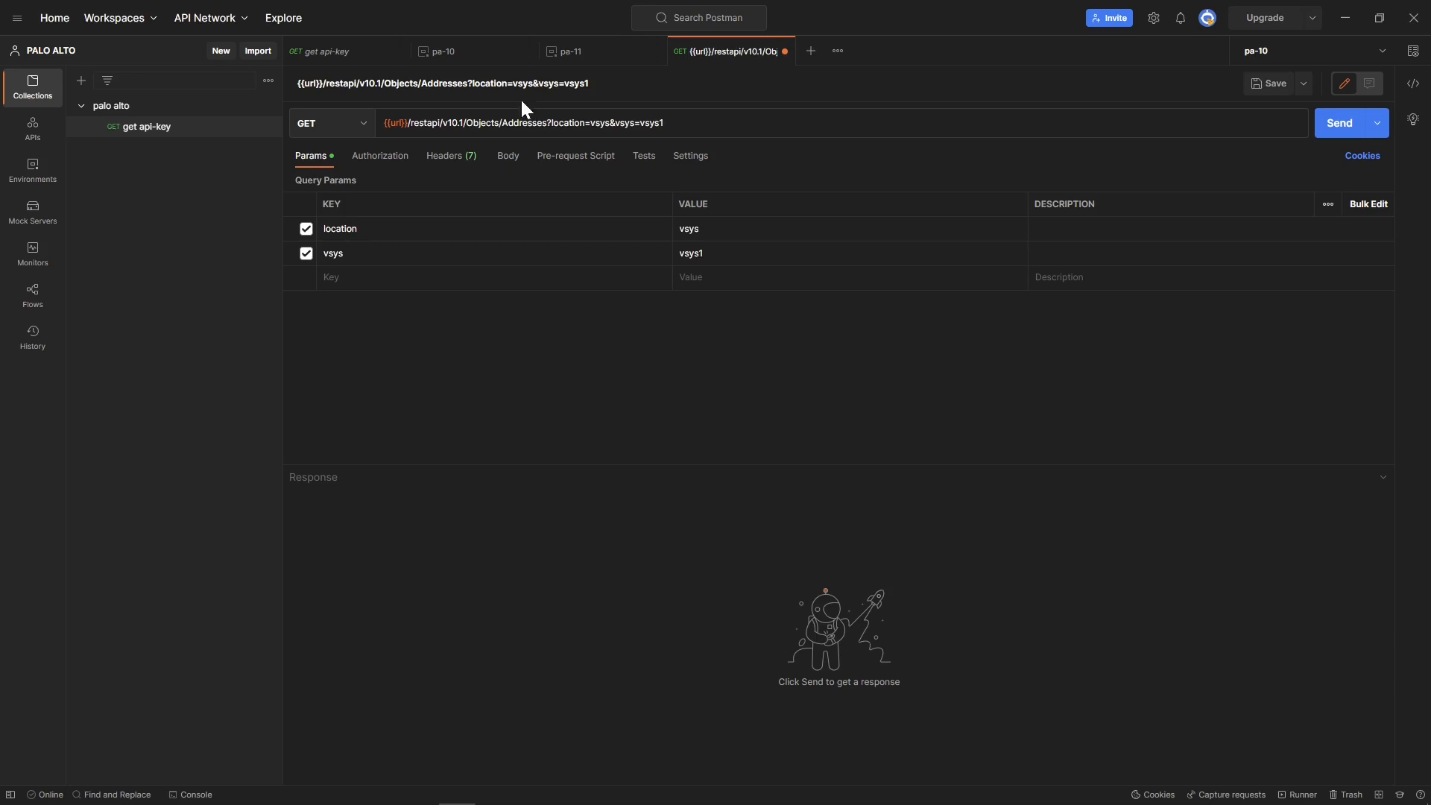
# Switch the request's Authorization type from Basic Auth to API Key
pyautogui.click(380, 156)
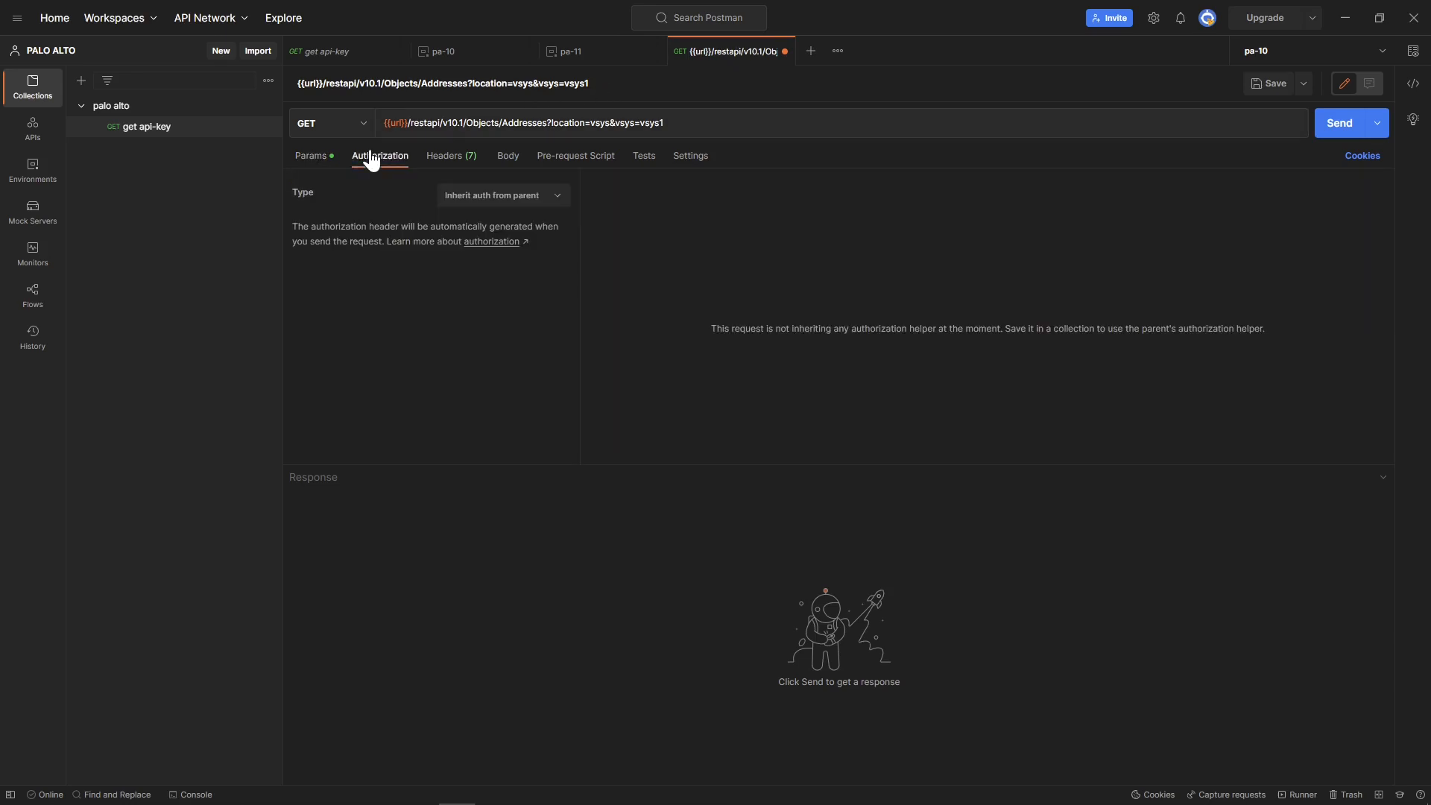
pyautogui.click(503, 196)
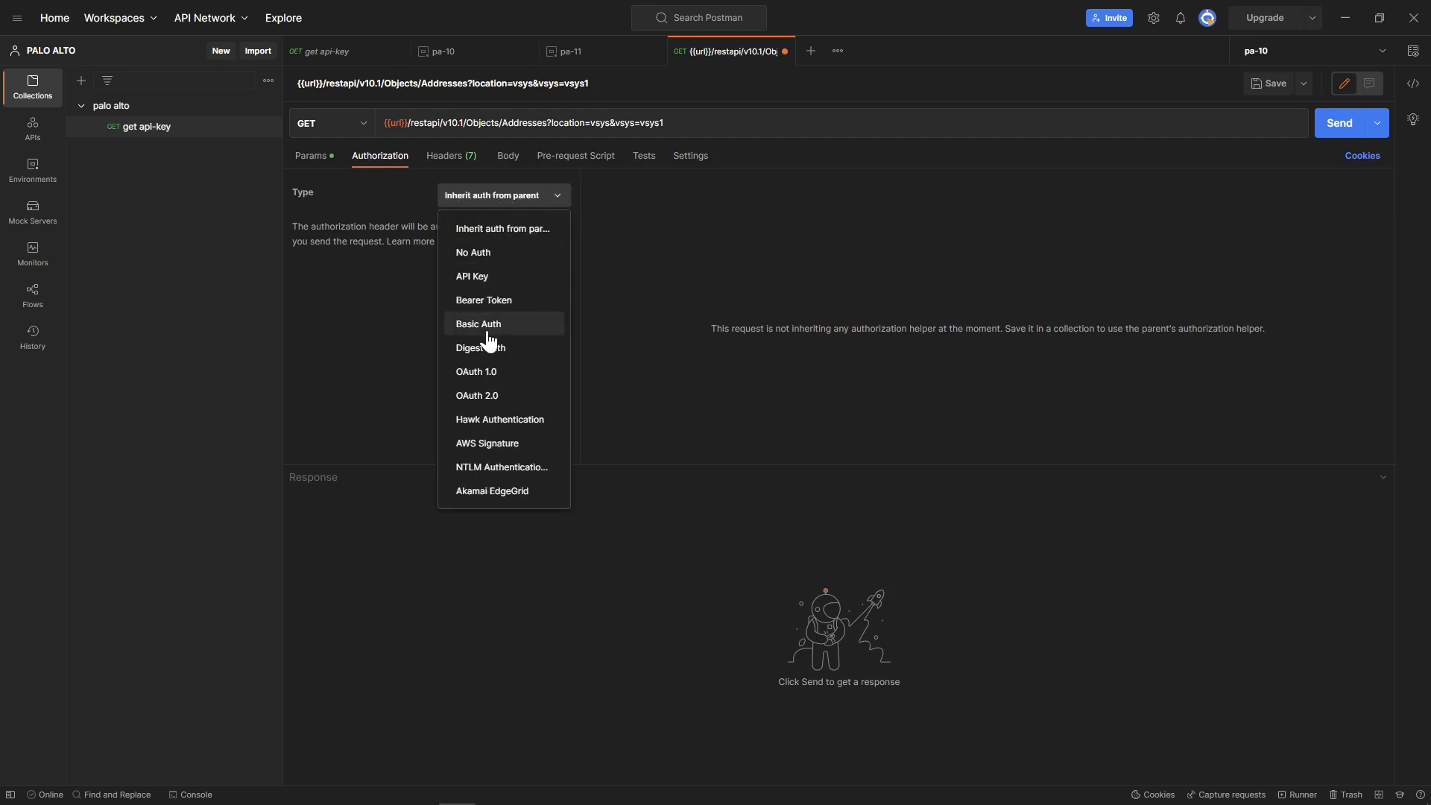
pyautogui.moveTo(473, 334)
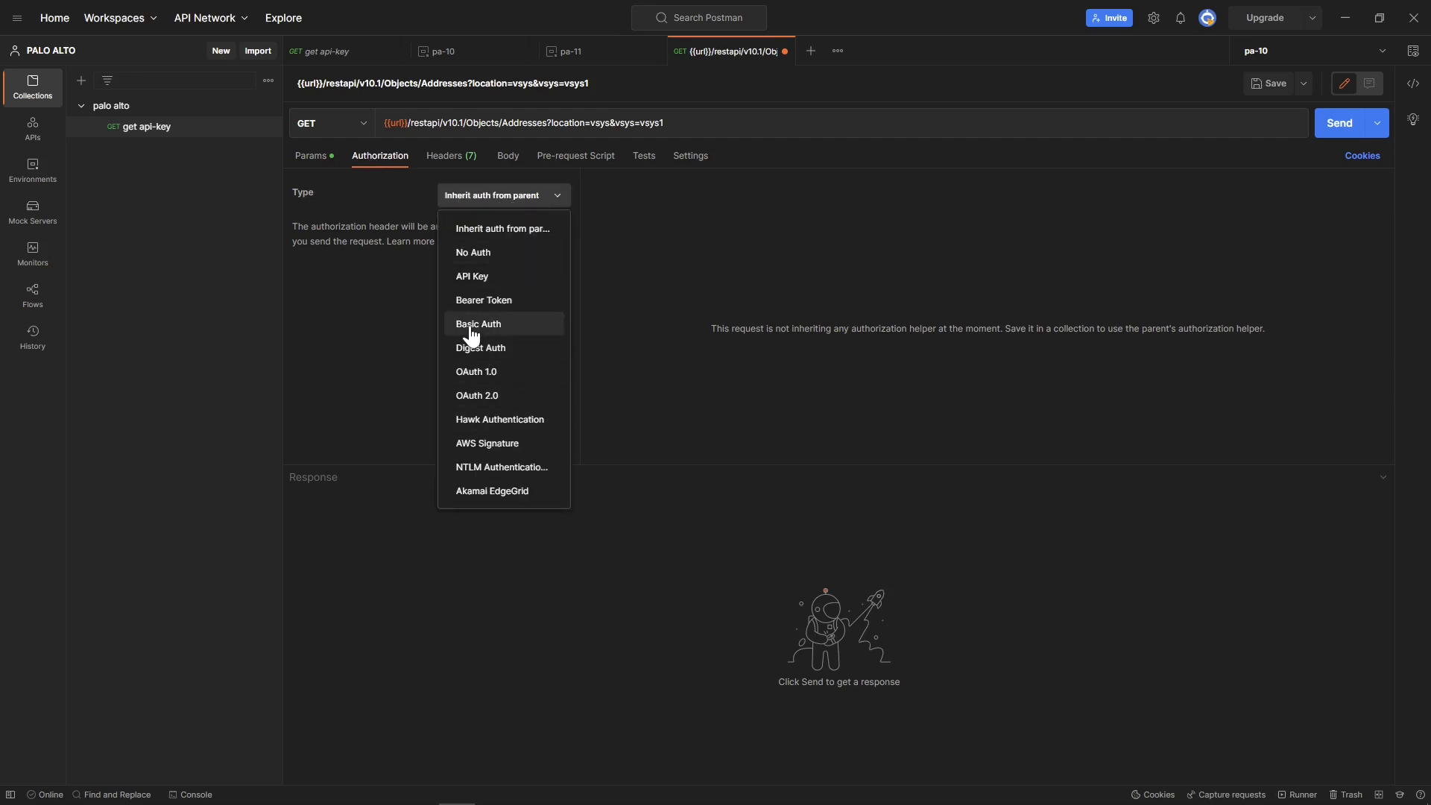
pyautogui.click(478, 324)
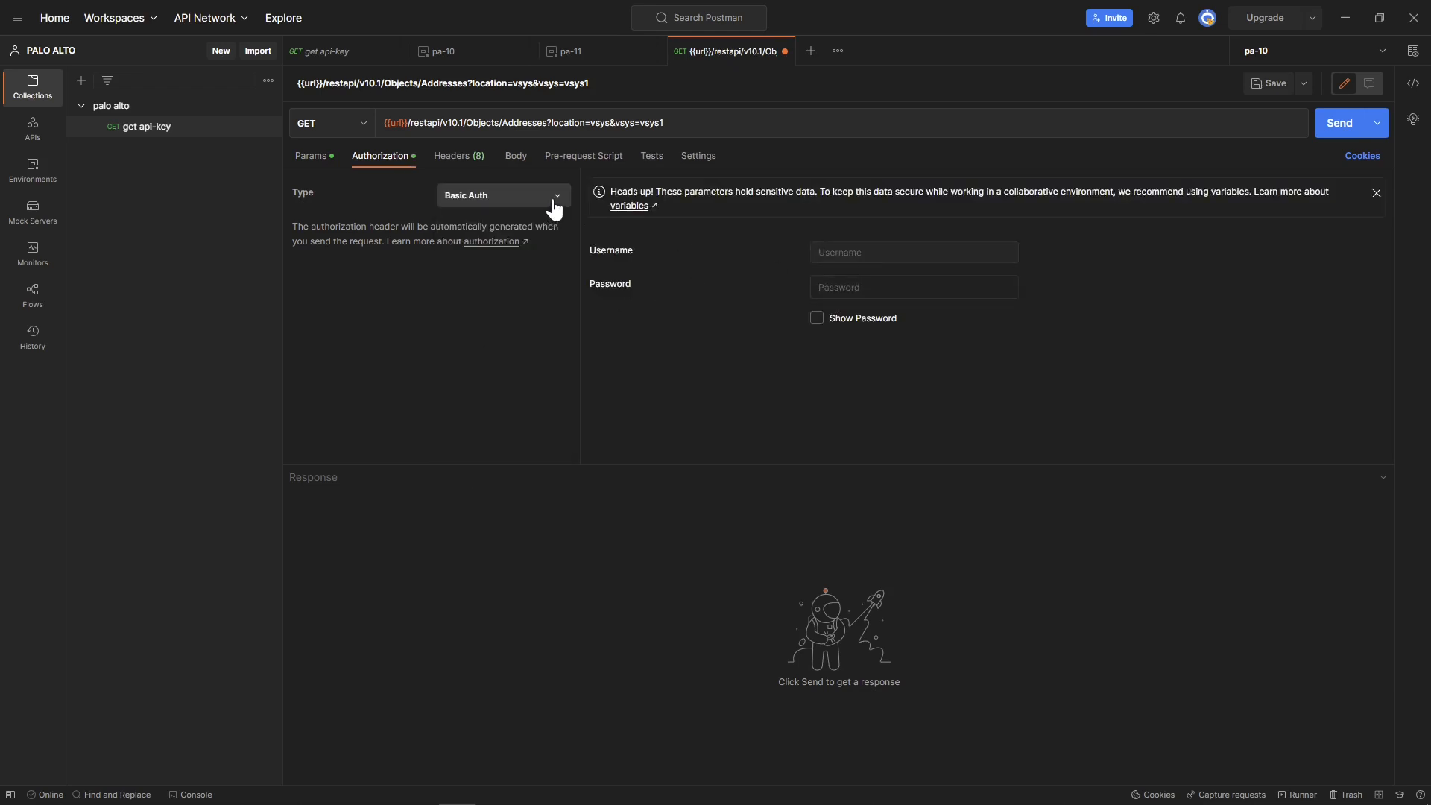
pyautogui.click(503, 195)
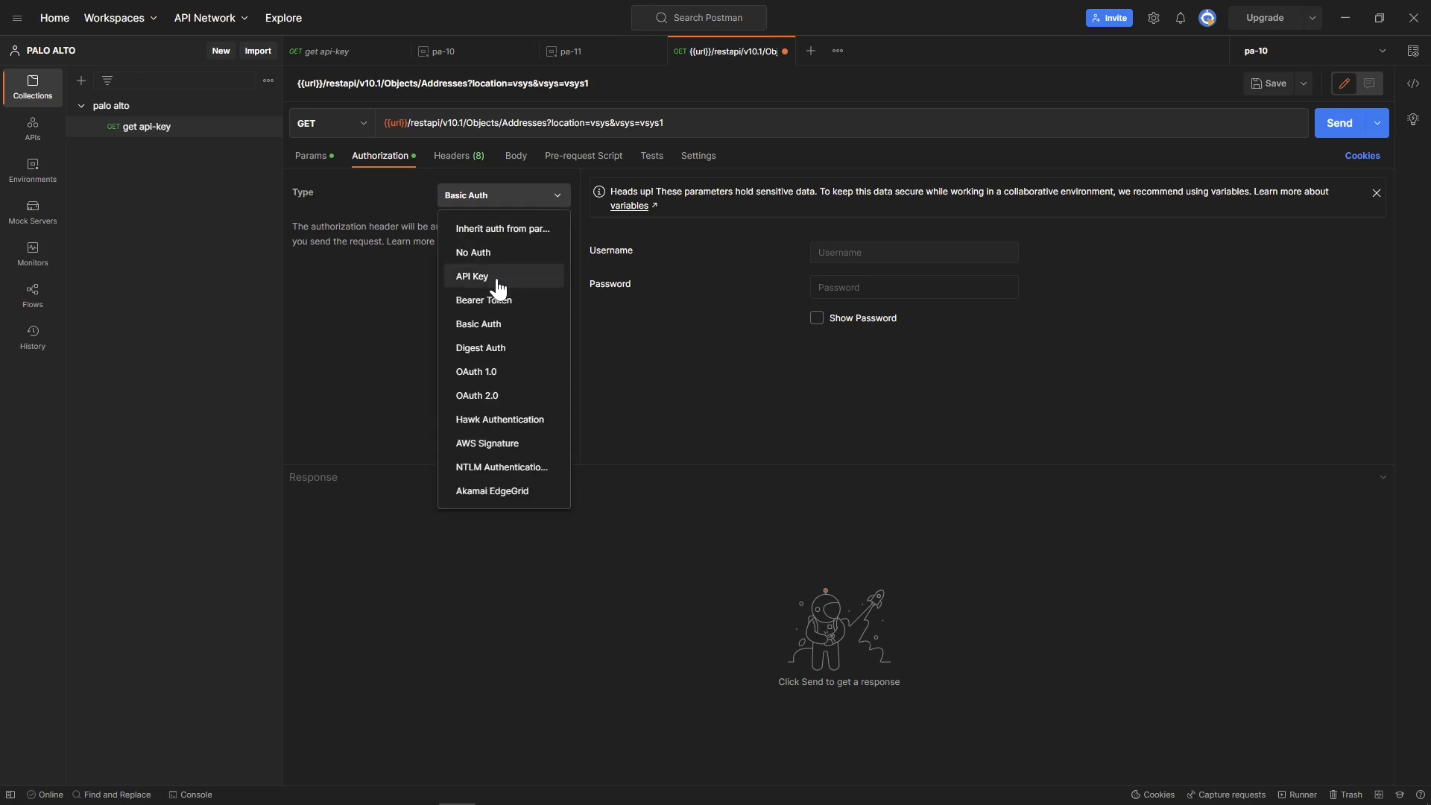
pyautogui.click(471, 276)
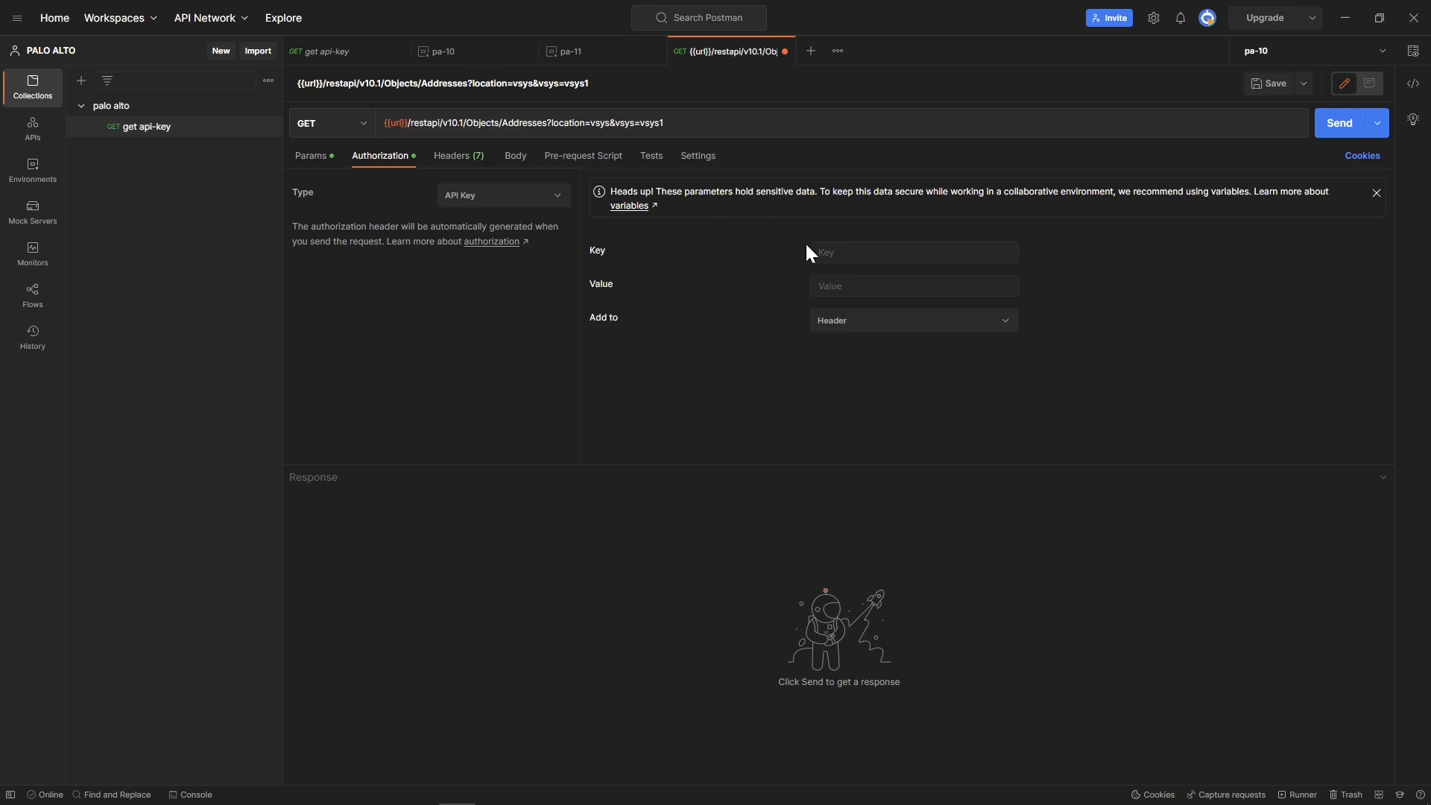
pyautogui.click(442, 50)
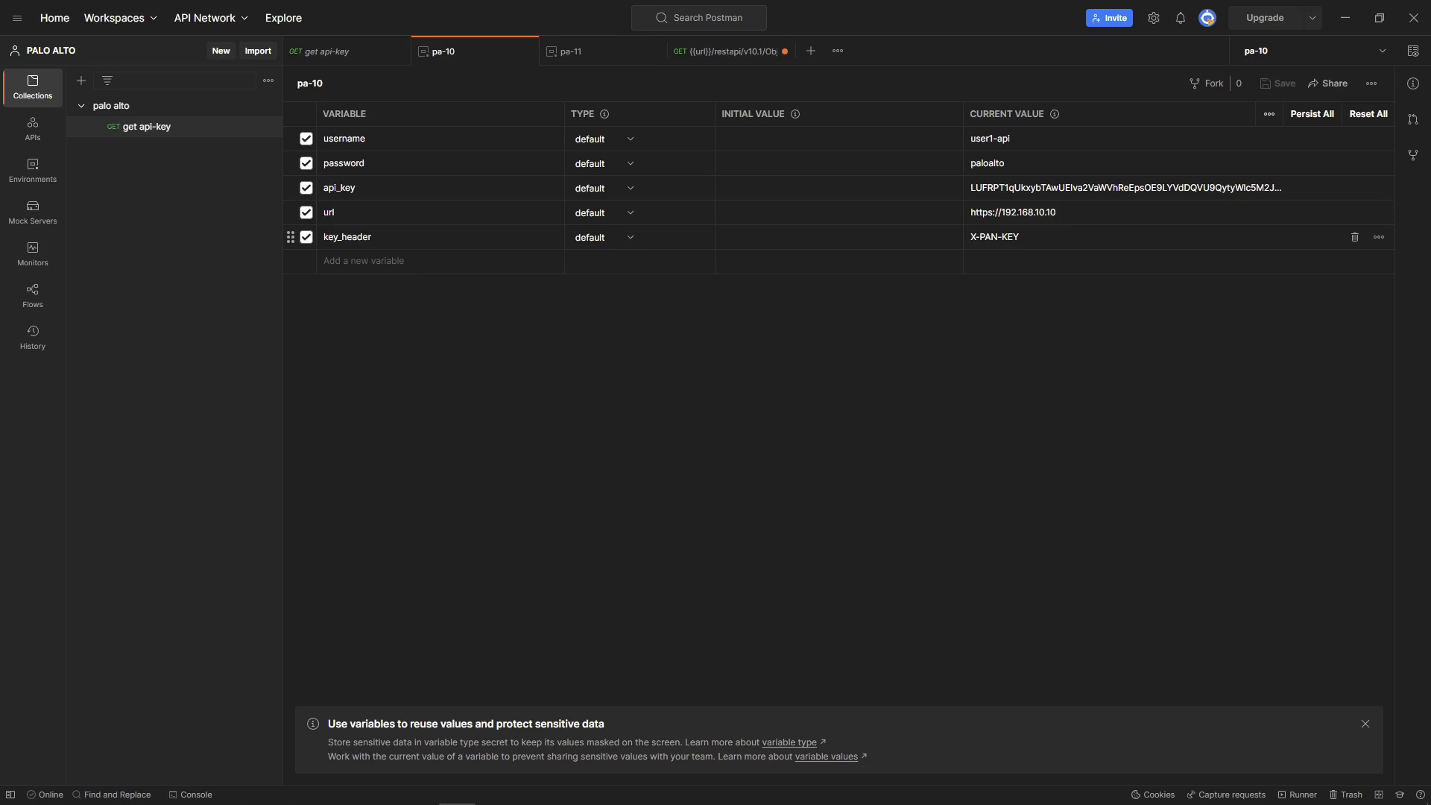
pyautogui.doubleClick(348, 237)
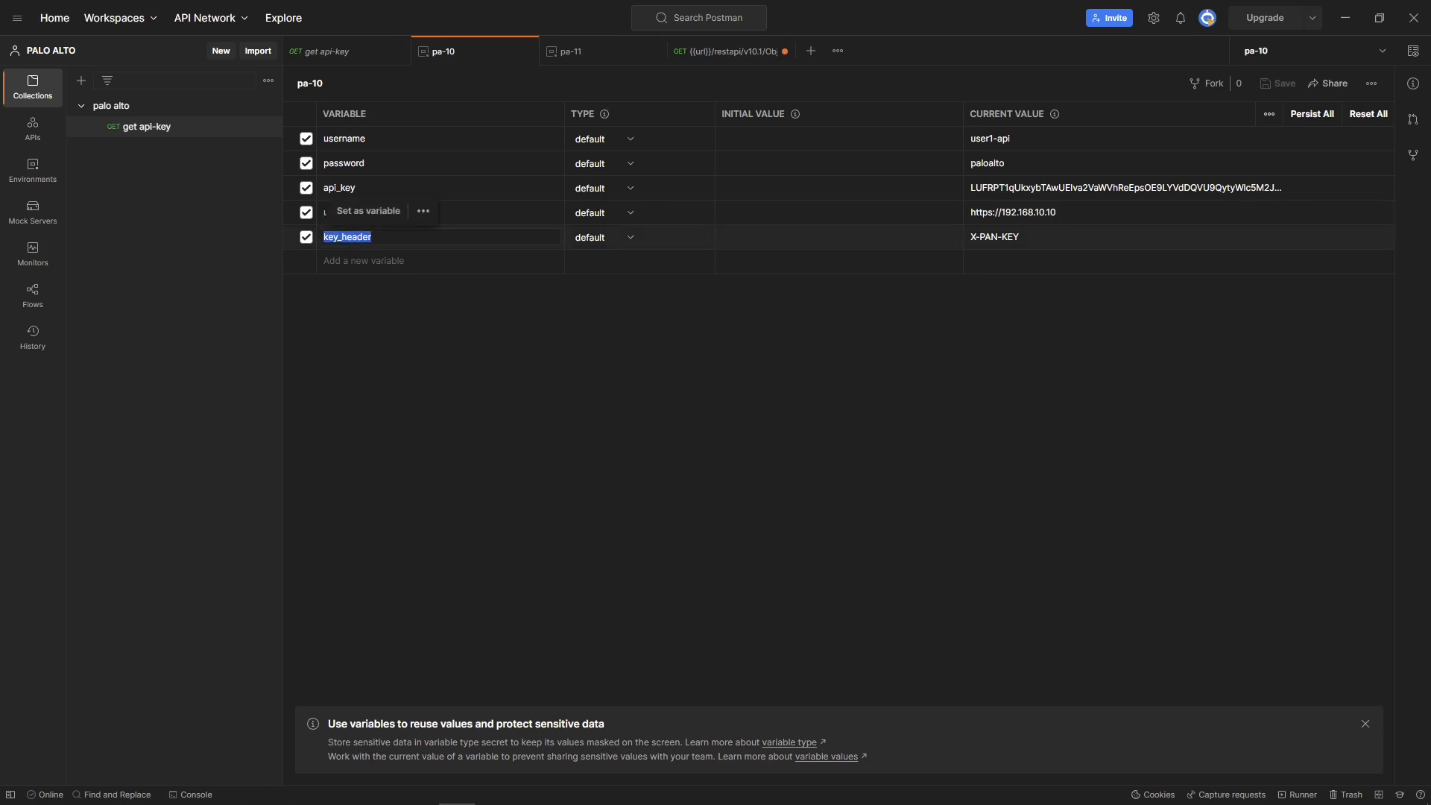
pyautogui.click(723, 51)
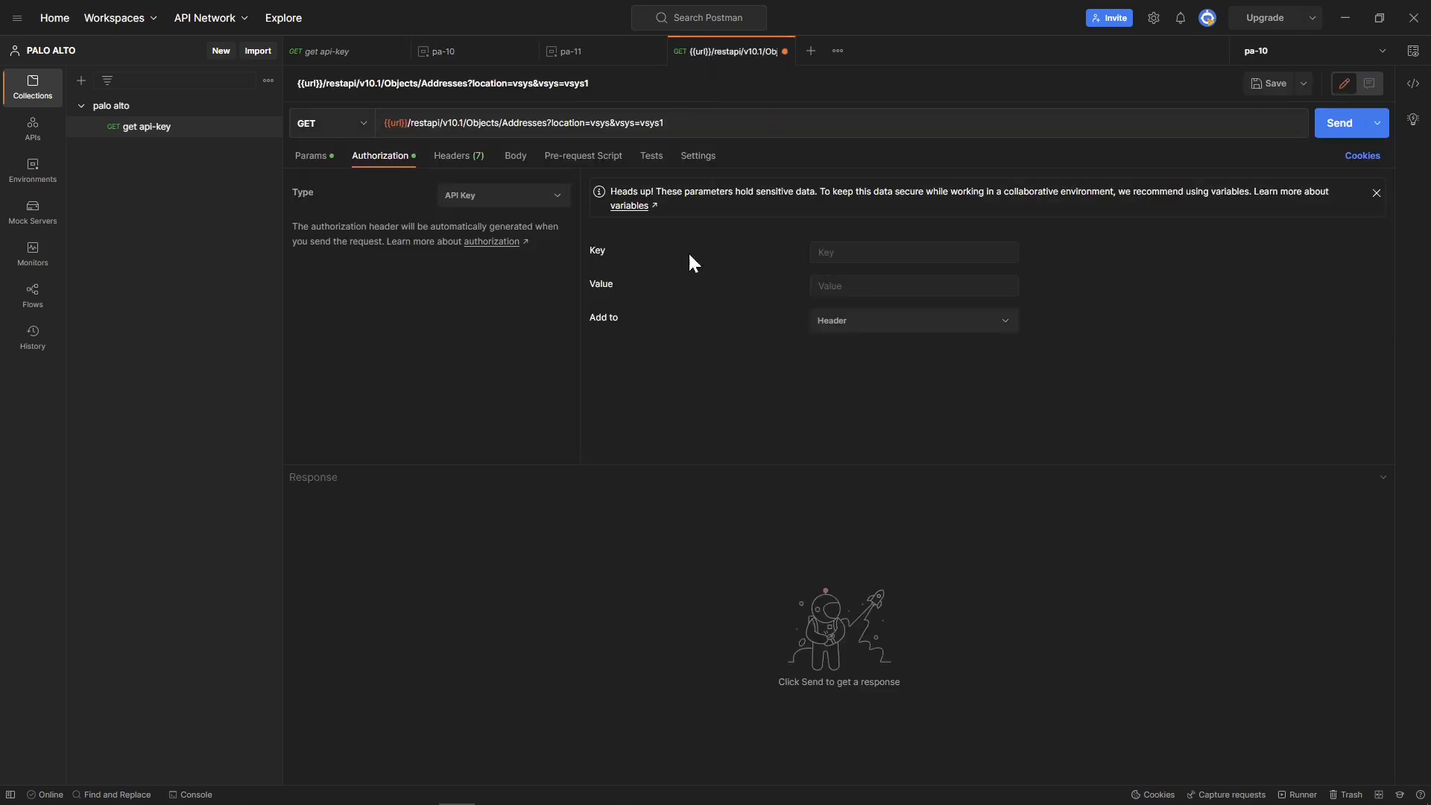
# Set the API Key to {{key_header}}, value {{api_key}}, added to the Header
pyautogui.click(914, 252)
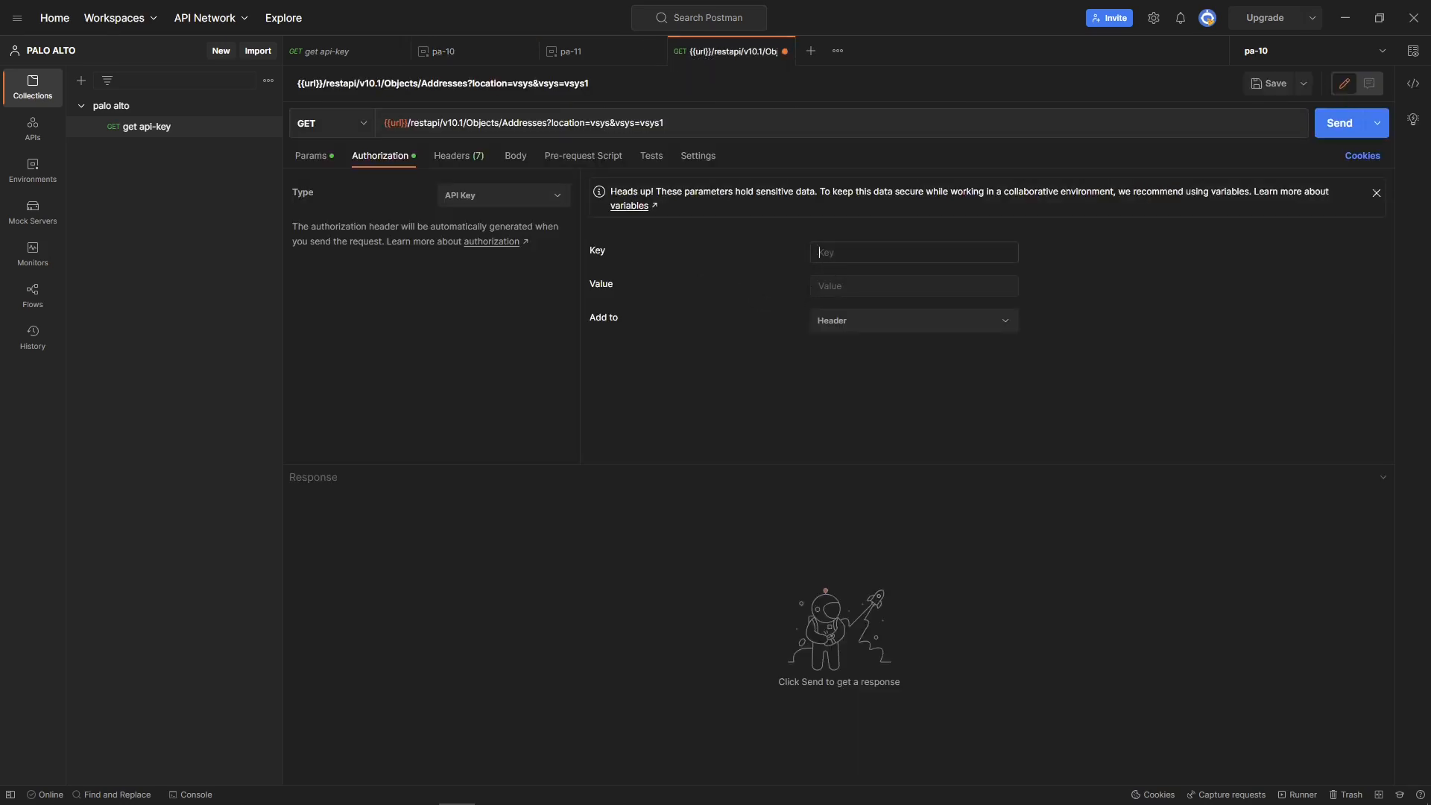
pyautogui.write('{{')
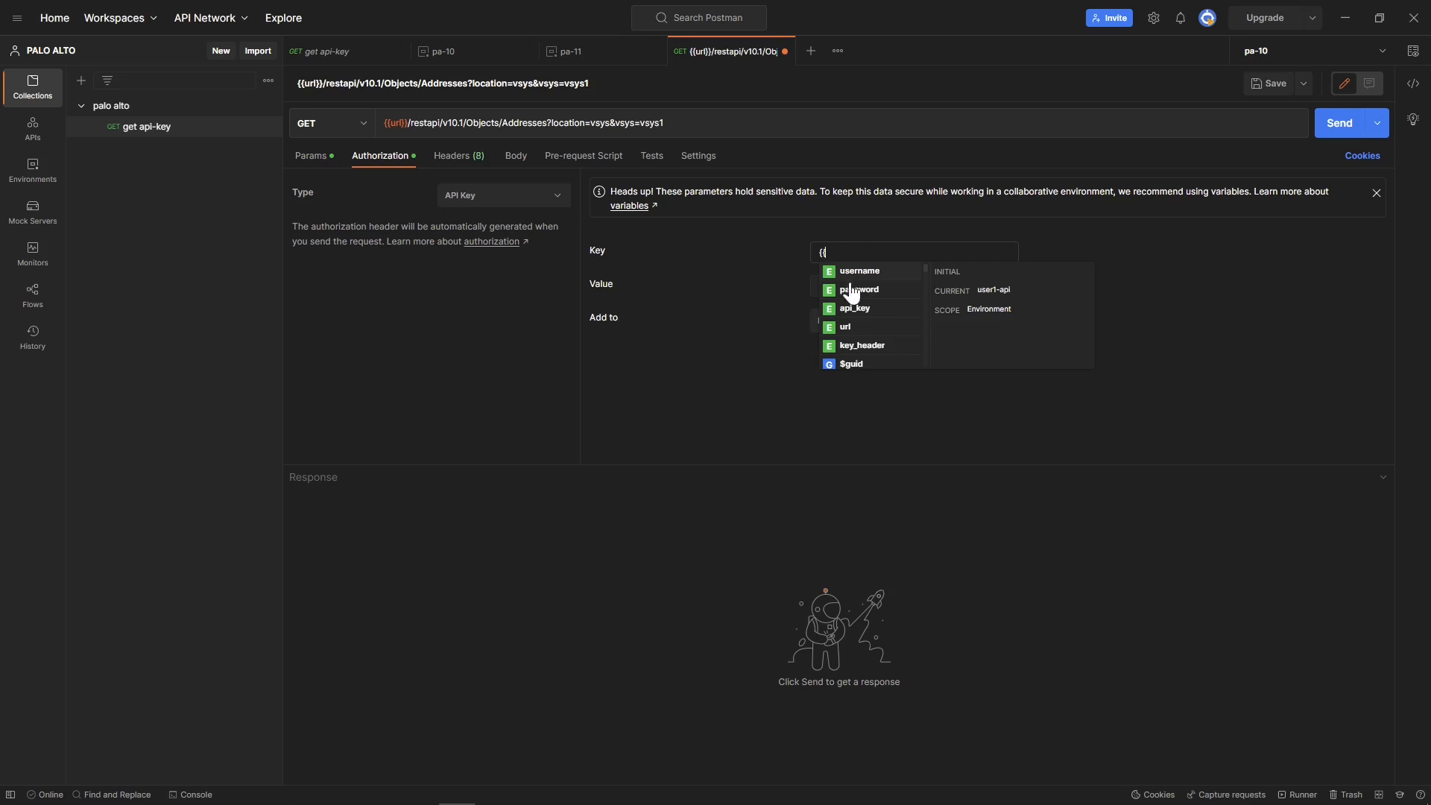
pyautogui.click(862, 346)
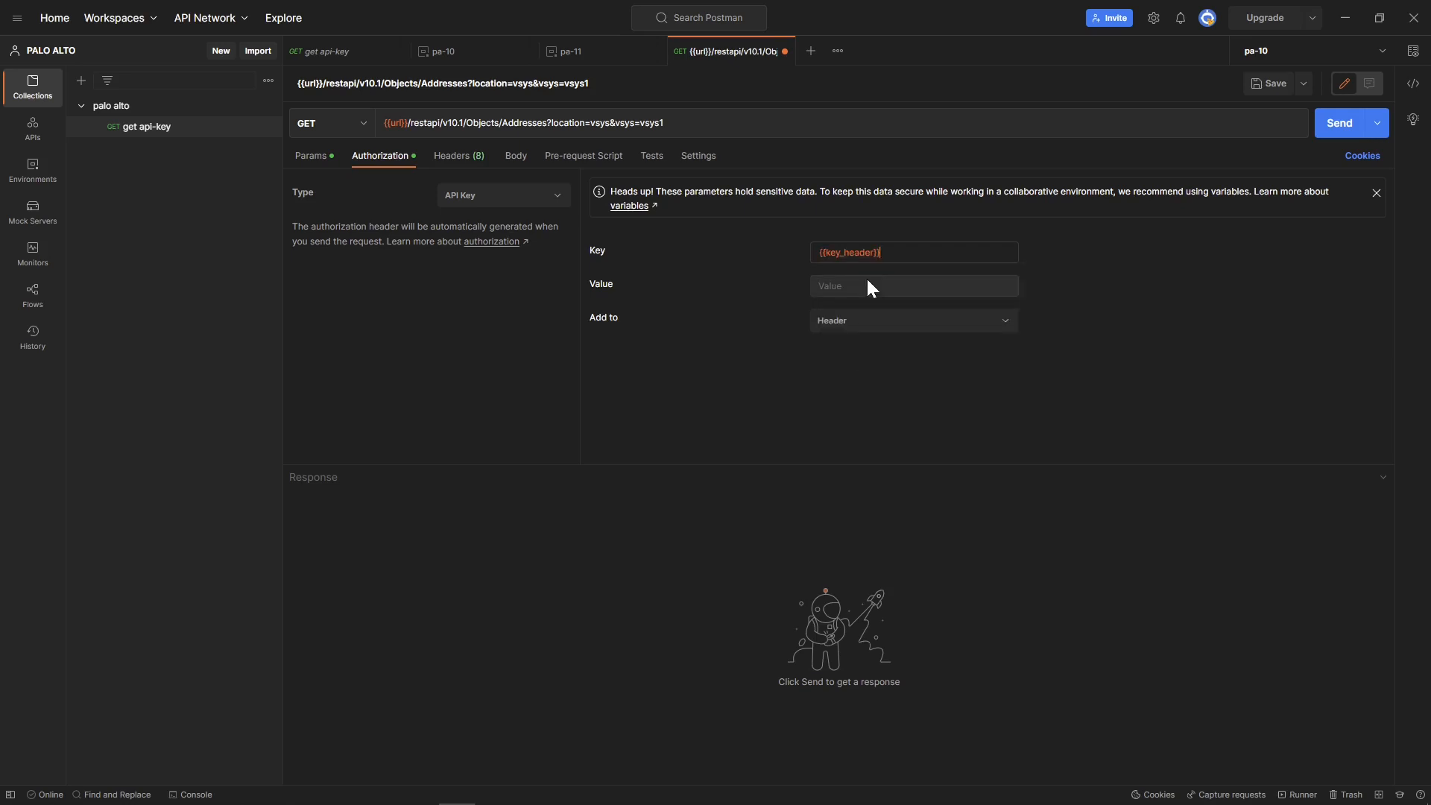
pyautogui.moveTo(665, 294)
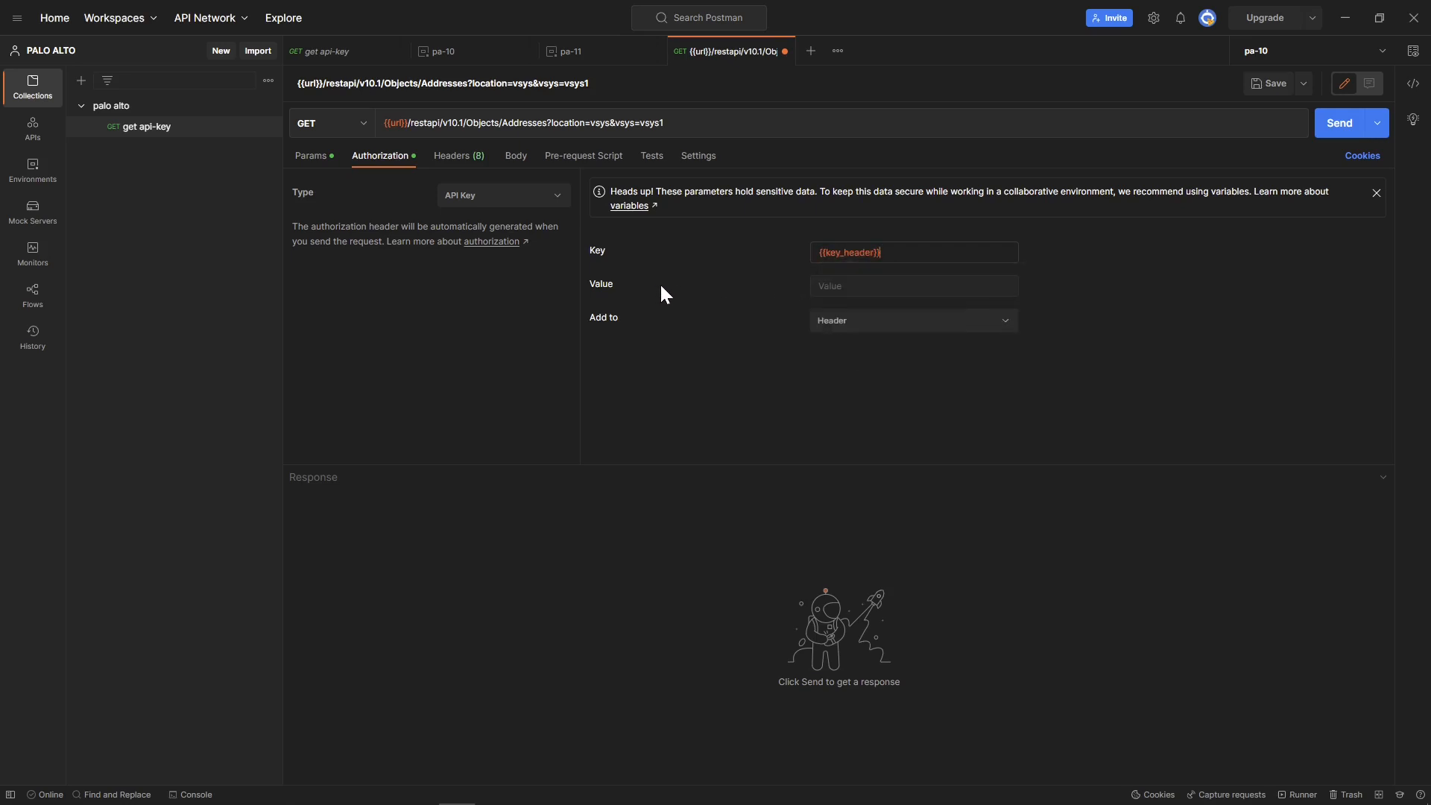
pyautogui.click(914, 286)
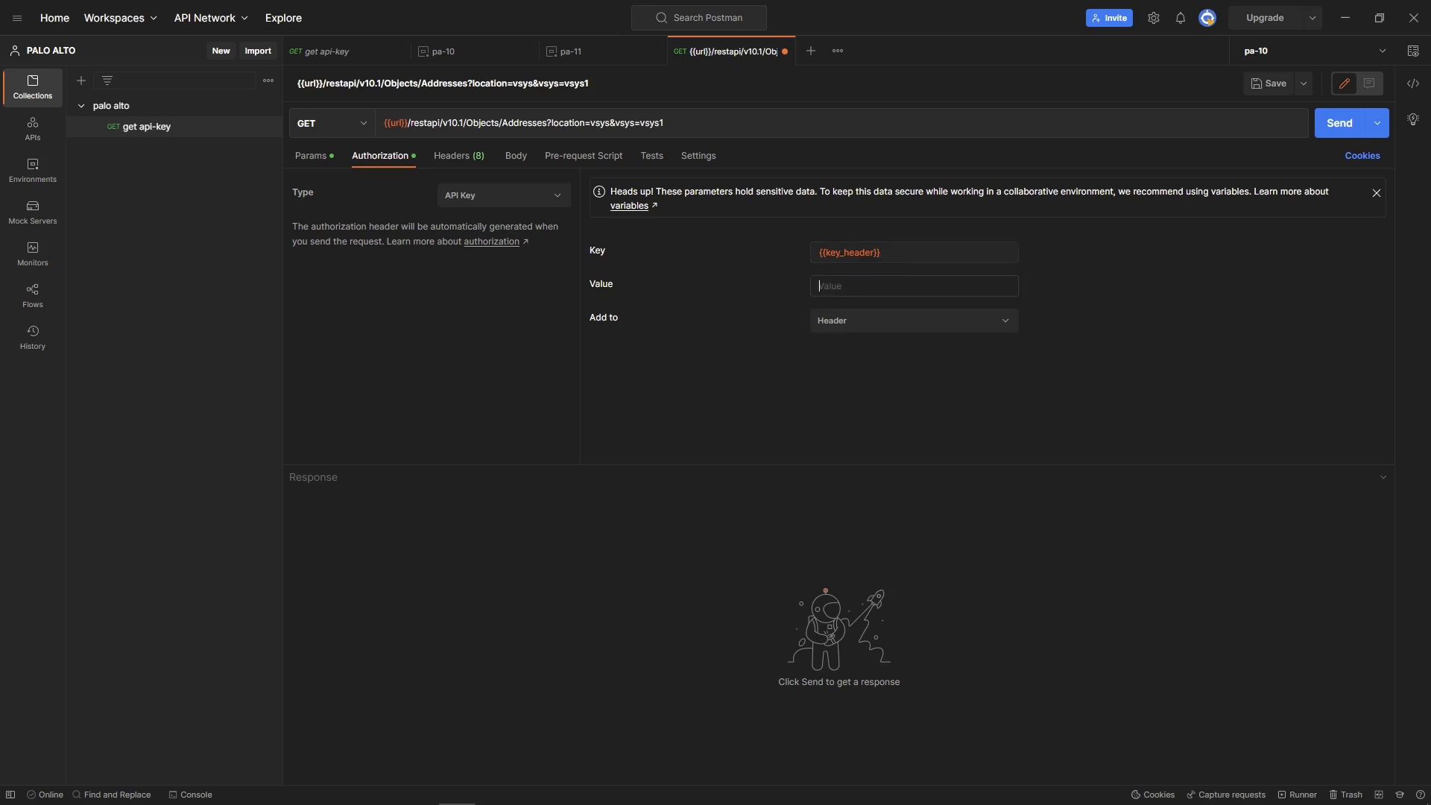
pyautogui.write('{{')
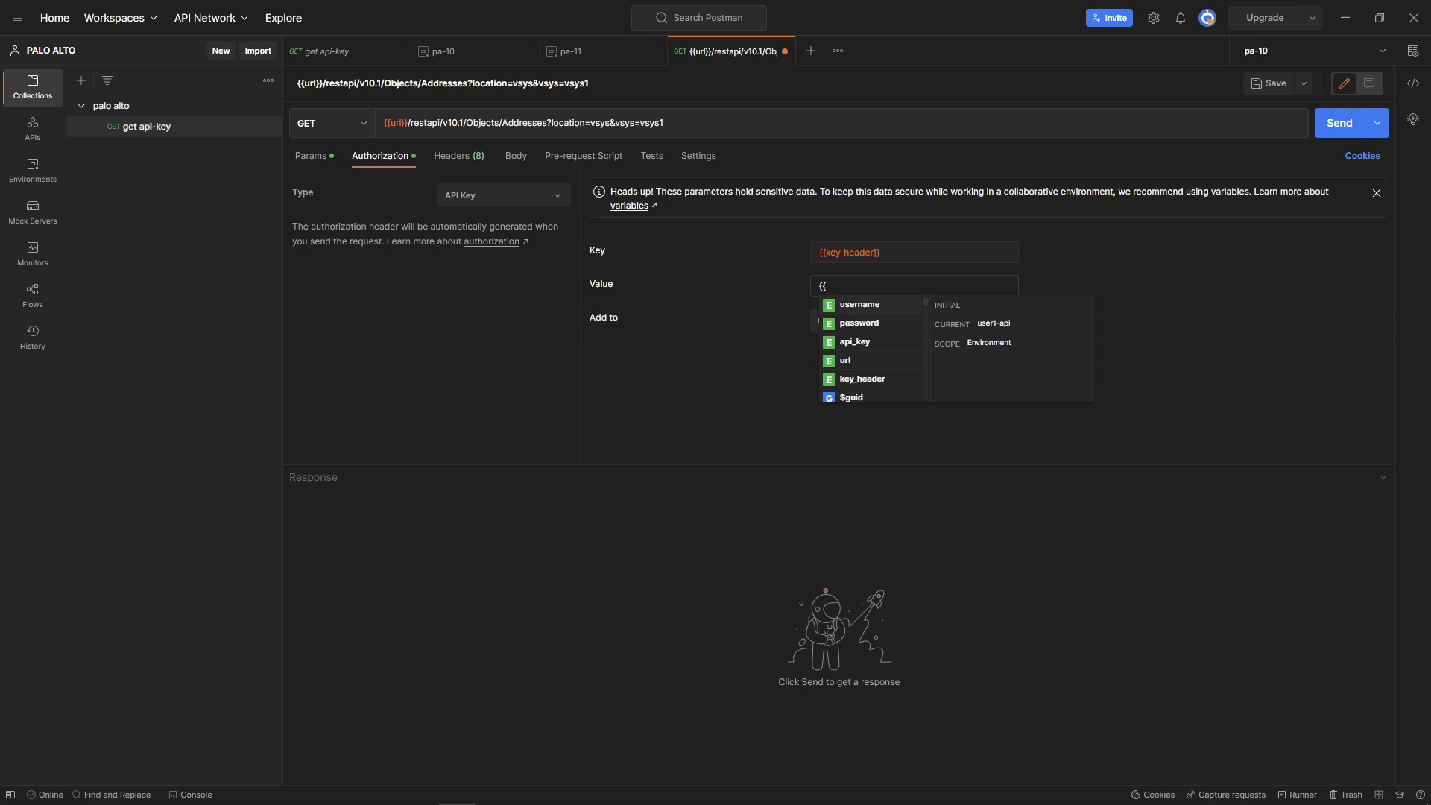
pyautogui.click(854, 342)
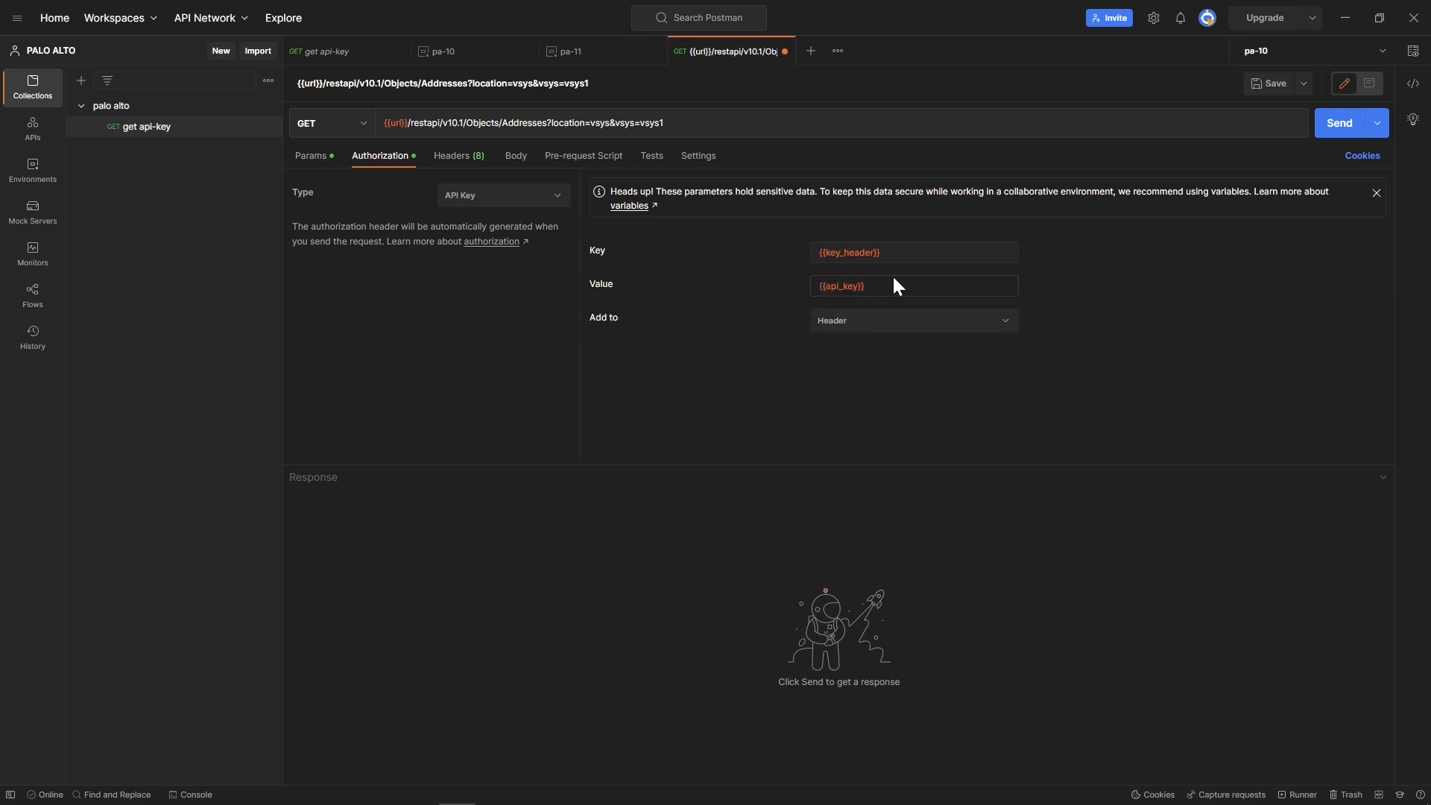
pyautogui.click(914, 321)
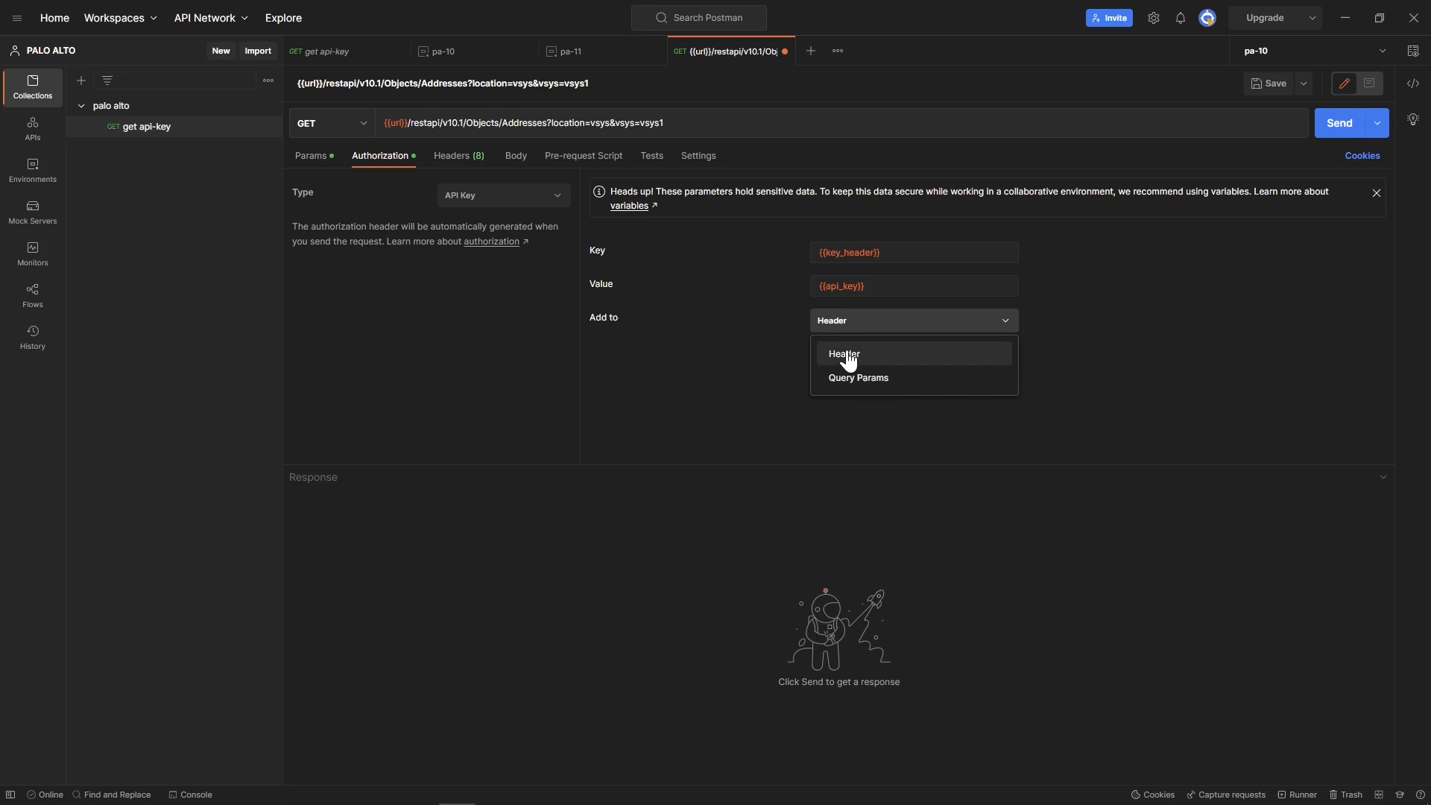
pyautogui.click(843, 353)
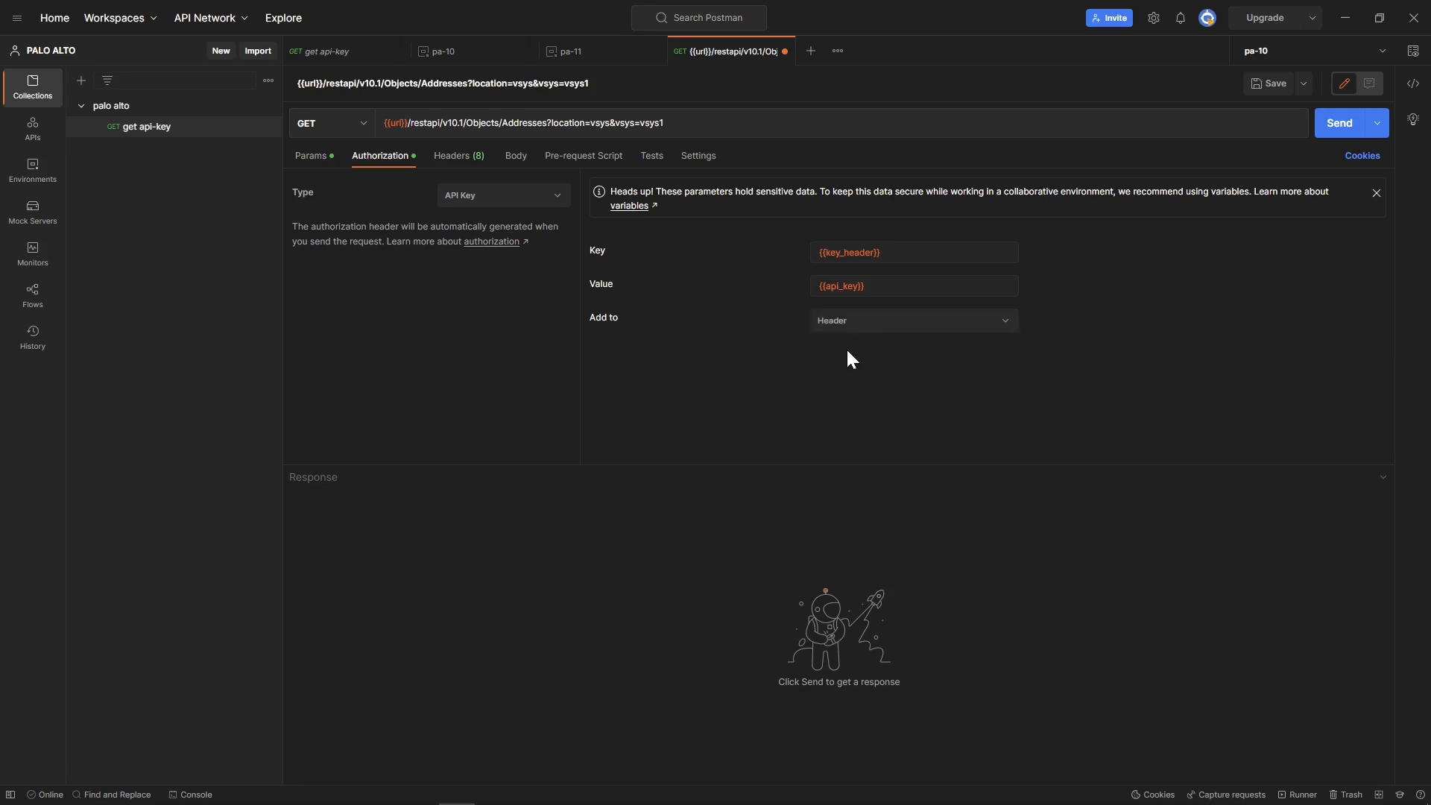
pyautogui.moveTo(676, 279)
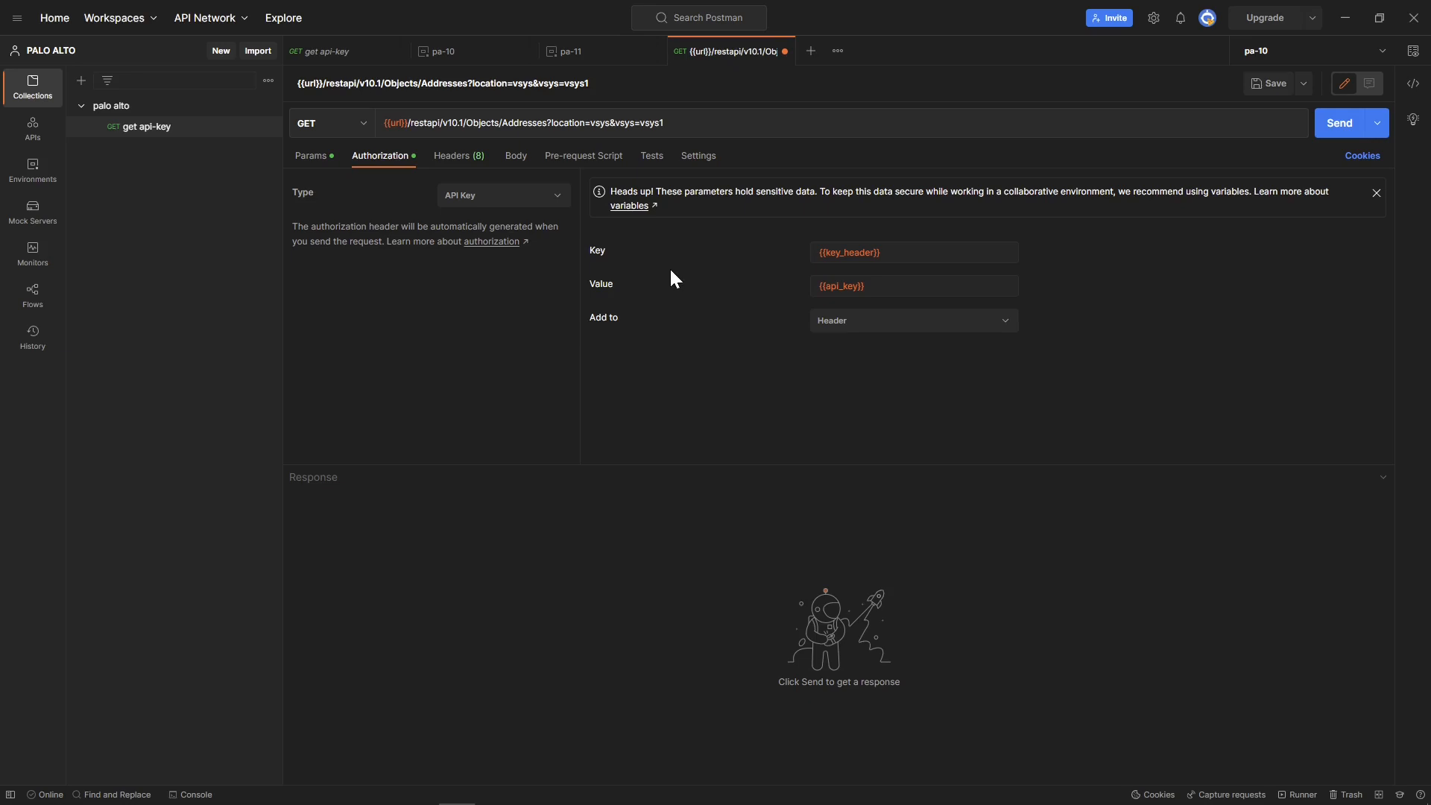
pyautogui.moveTo(616, 264)
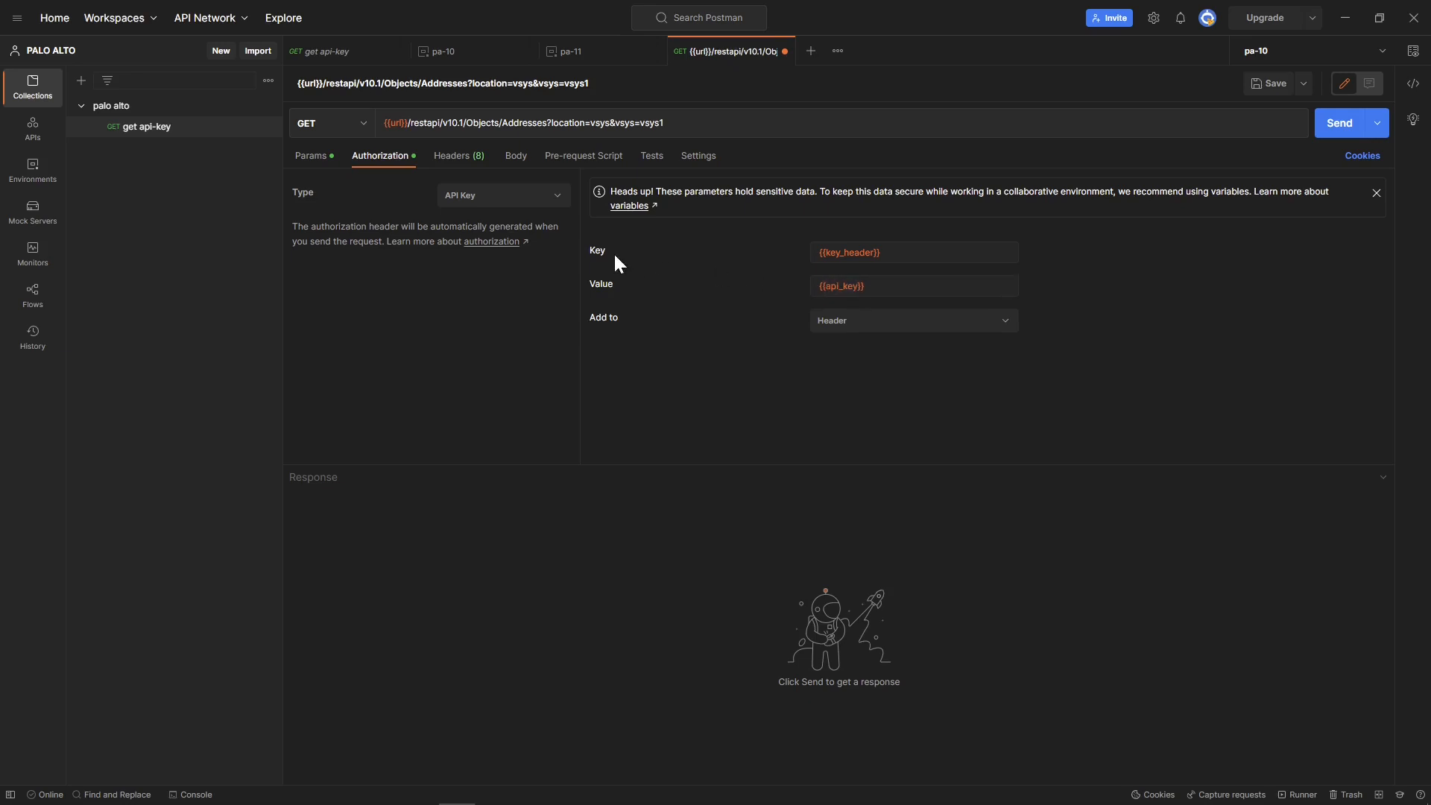
pyautogui.moveTo(867, 327)
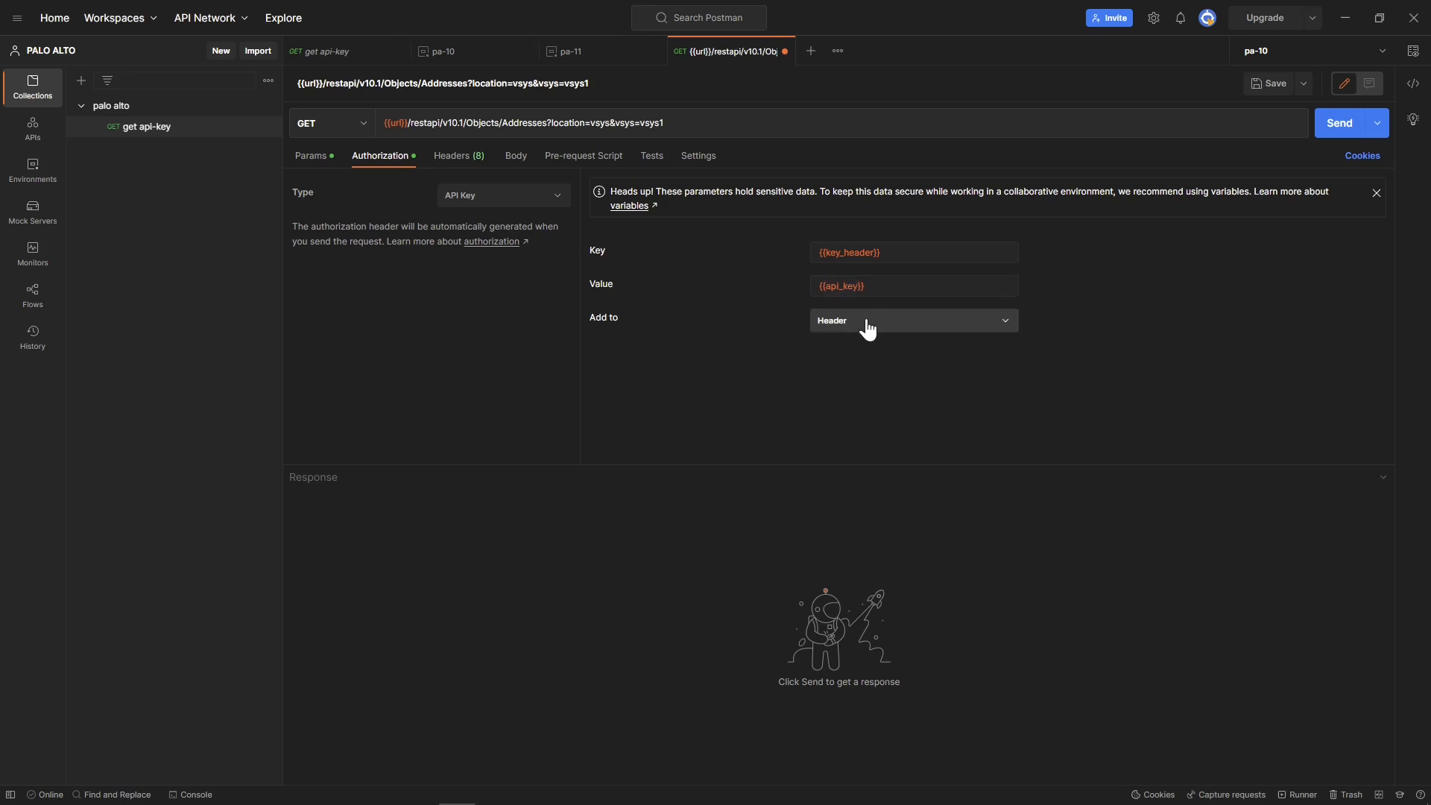
pyautogui.moveTo(528, 195)
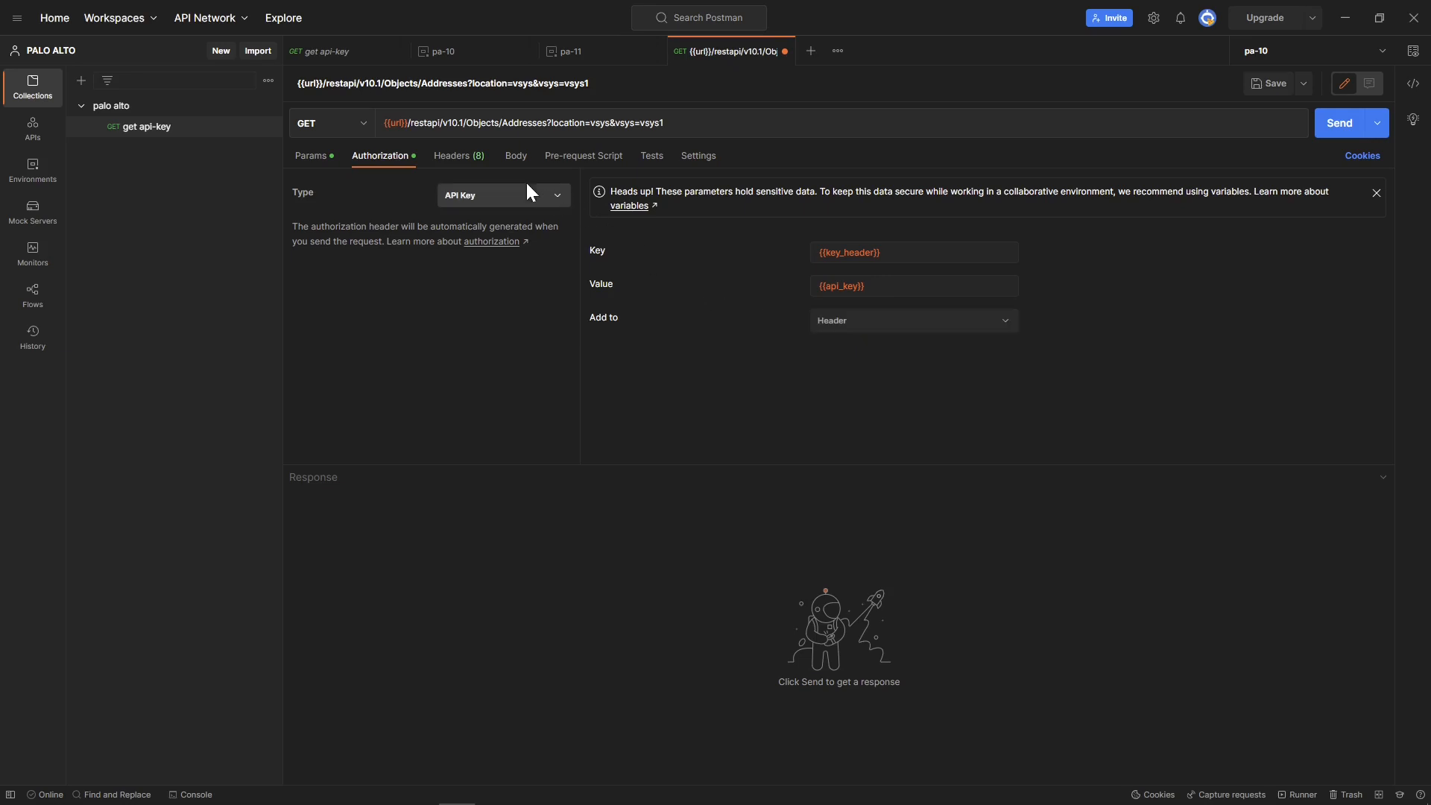
pyautogui.moveTo(821, 278)
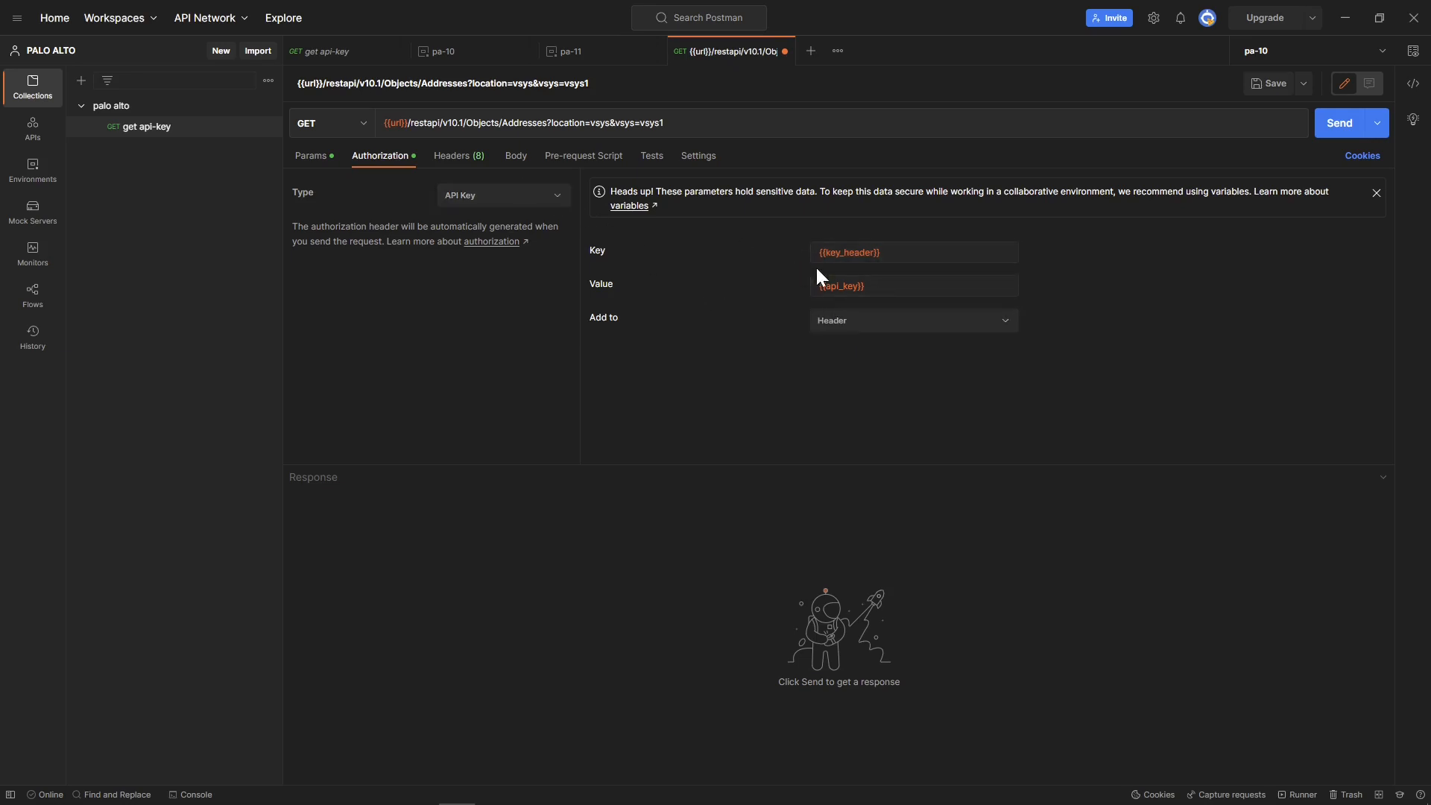
pyautogui.moveTo(608, 90)
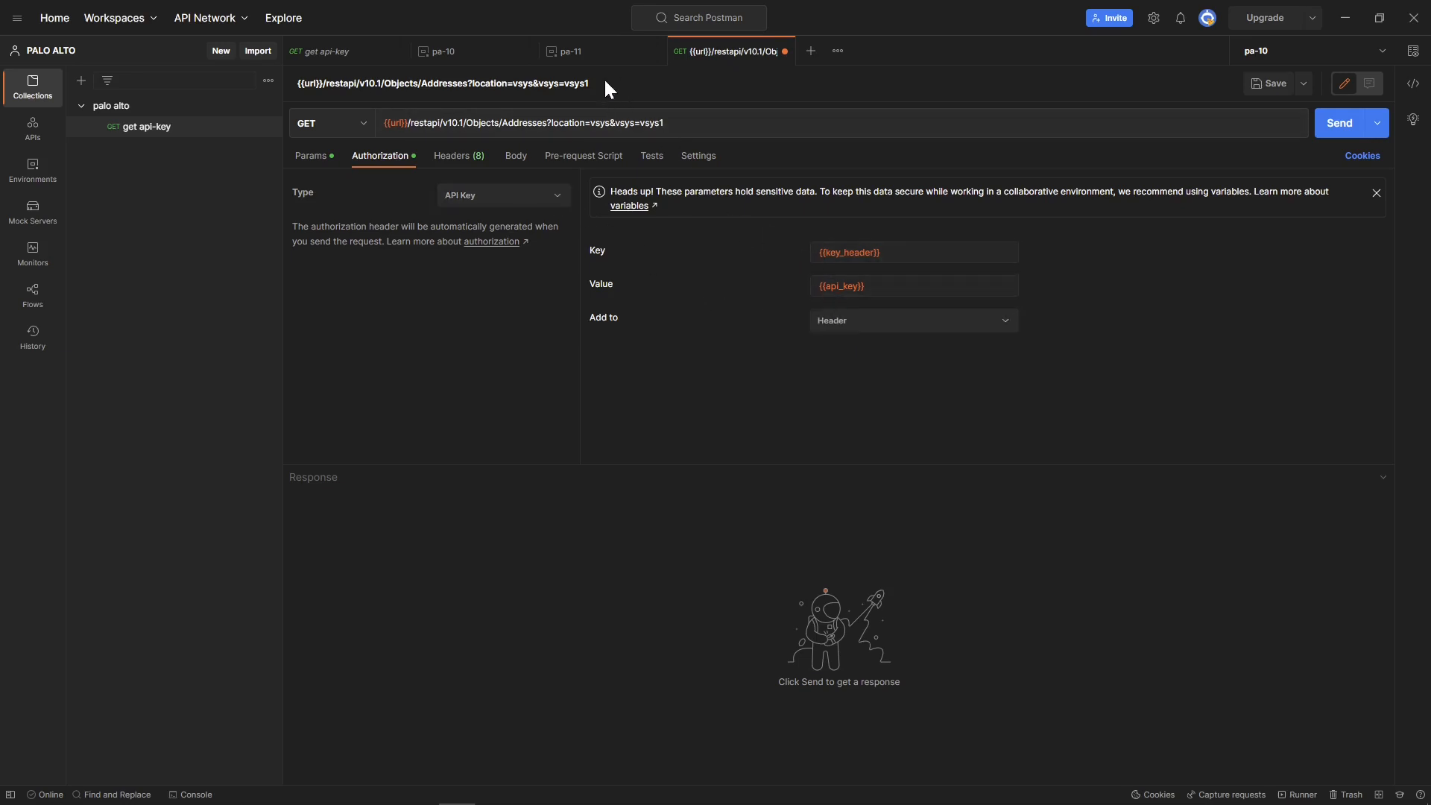
pyautogui.moveTo(545, 92)
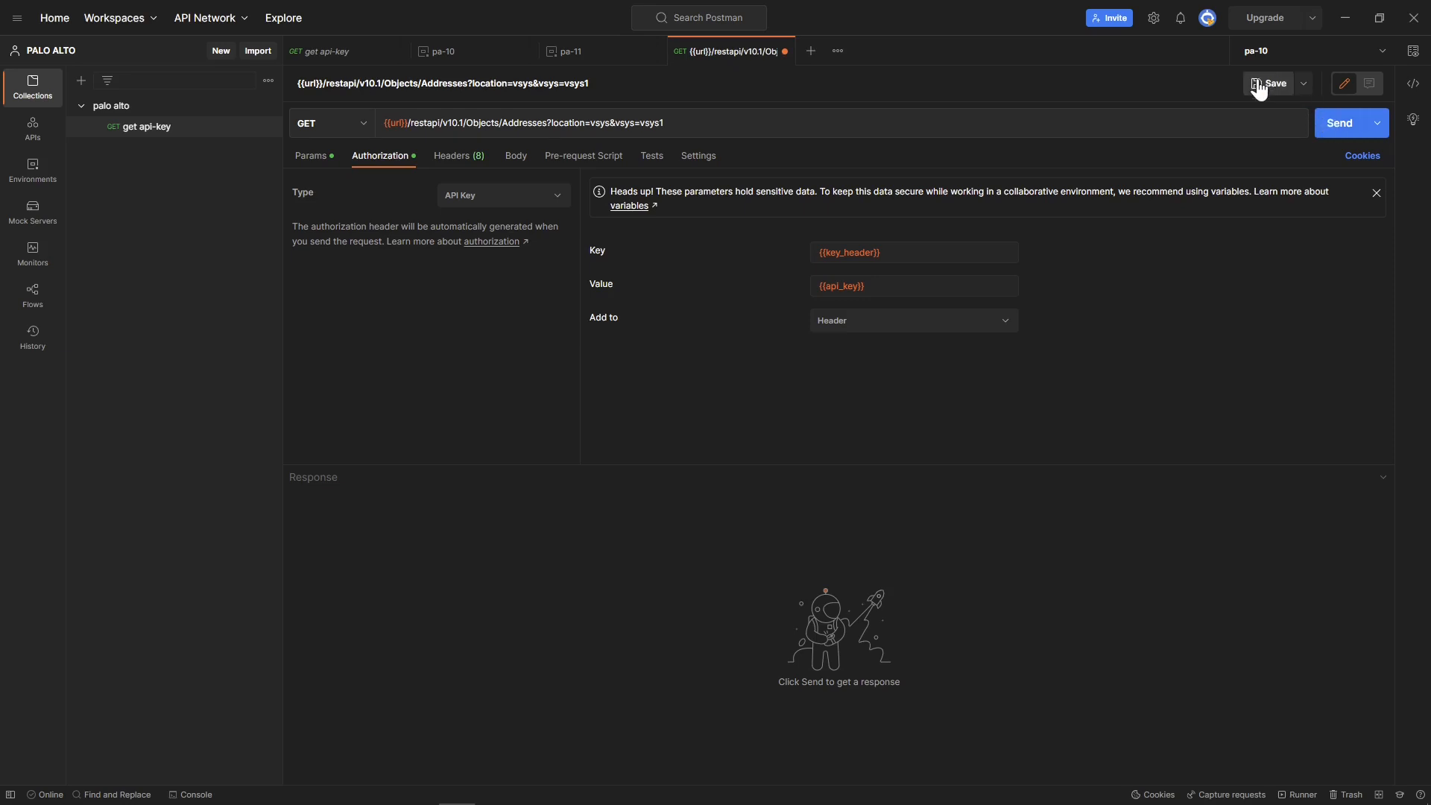
# Name the request 'address object' and save it into the palo alto collection
pyautogui.click(1269, 83)
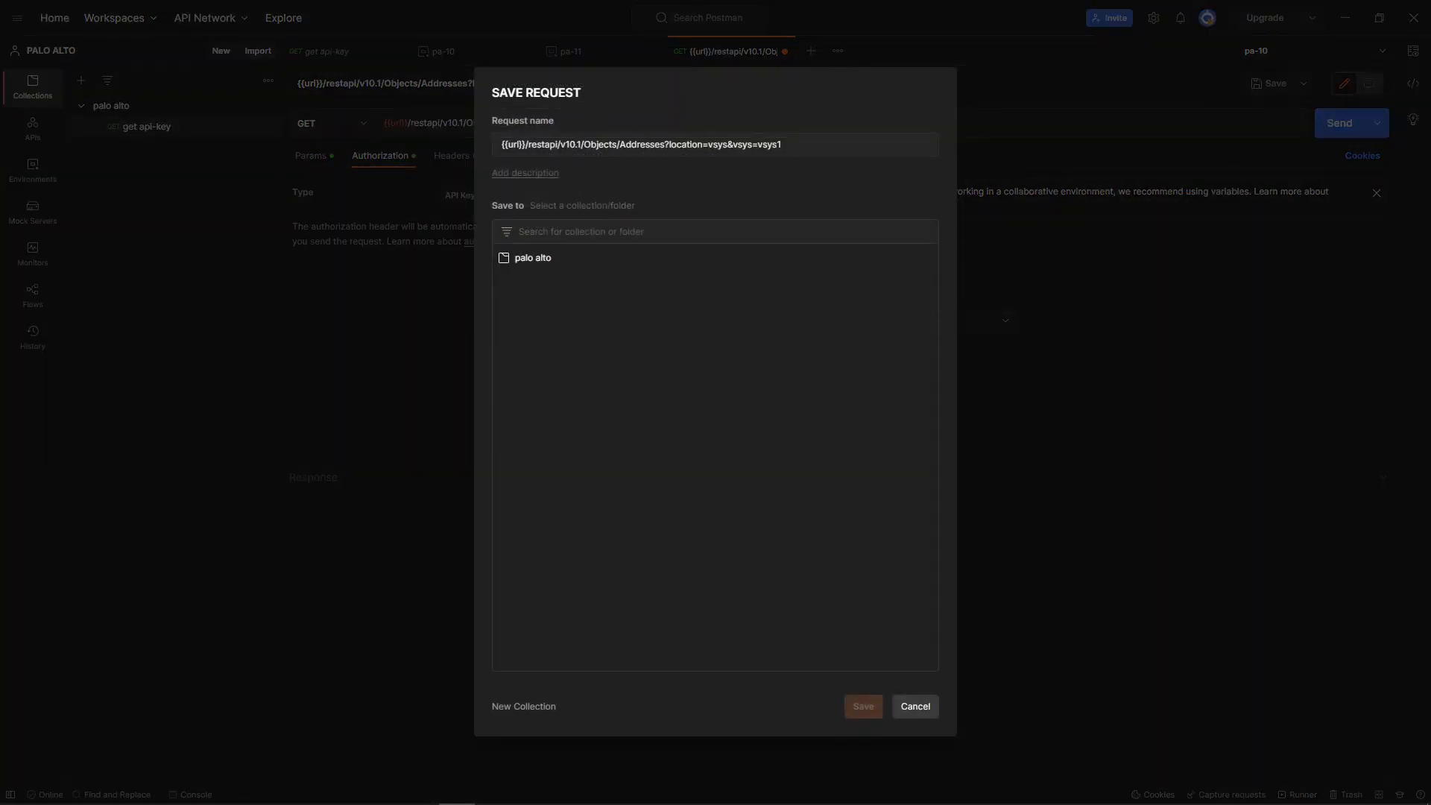
pyautogui.tripleClick(639, 145)
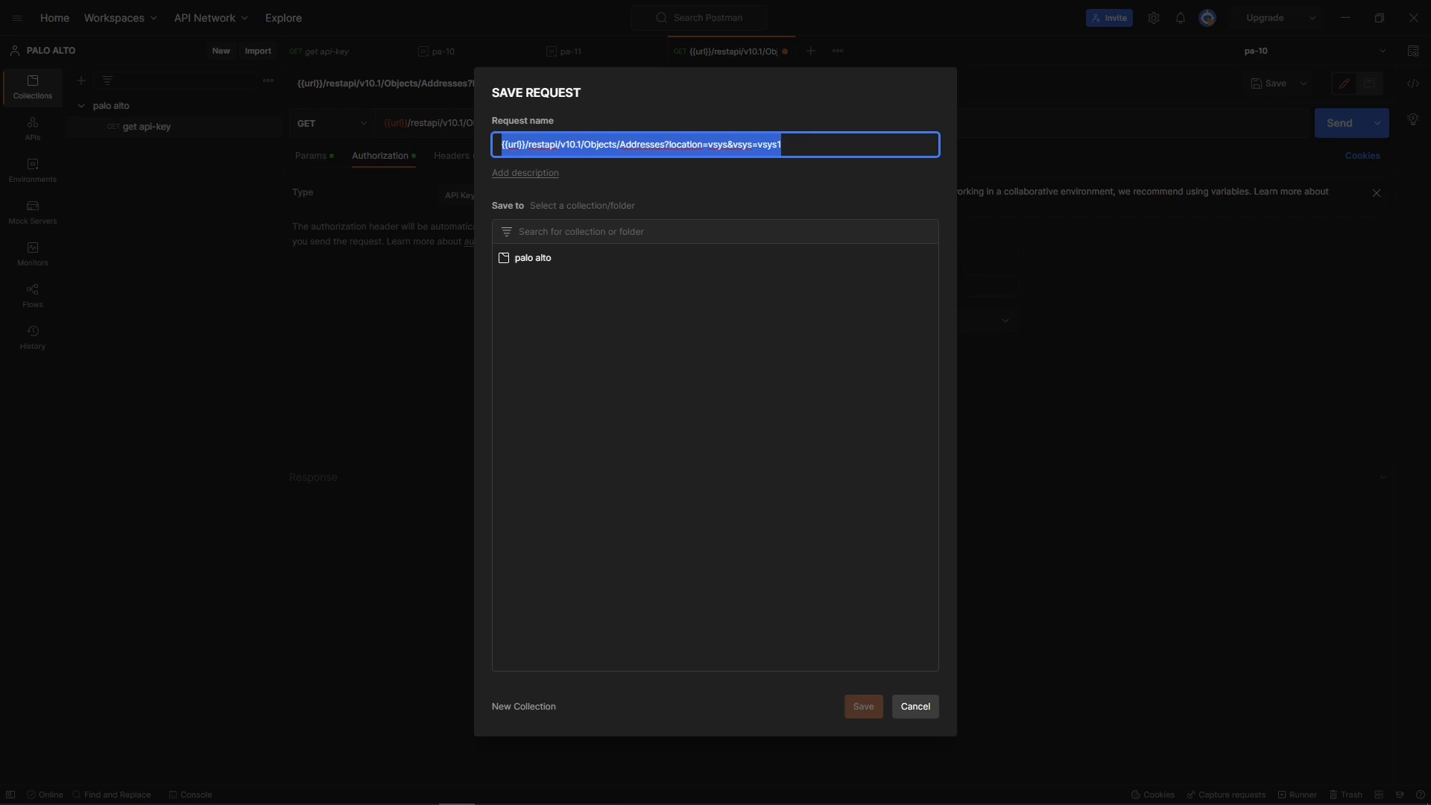
pyautogui.write('add')
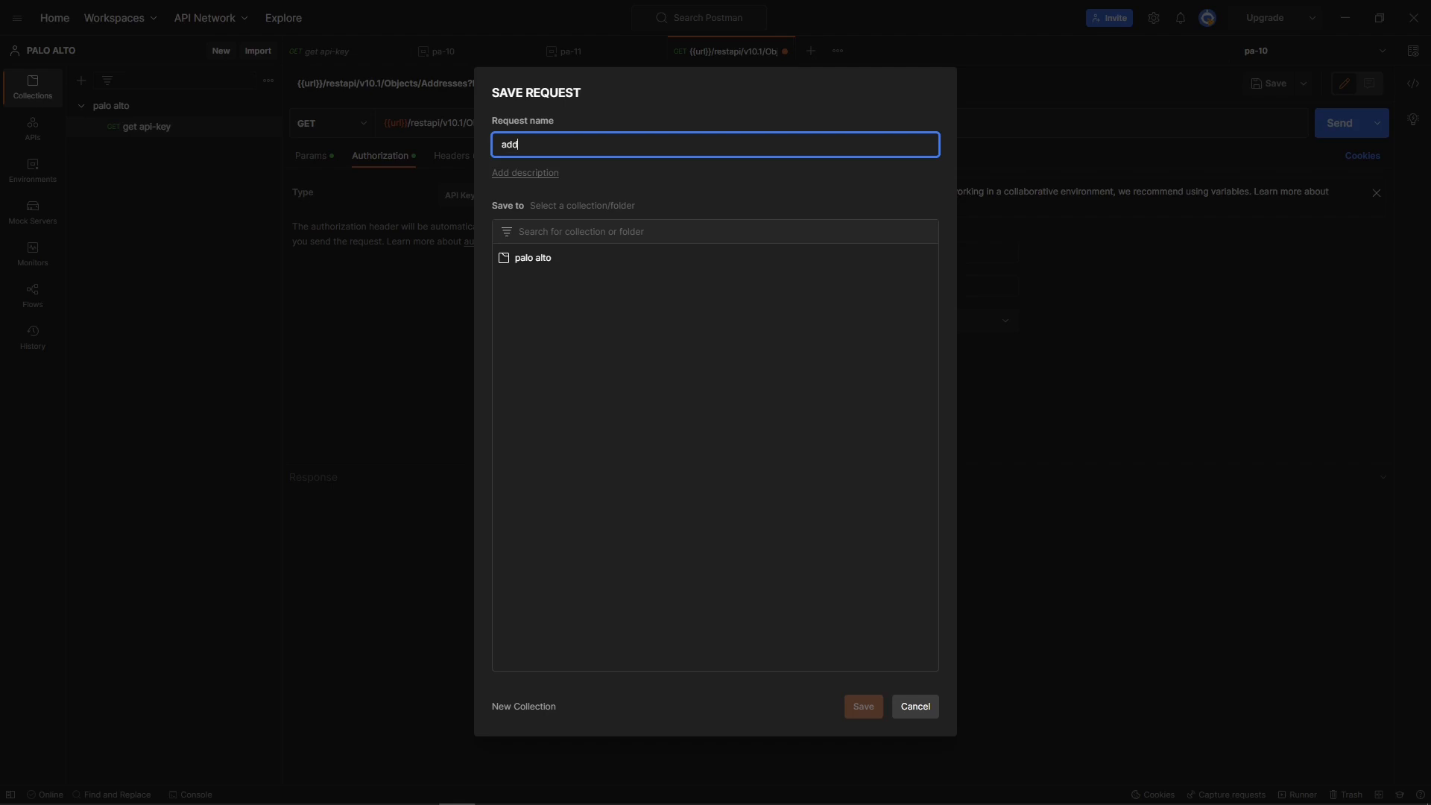
pyautogui.write('address ob')
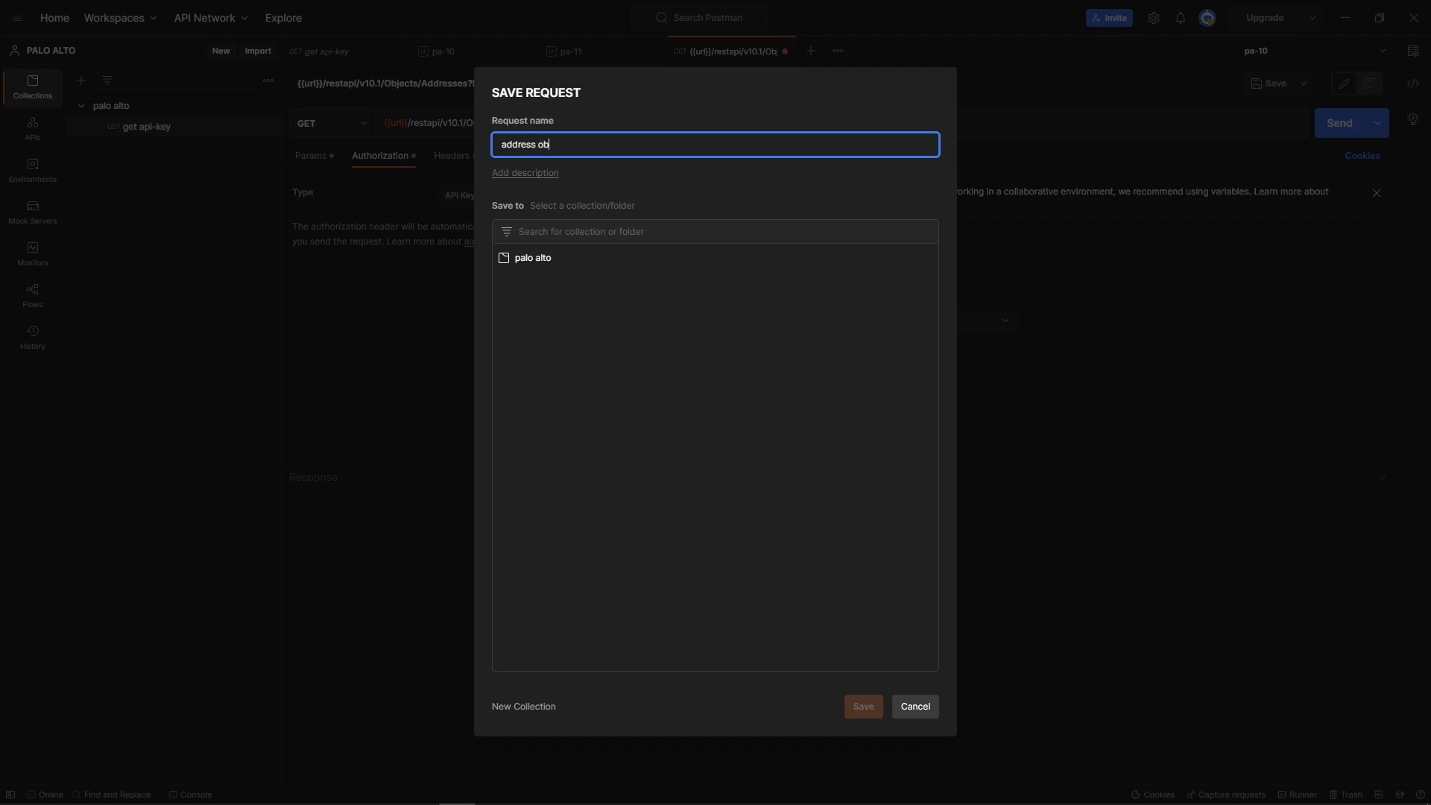
pyautogui.write('ject')
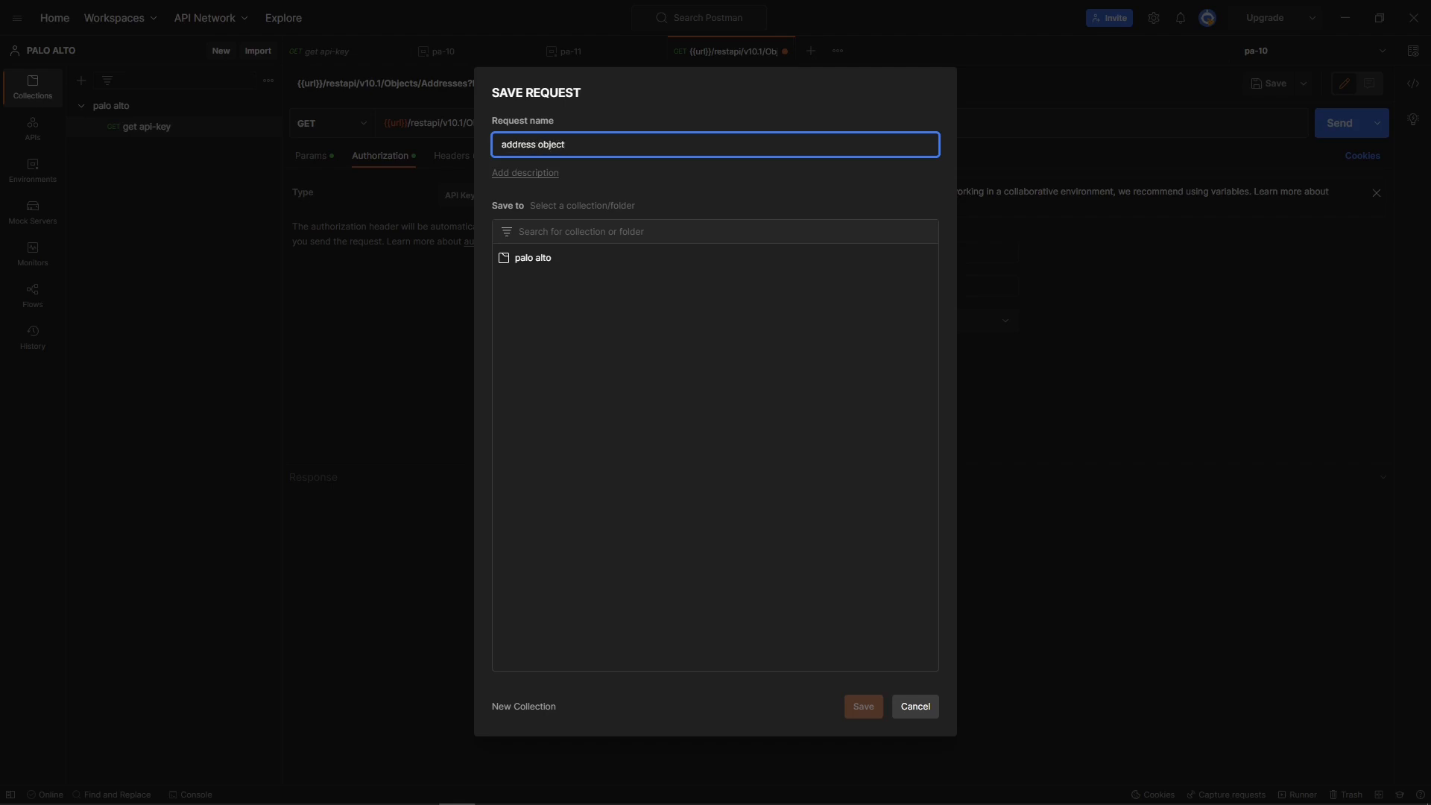
pyautogui.moveTo(636, 262)
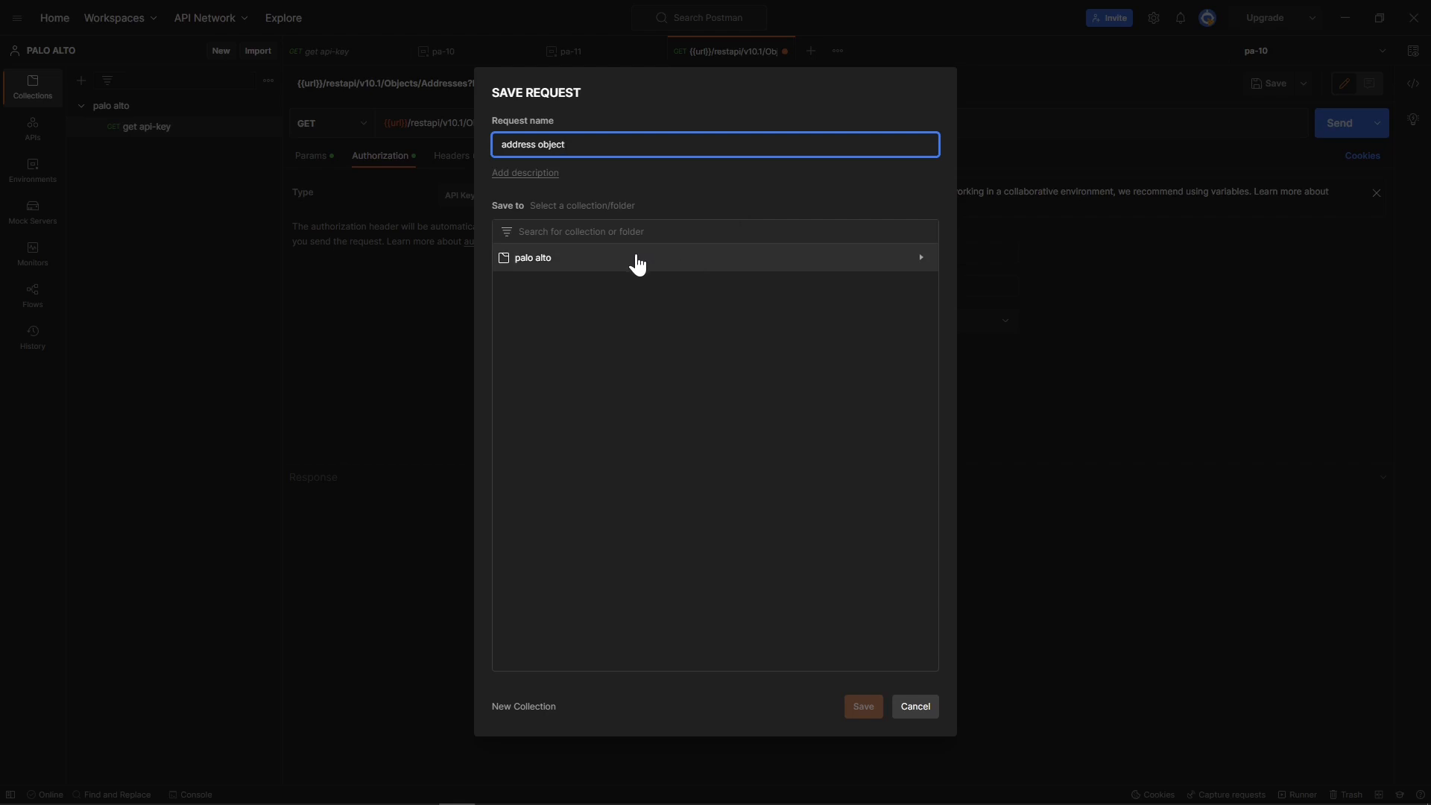
pyautogui.click(533, 257)
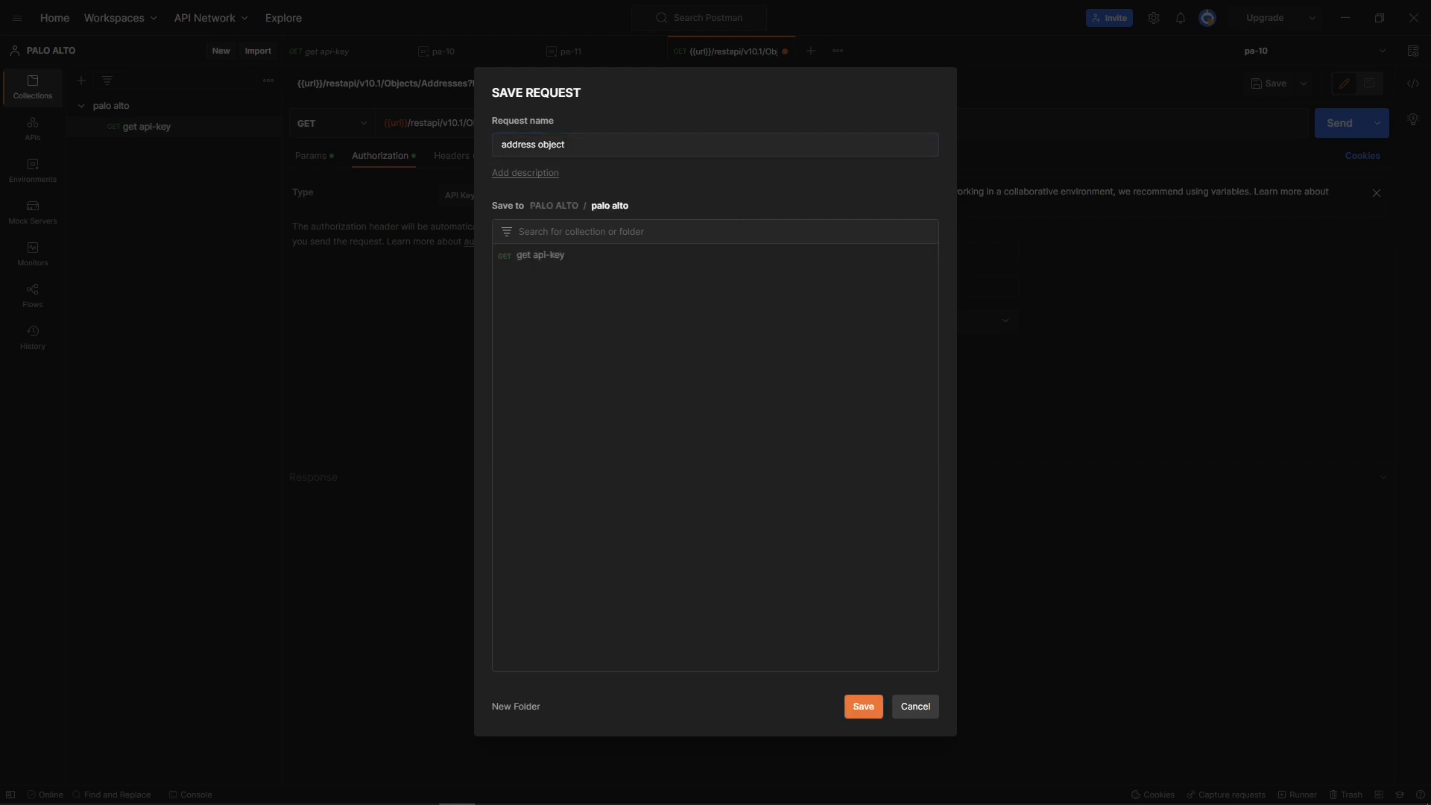
pyautogui.click(863, 706)
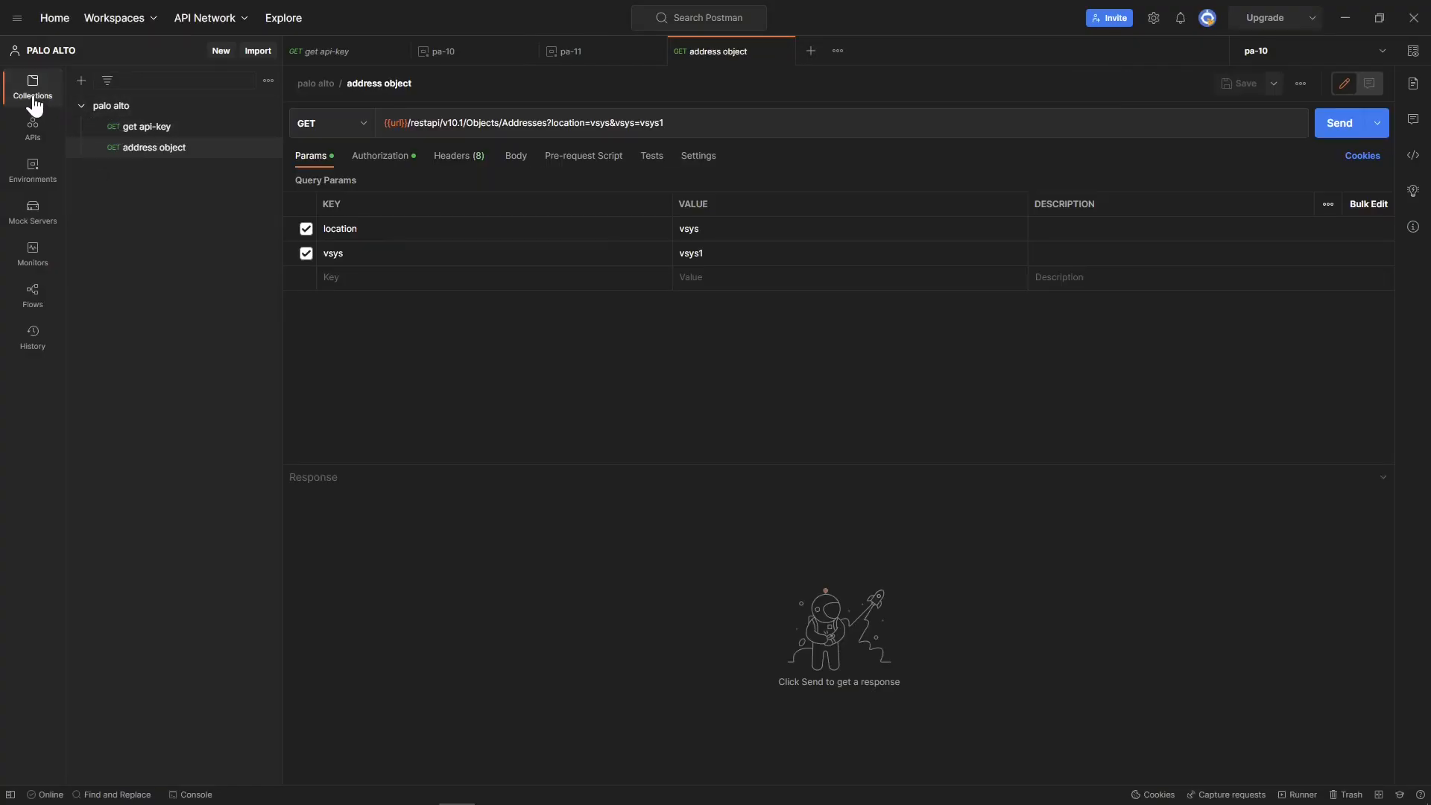
pyautogui.moveTo(152, 151)
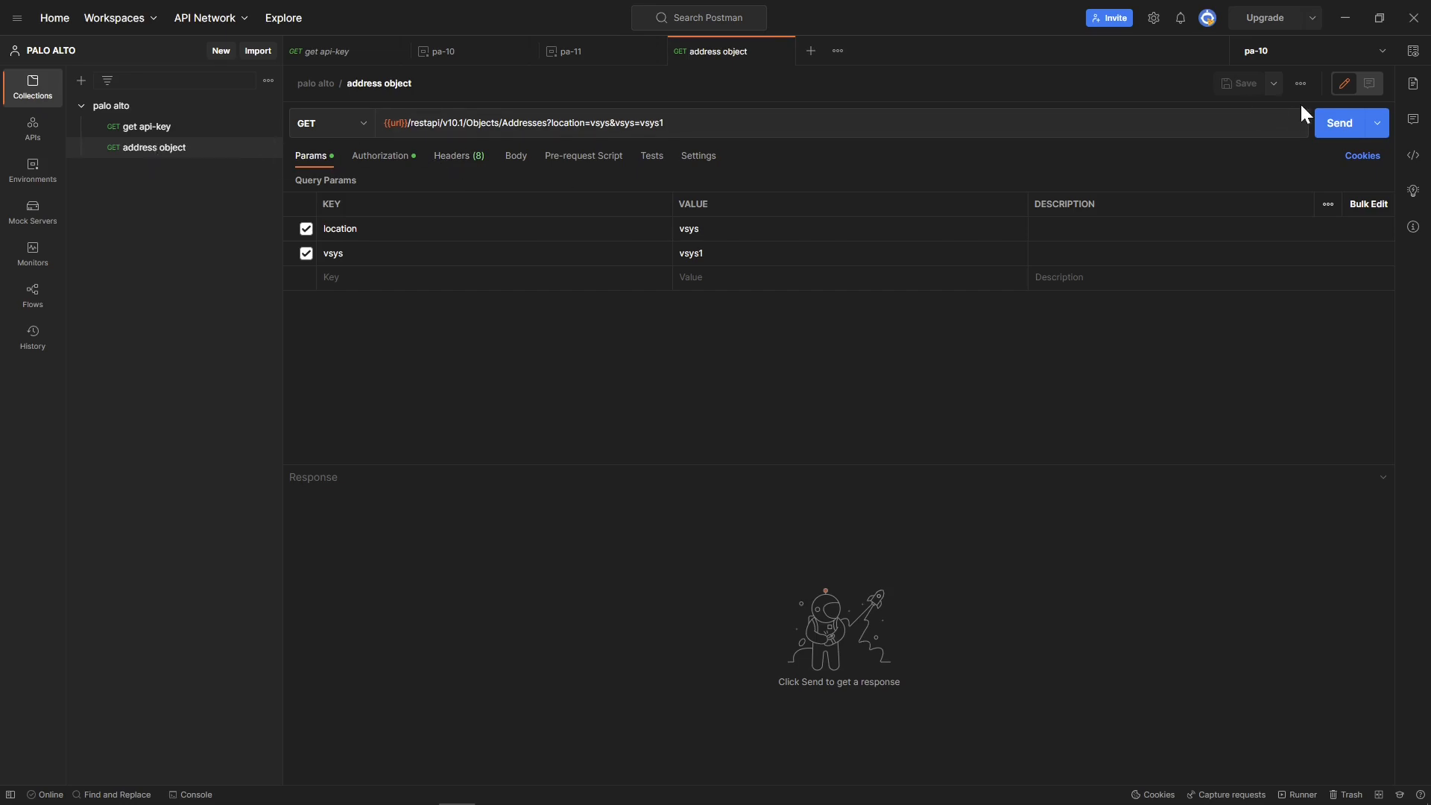
pyautogui.moveTo(584, 316)
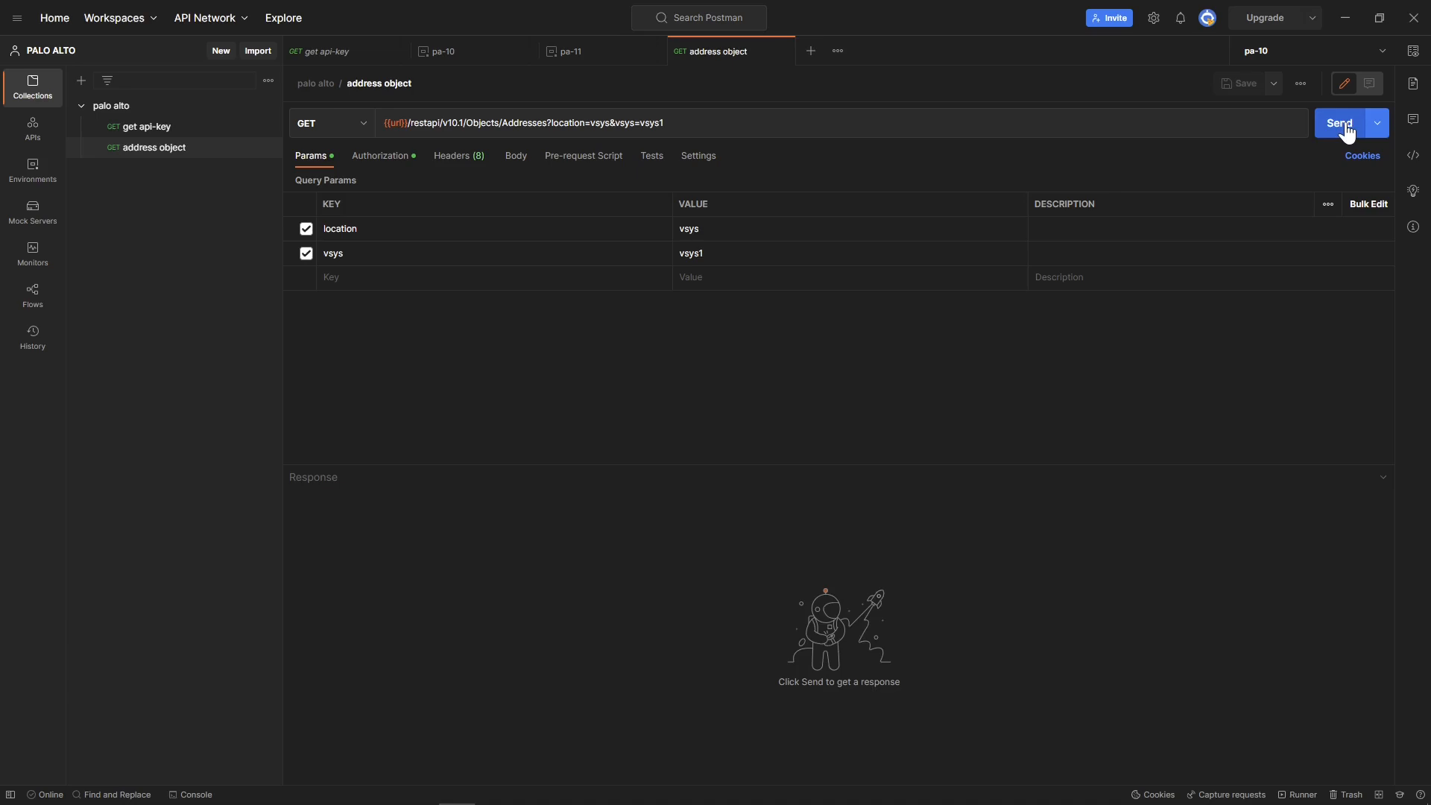
# Send the request and browse response entries such as lan-network and aws1-untrust
pyautogui.click(1340, 123)
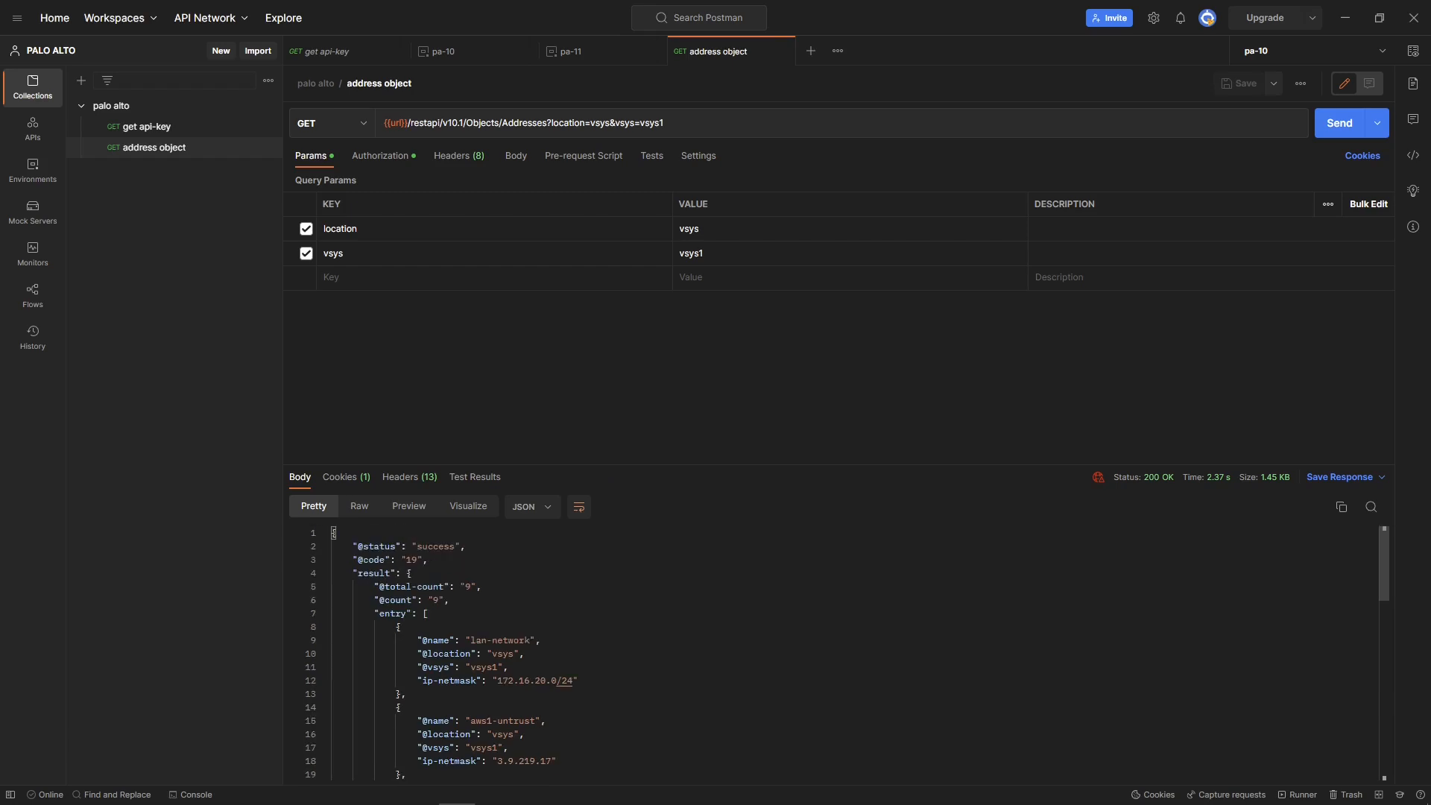
pyautogui.scroll(-3)
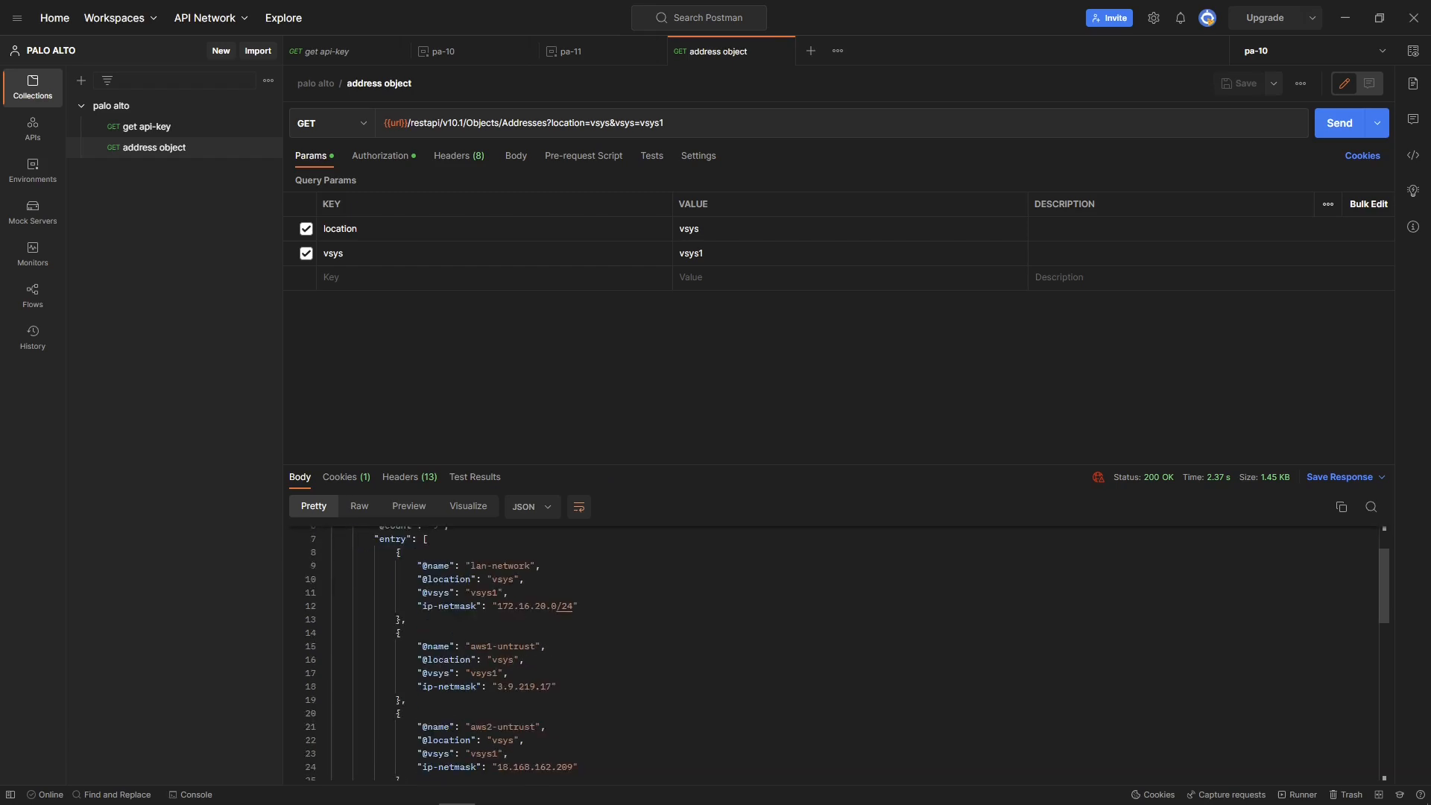
pyautogui.doubleClick(498, 566)
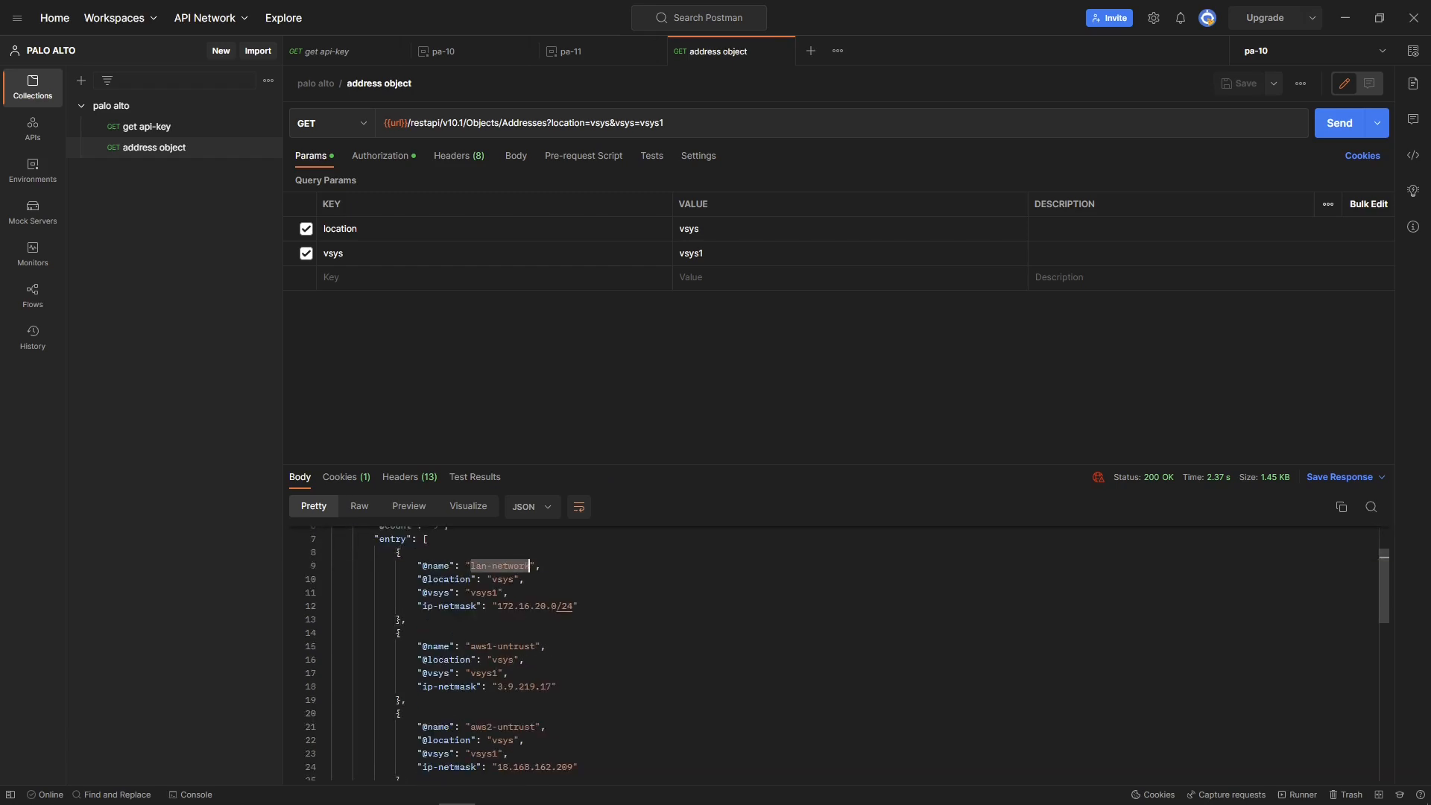
pyautogui.scroll(-3)
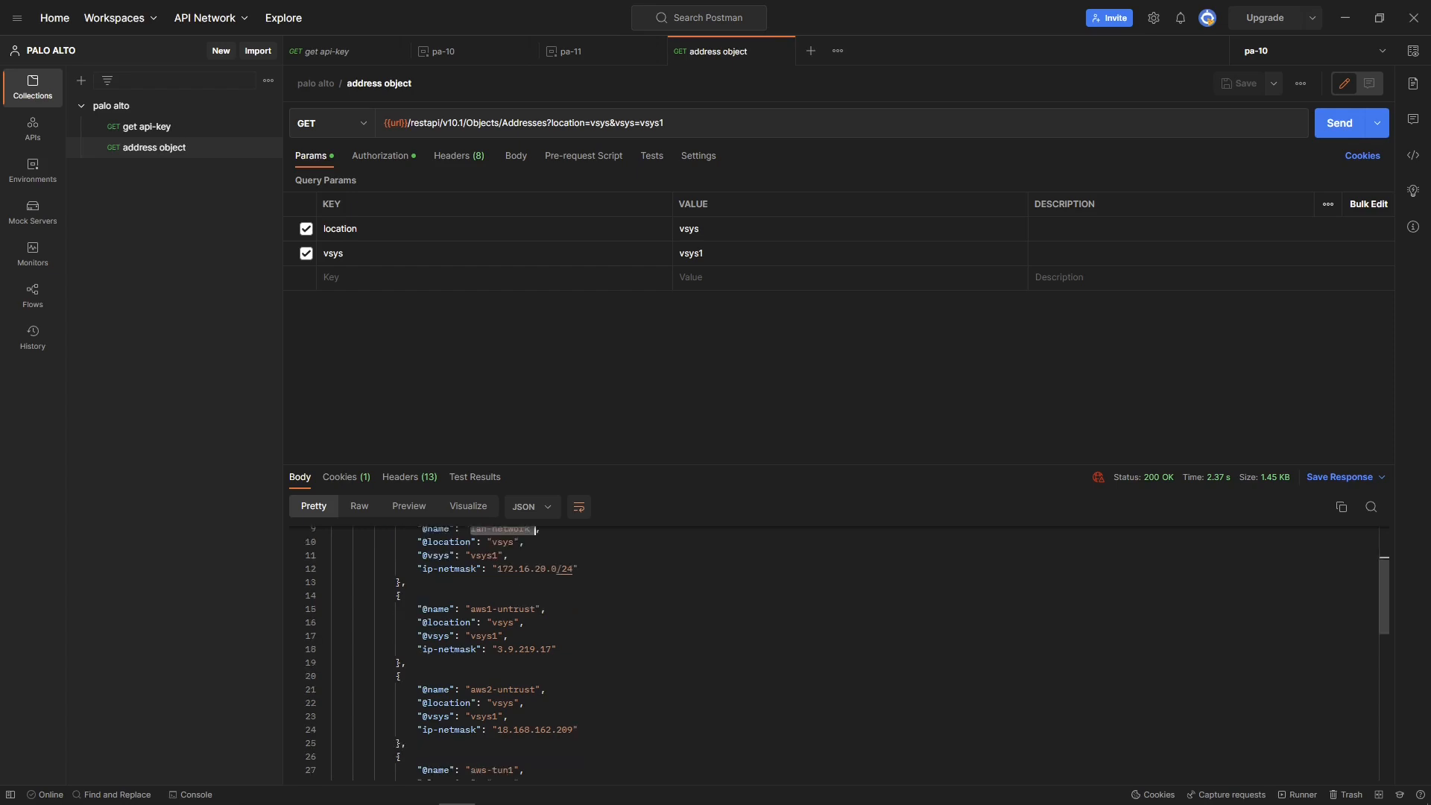
pyautogui.doubleClick(502, 610)
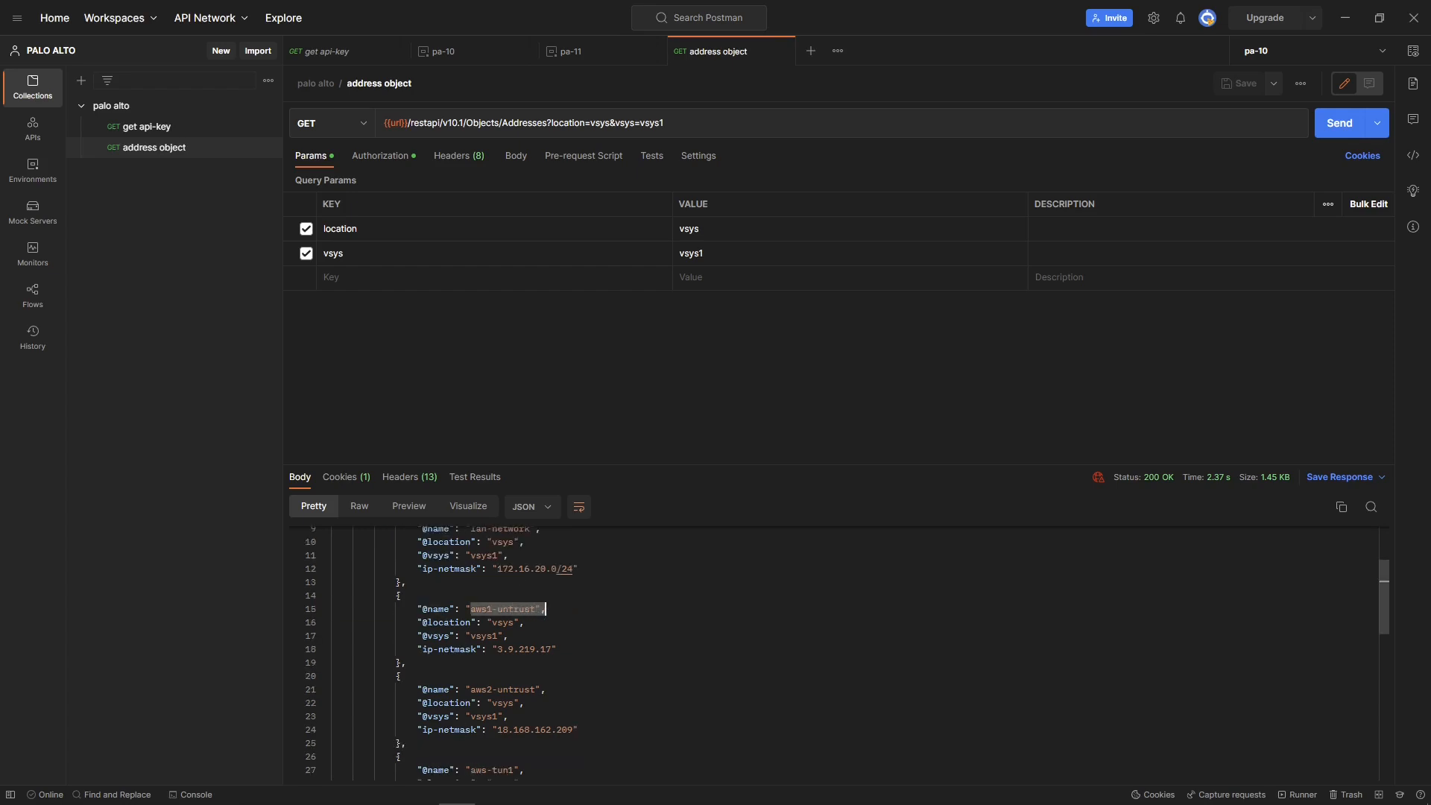
pyautogui.scroll(-3)
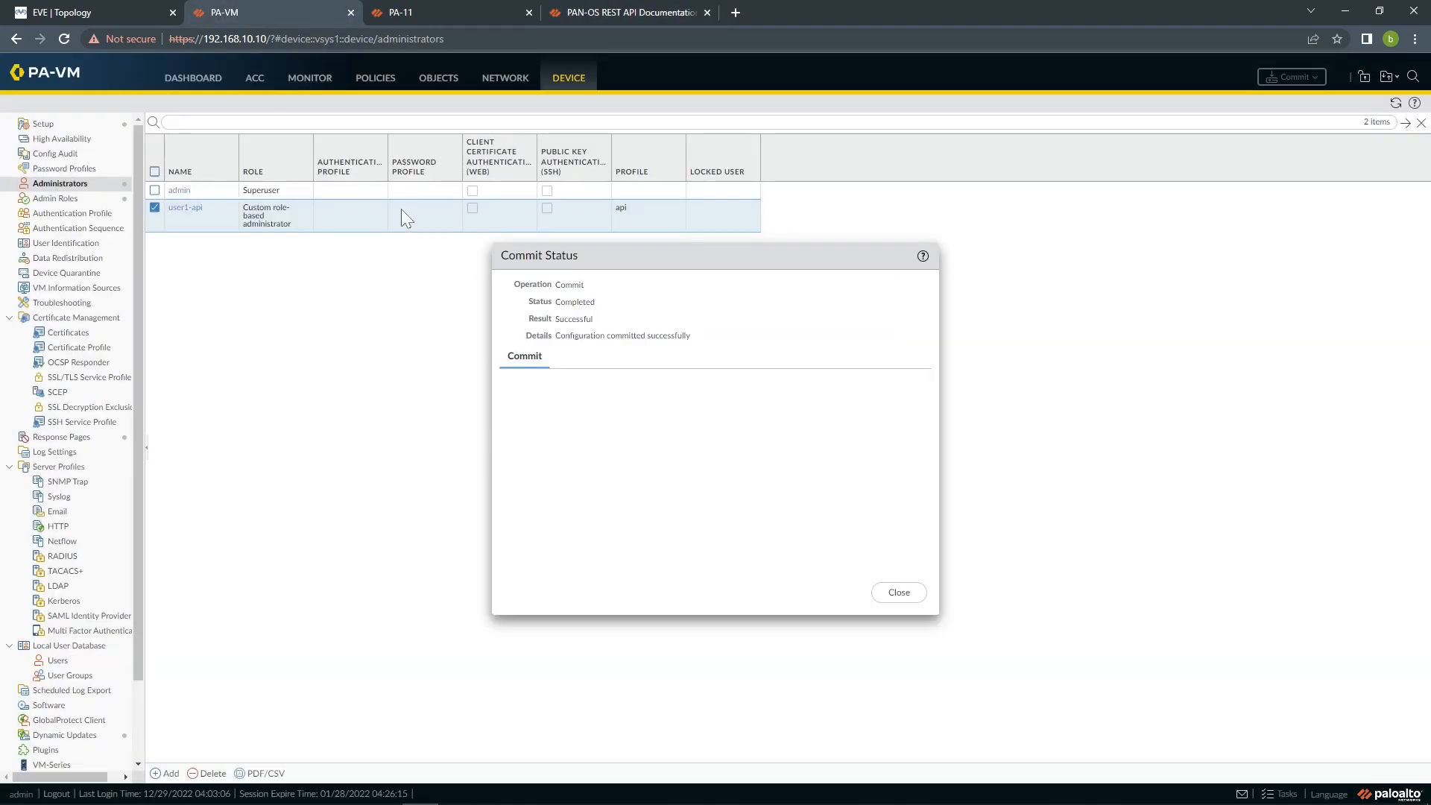
# Close the successful Commit Status report in the firewall web UI
pyautogui.click(439, 78)
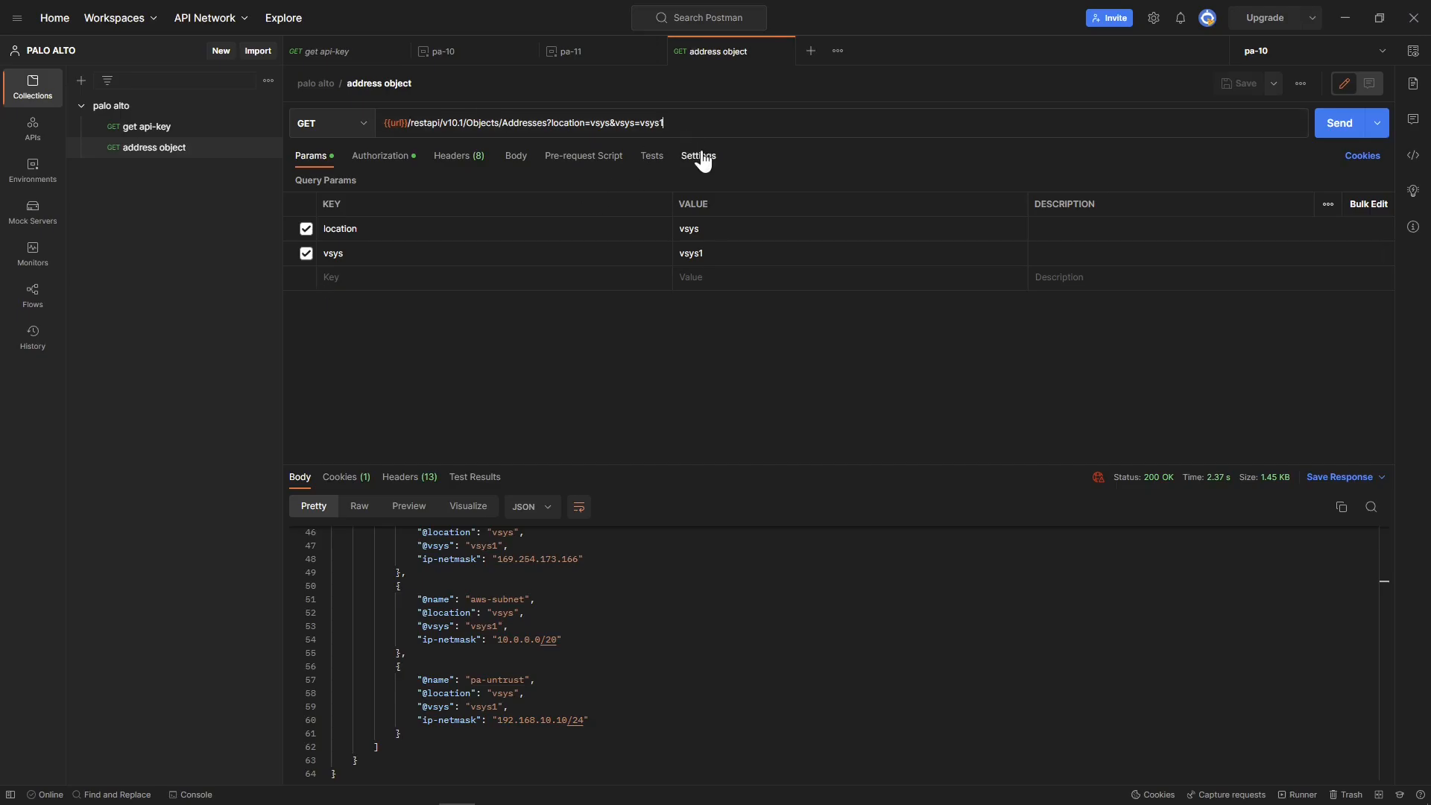
# Add a name=aws-subnet query parameter to the addresses request URL
pyautogui.write('&')
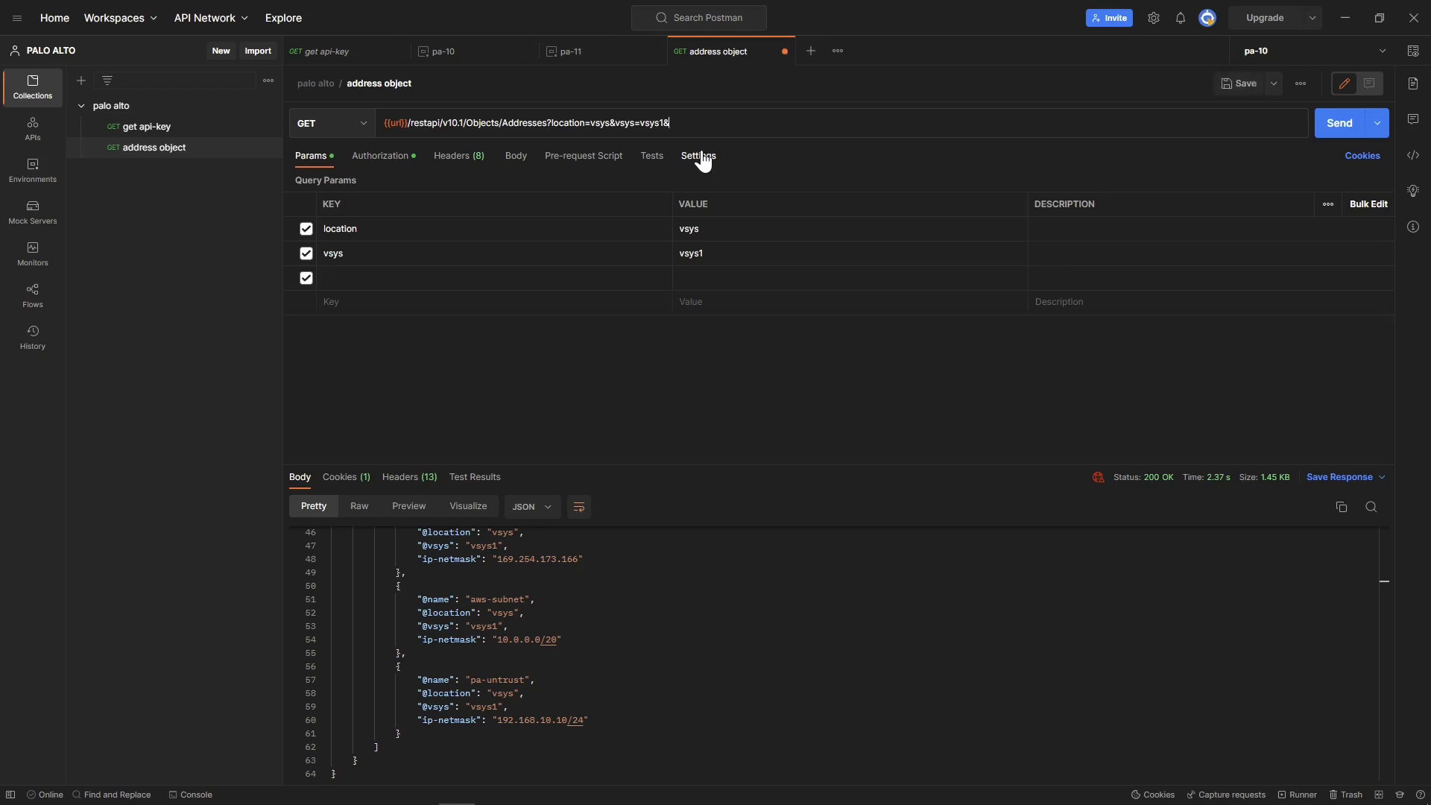
pyautogui.write('name=')
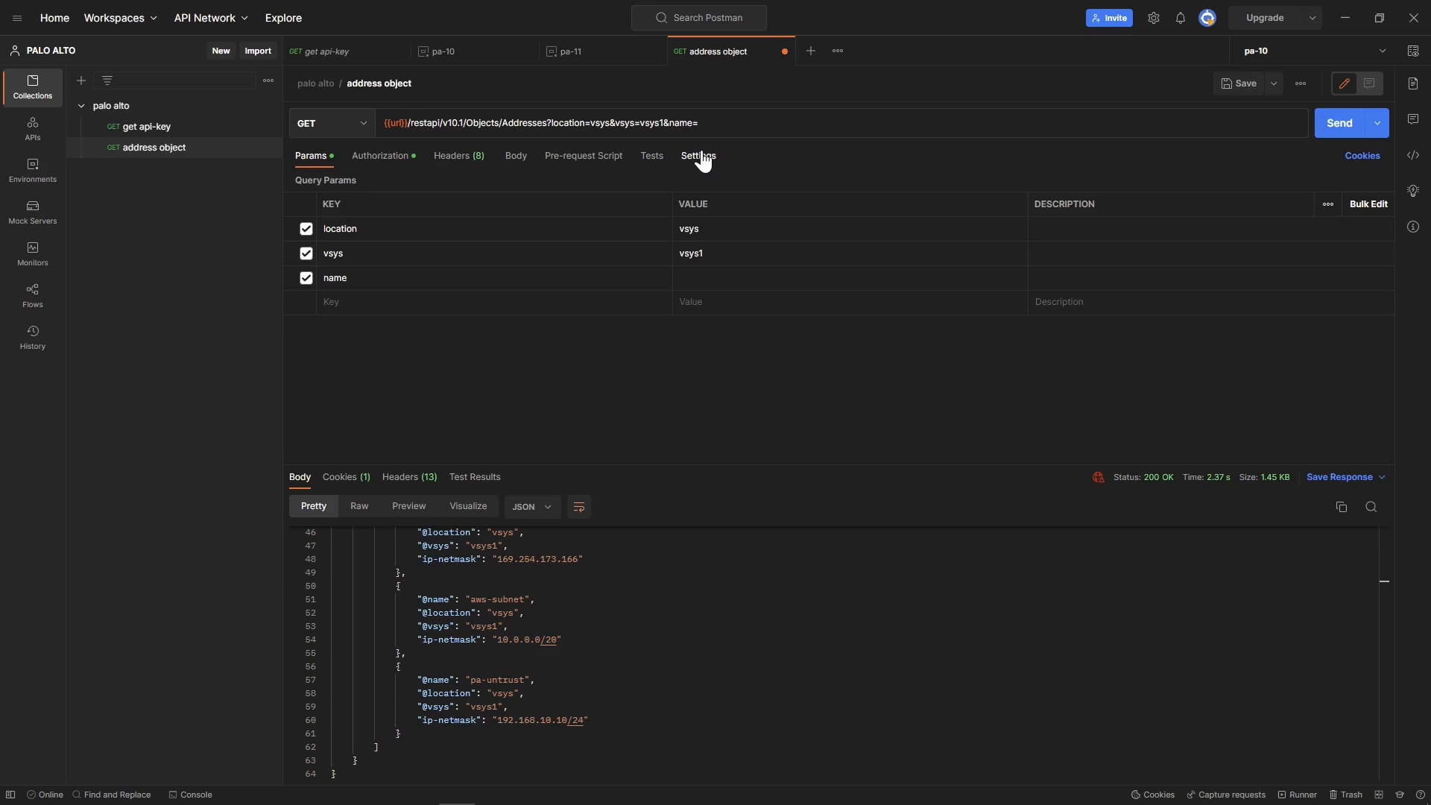
pyautogui.write('aws-subnet')
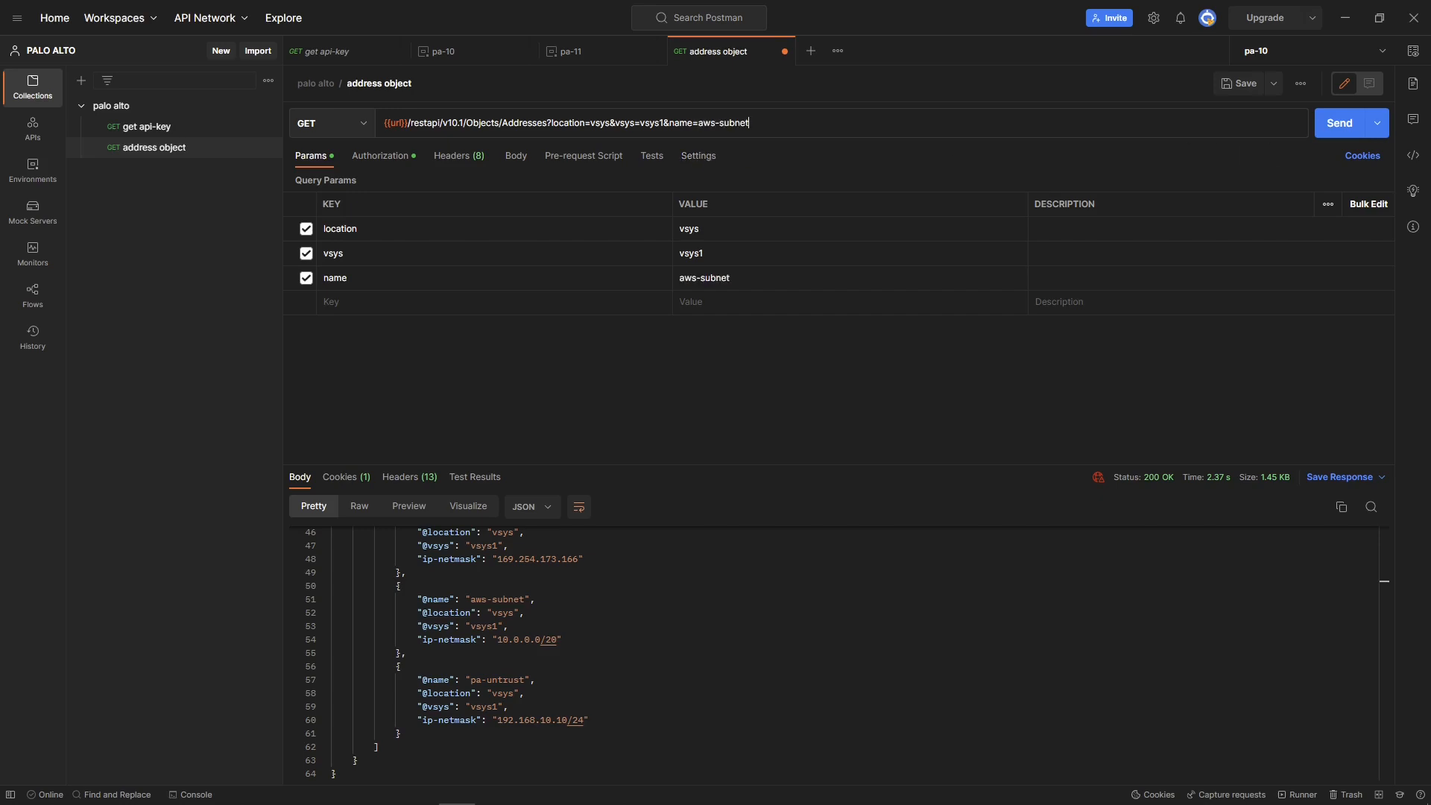
pyautogui.click(1339, 122)
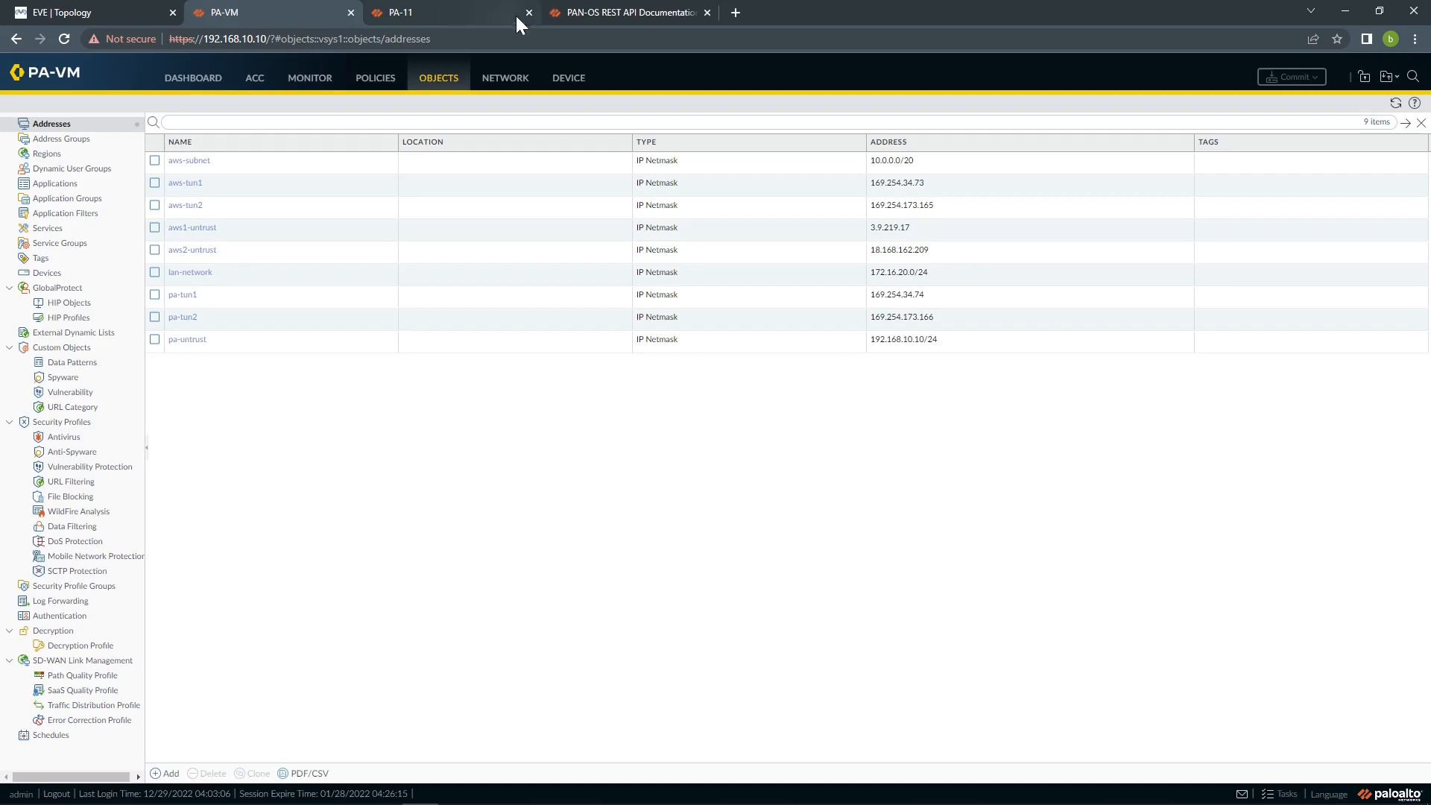
# View the List addresses documentation showing the name query parameter
pyautogui.click(635, 12)
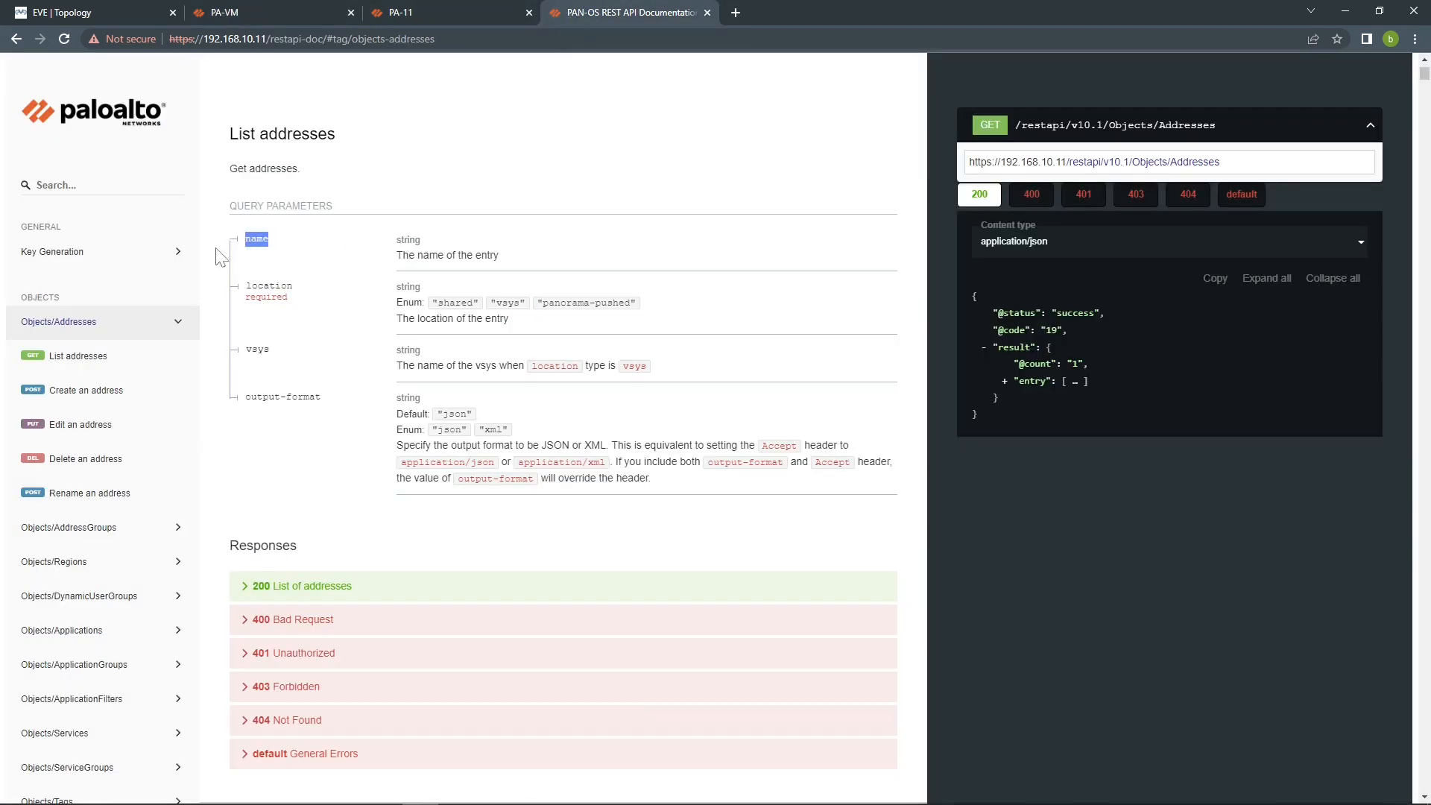
pyautogui.moveTo(482, 482)
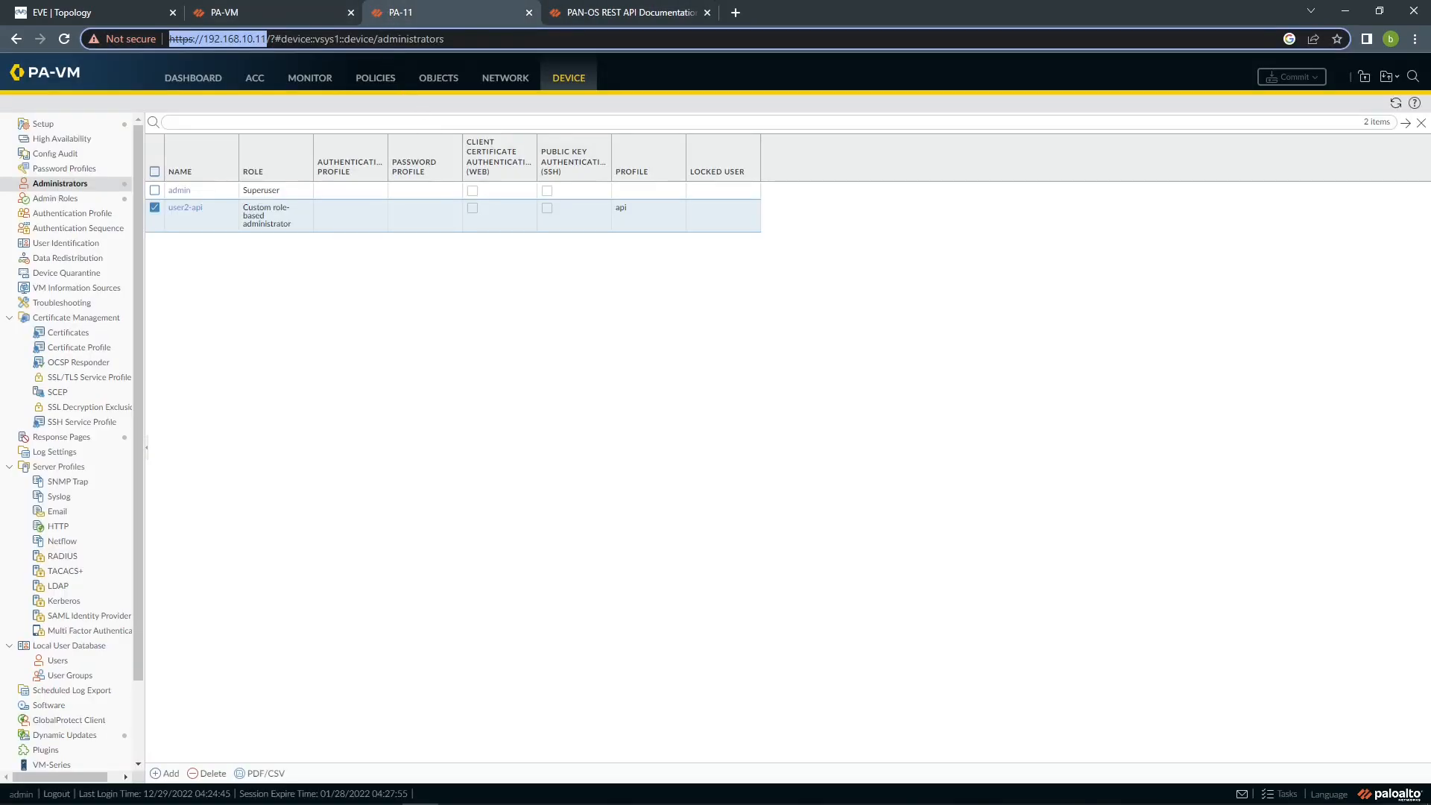
# Add address object aws with 10.0.0.1 on PA-11 and commit it
pyautogui.click(439, 77)
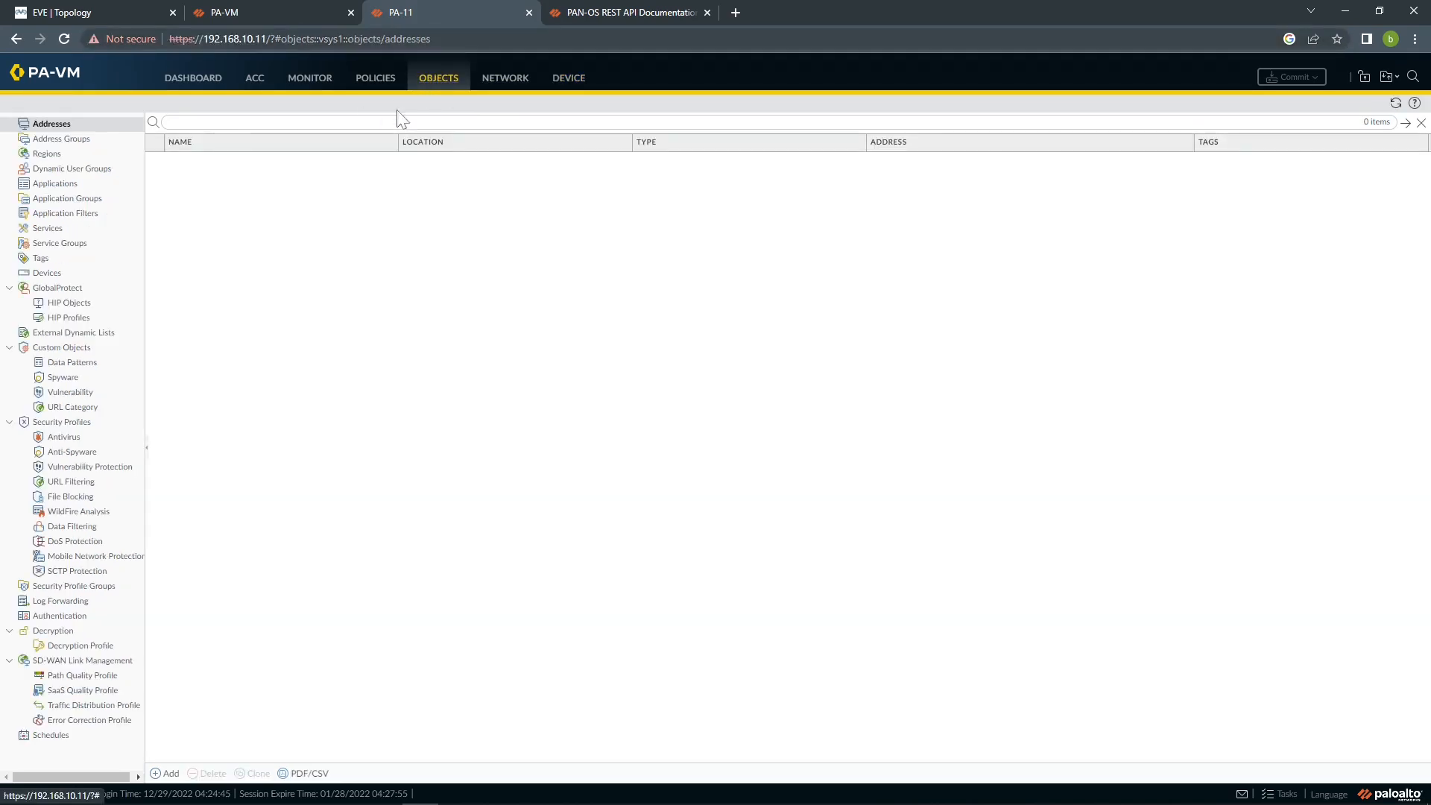
pyautogui.moveTo(277, 469)
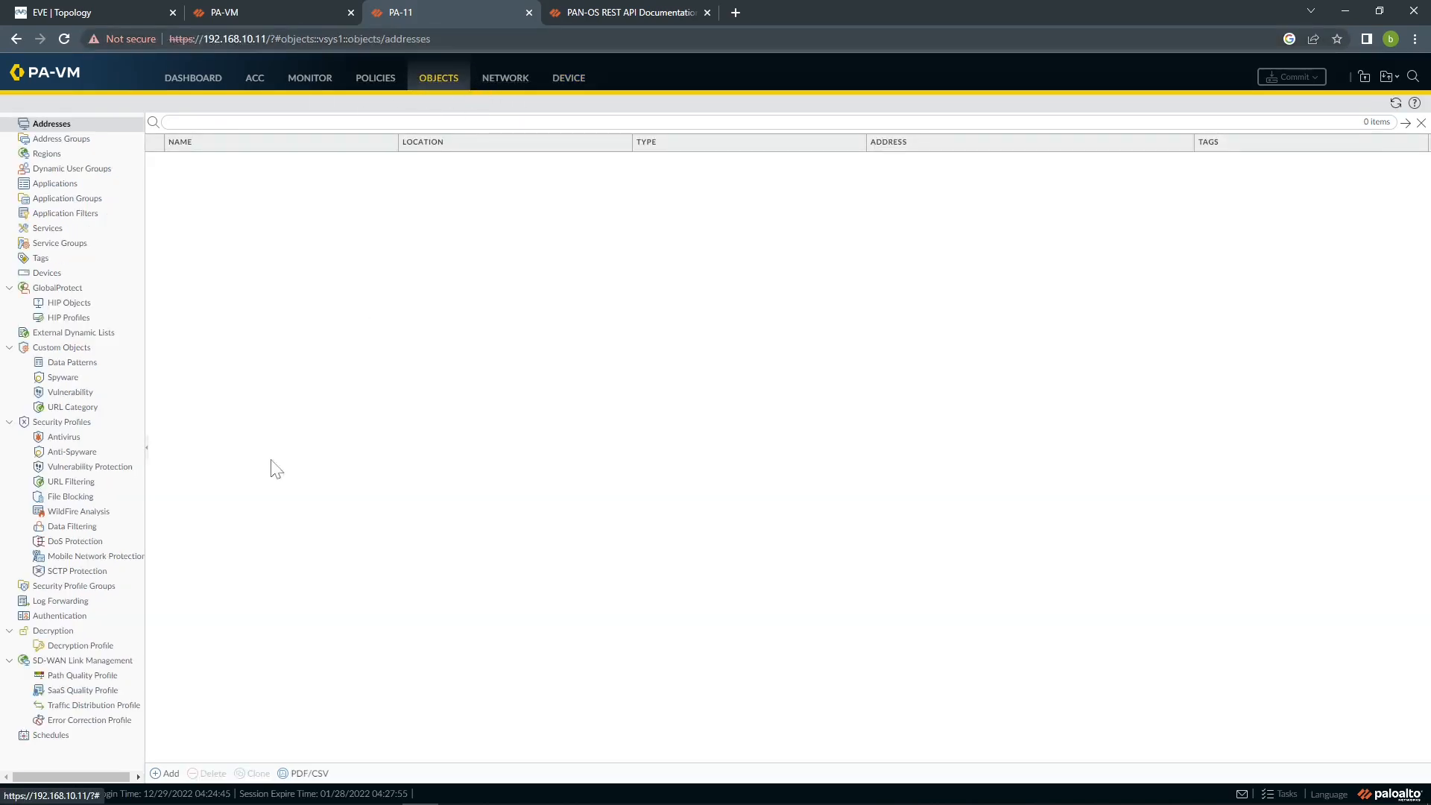
pyautogui.click(168, 774)
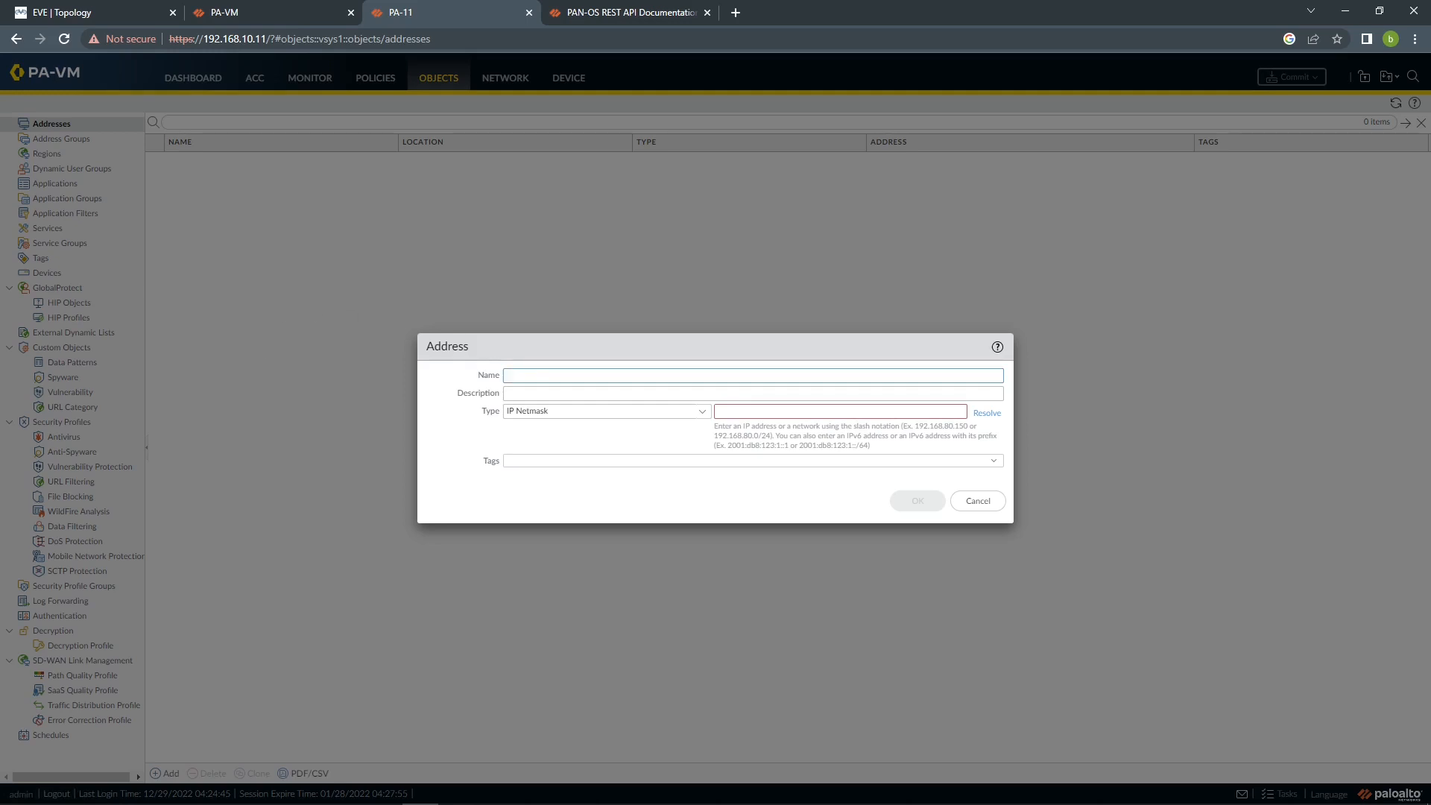
pyautogui.write('aws')
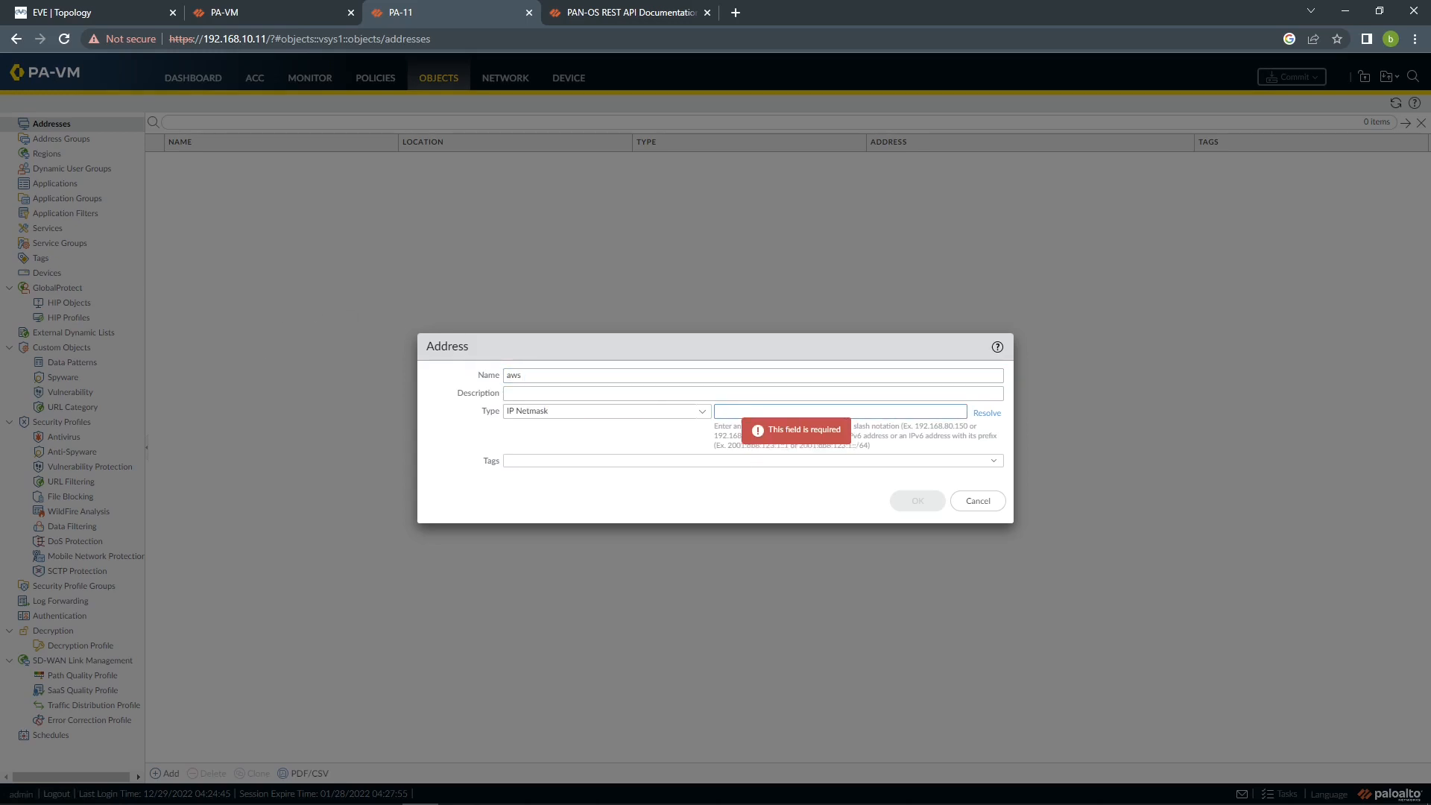
pyautogui.write('10.0.0.0')
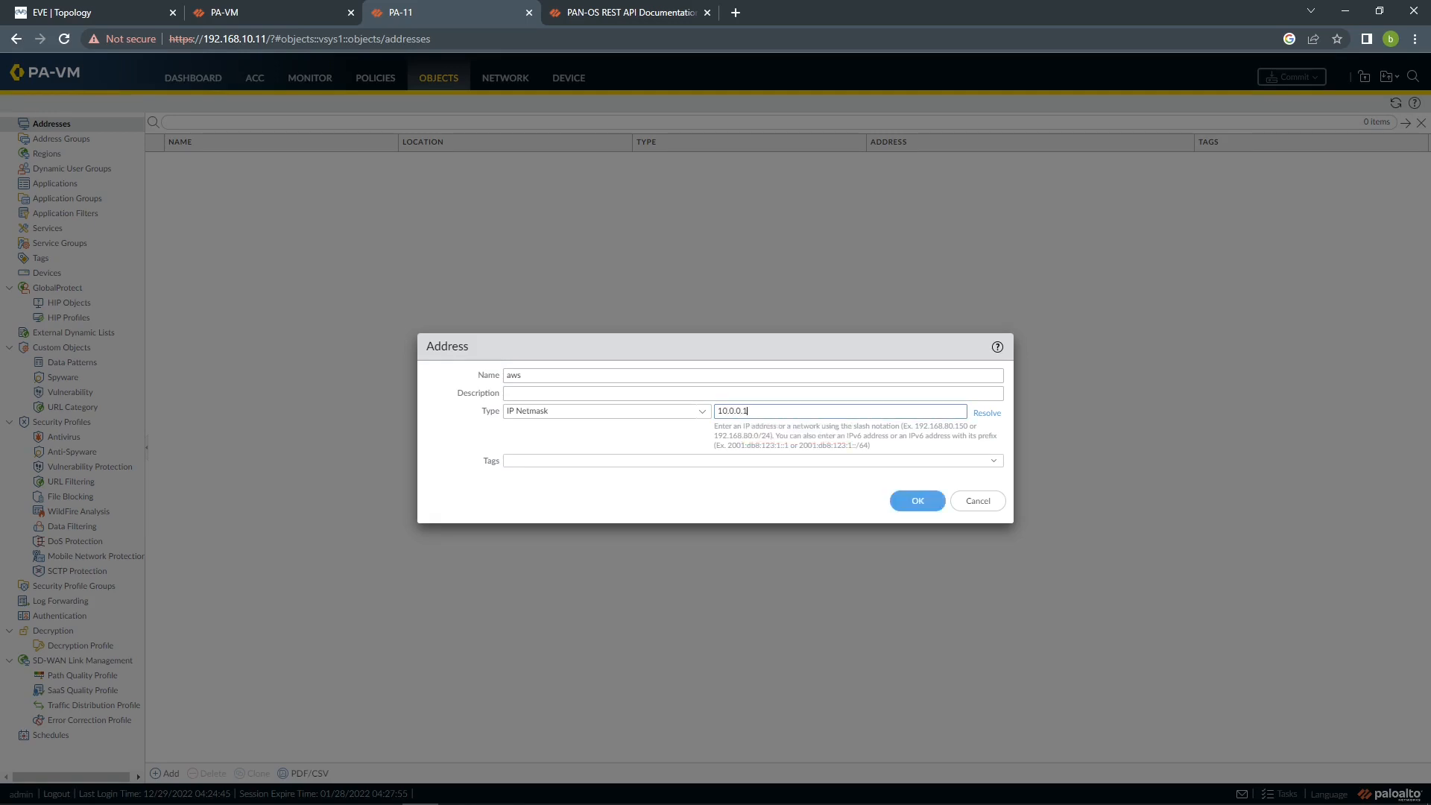
pyautogui.click(917, 501)
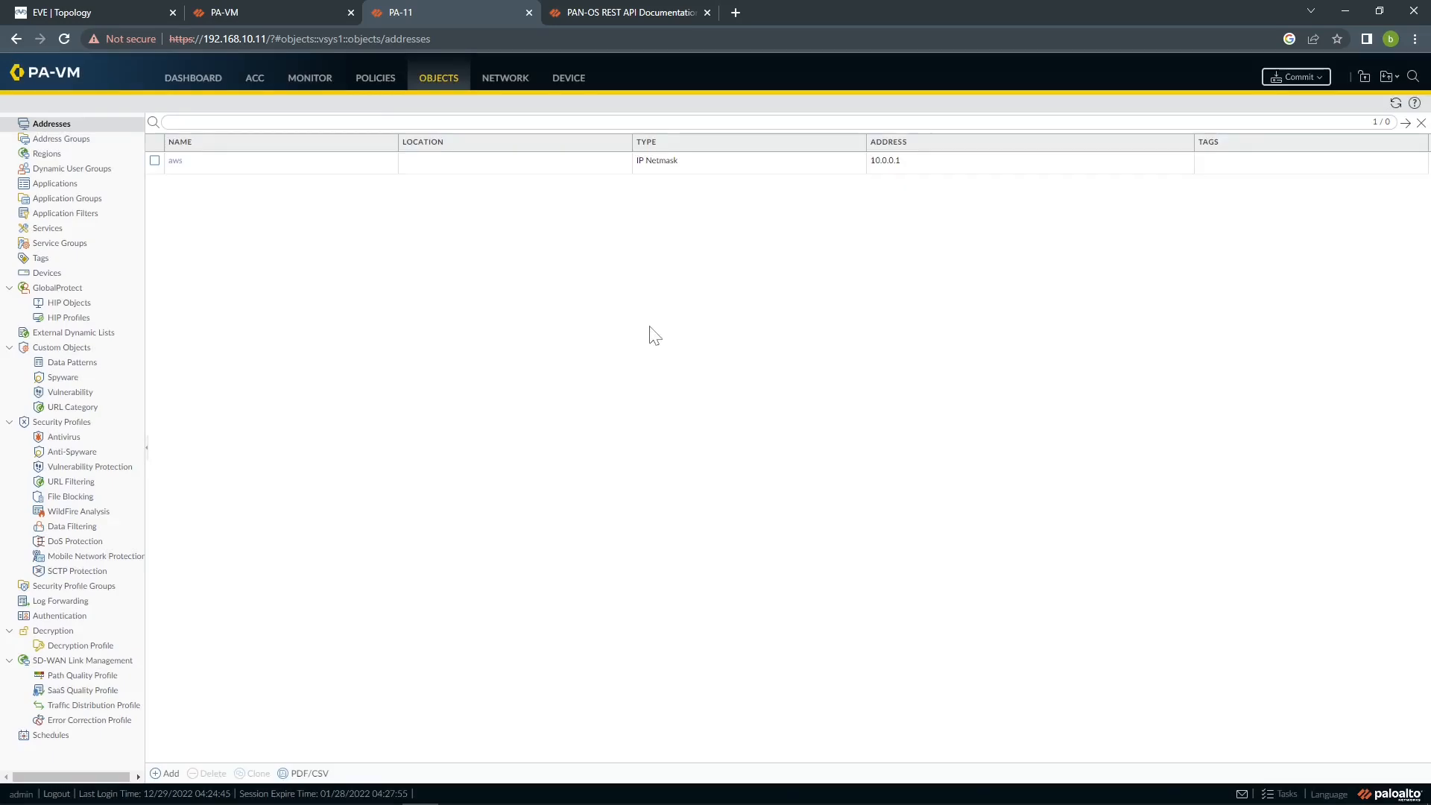
pyautogui.click(1293, 77)
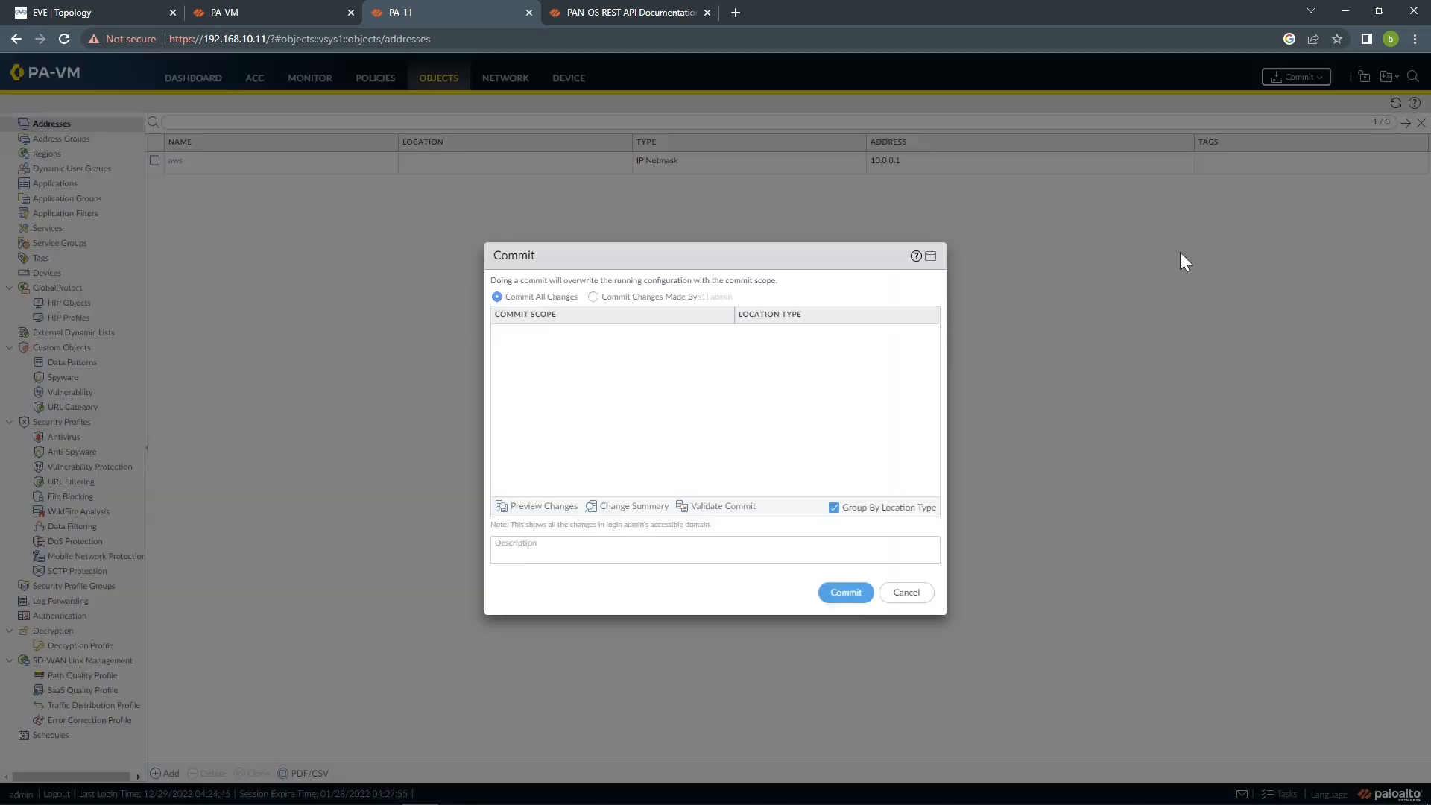
pyautogui.click(846, 592)
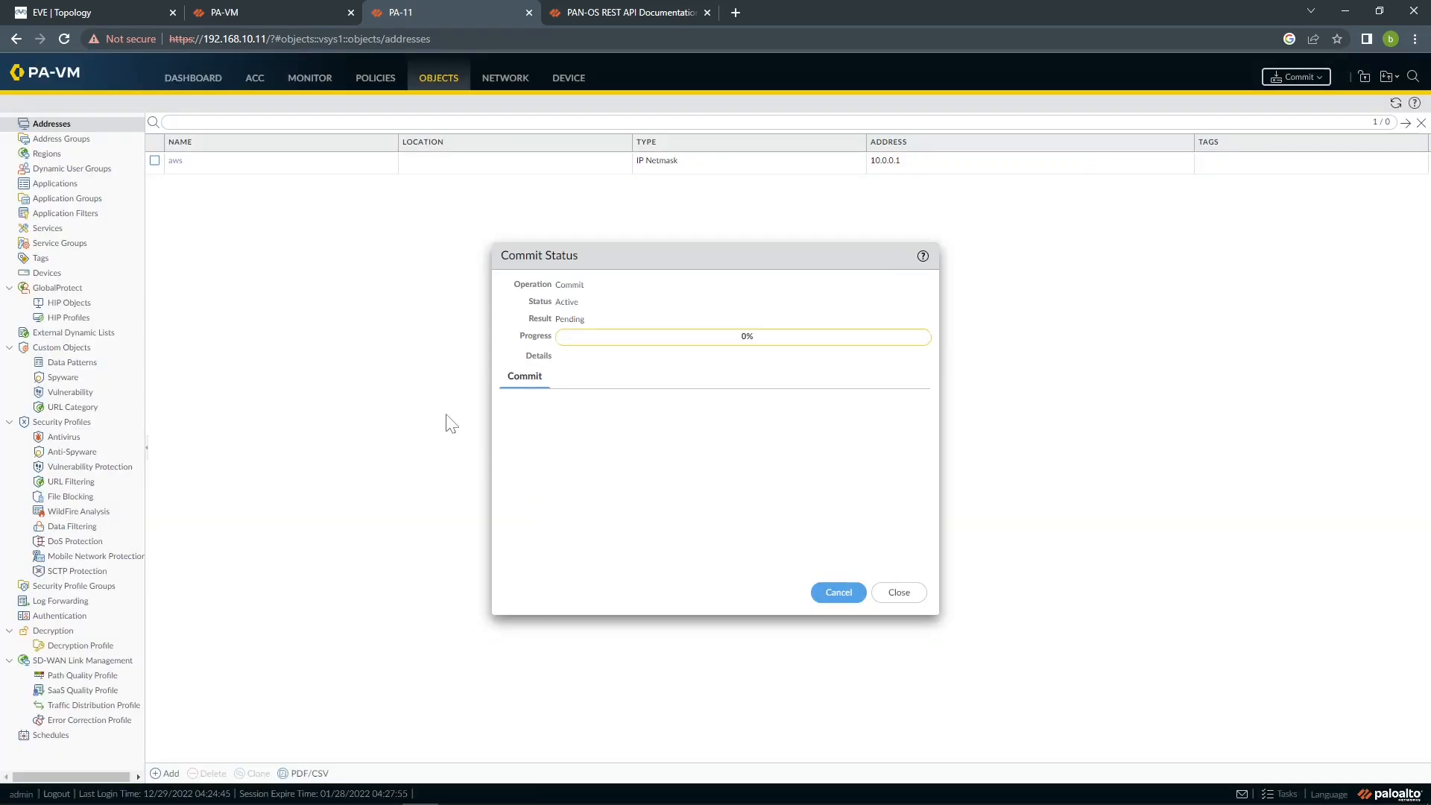
pyautogui.moveTo(416, 223)
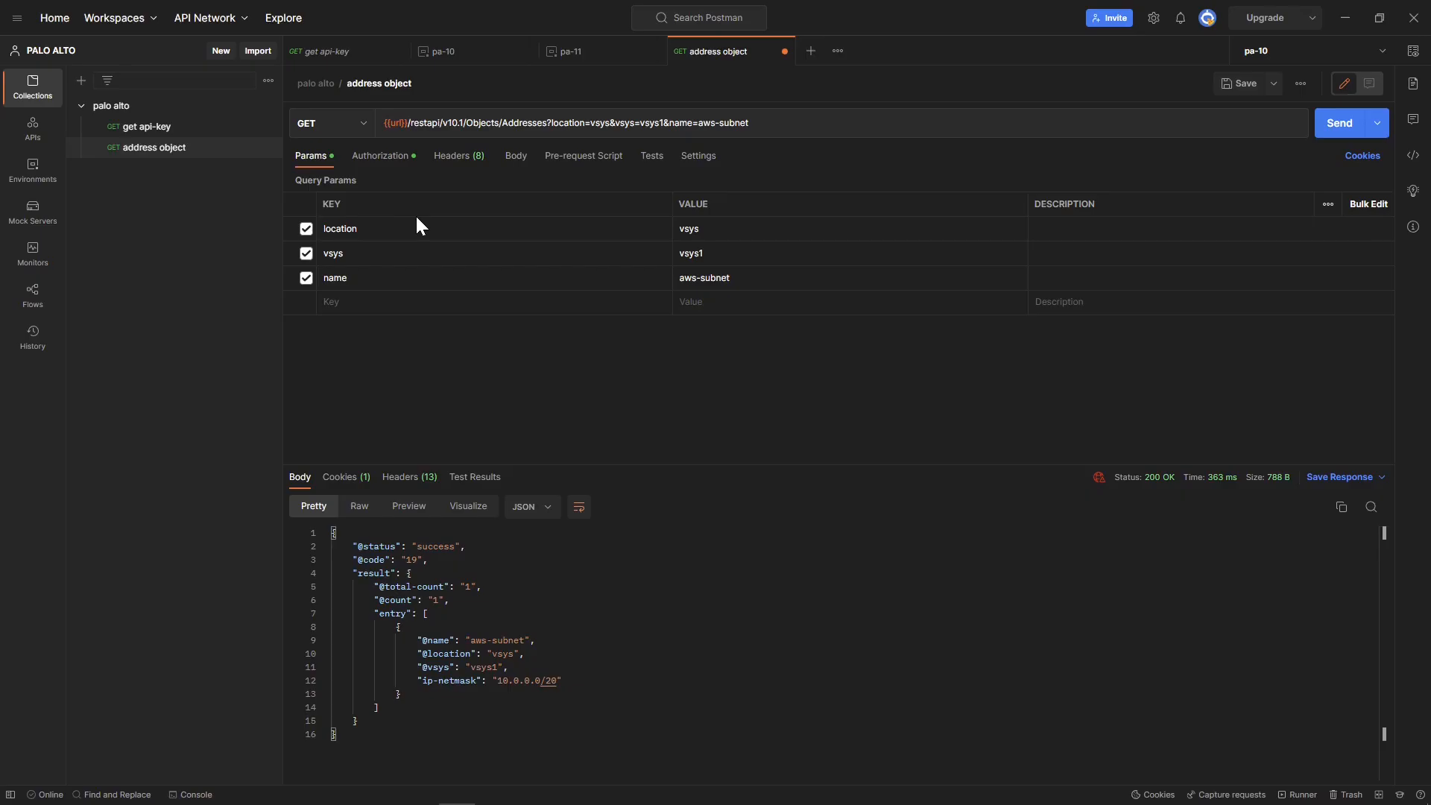
pyautogui.moveTo(1377, 50)
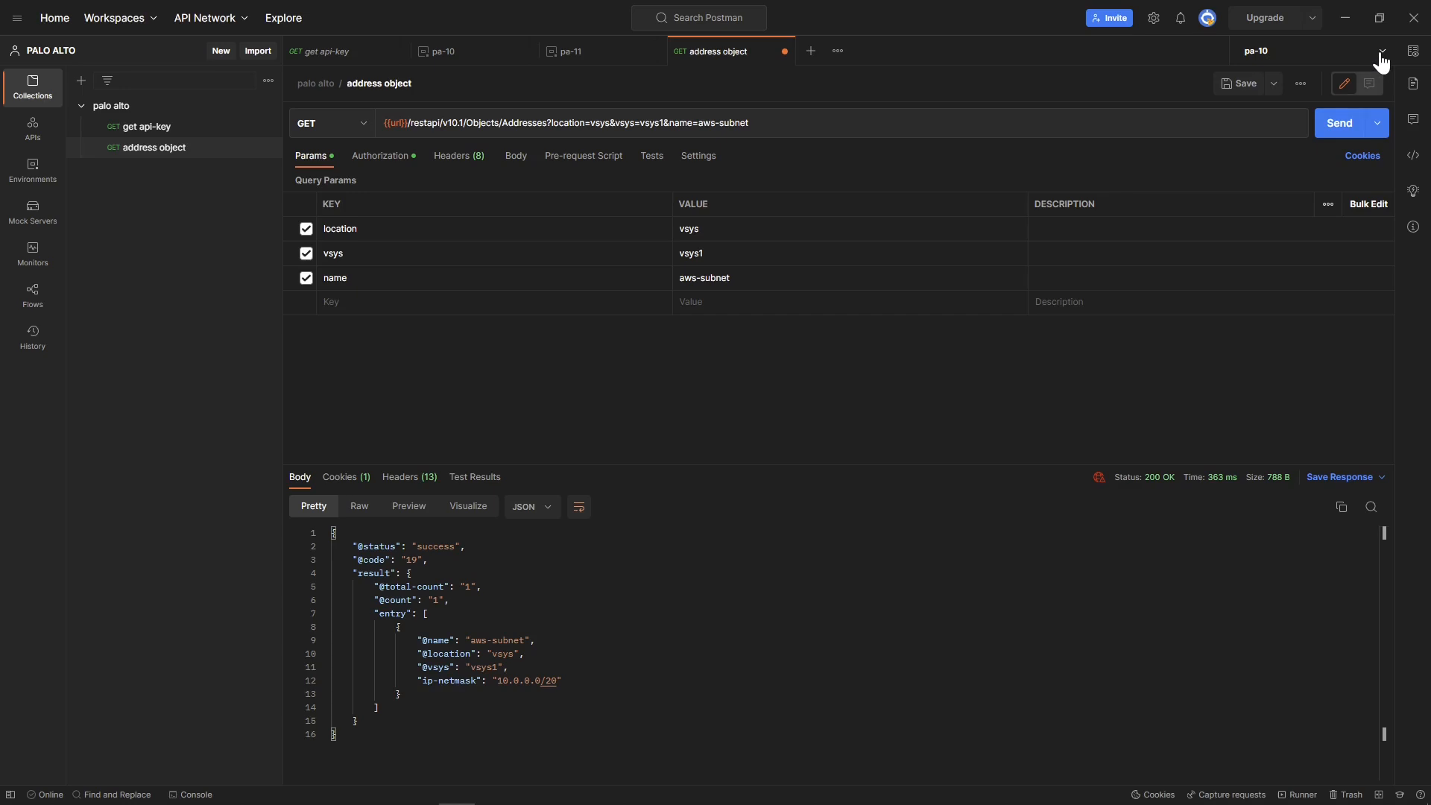
# Switch the environment to pa-11 and send the address query, getting 404
pyautogui.click(1383, 50)
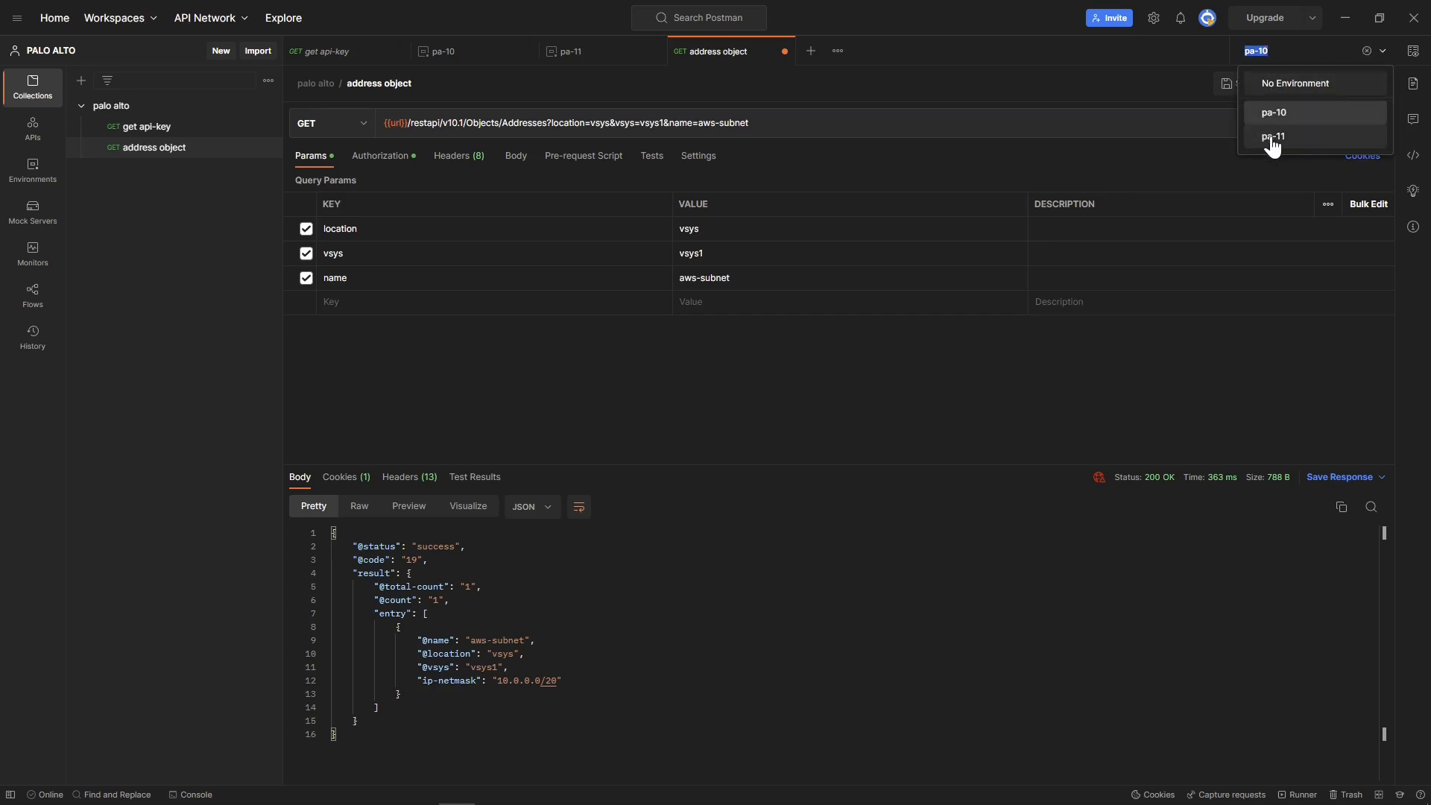
pyautogui.click(1273, 136)
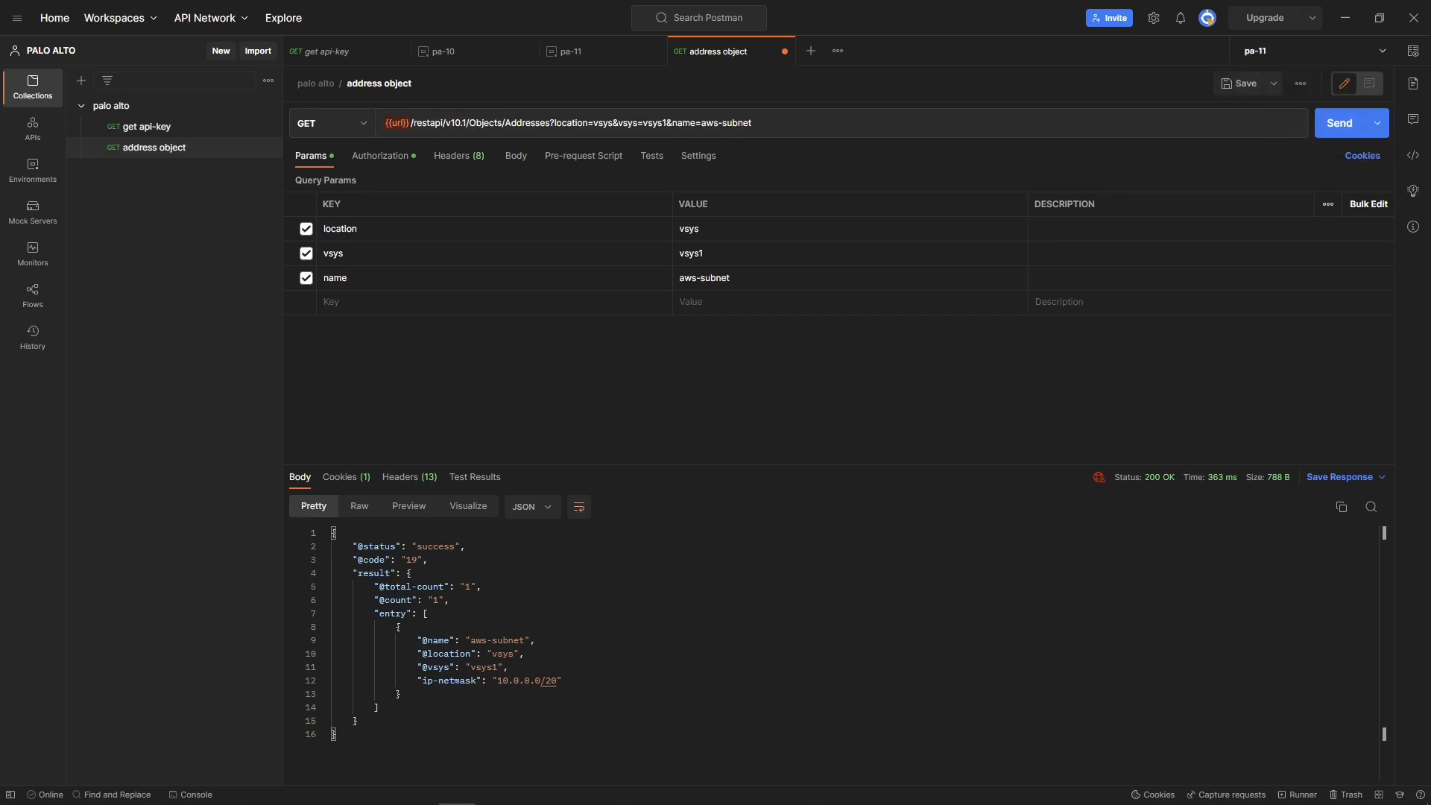
pyautogui.moveTo(1360, 147)
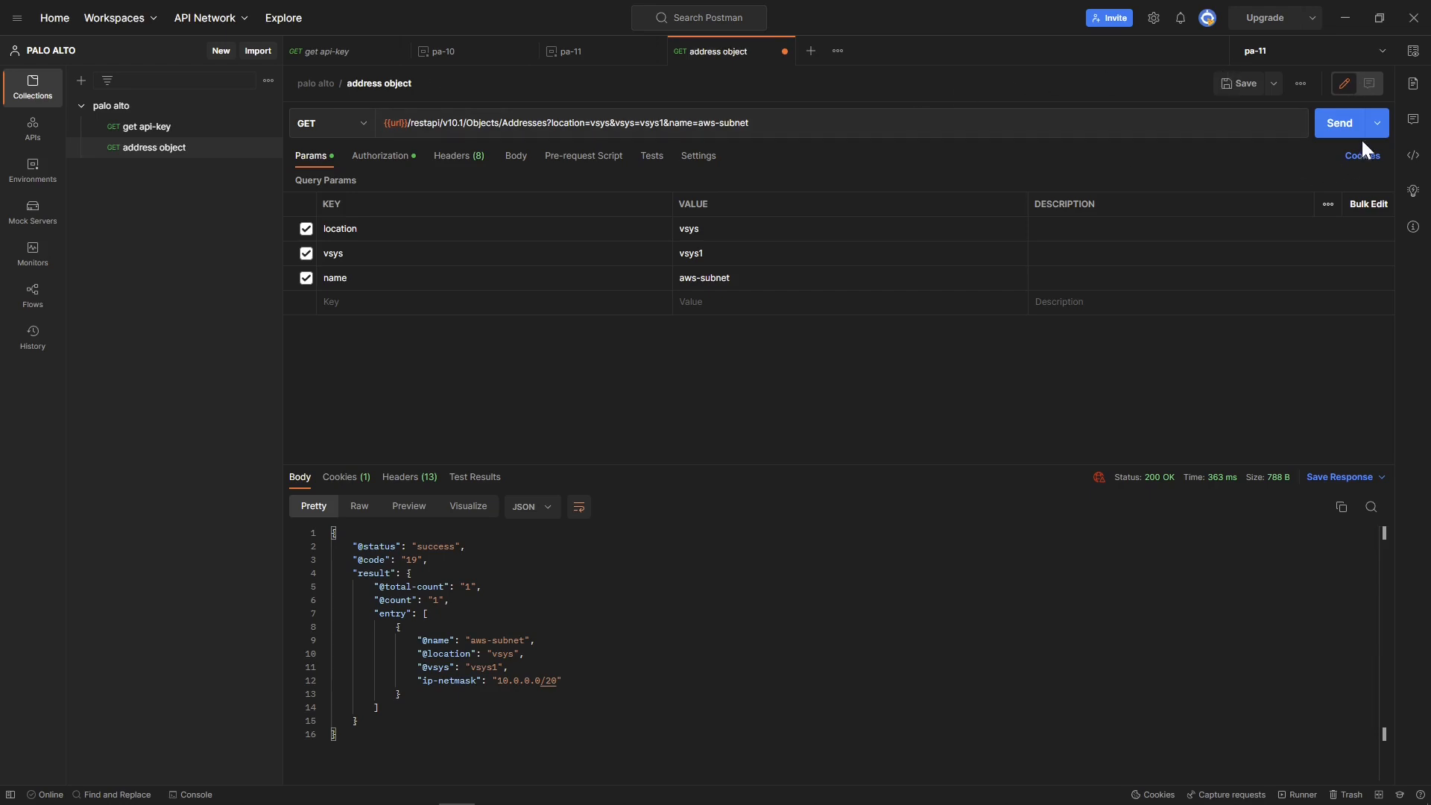
pyautogui.click(1339, 123)
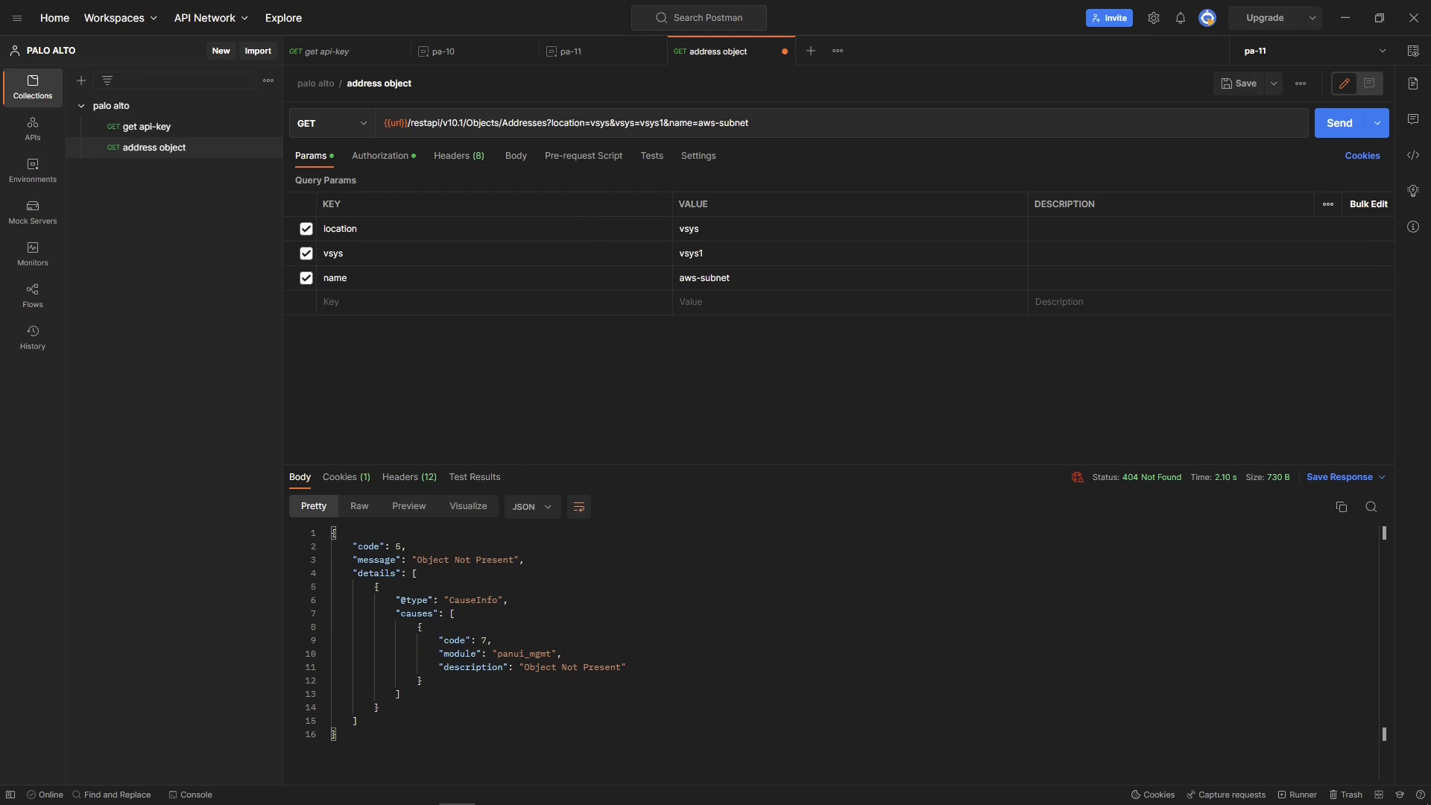
# Remove the name filter, resend for 200 OK, and select aws's 10.0.0.1
pyautogui.click(749, 123)
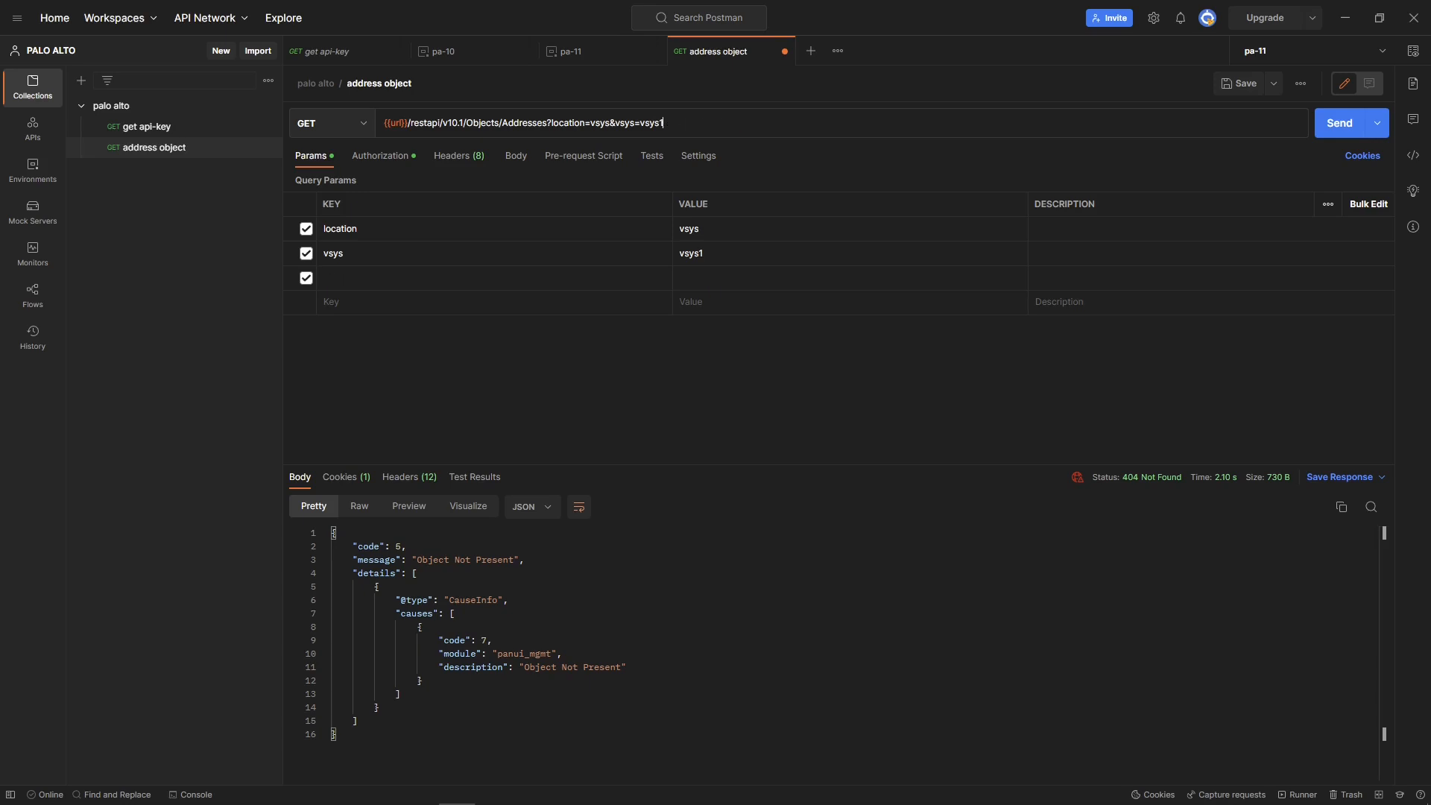
pyautogui.click(1341, 123)
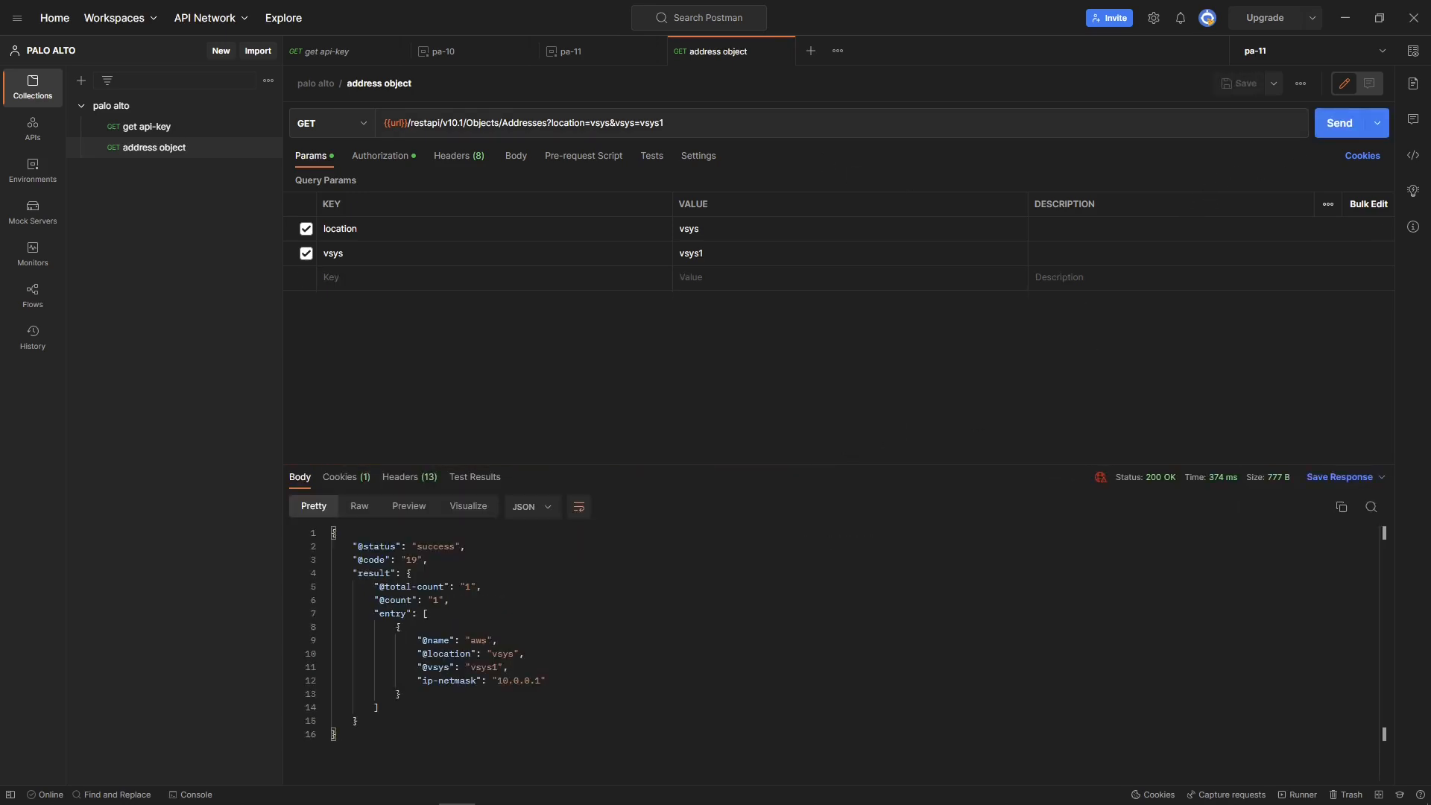
pyautogui.doubleClick(520, 681)
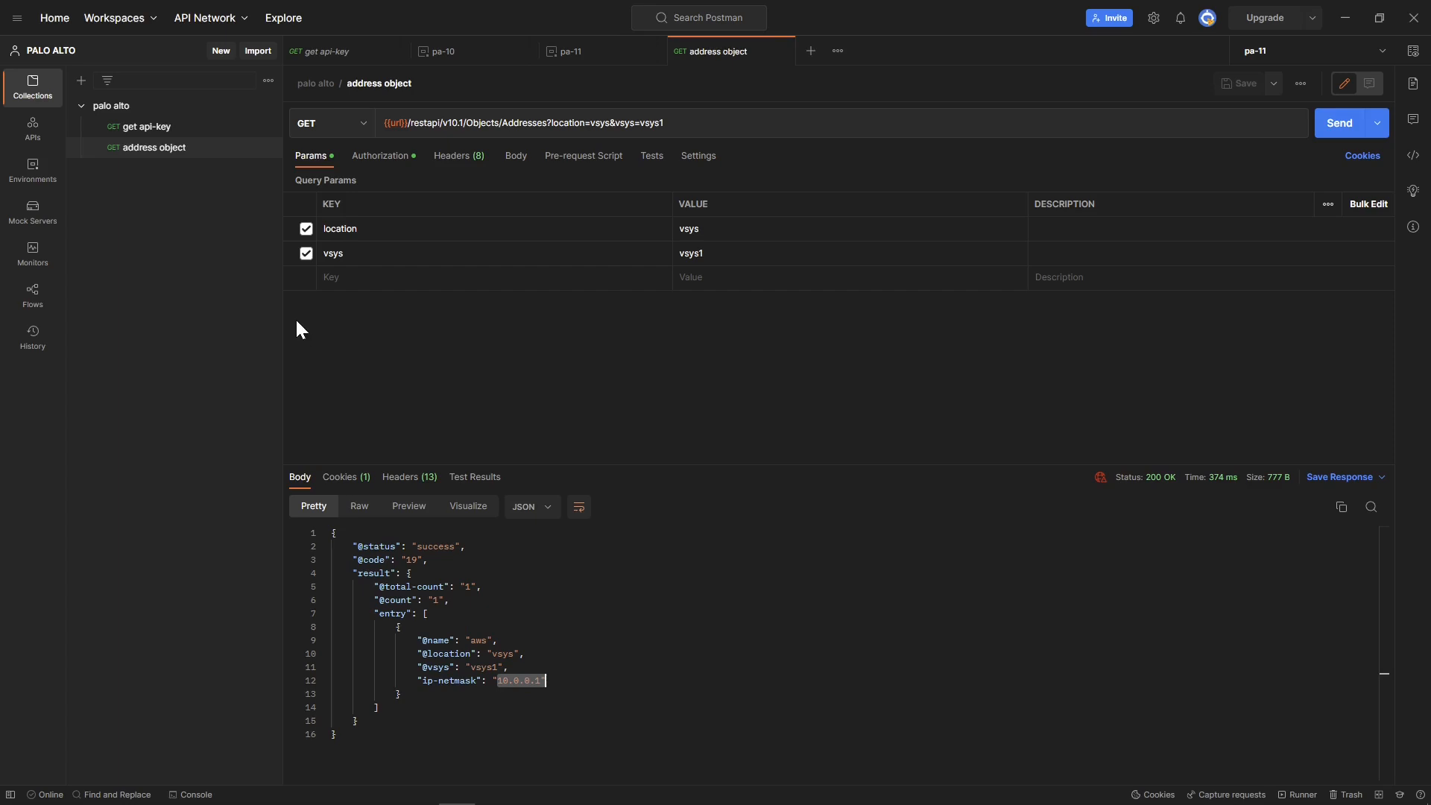
pyautogui.moveTo(384, 338)
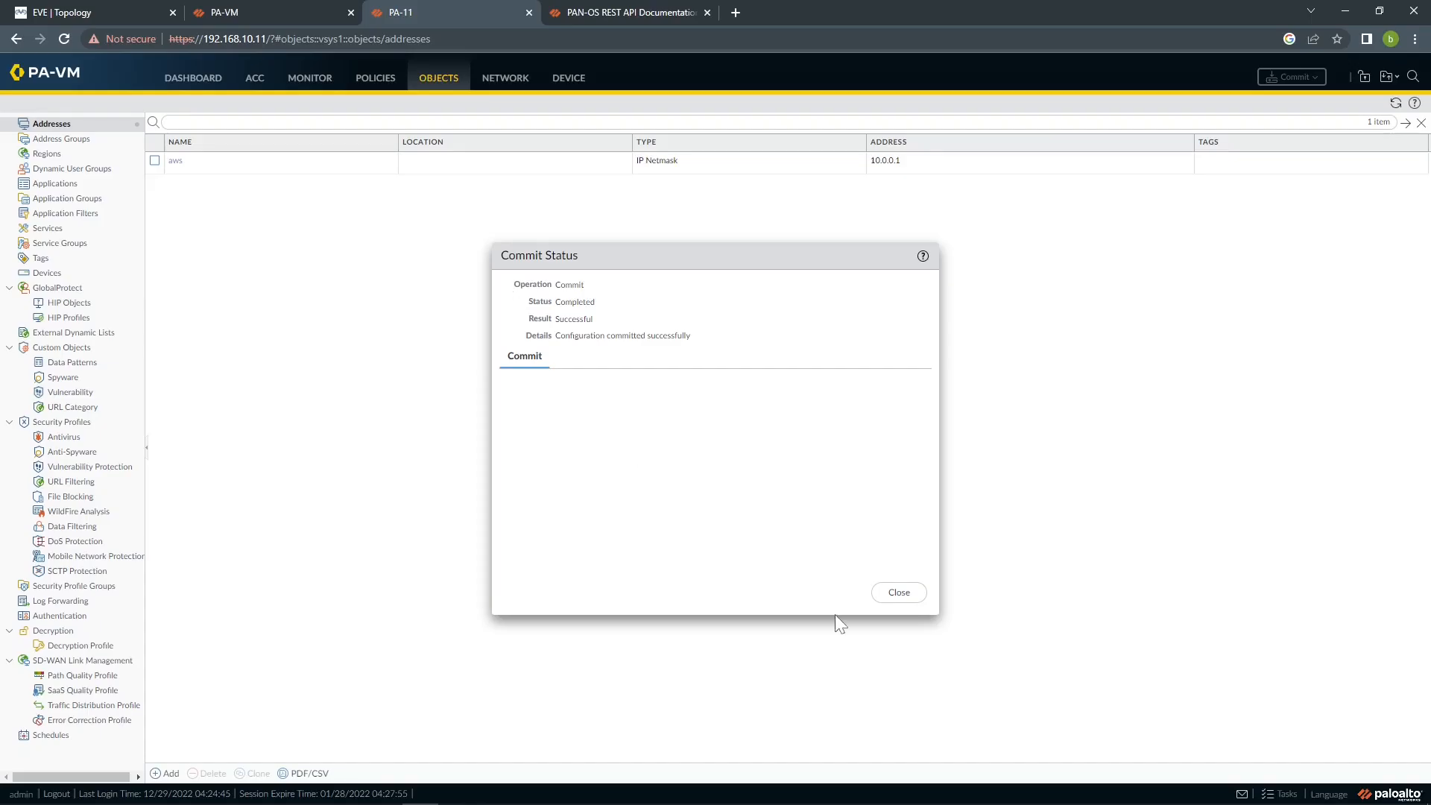
# Open the Create an address reference and review its required name and input-format parameters
pyautogui.click(627, 12)
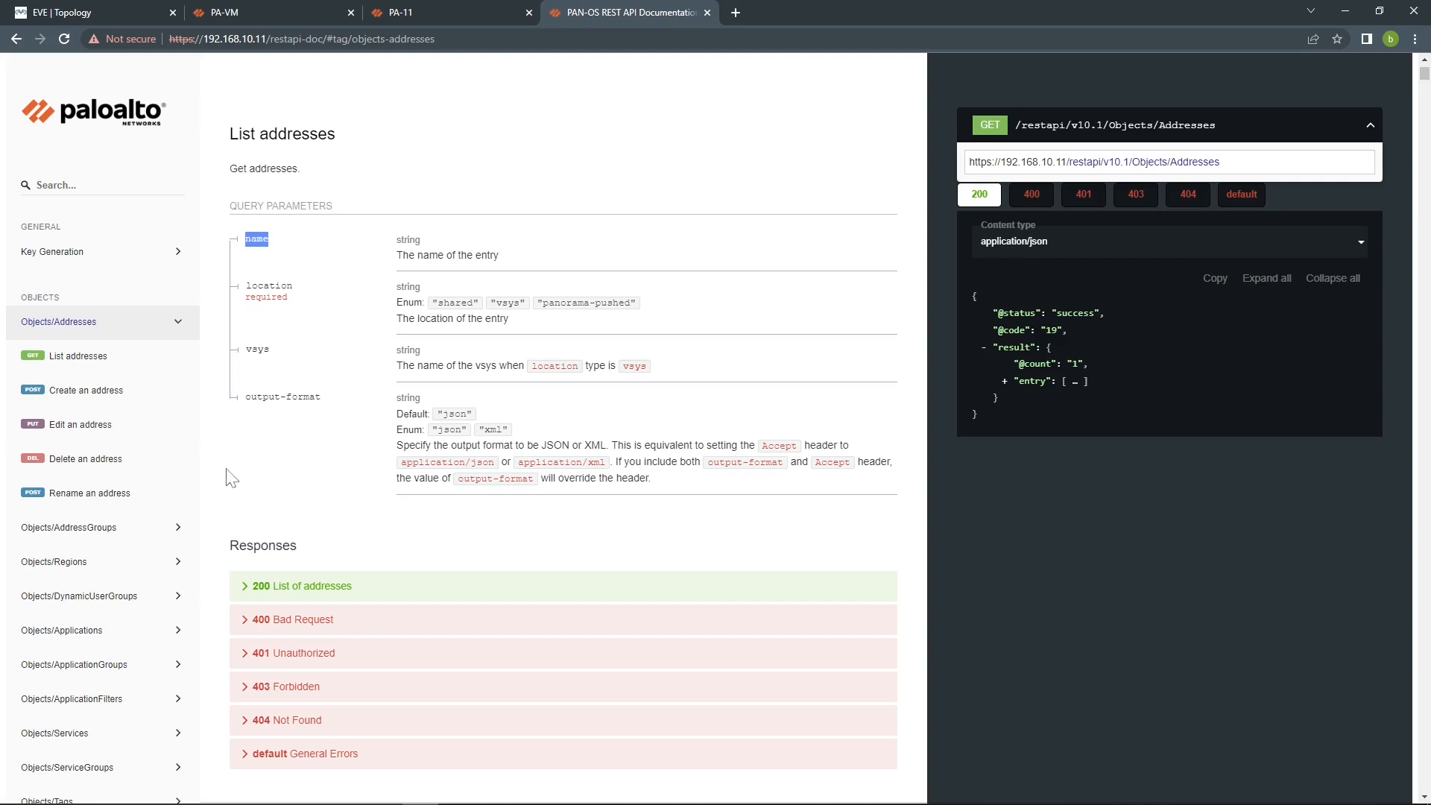
pyautogui.click(87, 390)
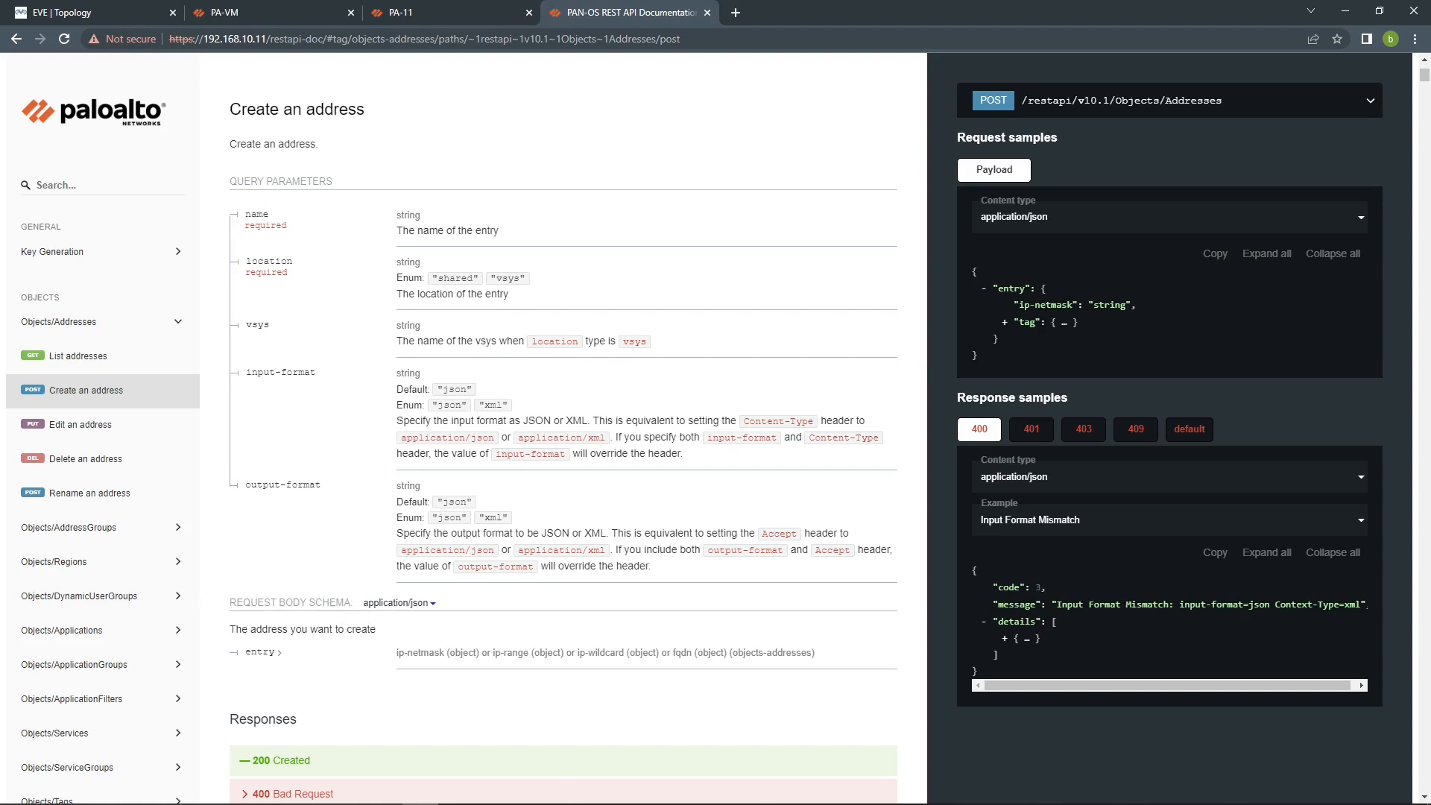
pyautogui.doubleClick(265, 225)
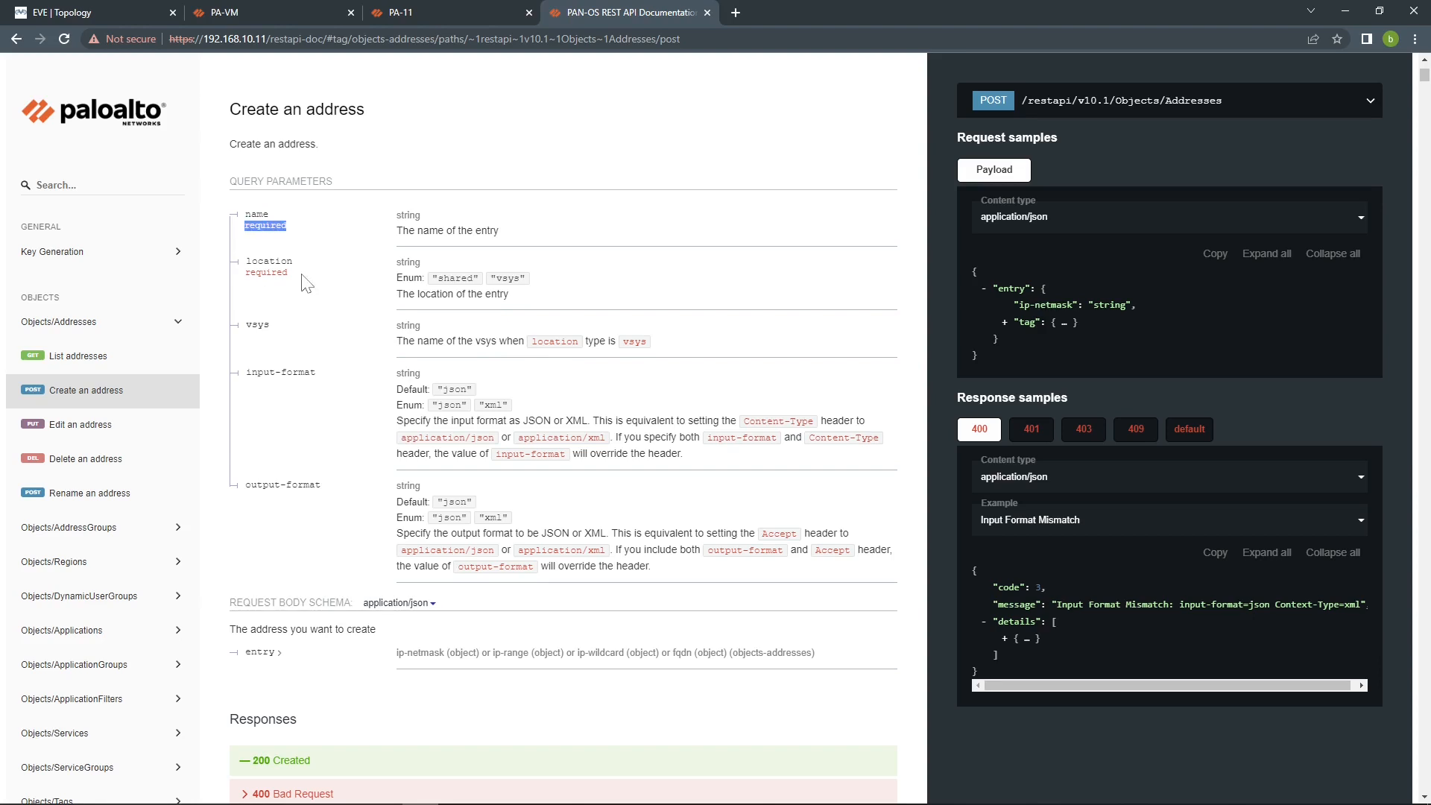
pyautogui.moveTo(268, 395)
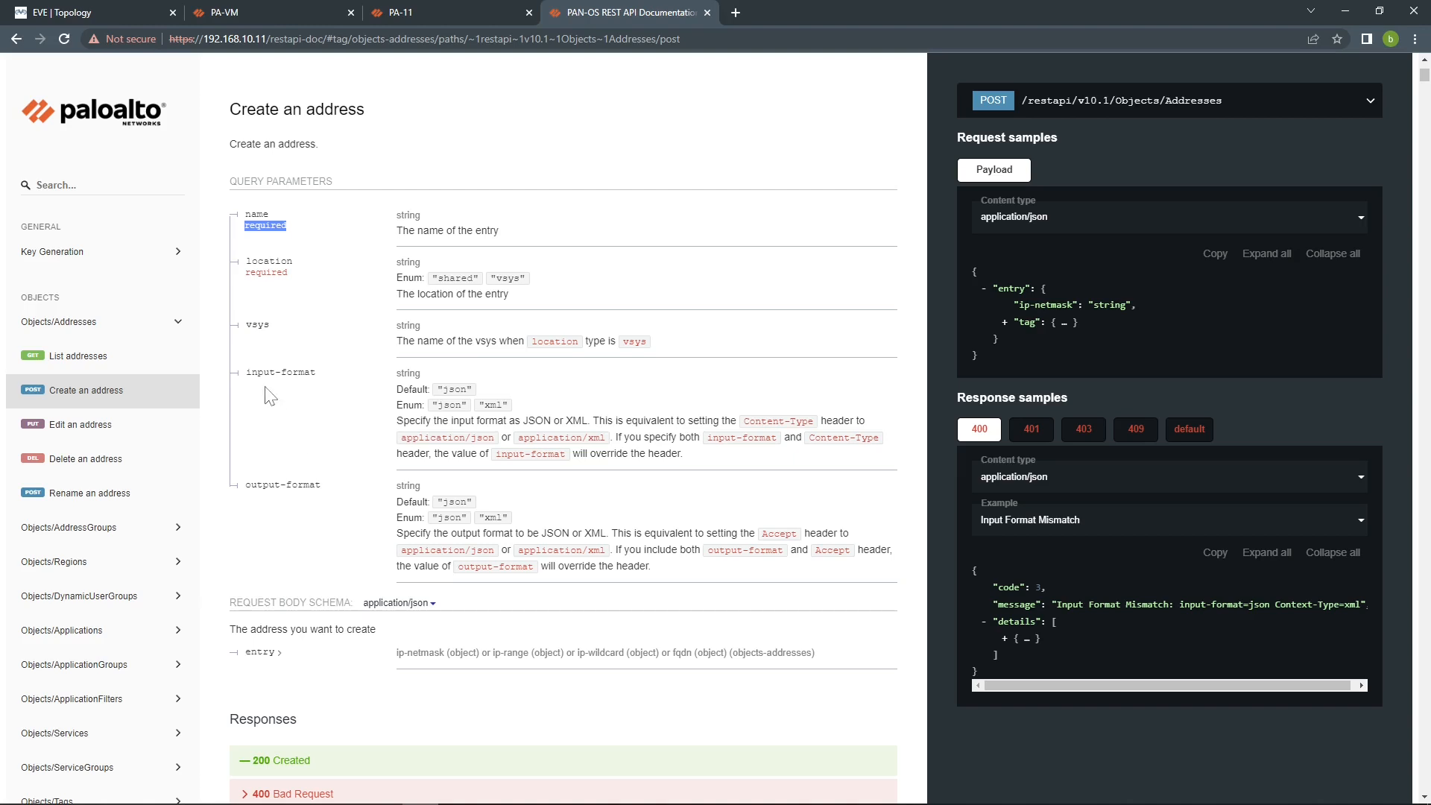
pyautogui.doubleClick(277, 372)
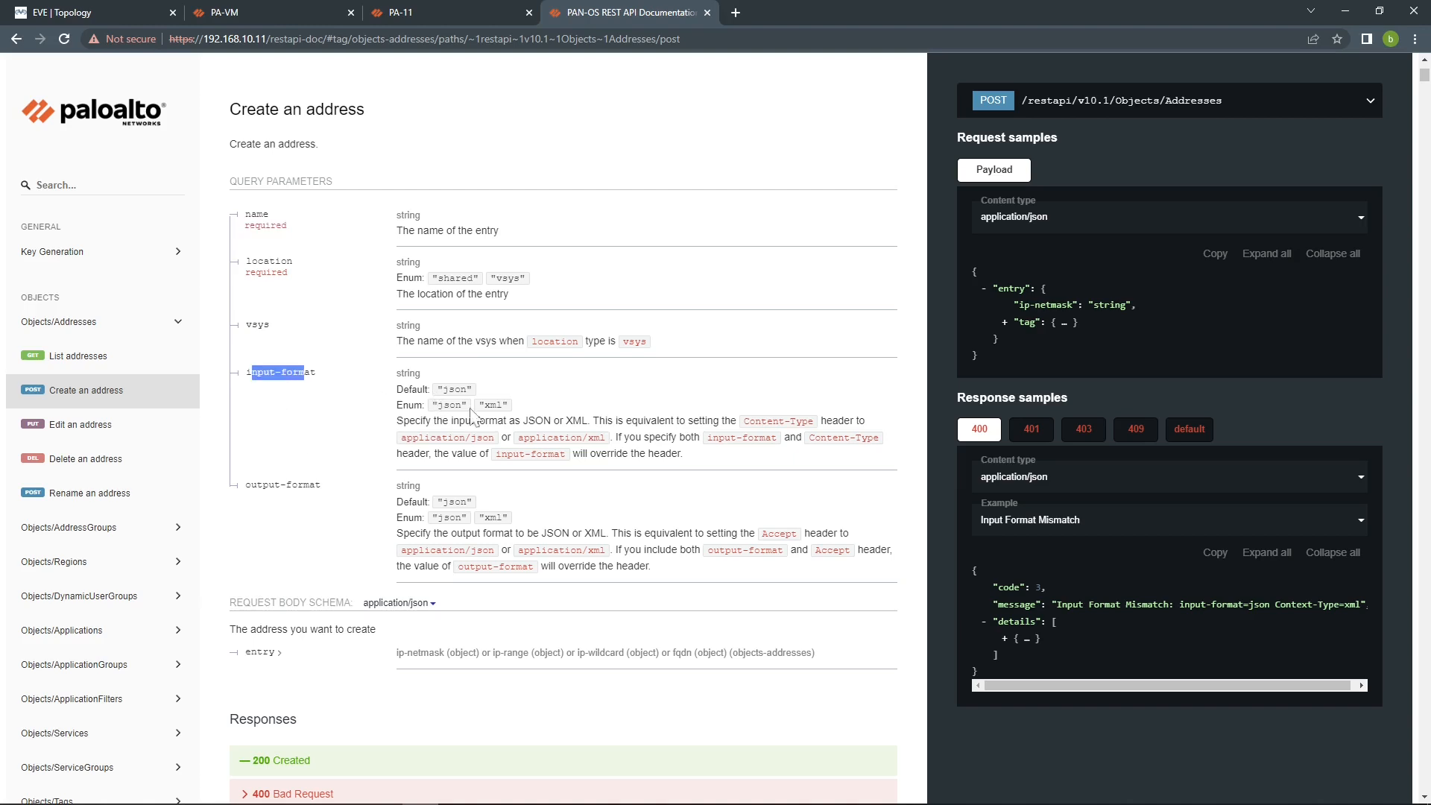
pyautogui.moveTo(392, 544)
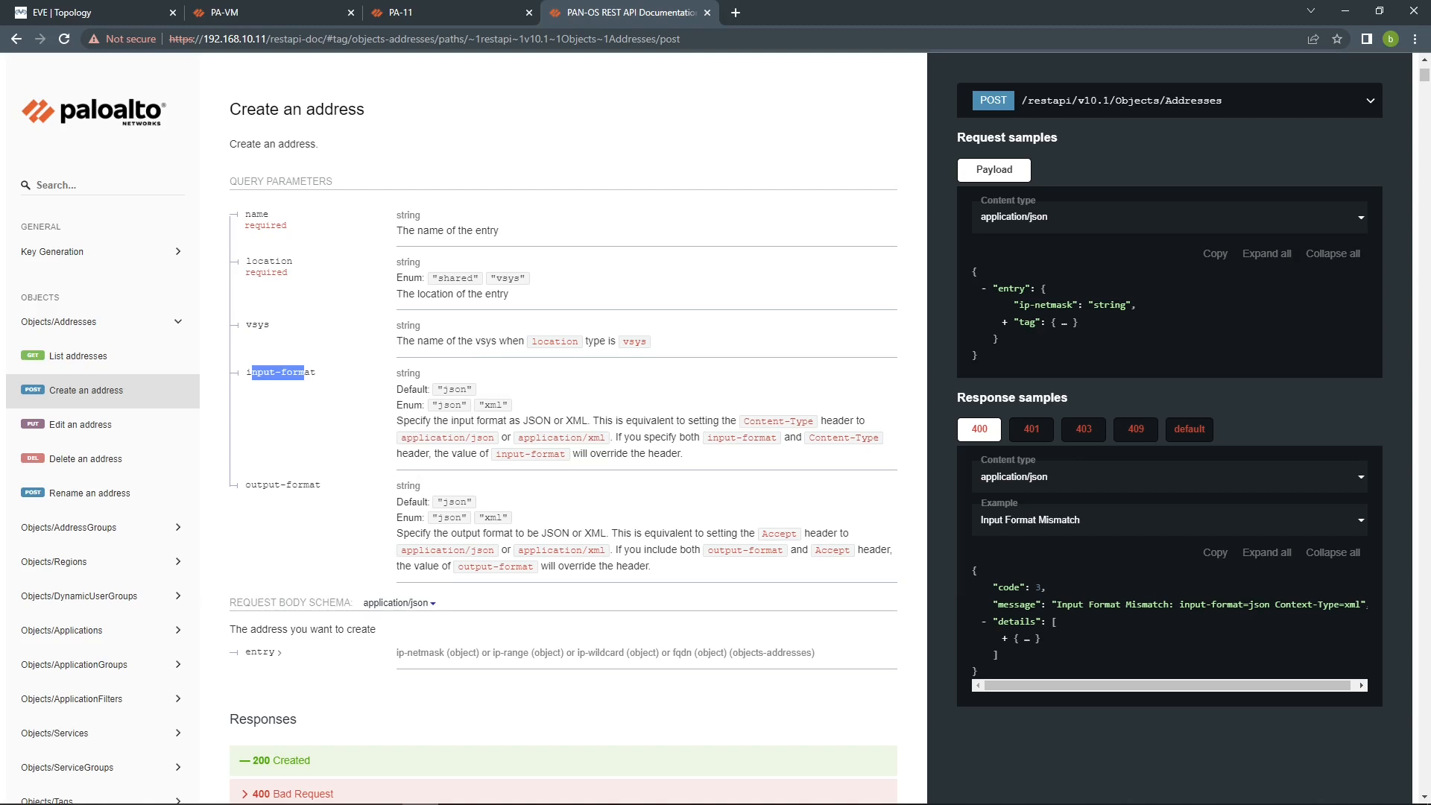
pyautogui.moveTo(1369, 103)
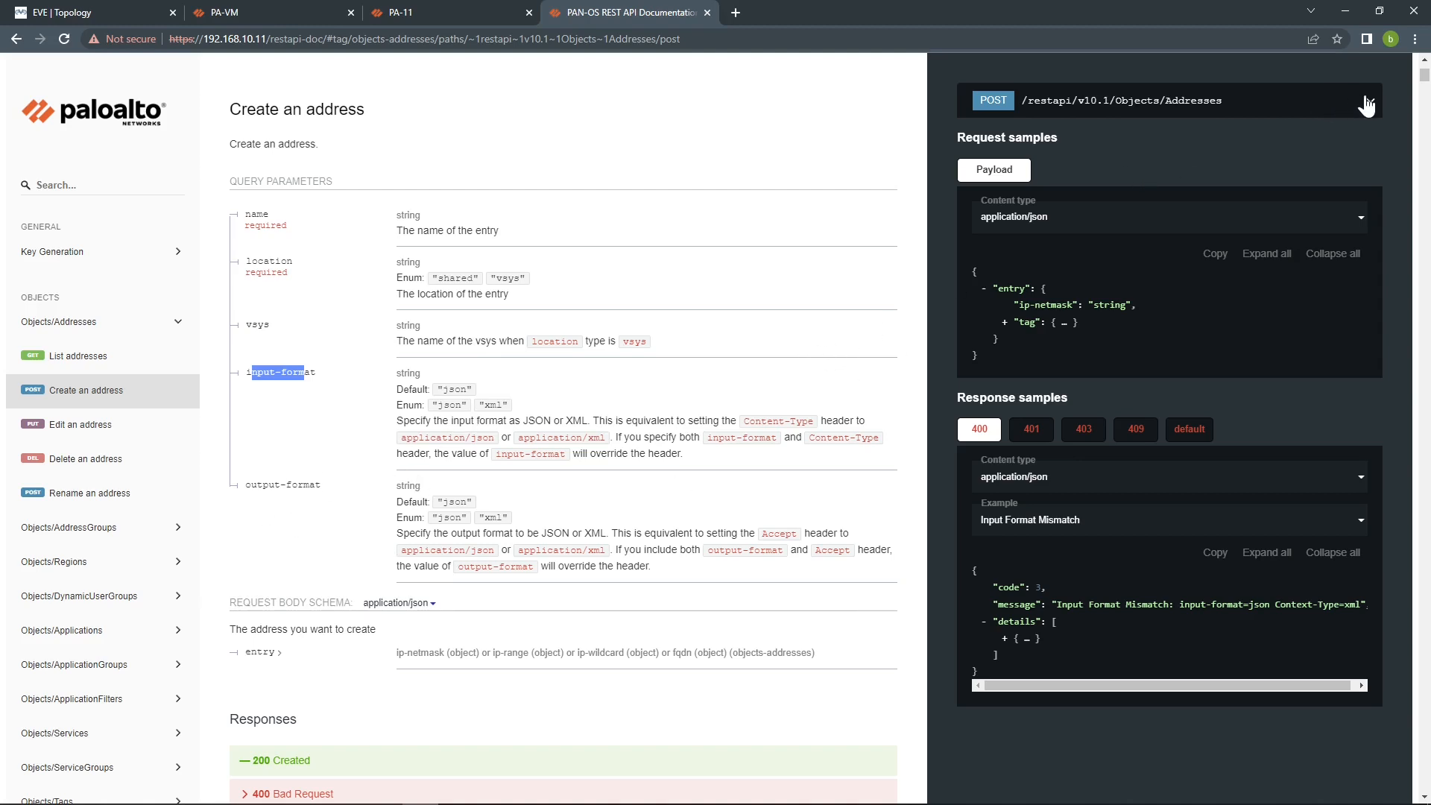
pyautogui.click(1369, 101)
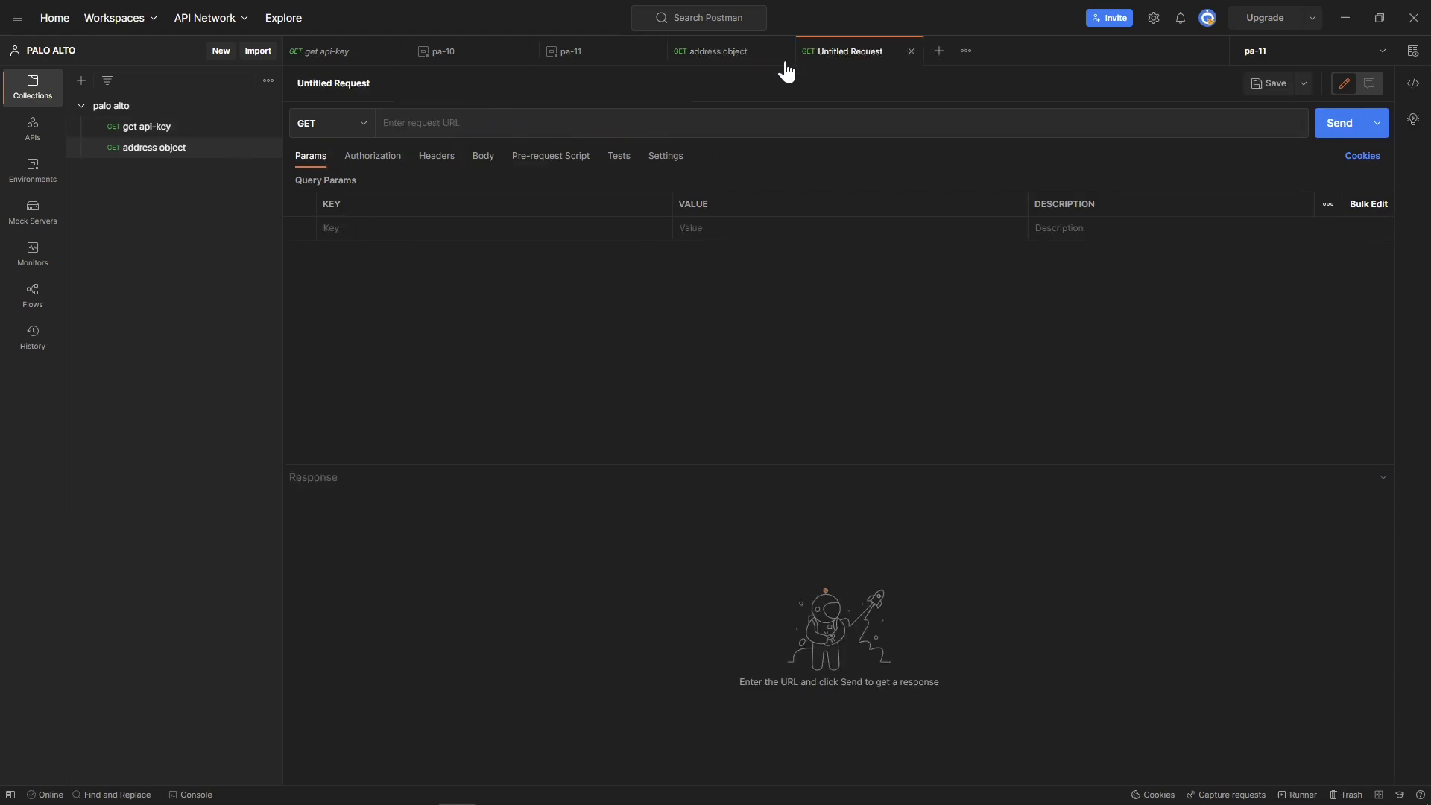
# Make the new request a POST to {{url}}/restapi/v10.1/Objects/Addresses
pyautogui.click(330, 123)
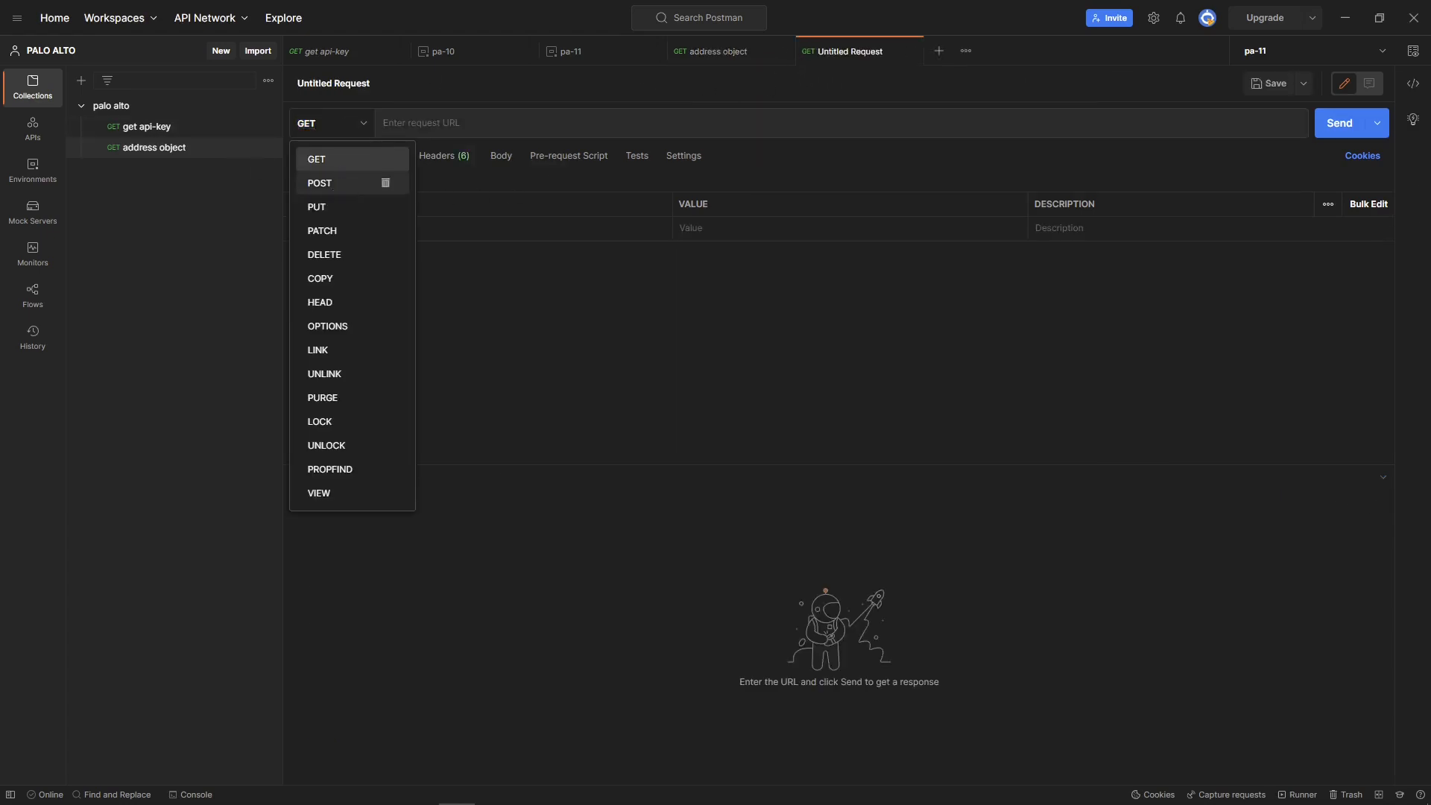
pyautogui.click(319, 182)
pyautogui.write('/restapi/v10.1/Objects/Addresses')
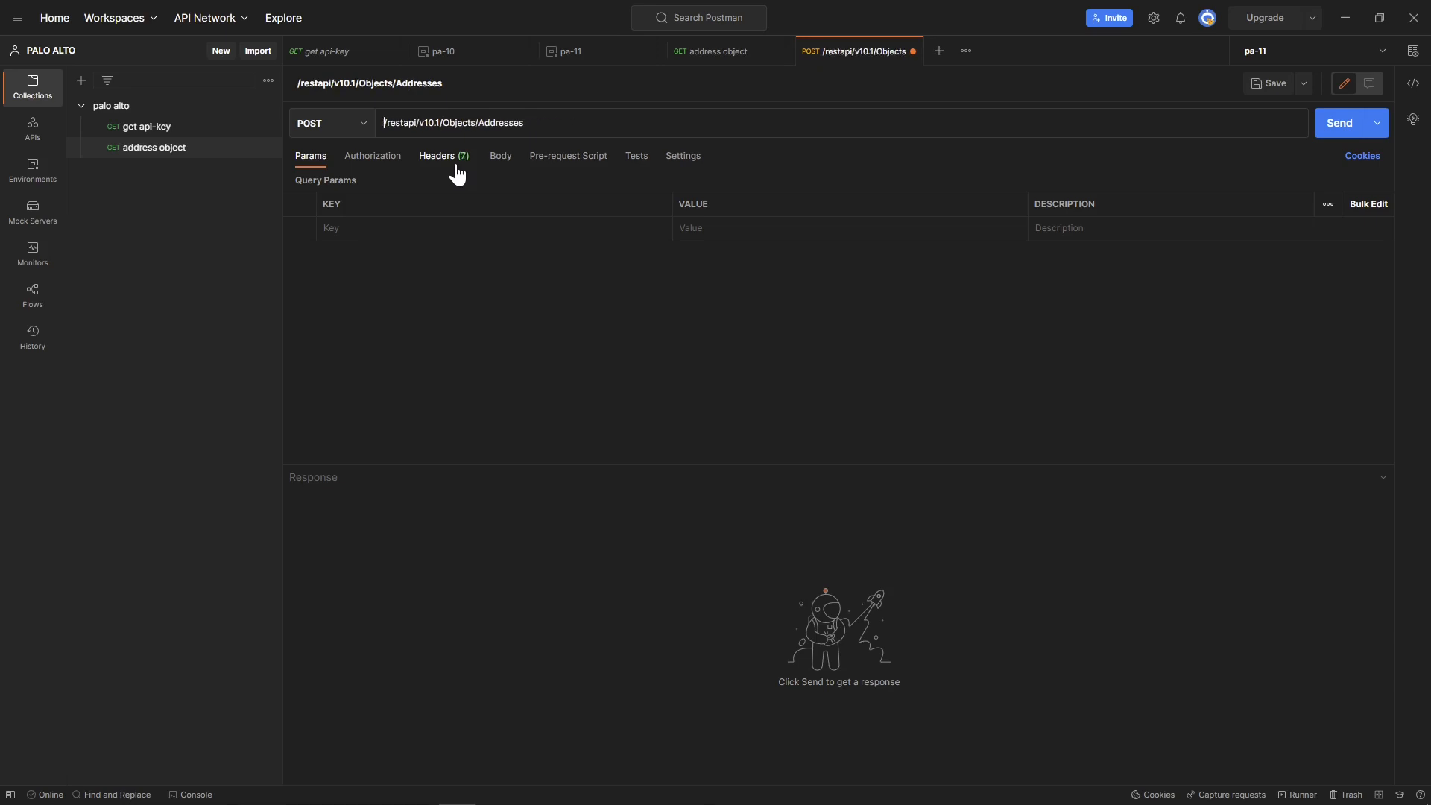
pyautogui.write('{{url')
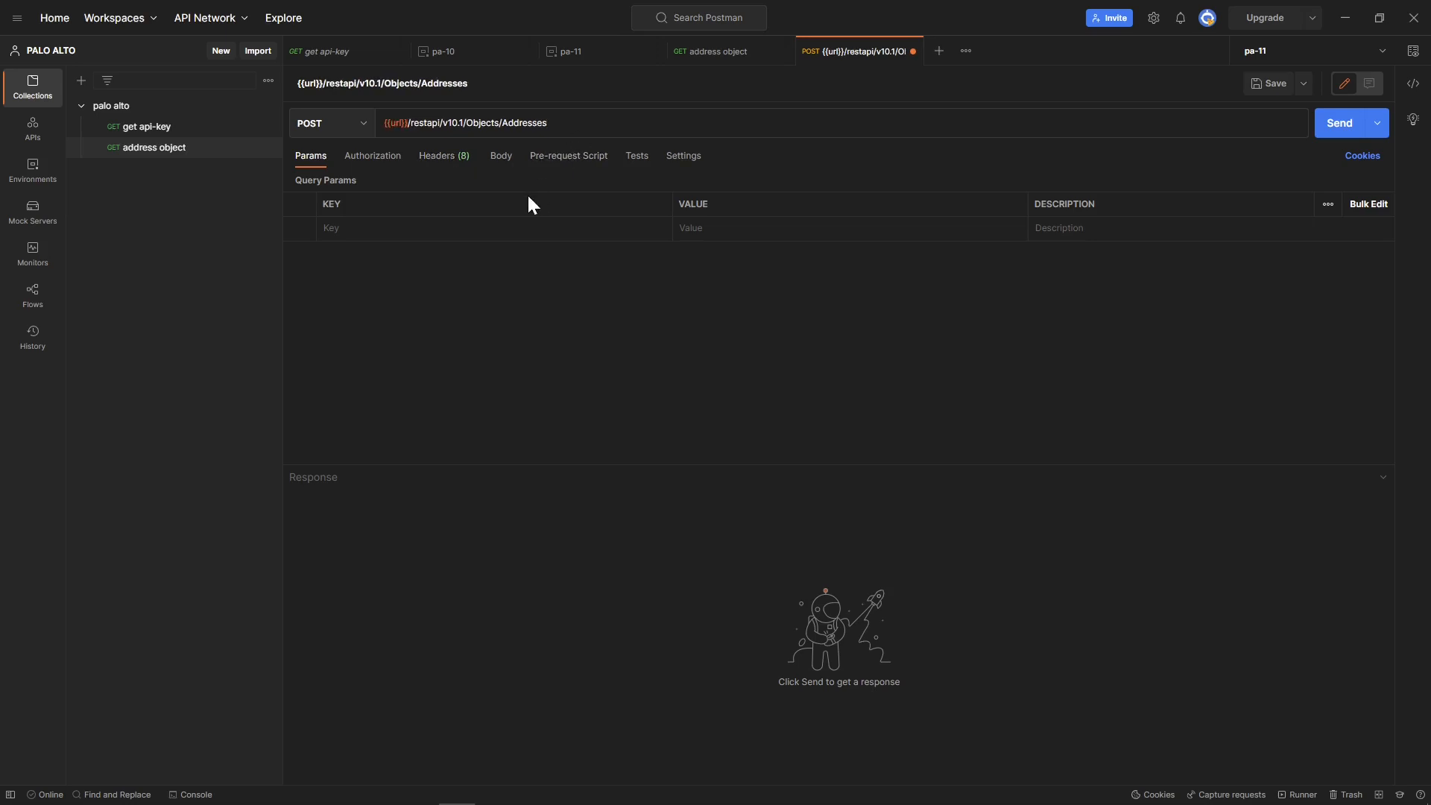
pyautogui.moveTo(373, 164)
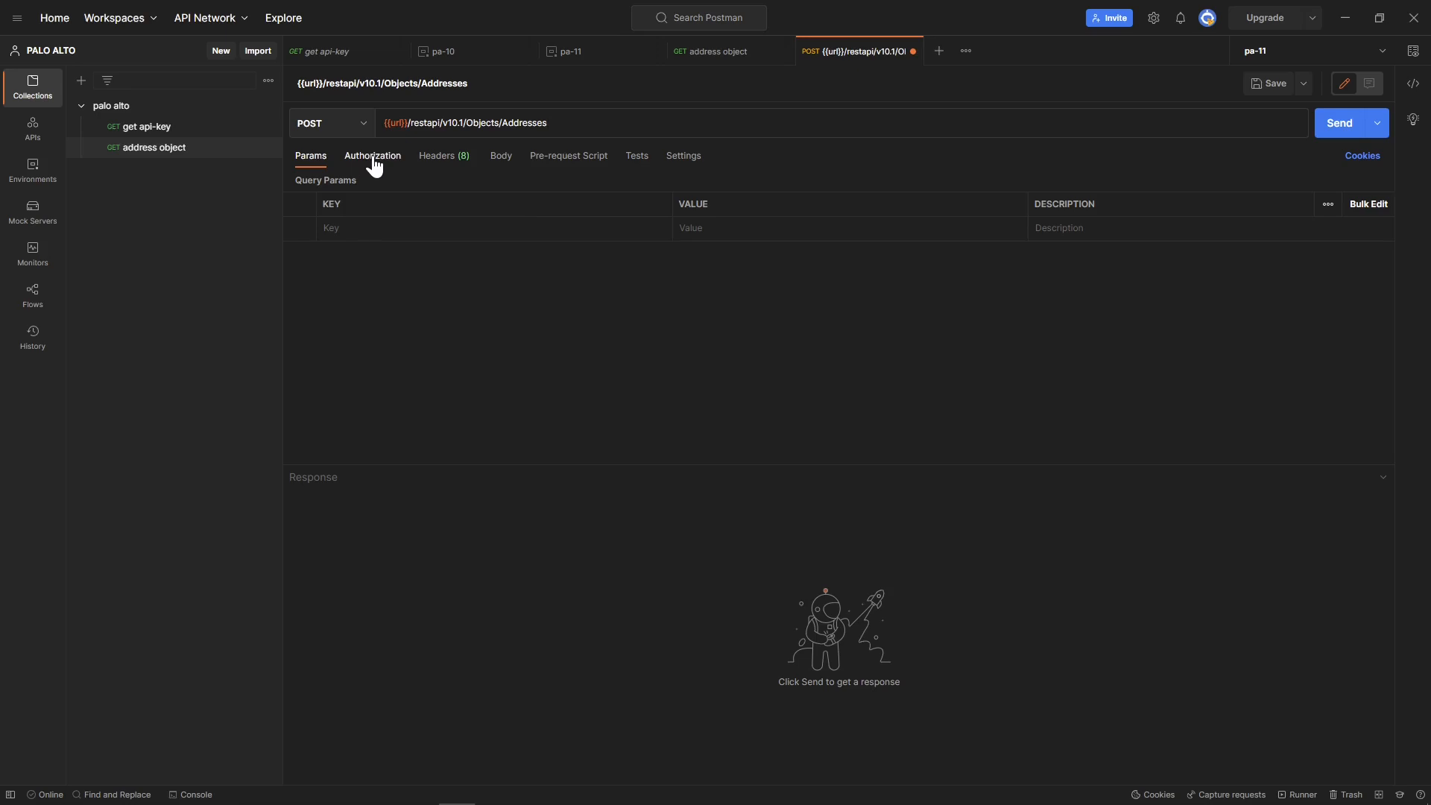
# Use API Key auth with {{key_header}} and {{api_key}}, added as a header
pyautogui.click(373, 155)
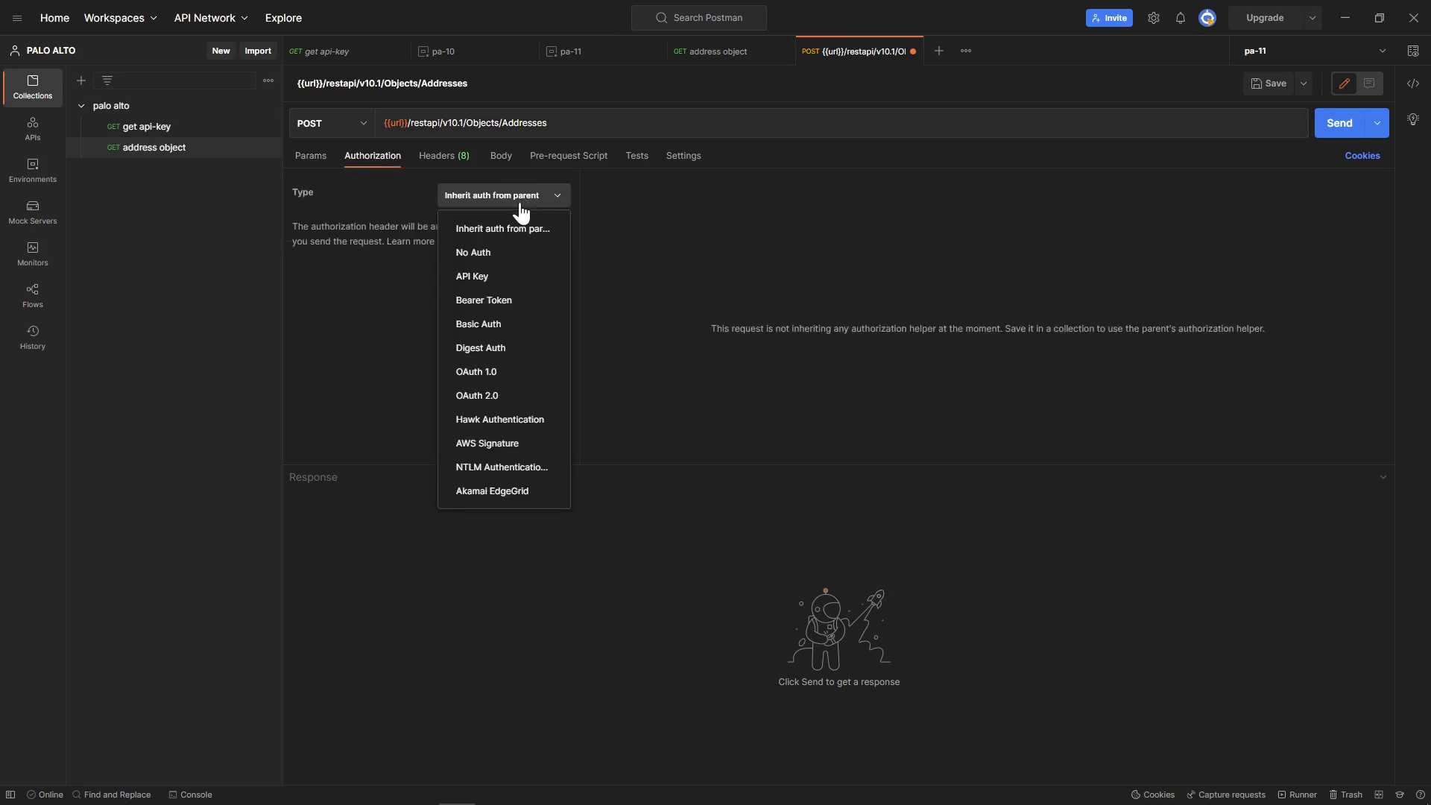
pyautogui.click(472, 275)
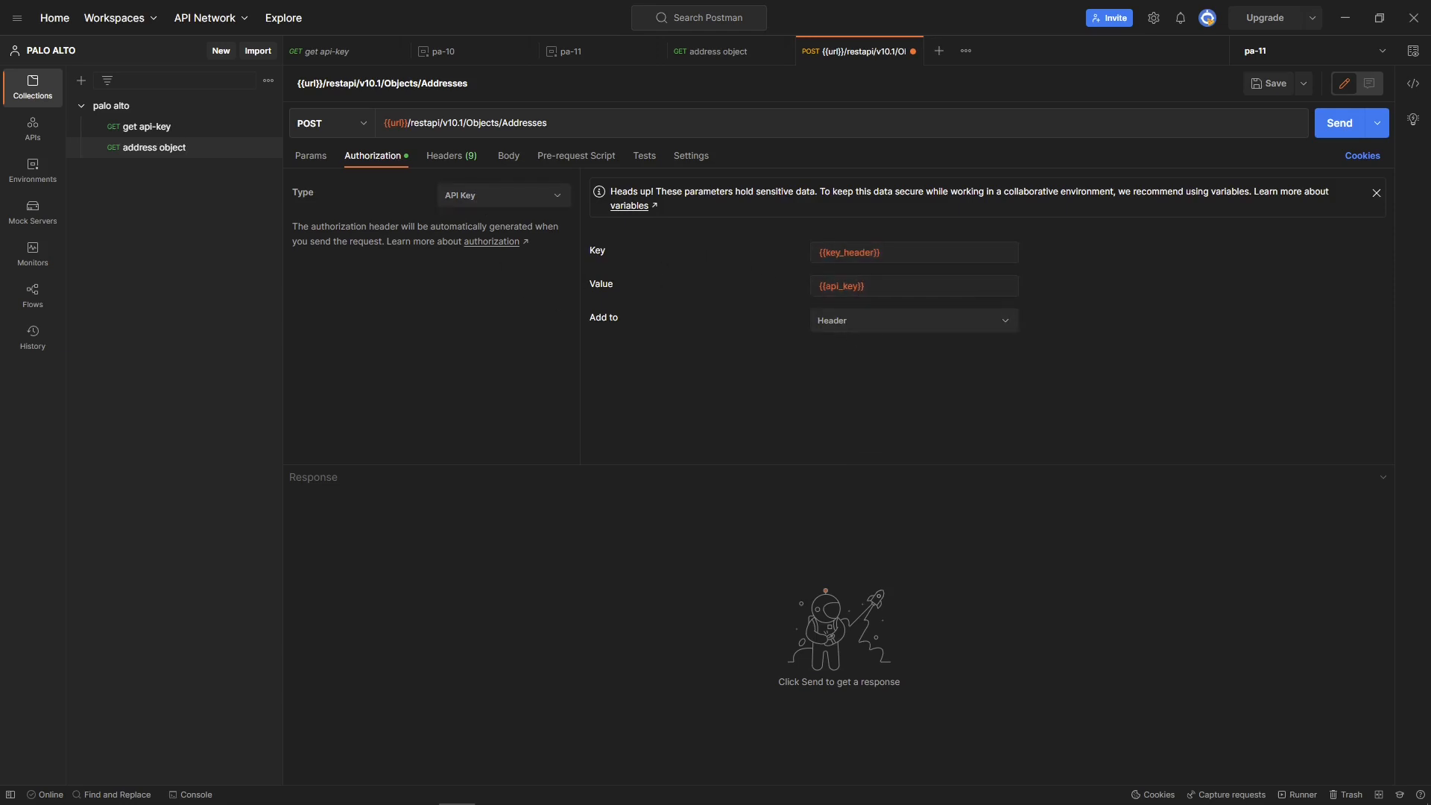
pyautogui.click(310, 155)
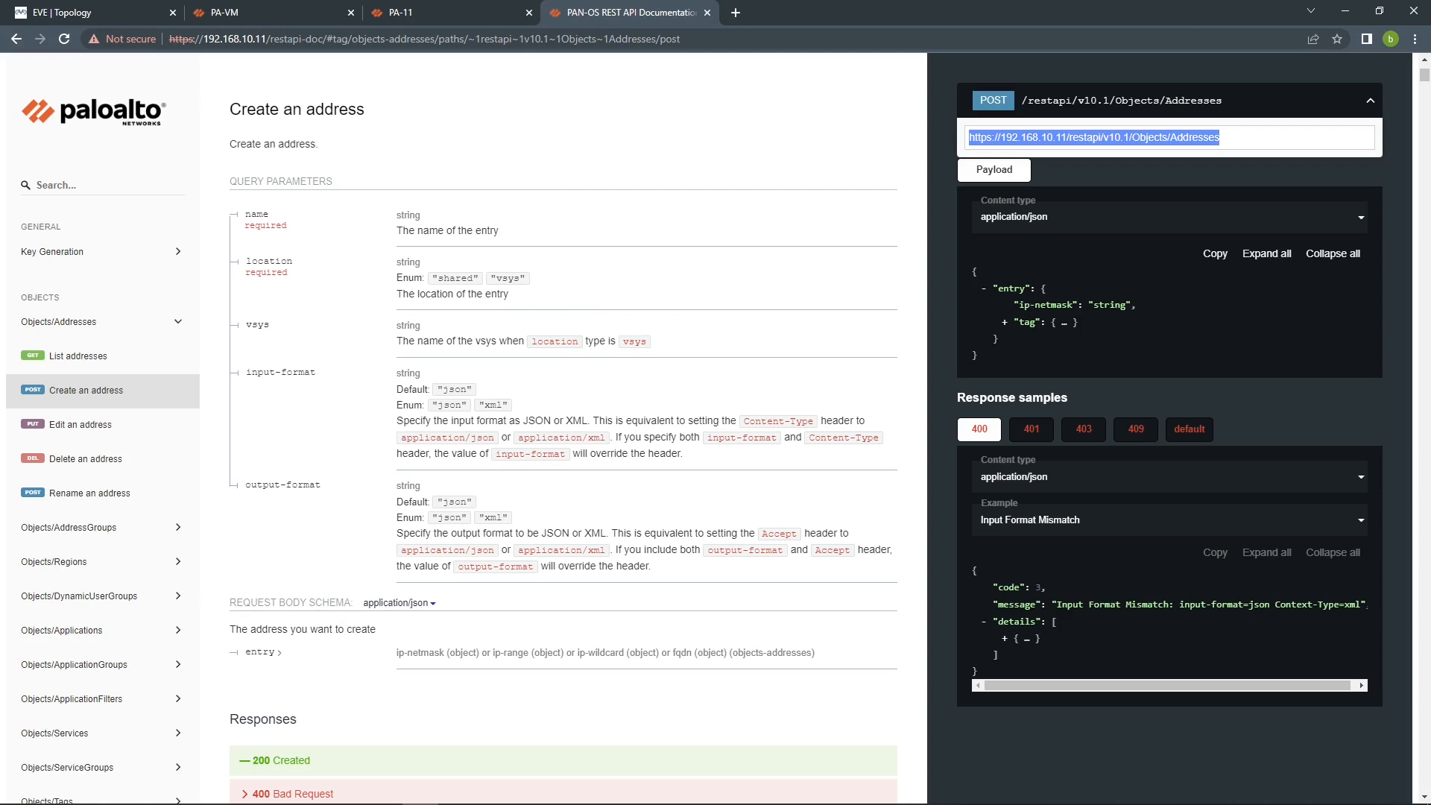
pyautogui.moveTo(989, 300)
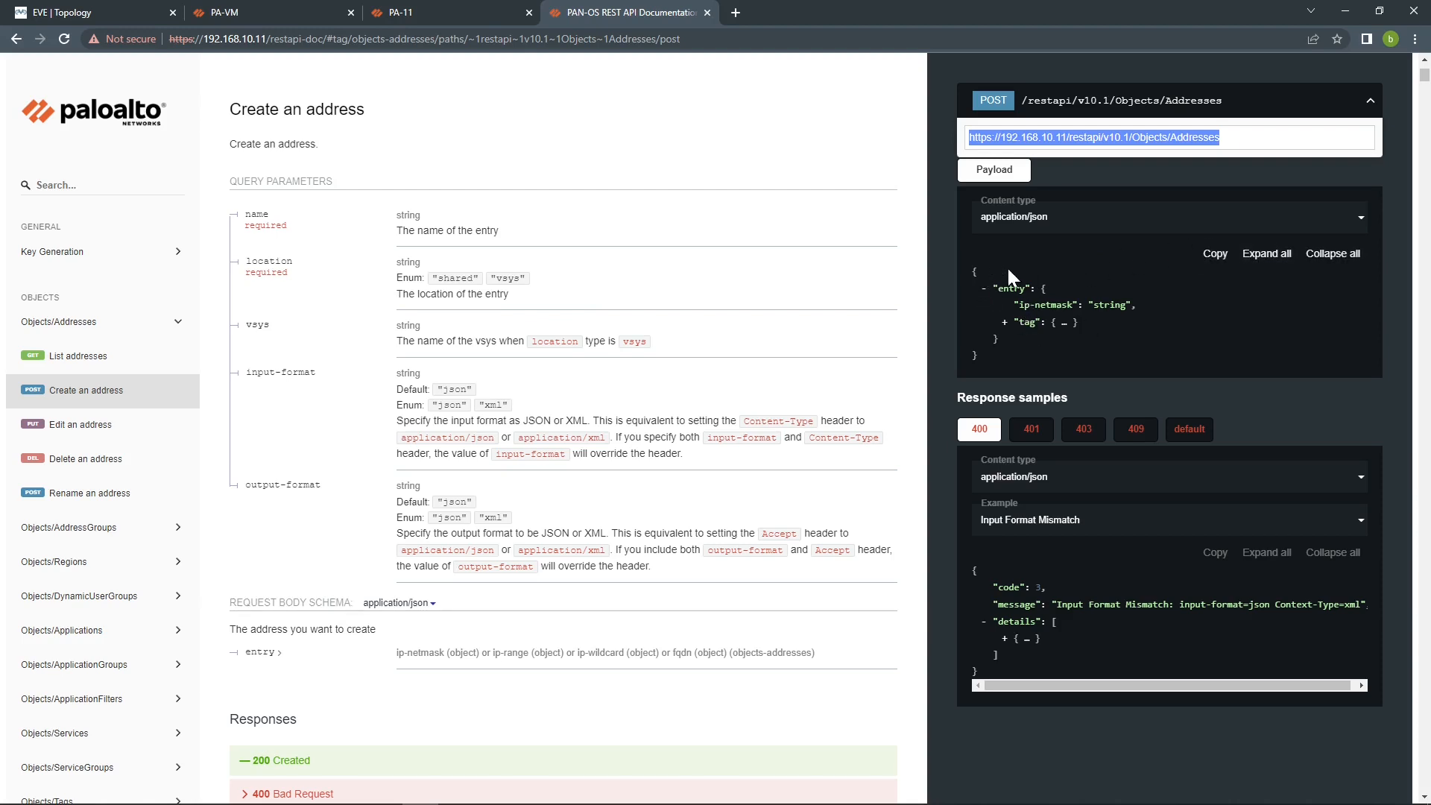
pyautogui.moveTo(1148, 273)
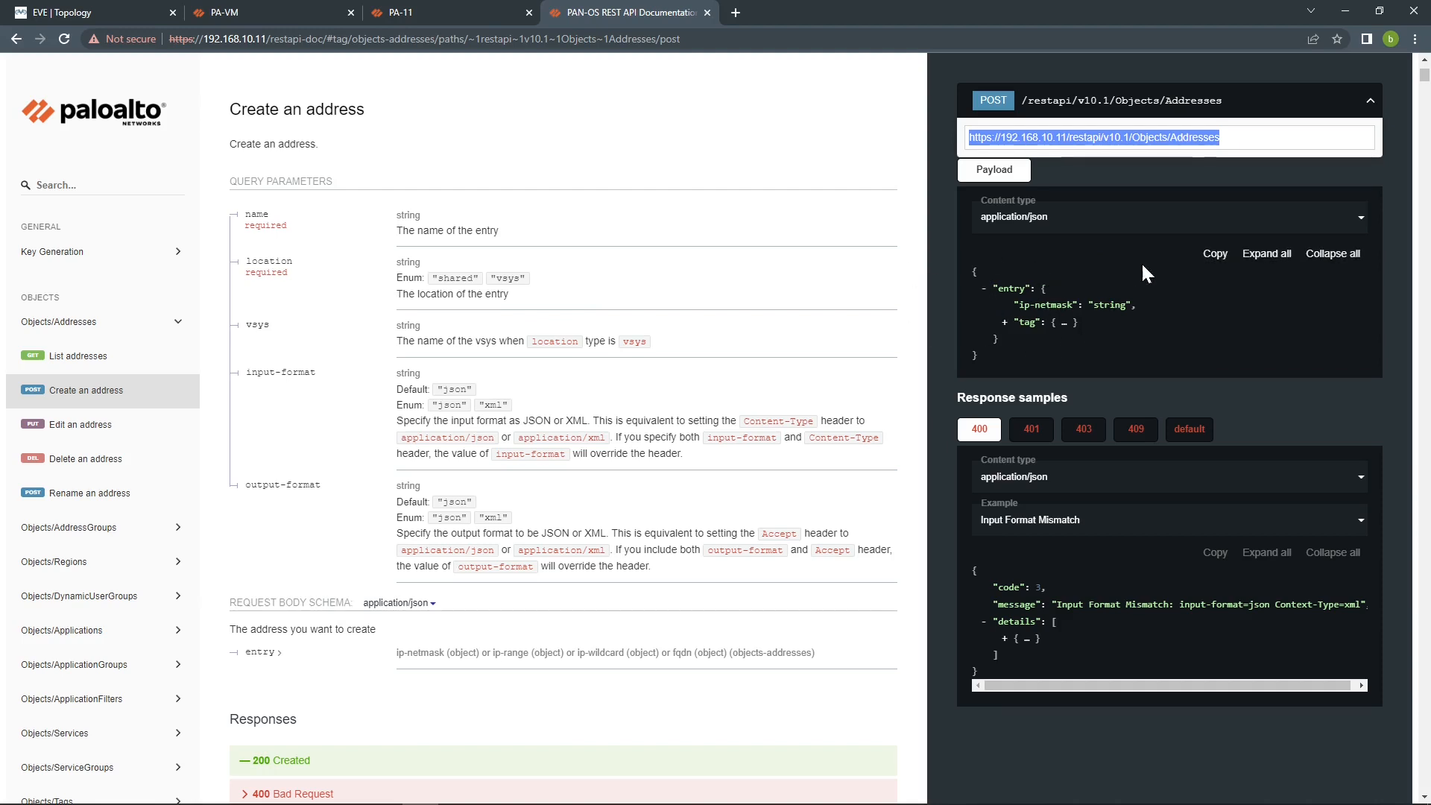
# Copy the Create an address sample JSON with entry, ip-netmask and tag
pyautogui.click(1215, 253)
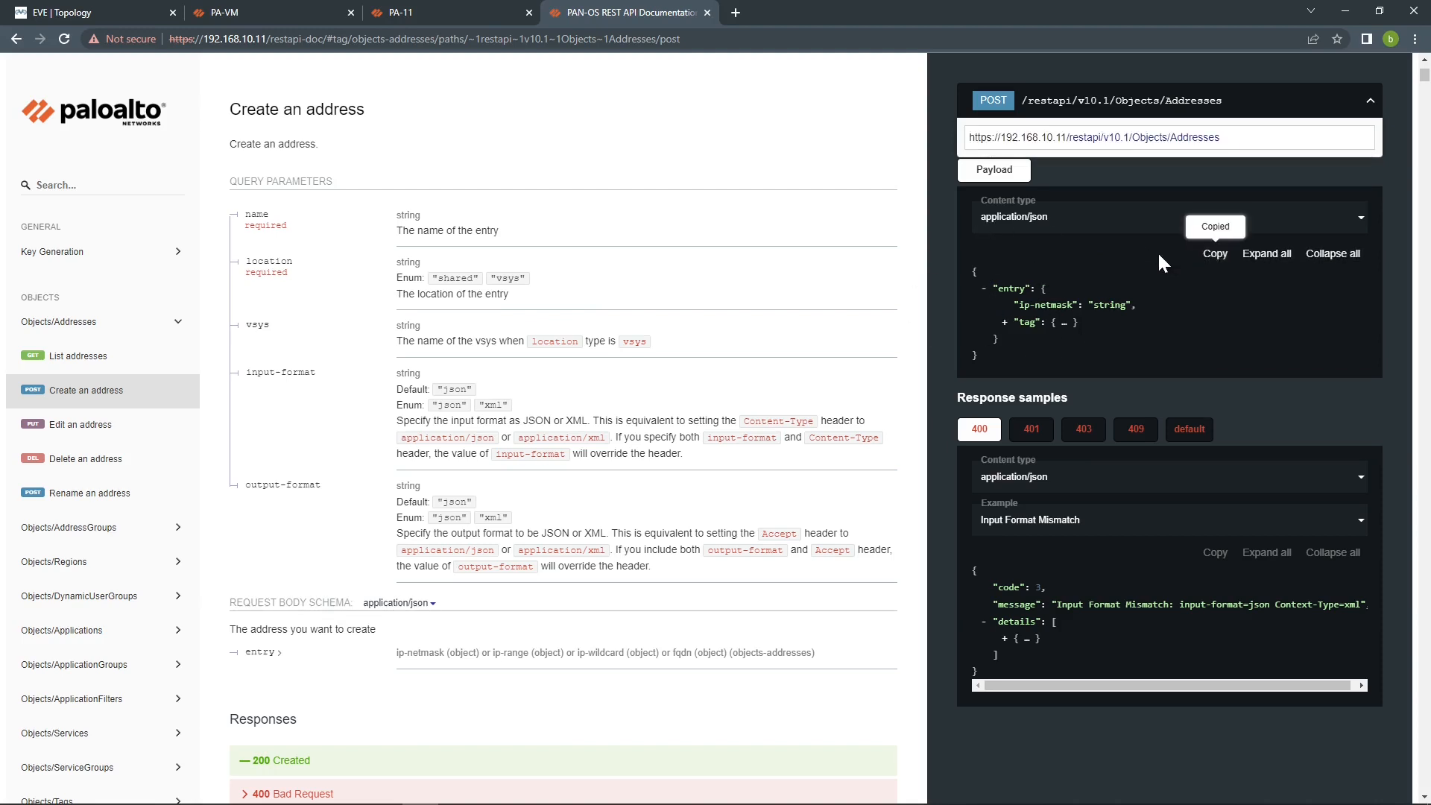
pyautogui.moveTo(688, 280)
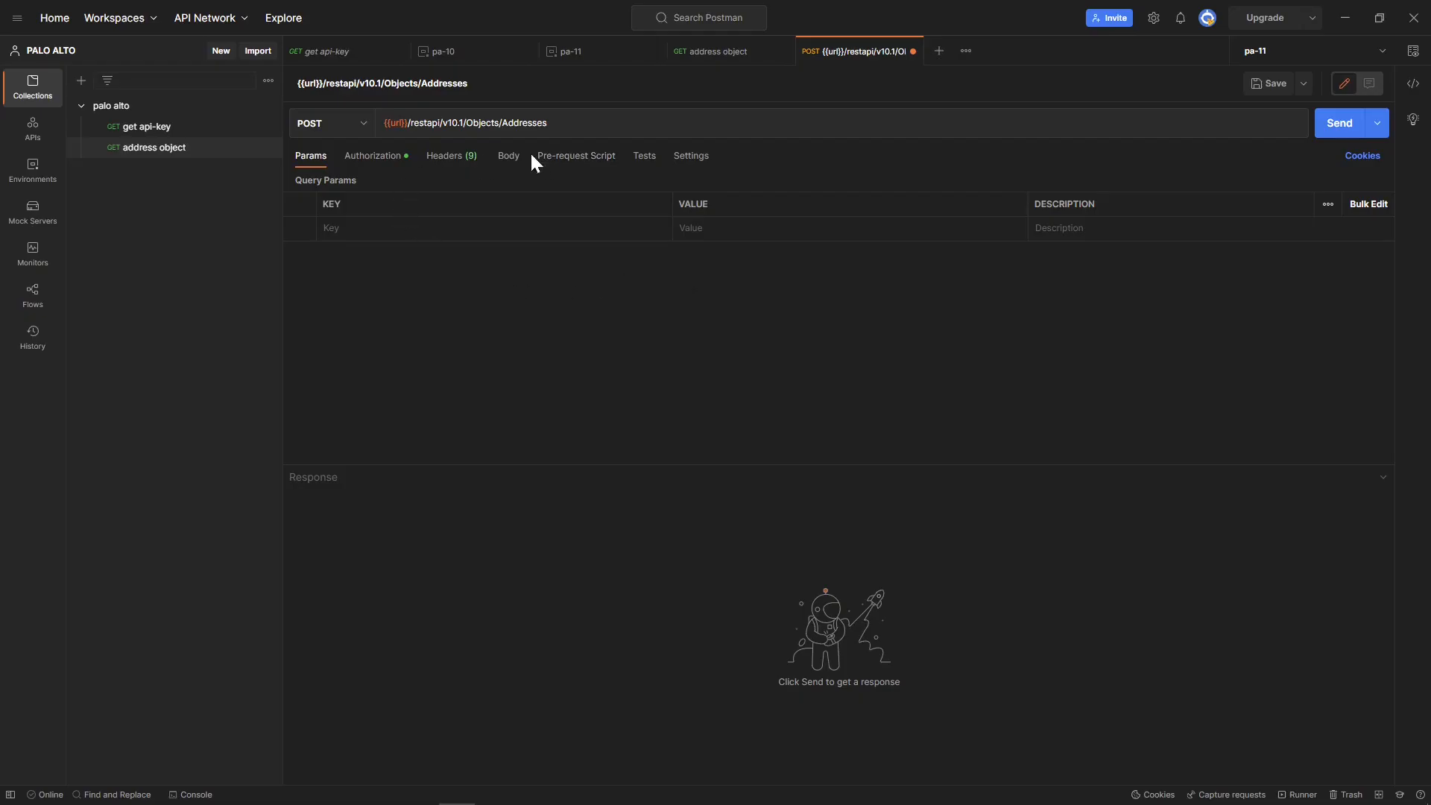
pyautogui.moveTo(508, 160)
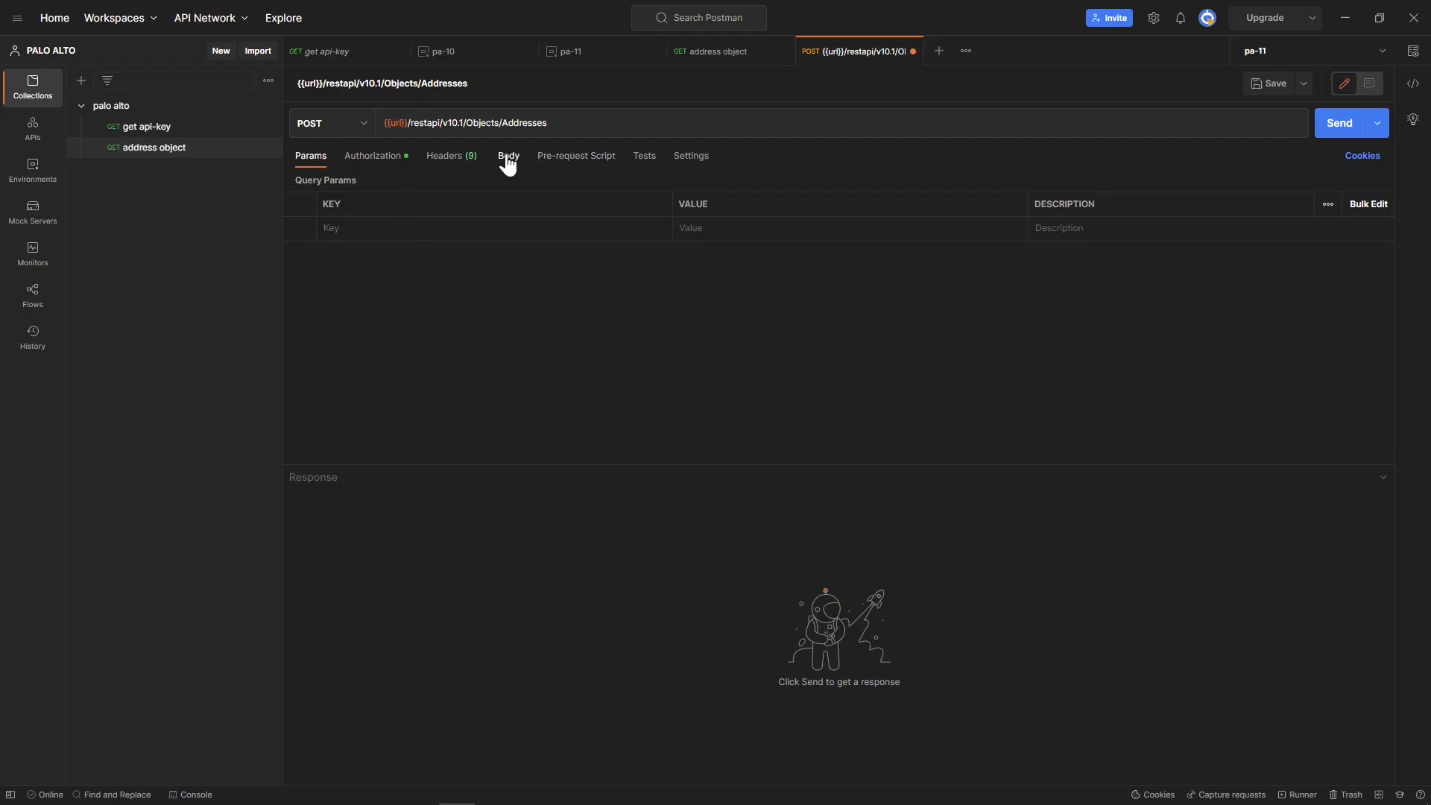
# Set the request body to raw with JSON format
pyautogui.click(509, 155)
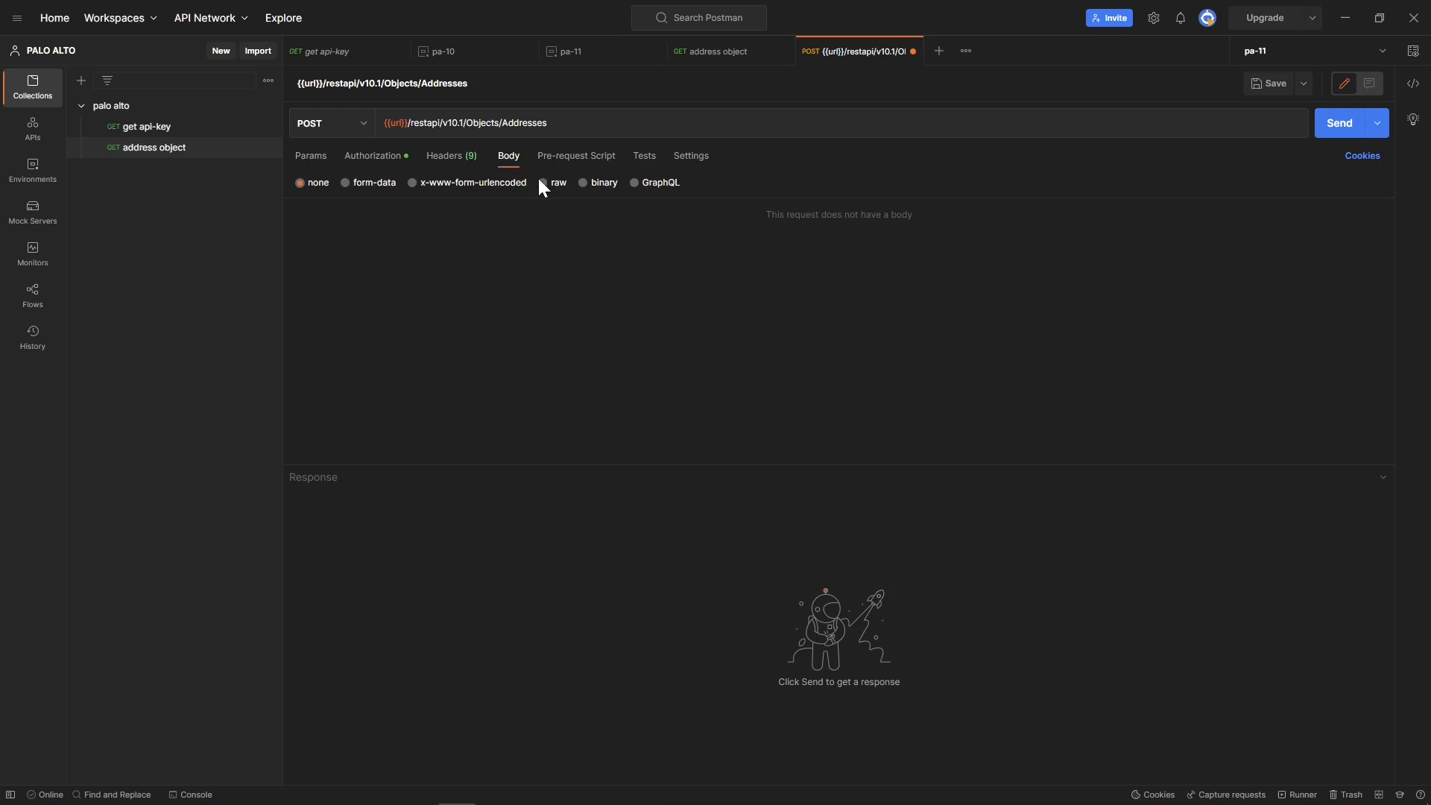
pyautogui.click(542, 182)
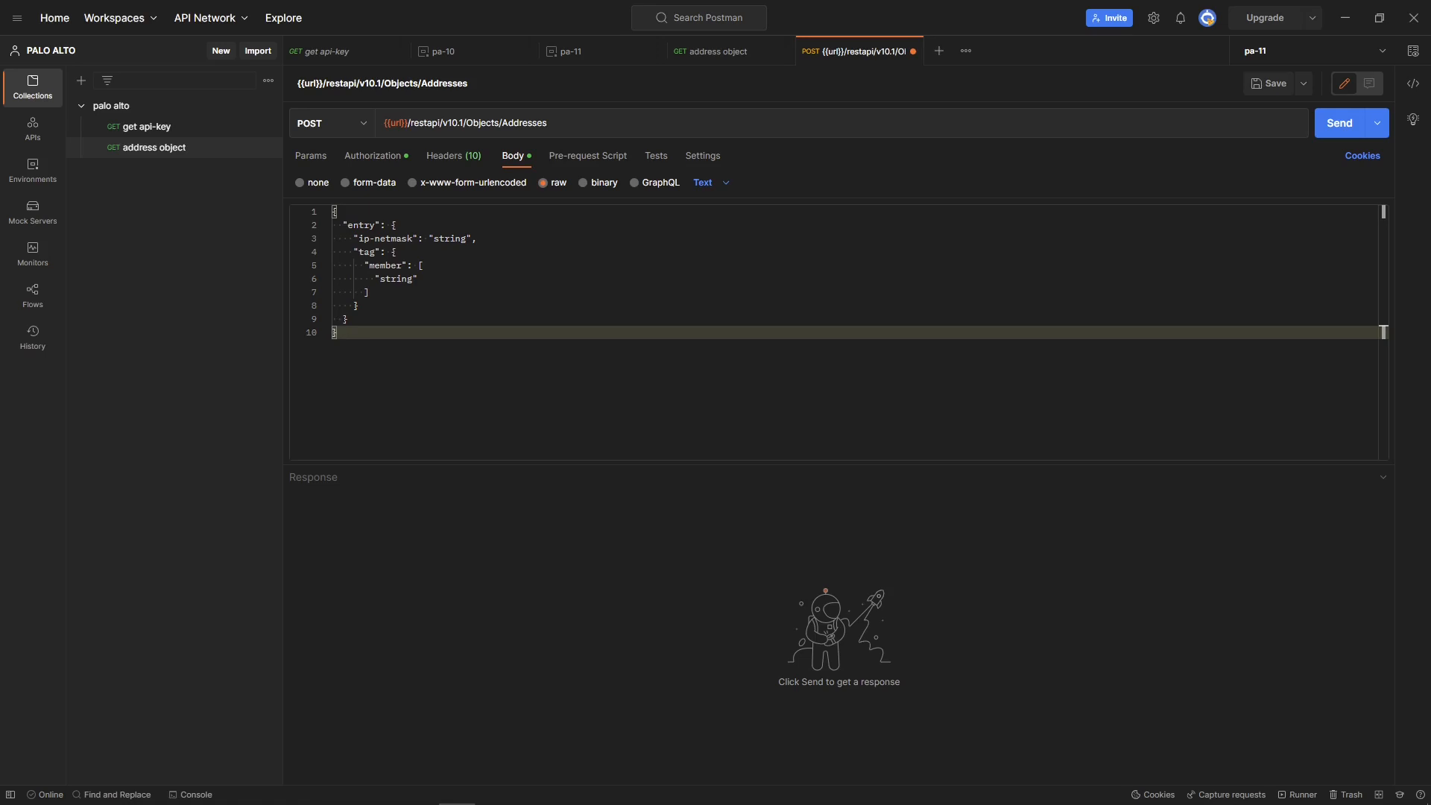
pyautogui.moveTo(709, 192)
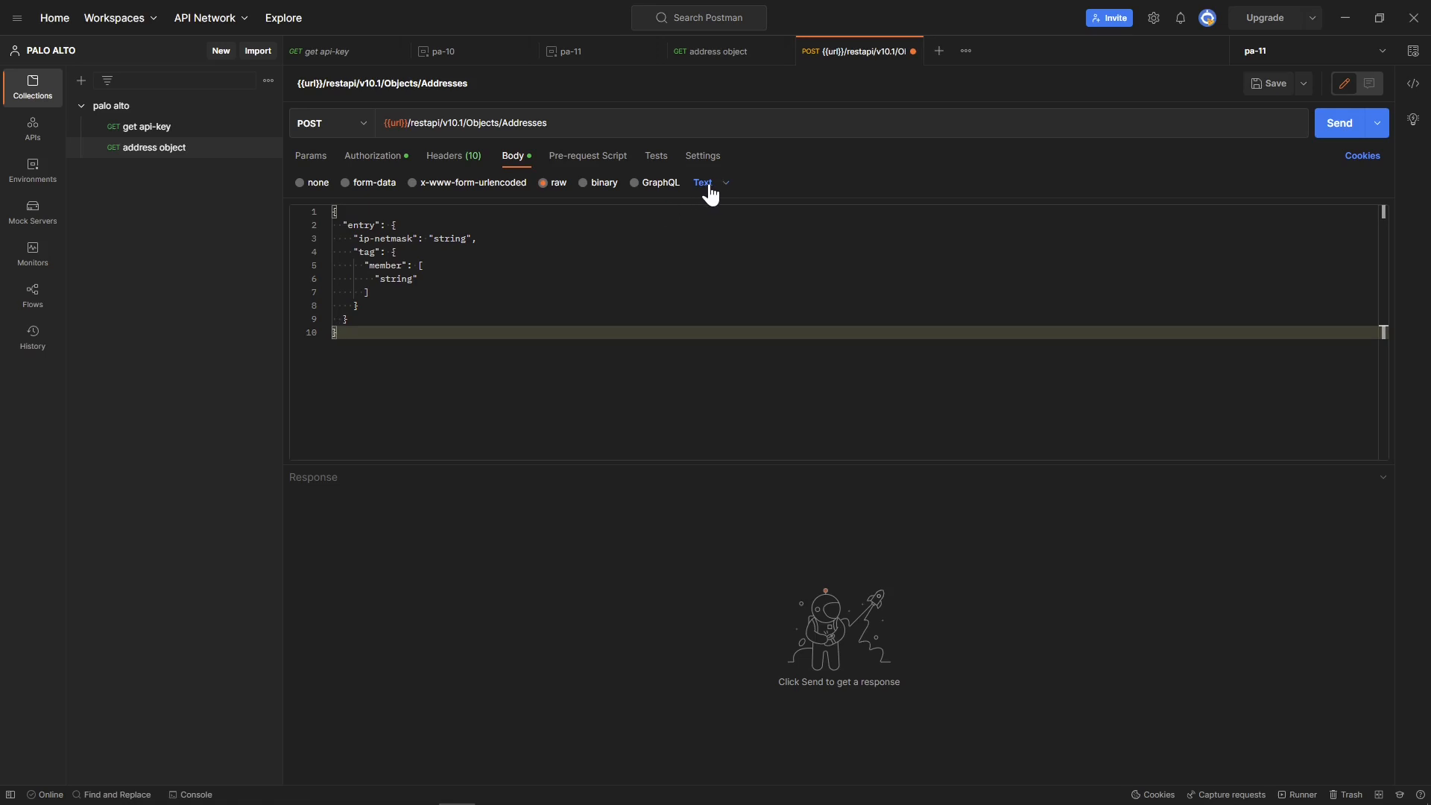
pyautogui.click(710, 182)
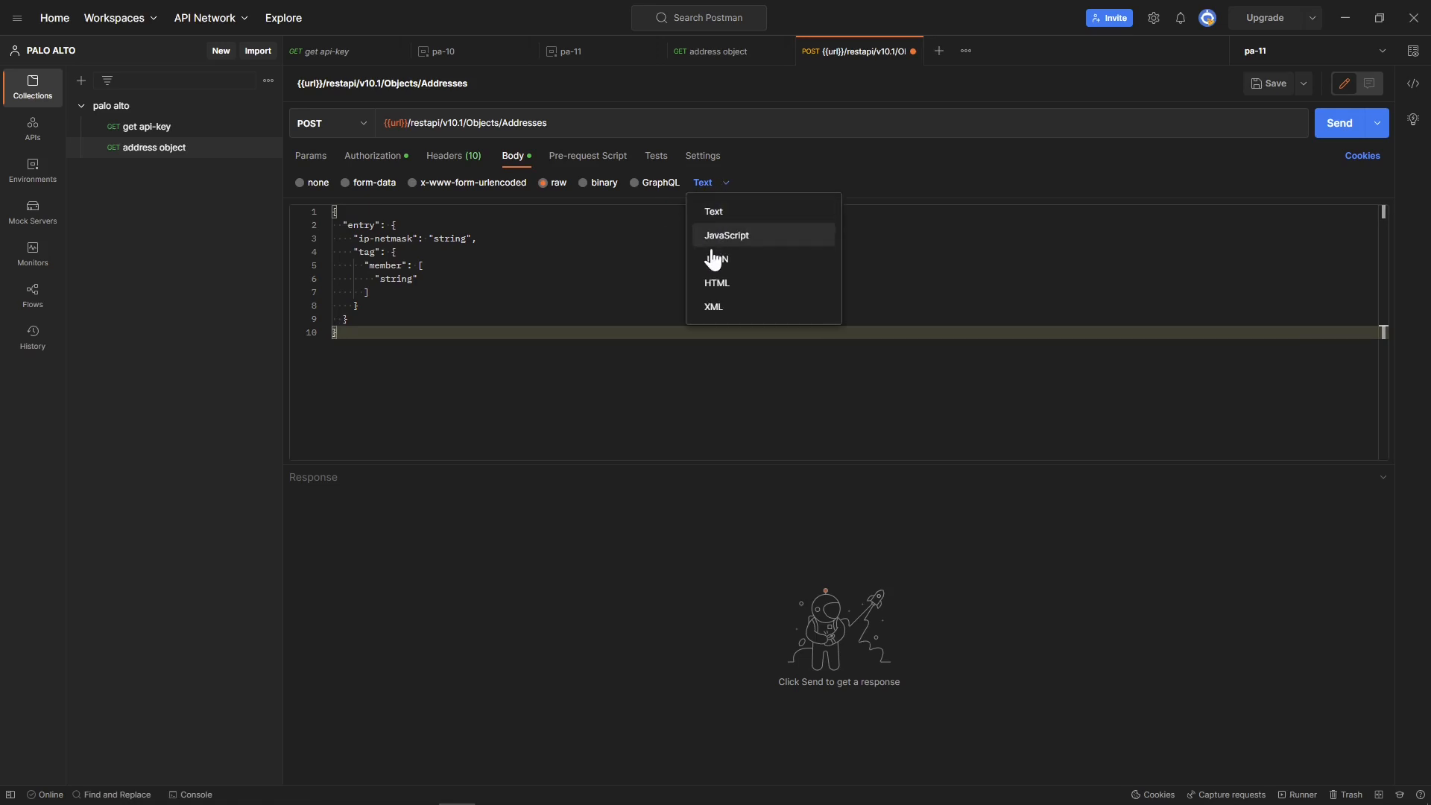
pyautogui.click(717, 261)
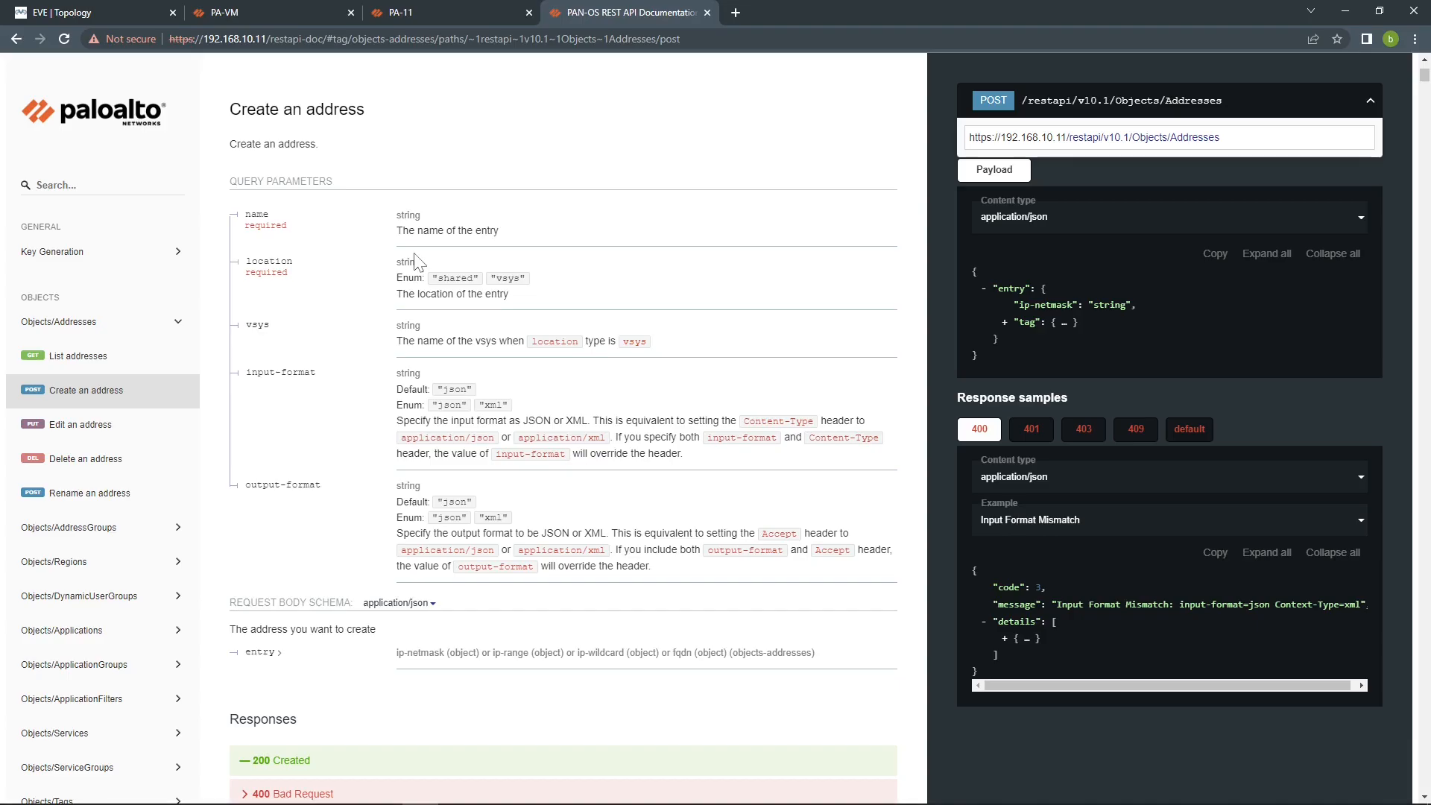
pyautogui.moveTo(233, 249)
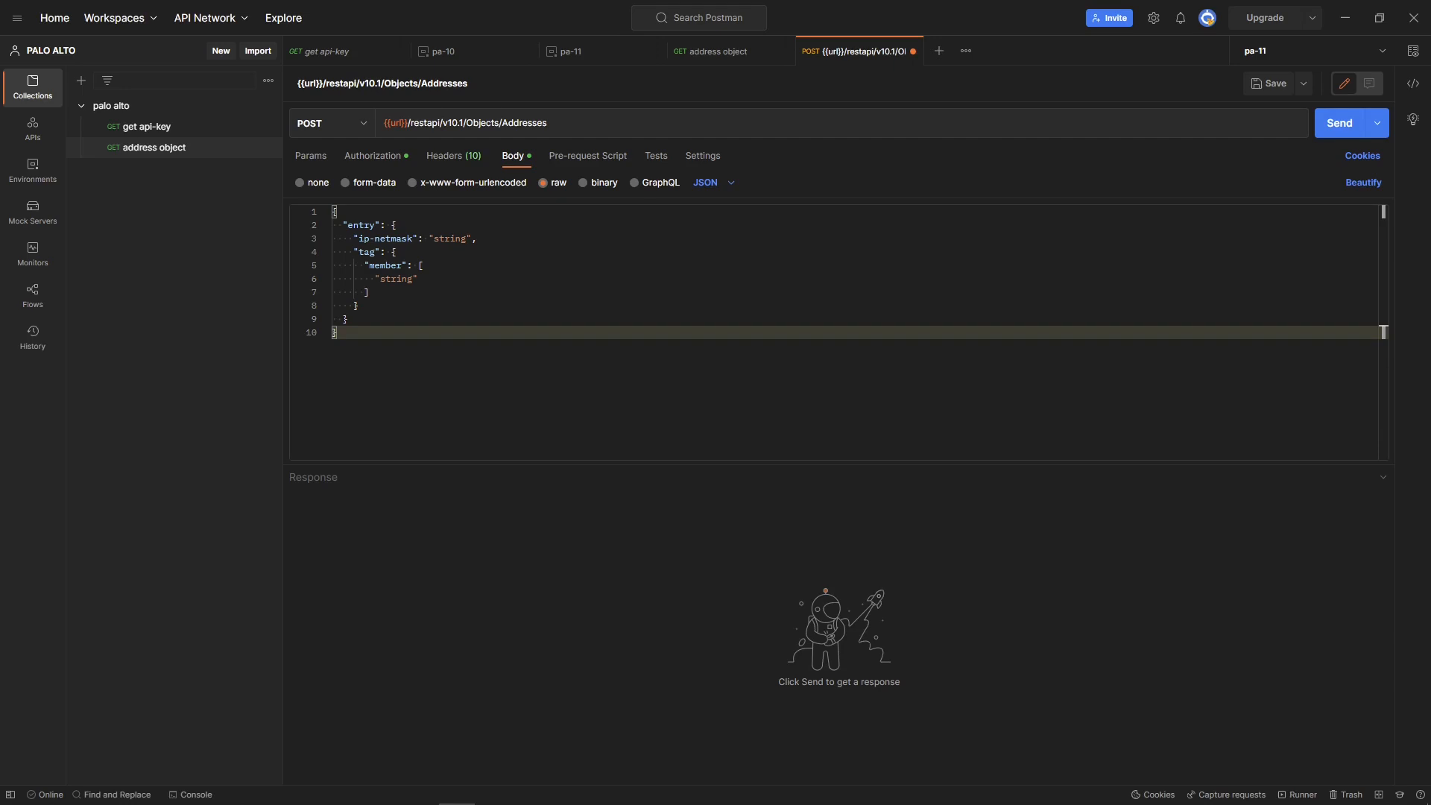
# Name the body's entry "Test" with ip-netmask 10.1.1.1/32
pyautogui.press('Enter')
pyautogui.write('"@')
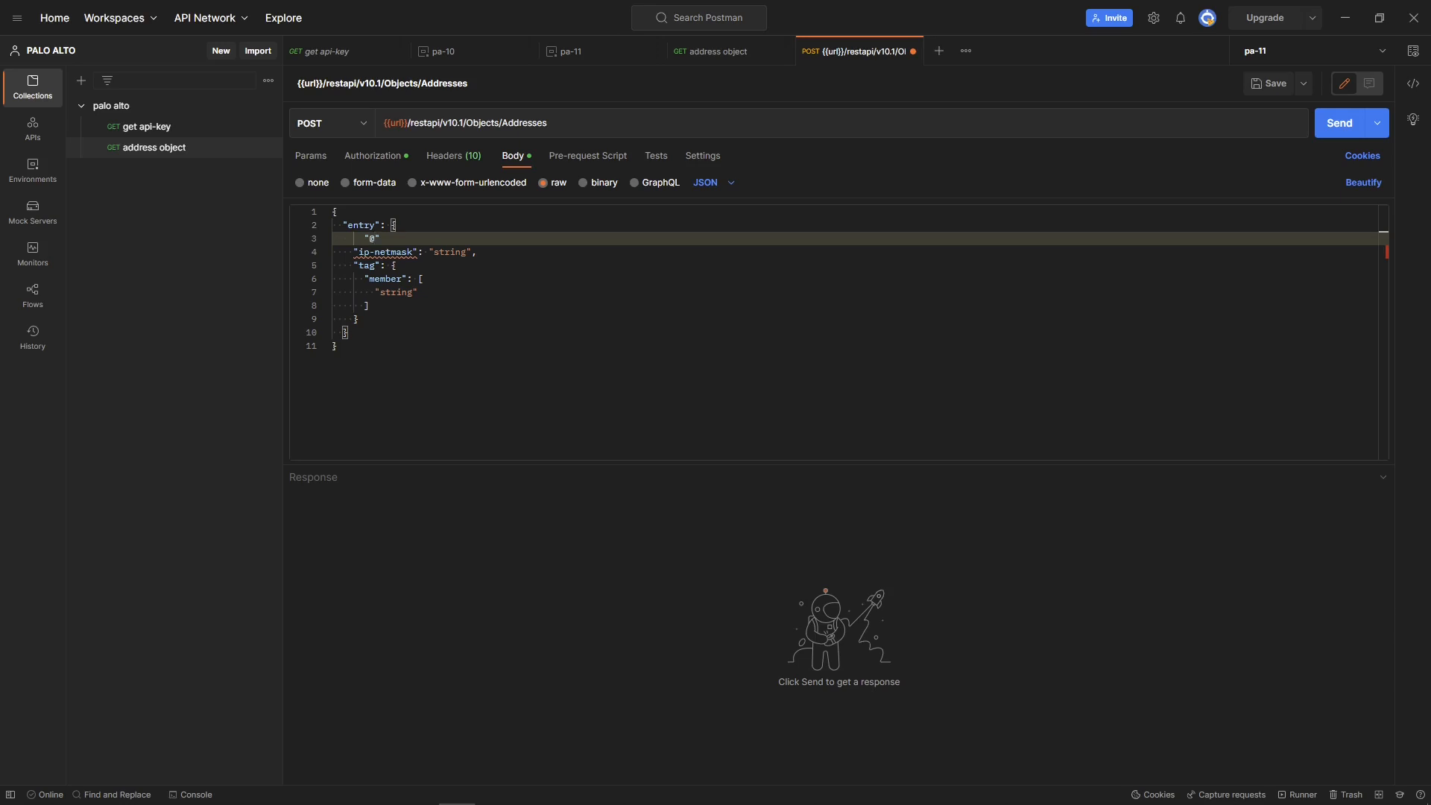
pyautogui.write('name')
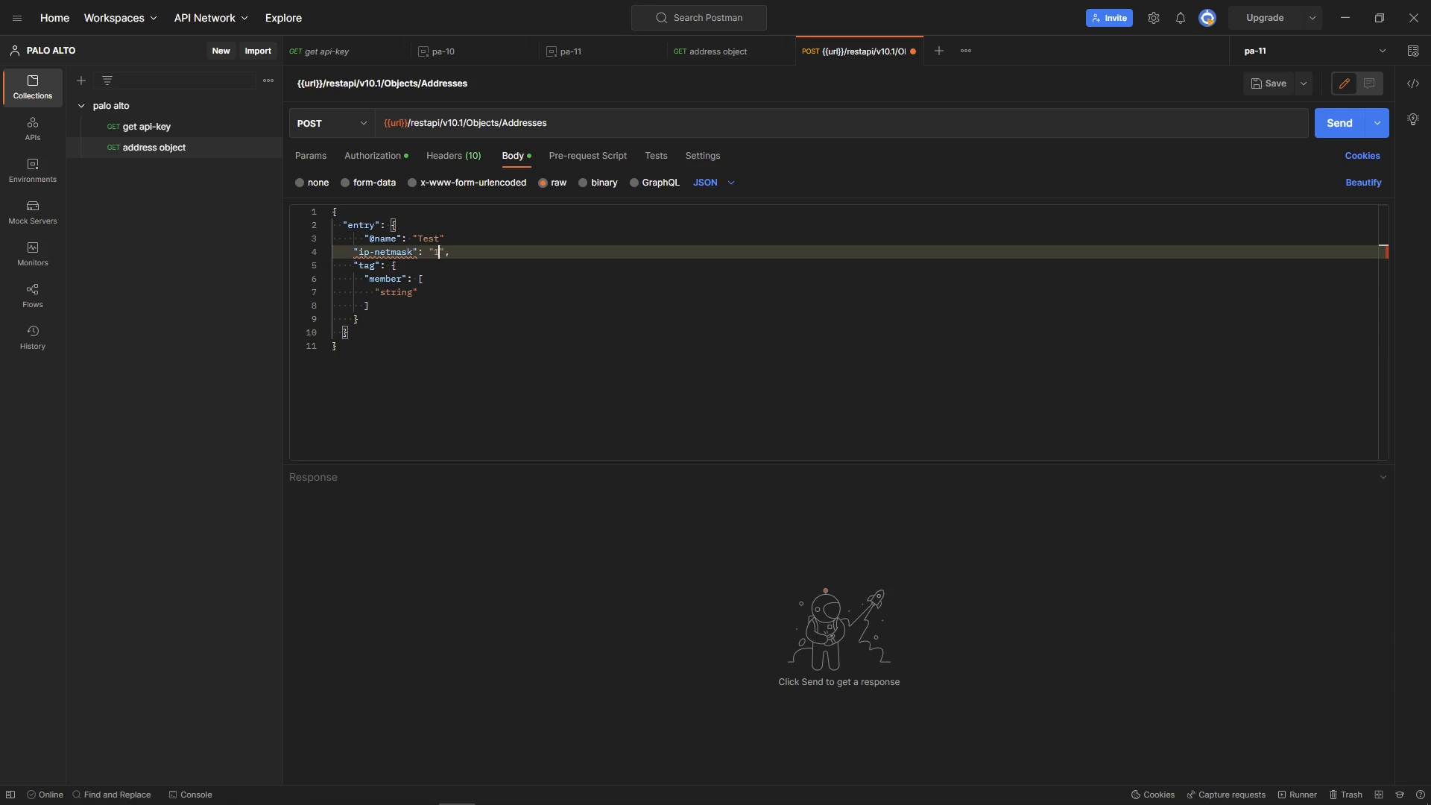
pyautogui.write('10.1.1.1')
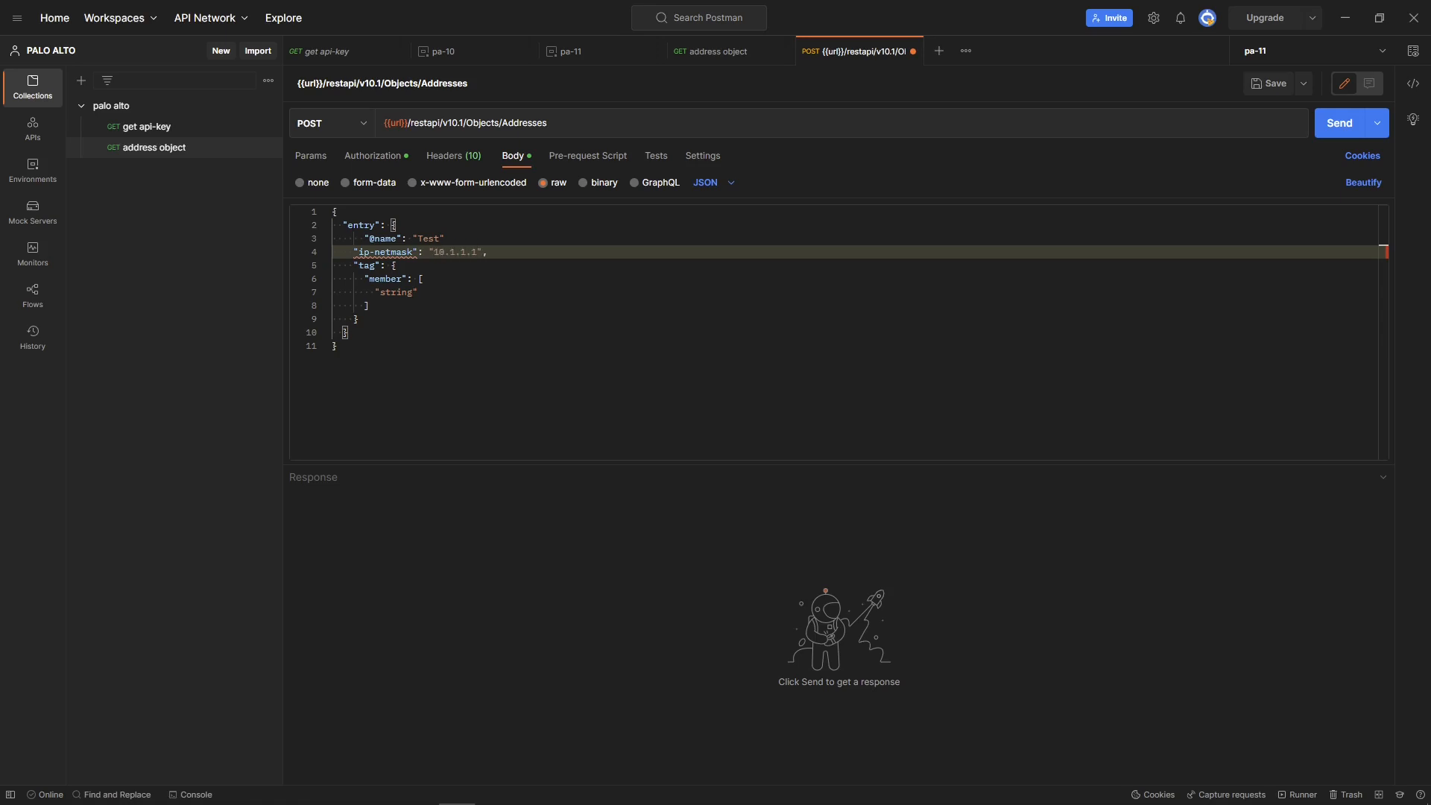
pyautogui.write('/')
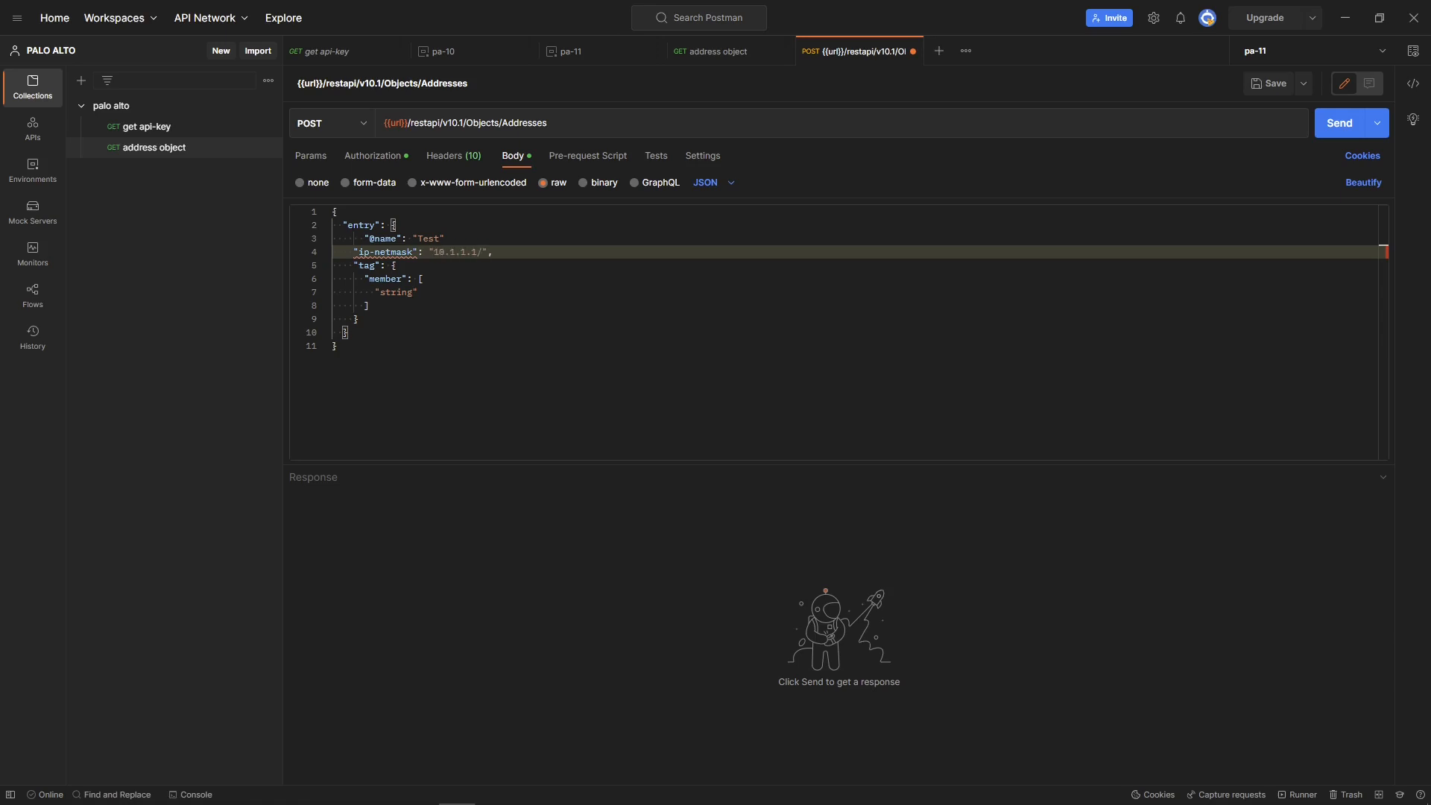
pyautogui.write('32')
pyautogui.click(860, 237)
pyautogui.write(',')
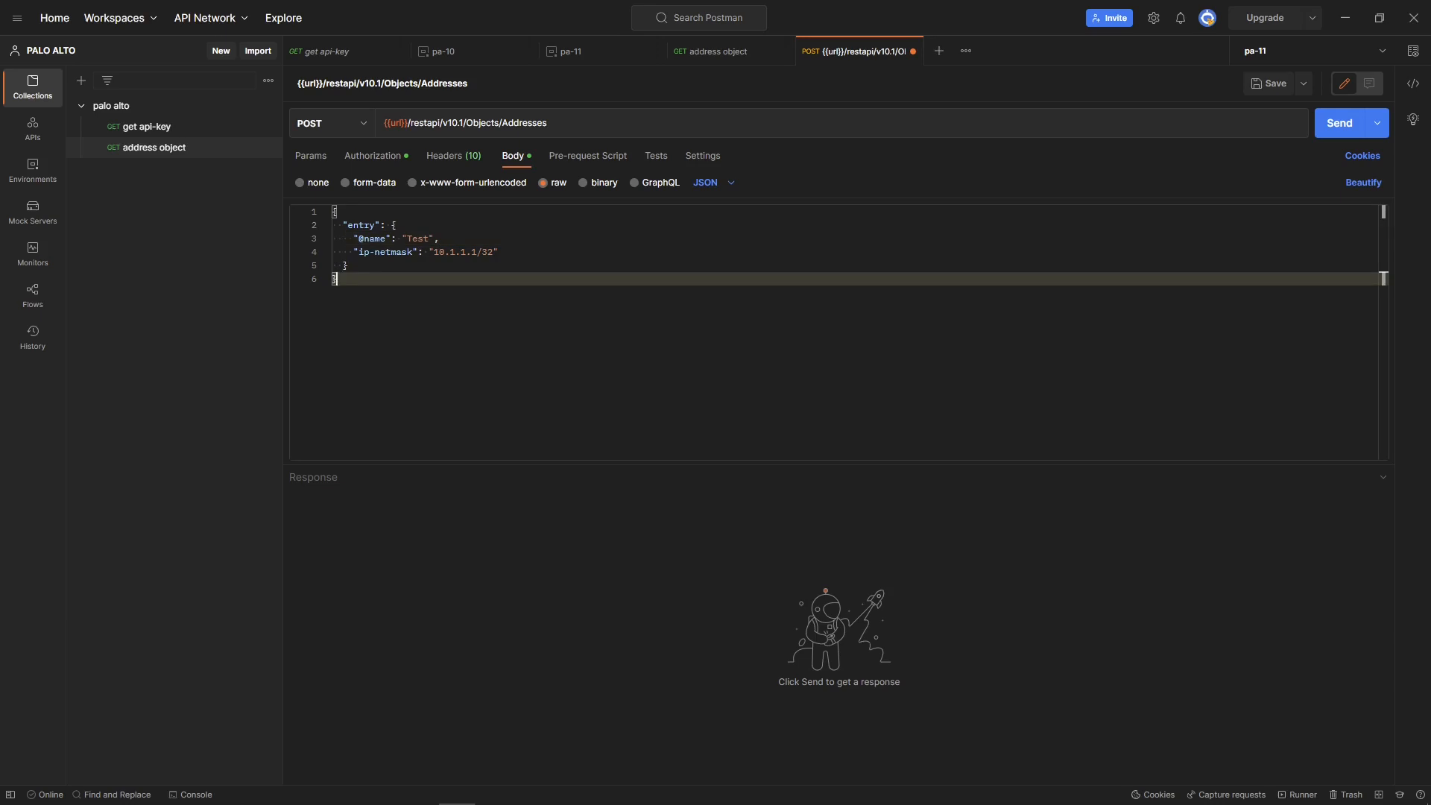
pyautogui.moveTo(378, 138)
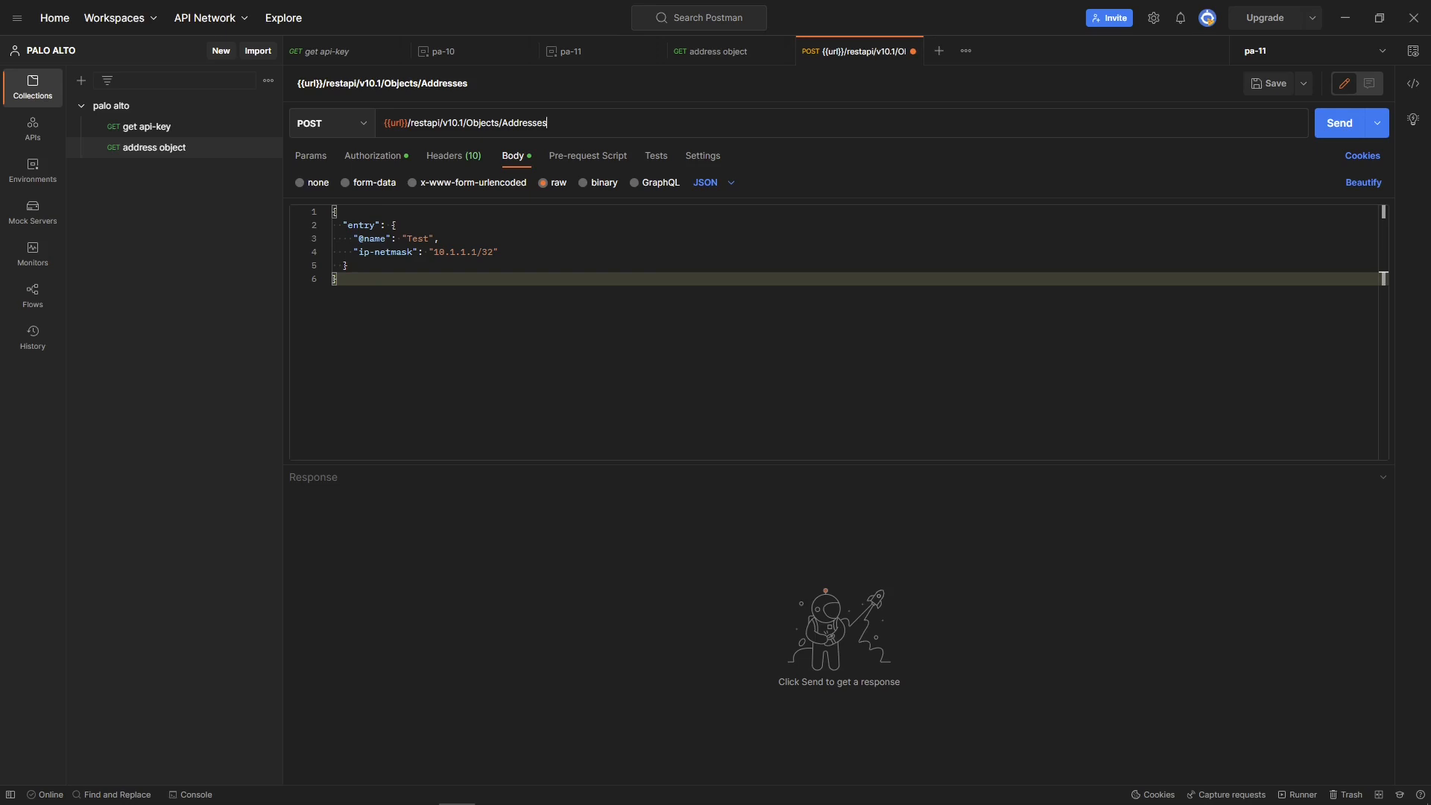
# Append ?location=vsys&vsys=vsys1&name=Test query parameters to the request URL
pyautogui.write('?')
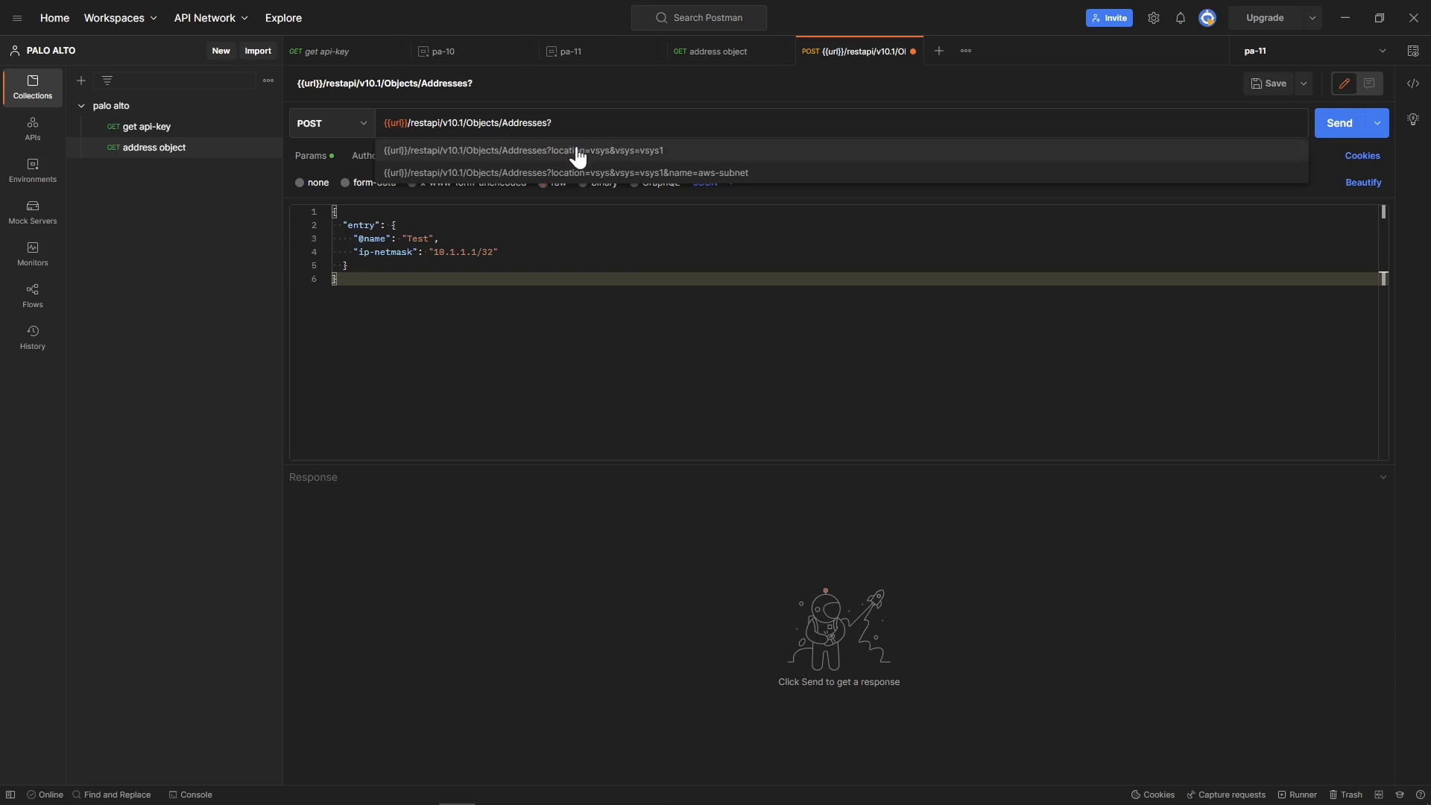
pyautogui.click(525, 150)
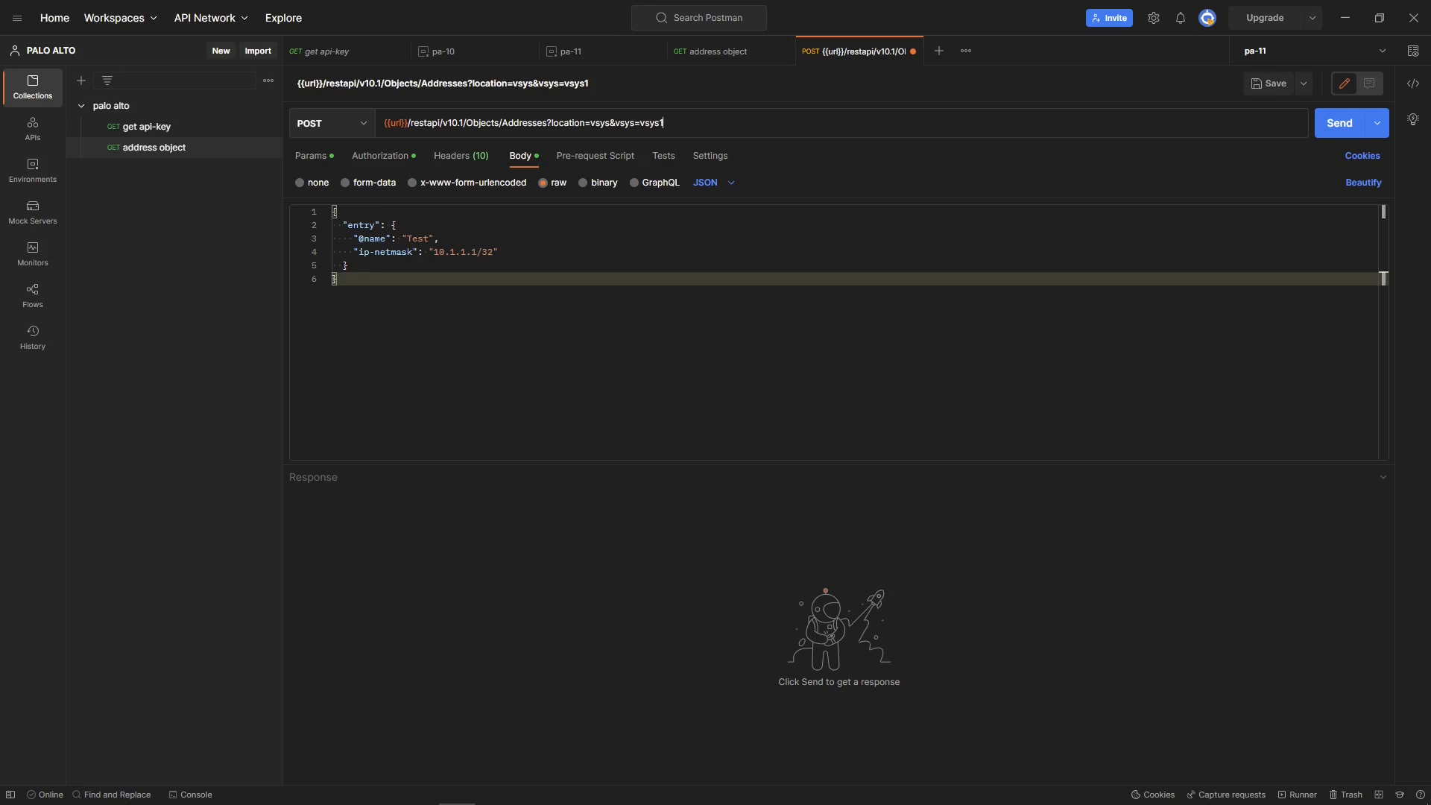
pyautogui.write('&')
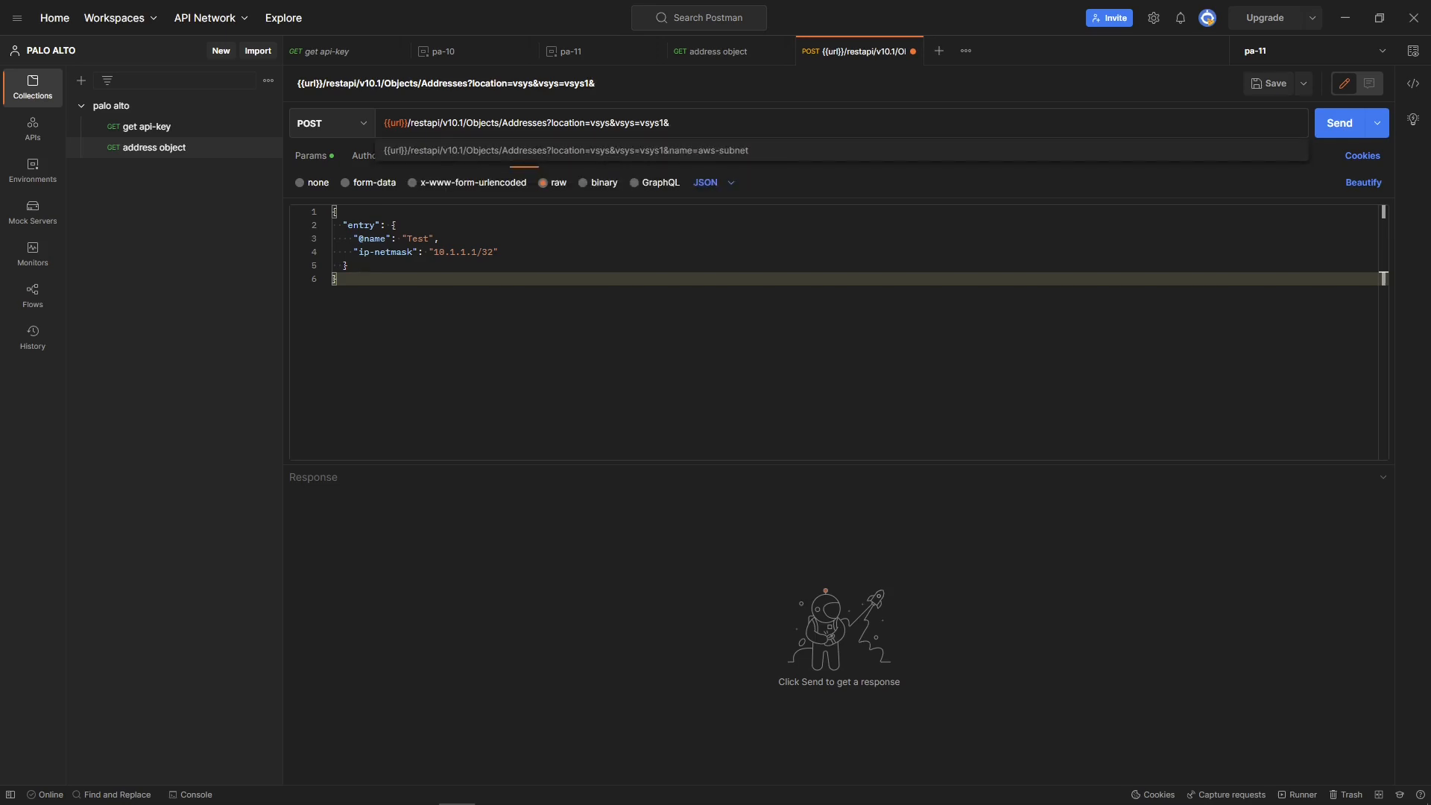
pyautogui.write('name=')
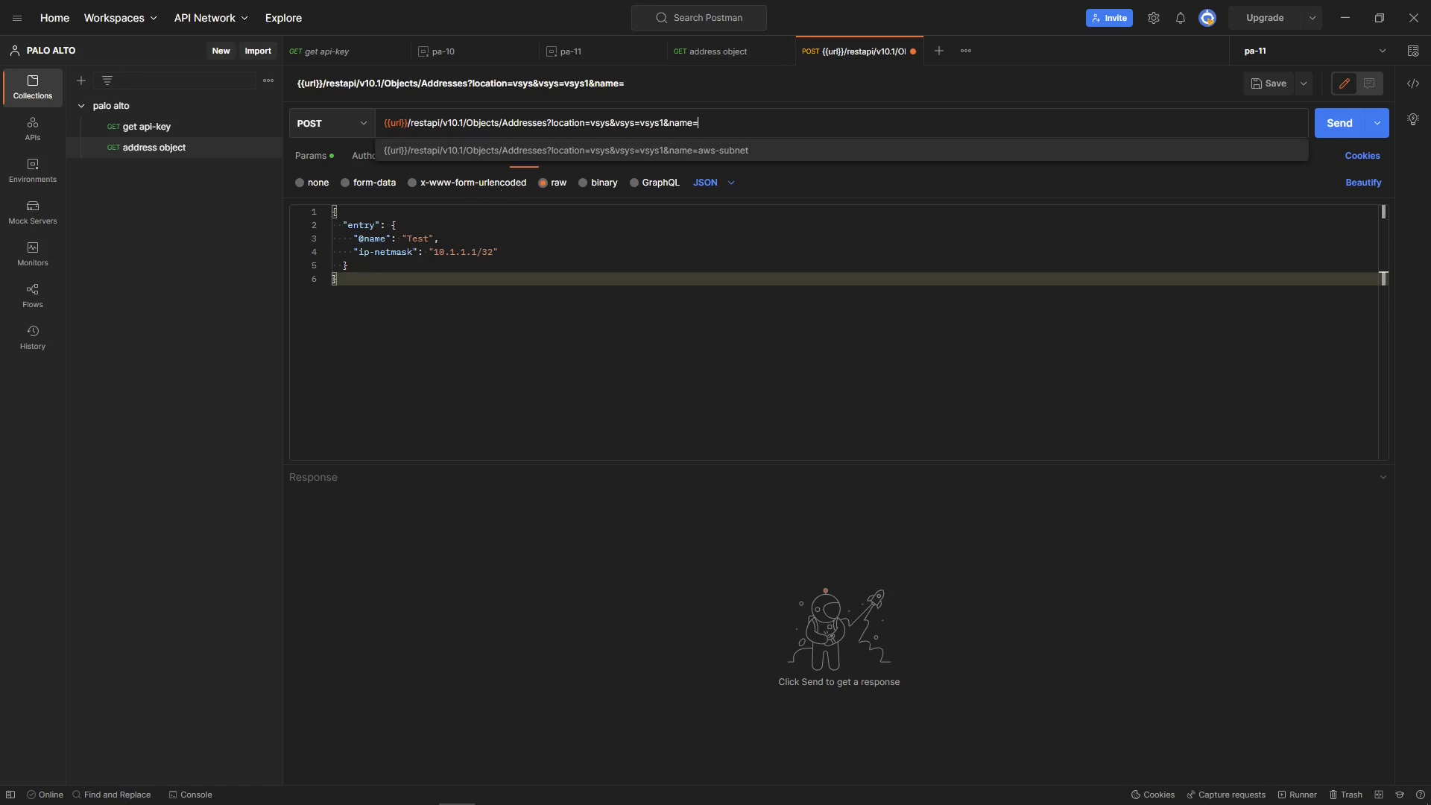
pyautogui.moveTo(690, 197)
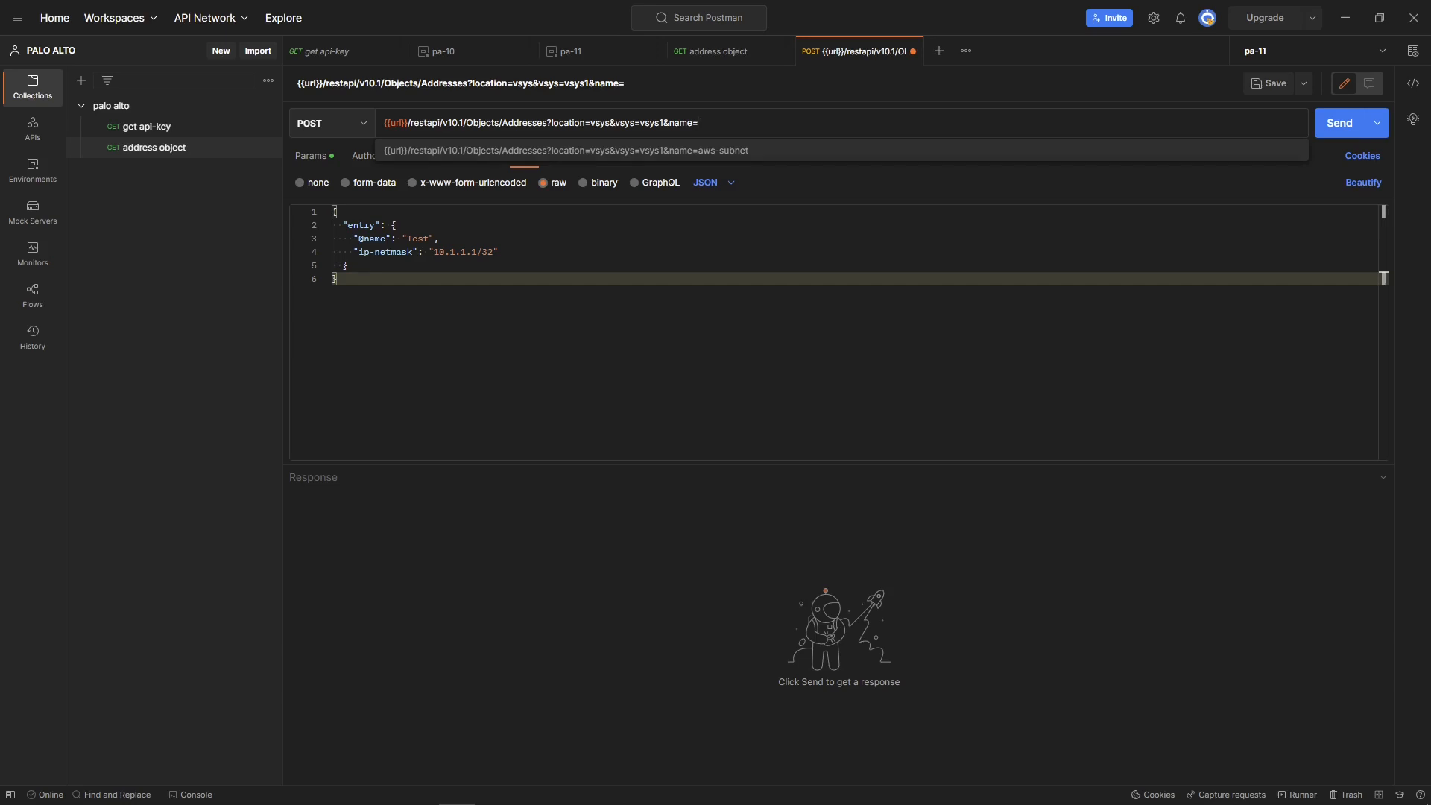
pyautogui.write('Test')
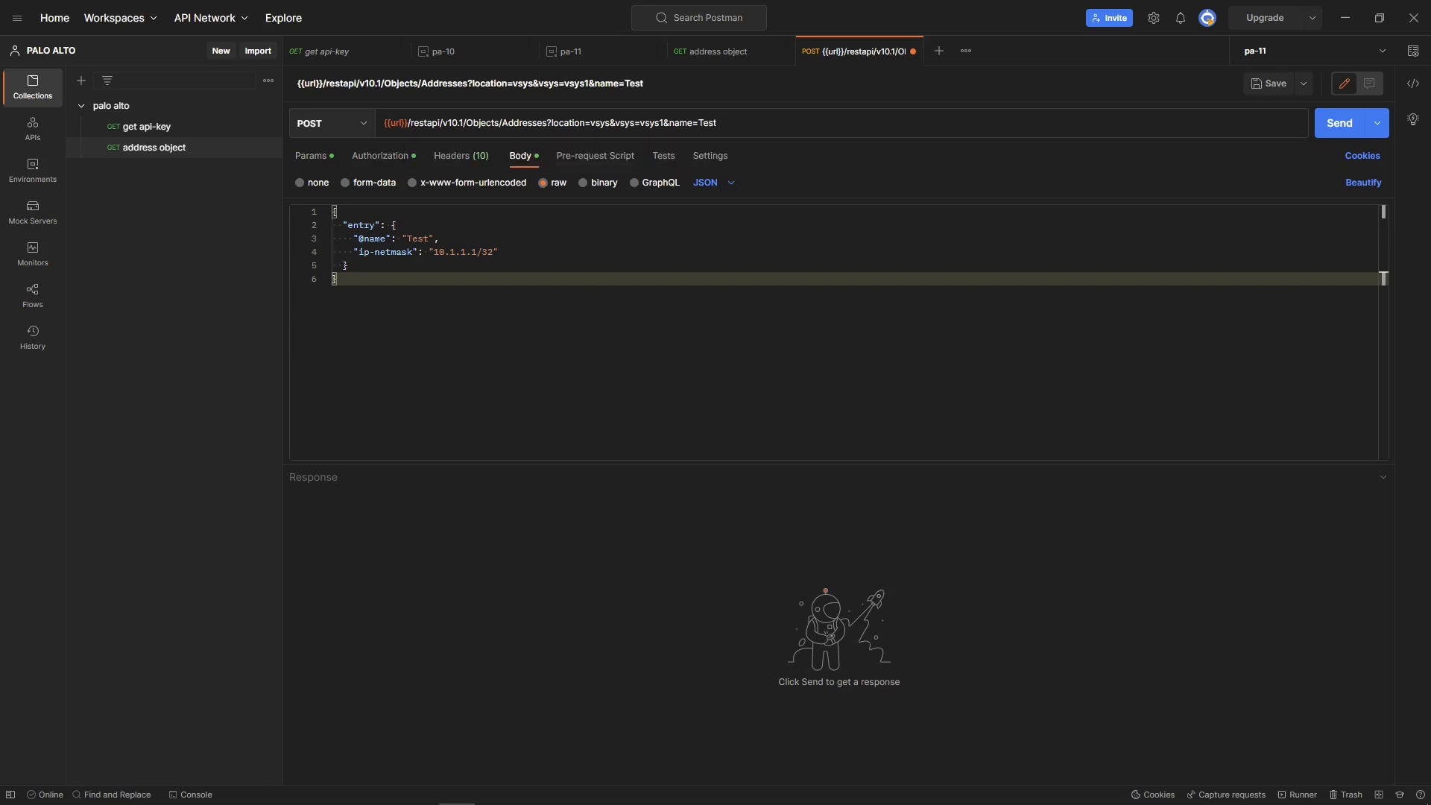
pyautogui.moveTo(605, 147)
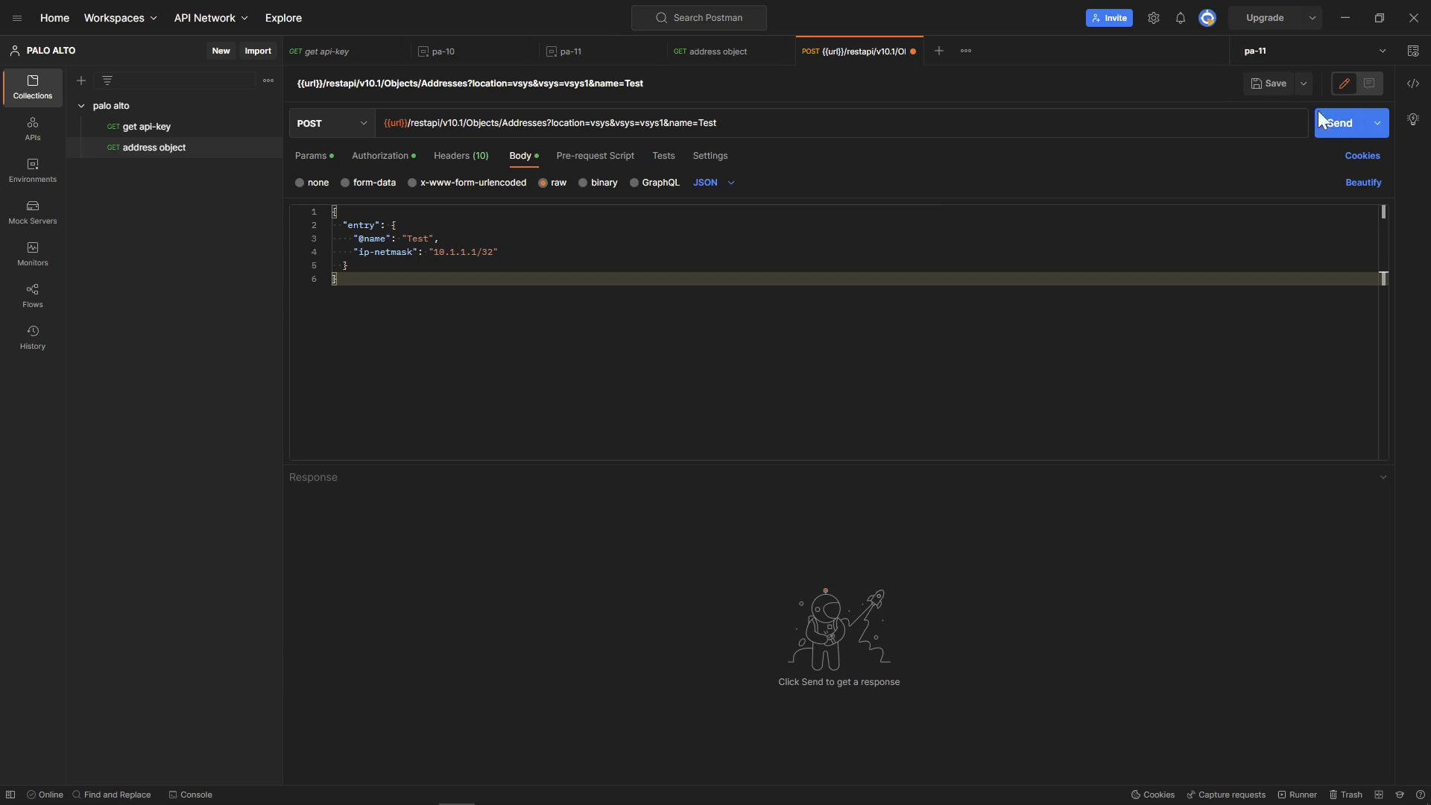
# Send the create-address POST to pa-11, then resend it under the pa-10 environment
pyautogui.click(1341, 123)
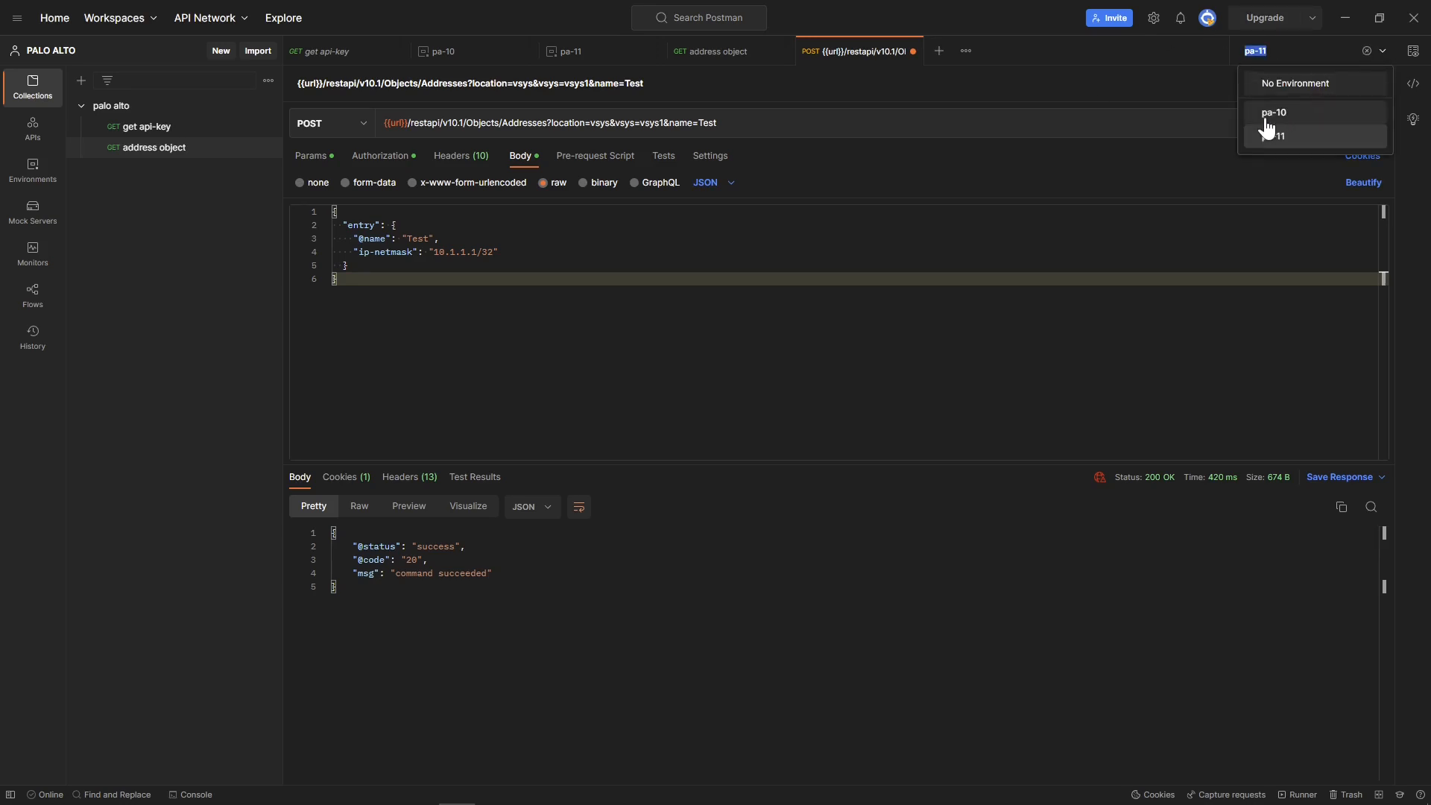
pyautogui.click(1274, 112)
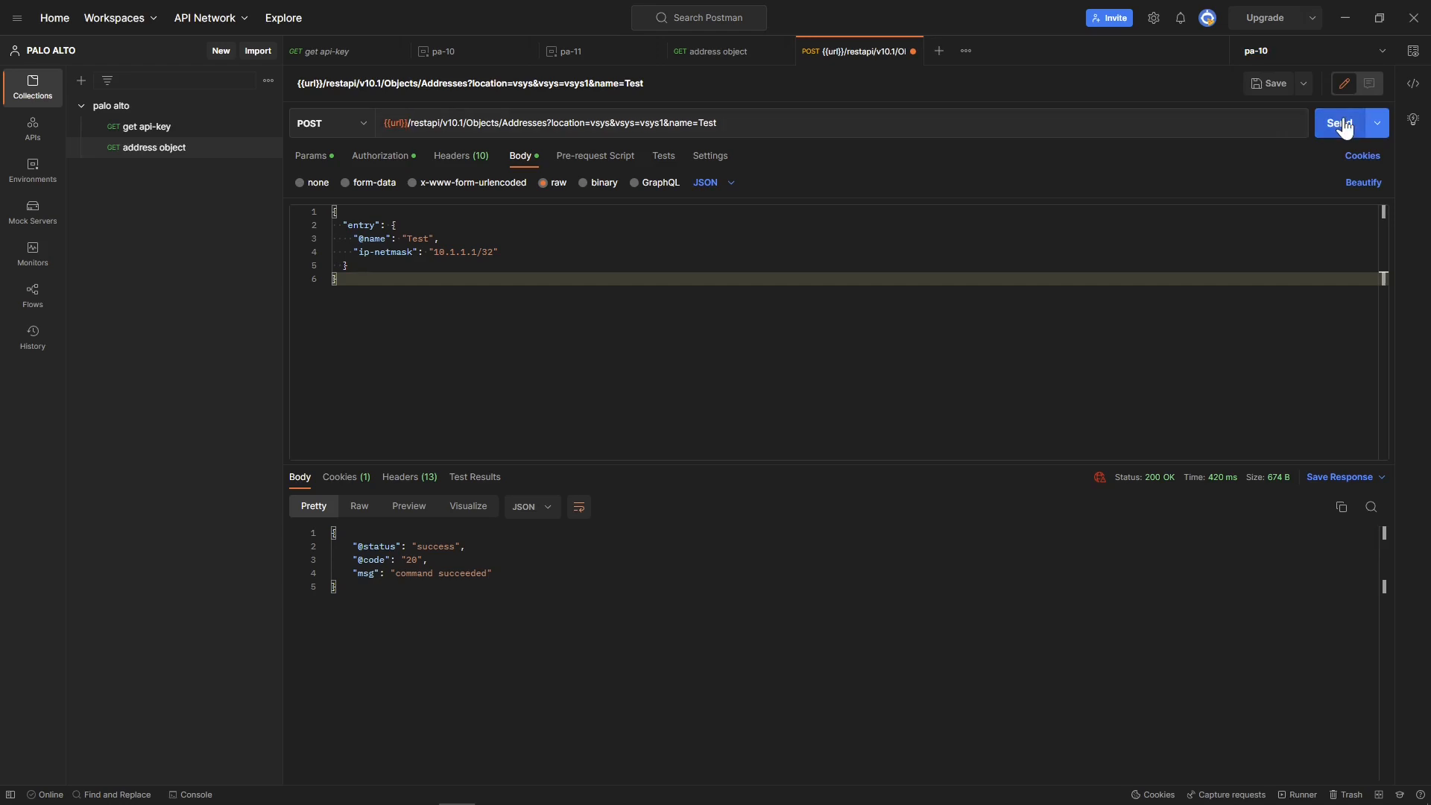
pyautogui.click(1340, 122)
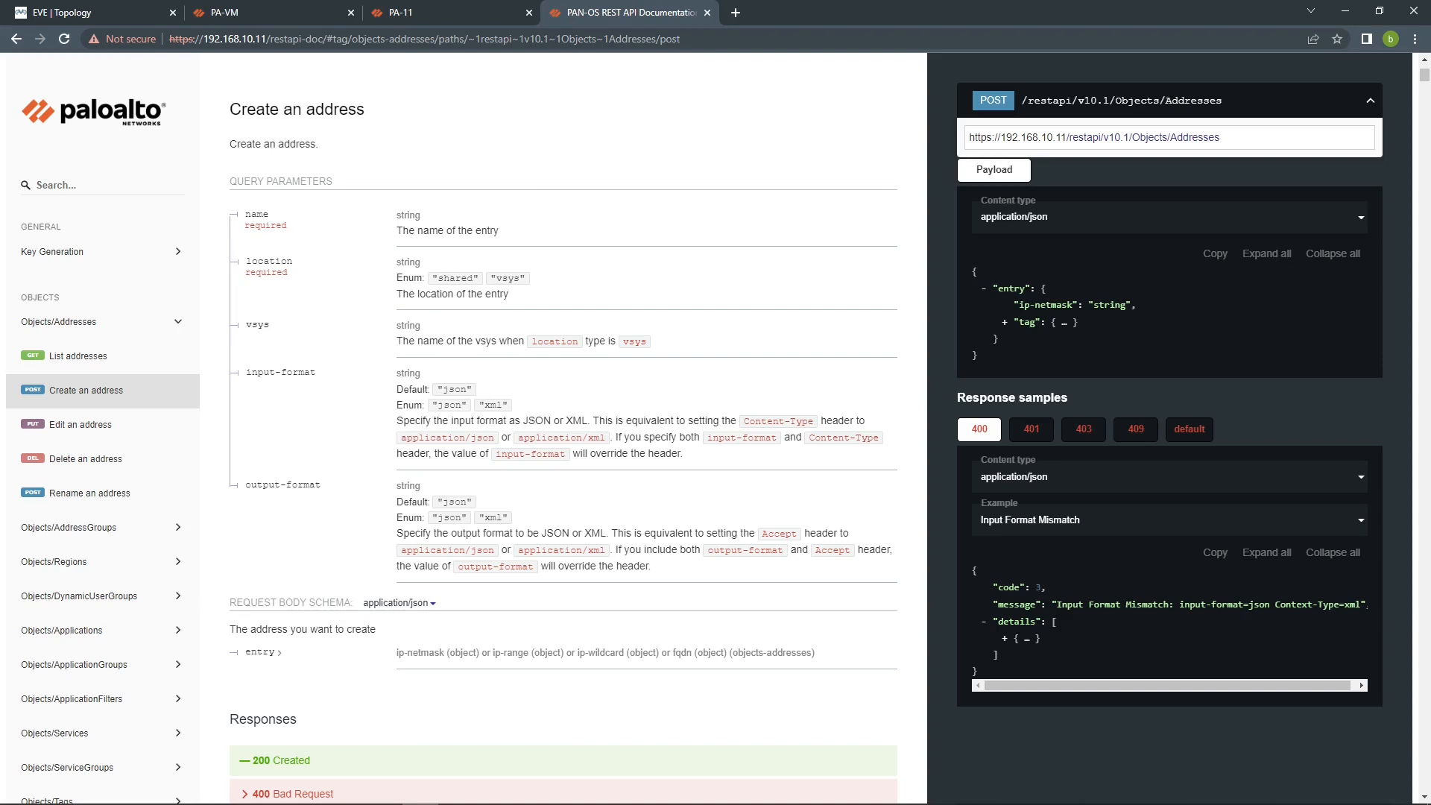
# Check the PA-VM web interface's address list for the new 10.1.1.1/32 entry
pyautogui.click(264, 13)
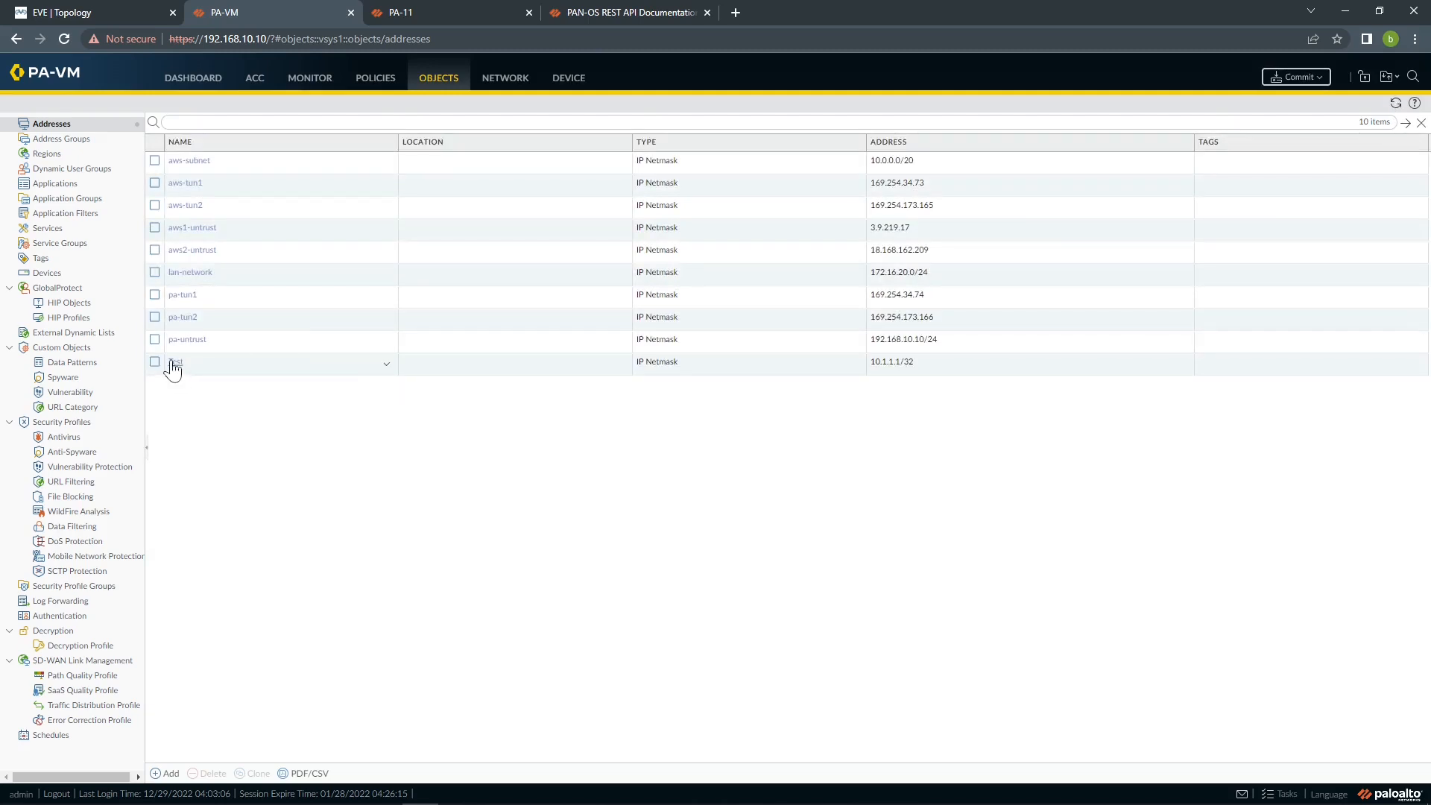
pyautogui.click(426, 12)
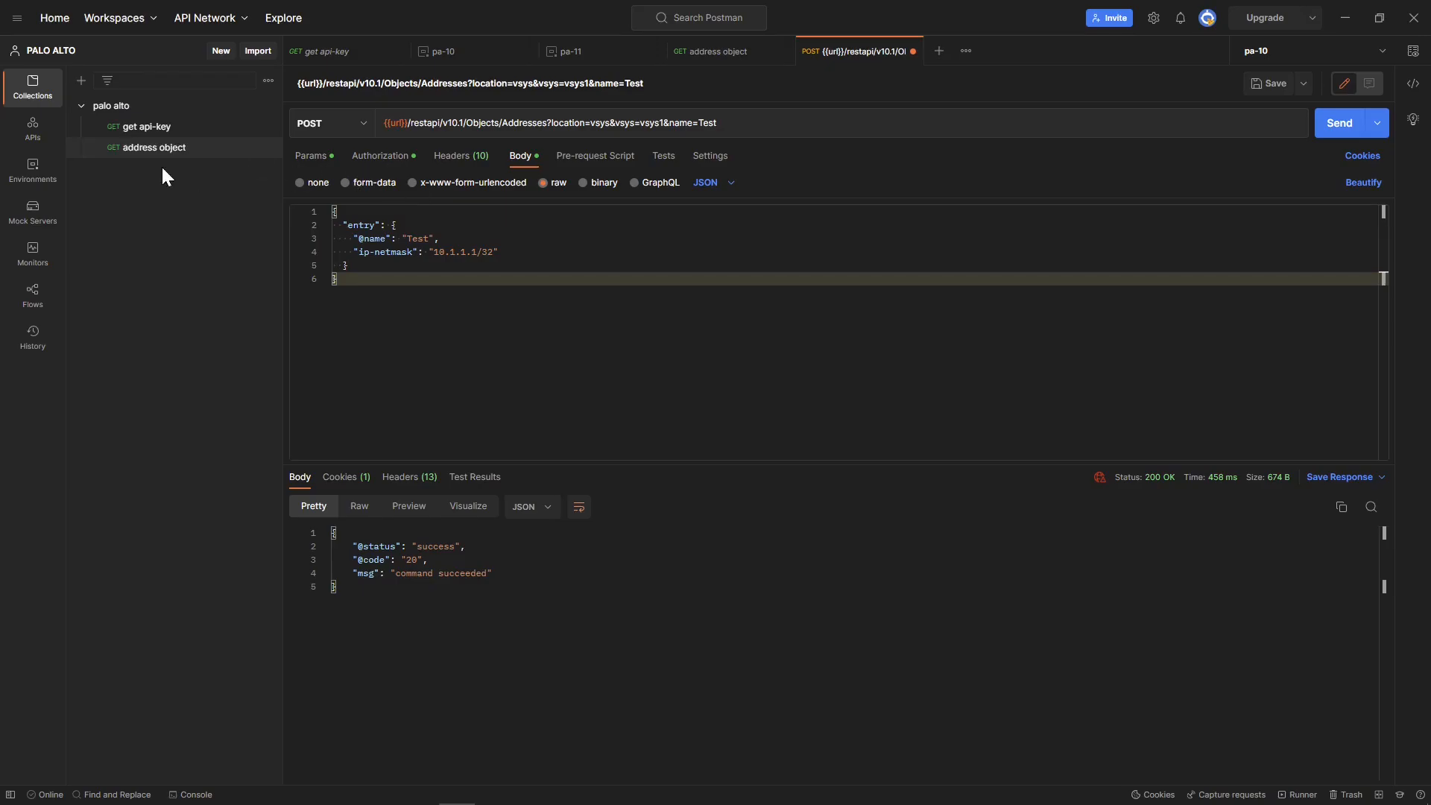
pyautogui.moveTo(33, 186)
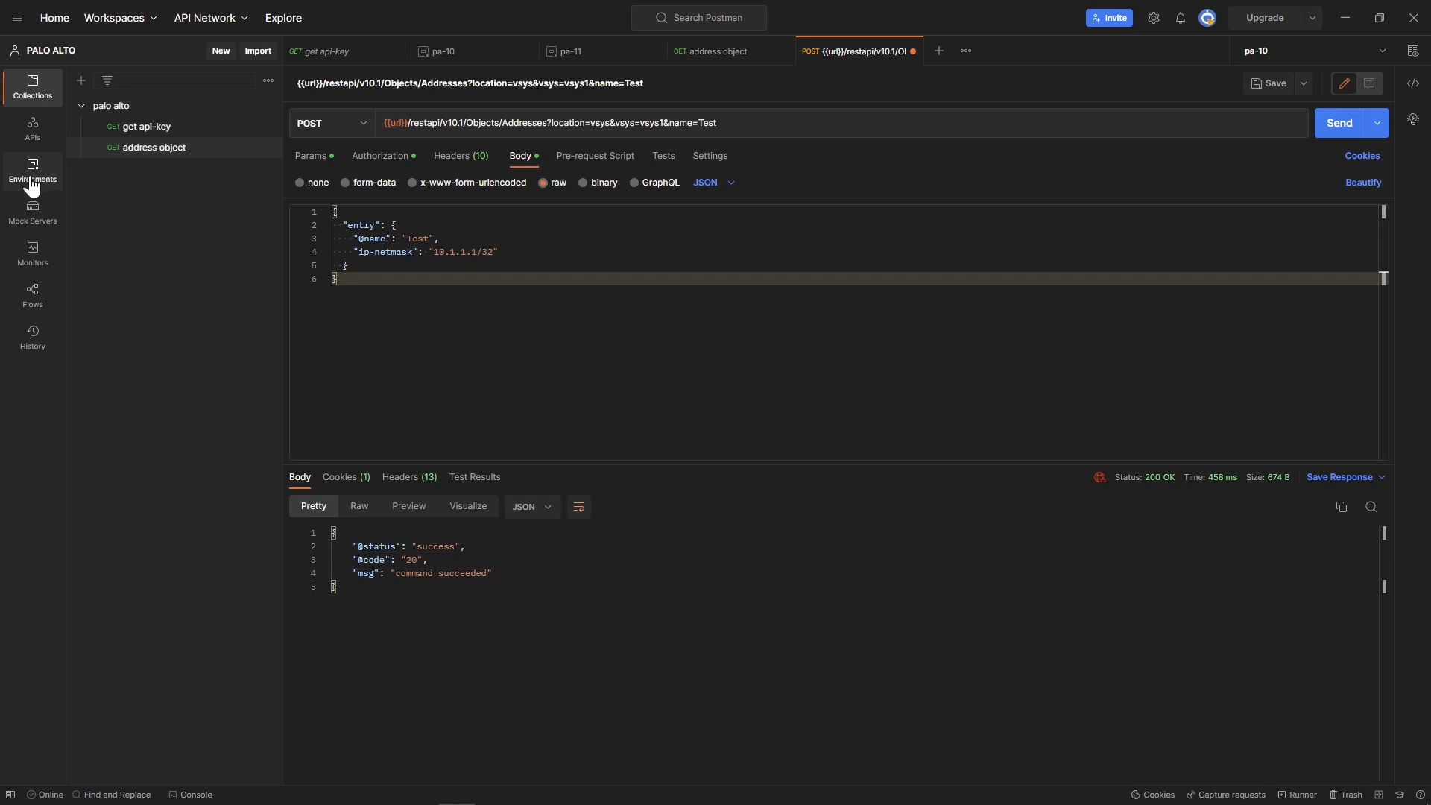
pyautogui.moveTo(33, 190)
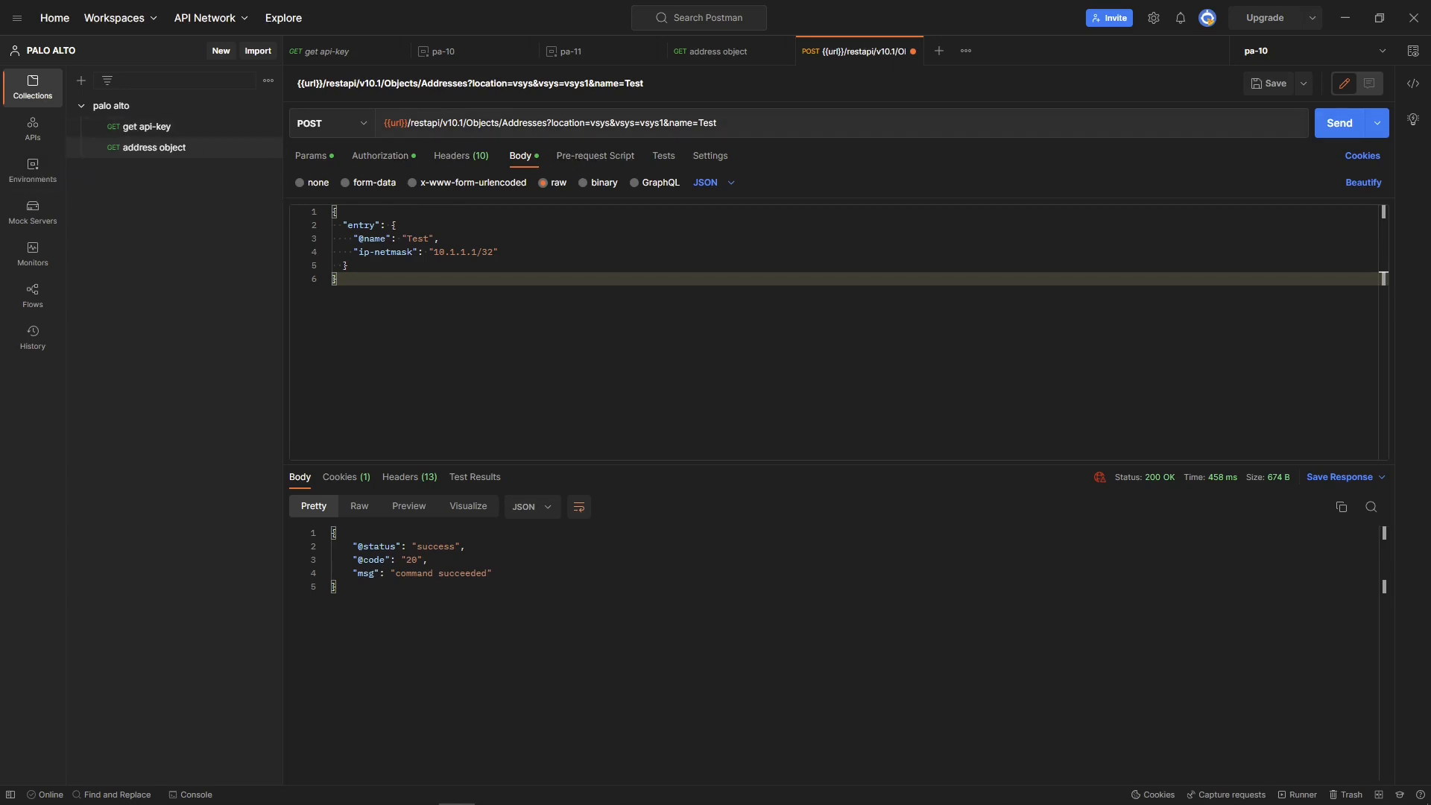
pyautogui.moveTo(600, 208)
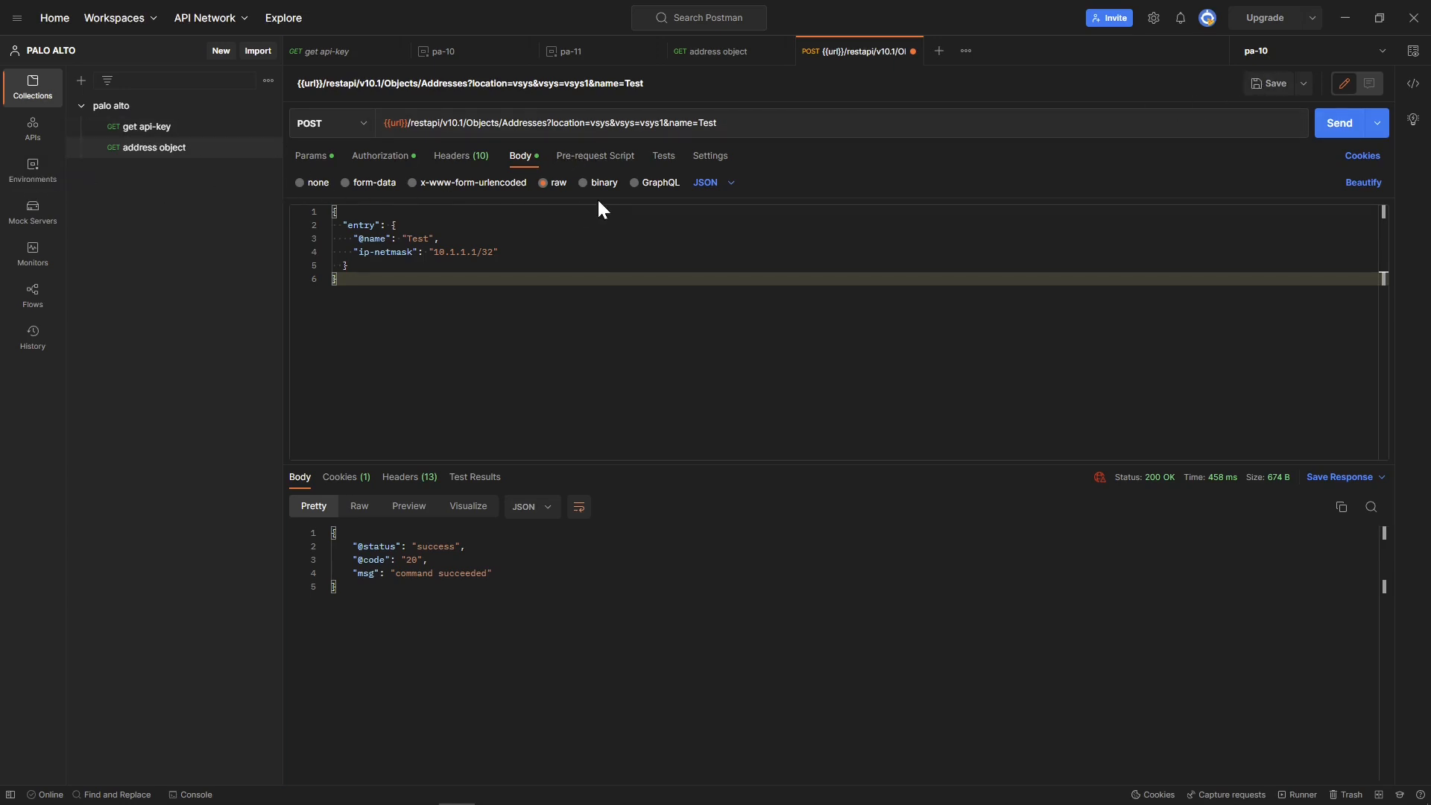
pyautogui.moveTo(858, 200)
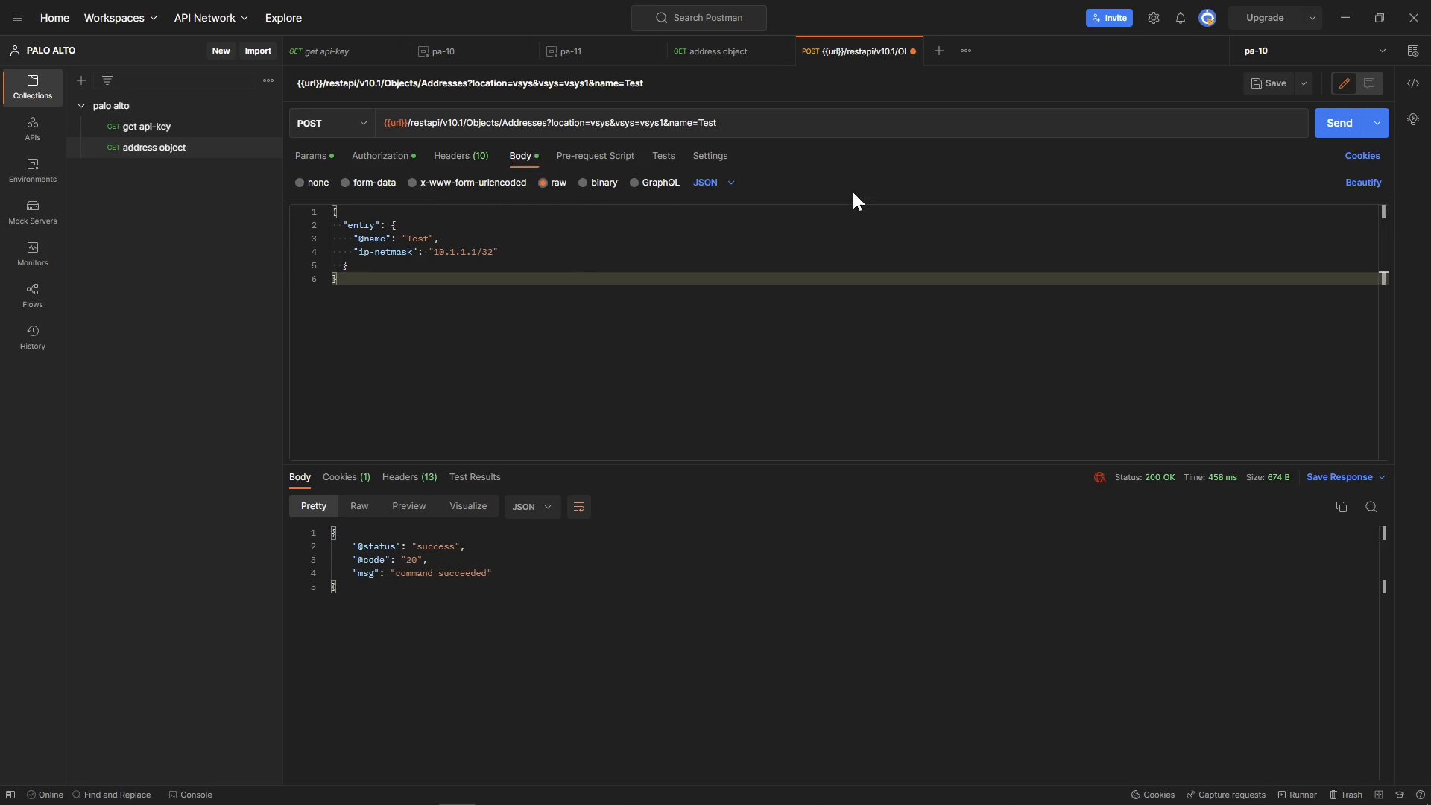
# Open Postman's environment selector listing pa-10 and pa-11
pyautogui.click(1383, 51)
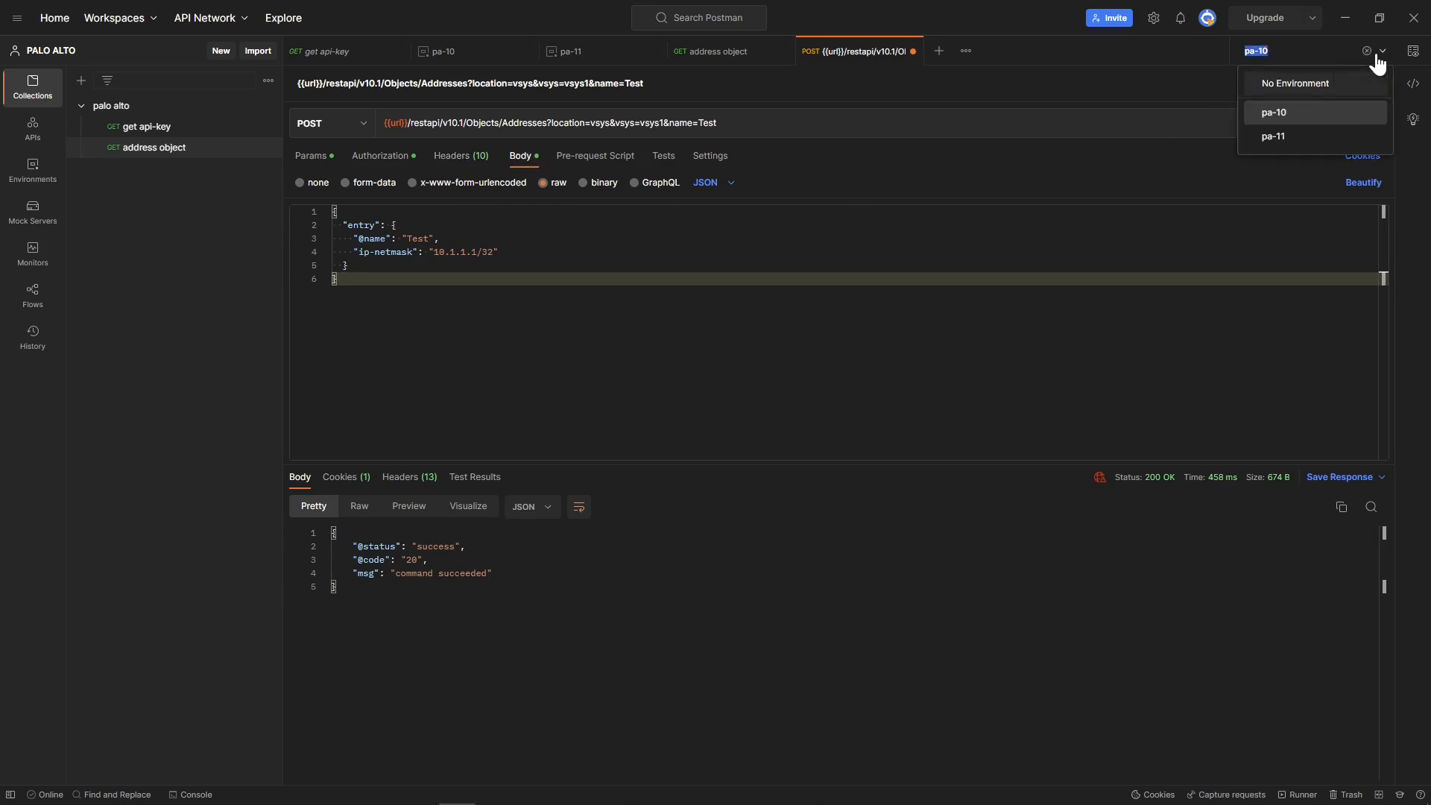